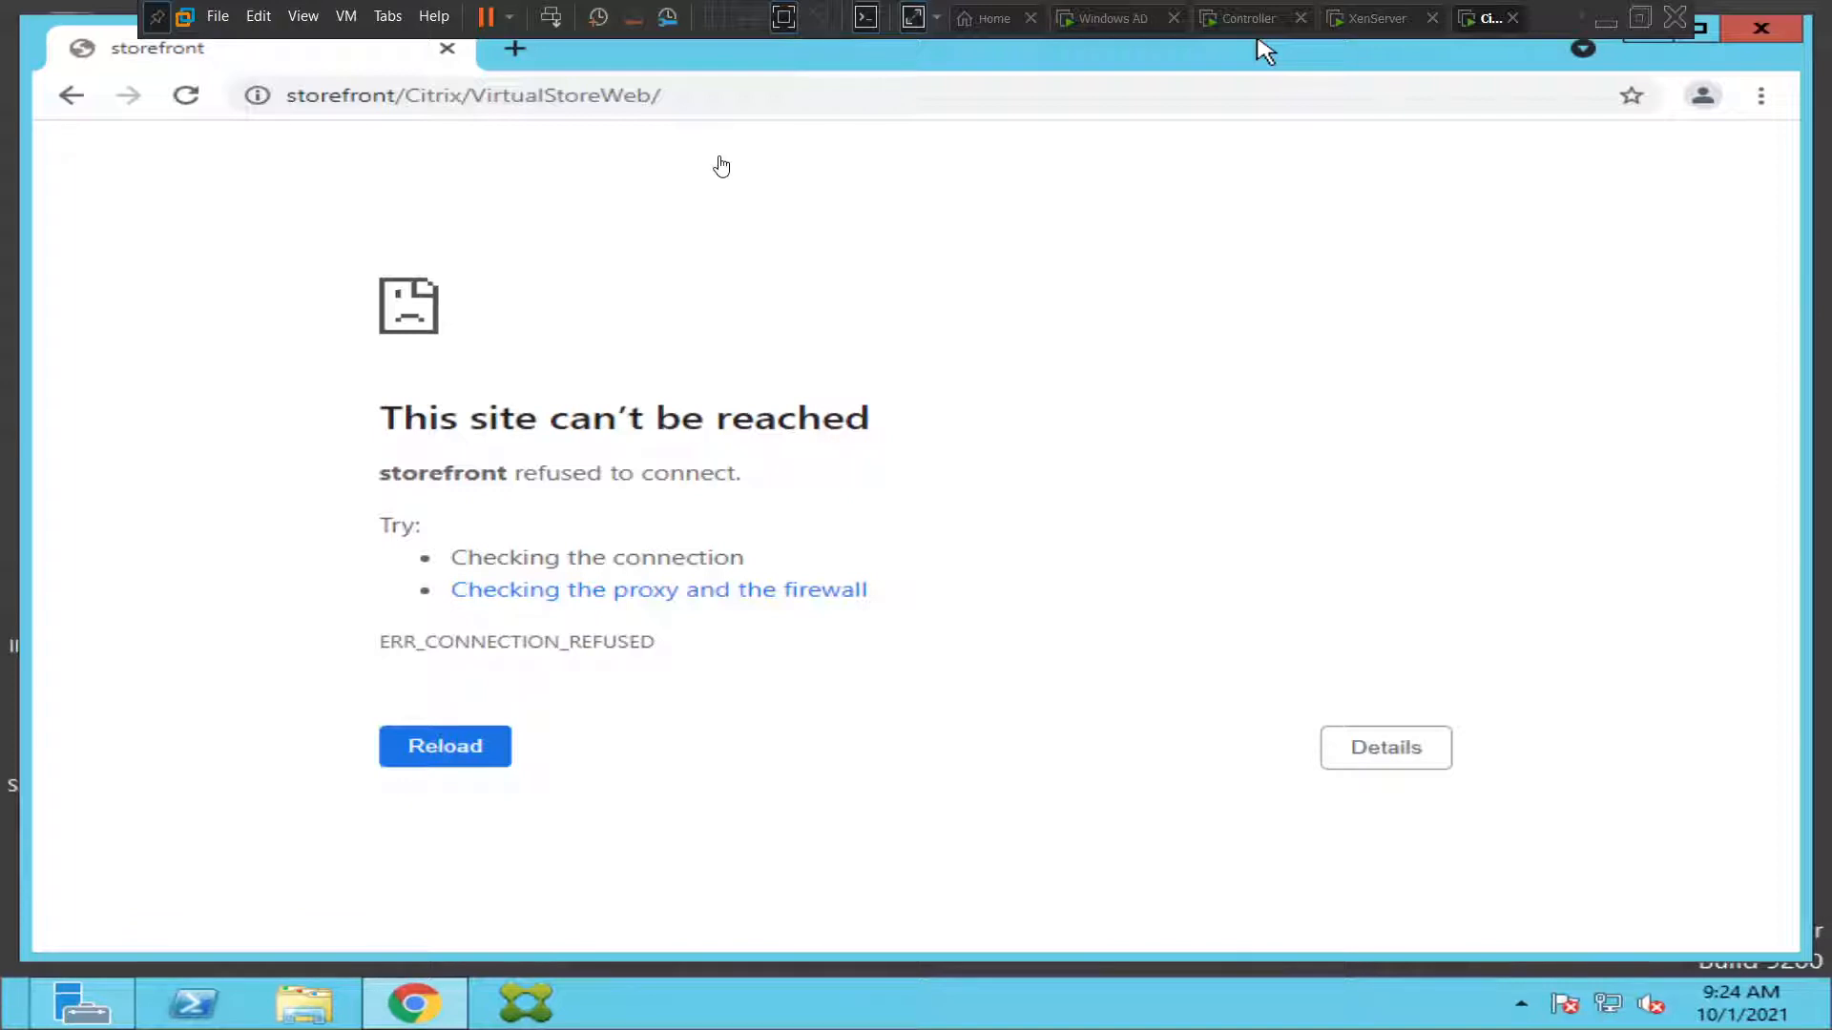
mouse_move(462, 456)
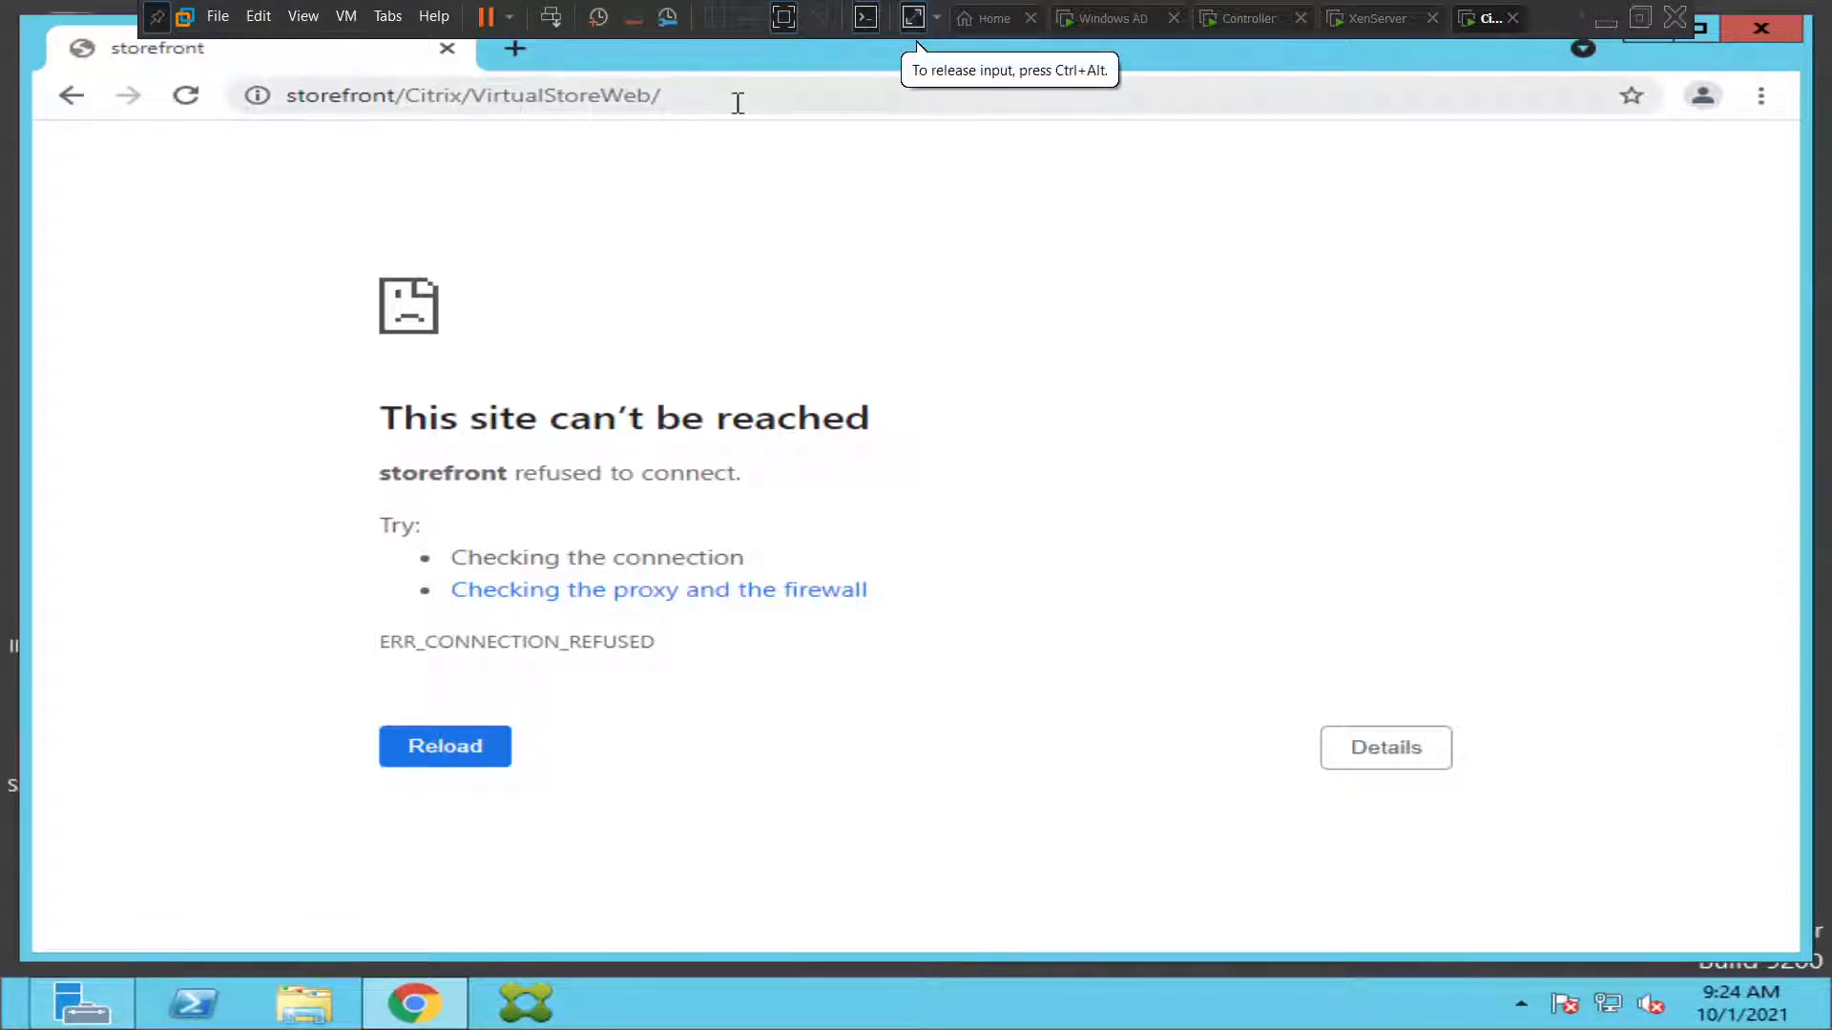
Confirm storefront/Citrix/VirtualStoreWeb still shows ERR_CONNECTION_REFUSED, then bring up Start search.
left_click(474, 96)
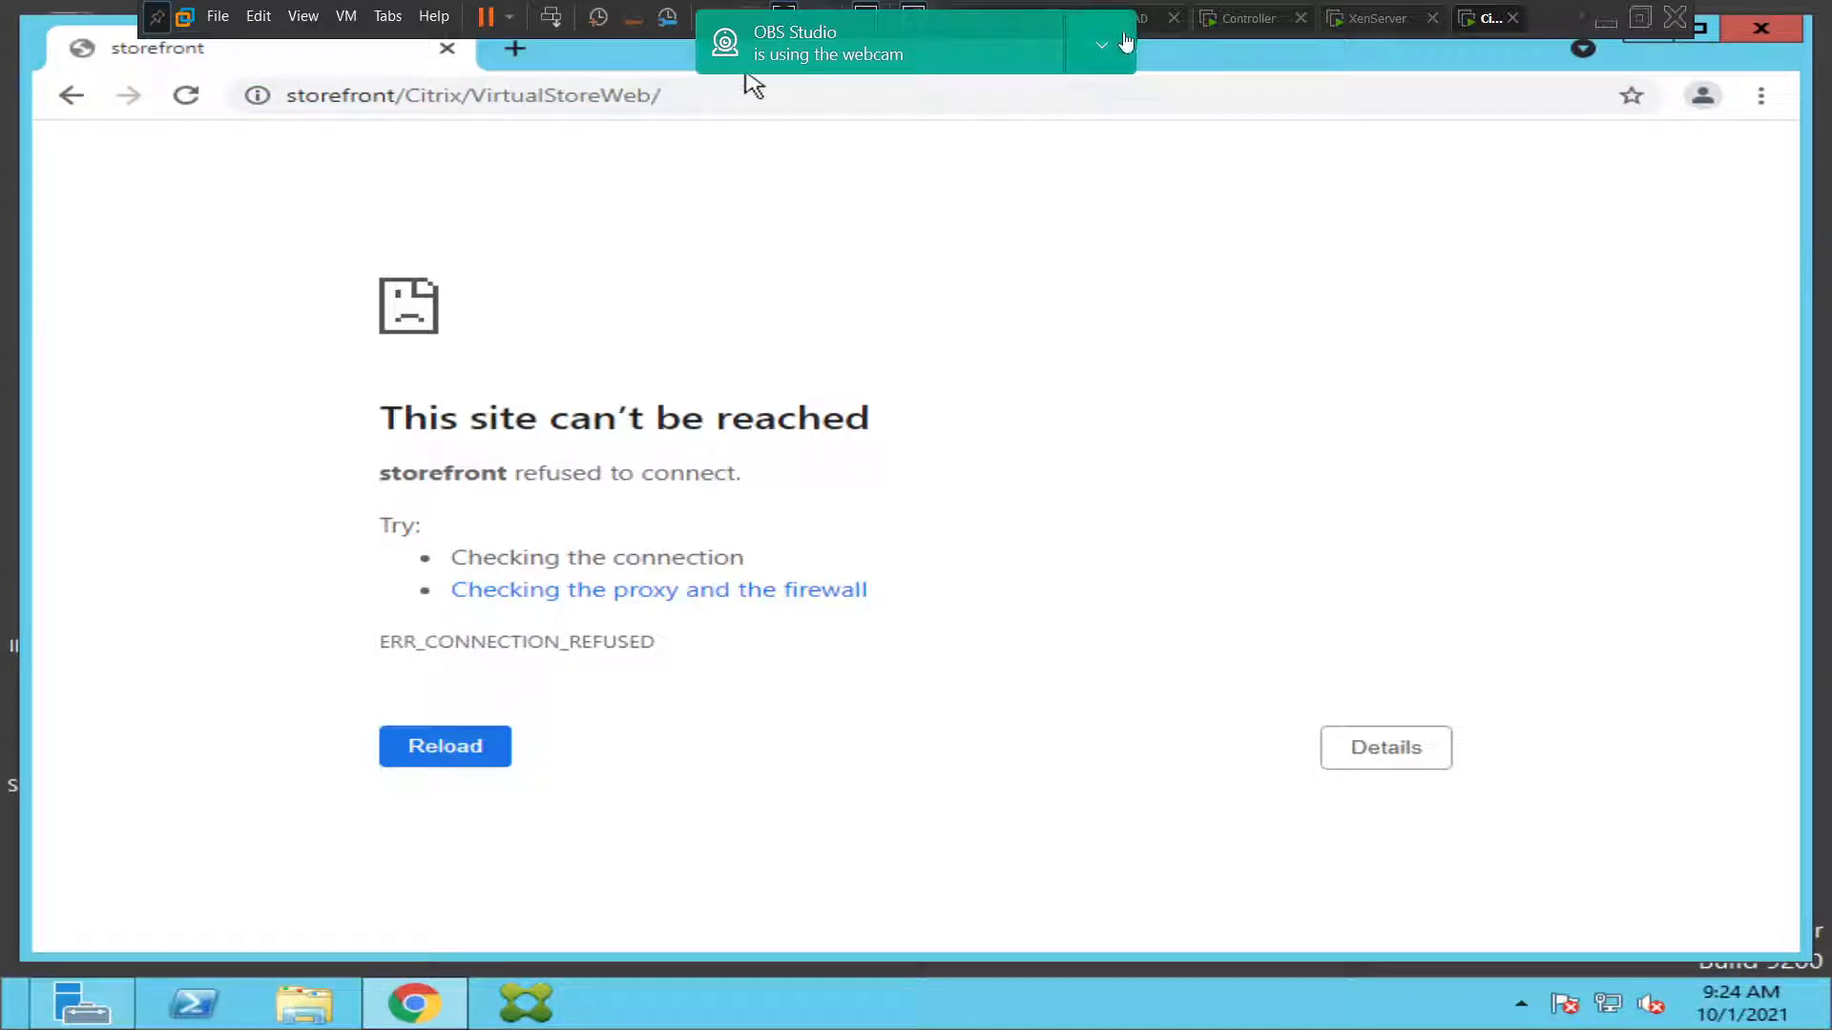
left_click(1098, 43)
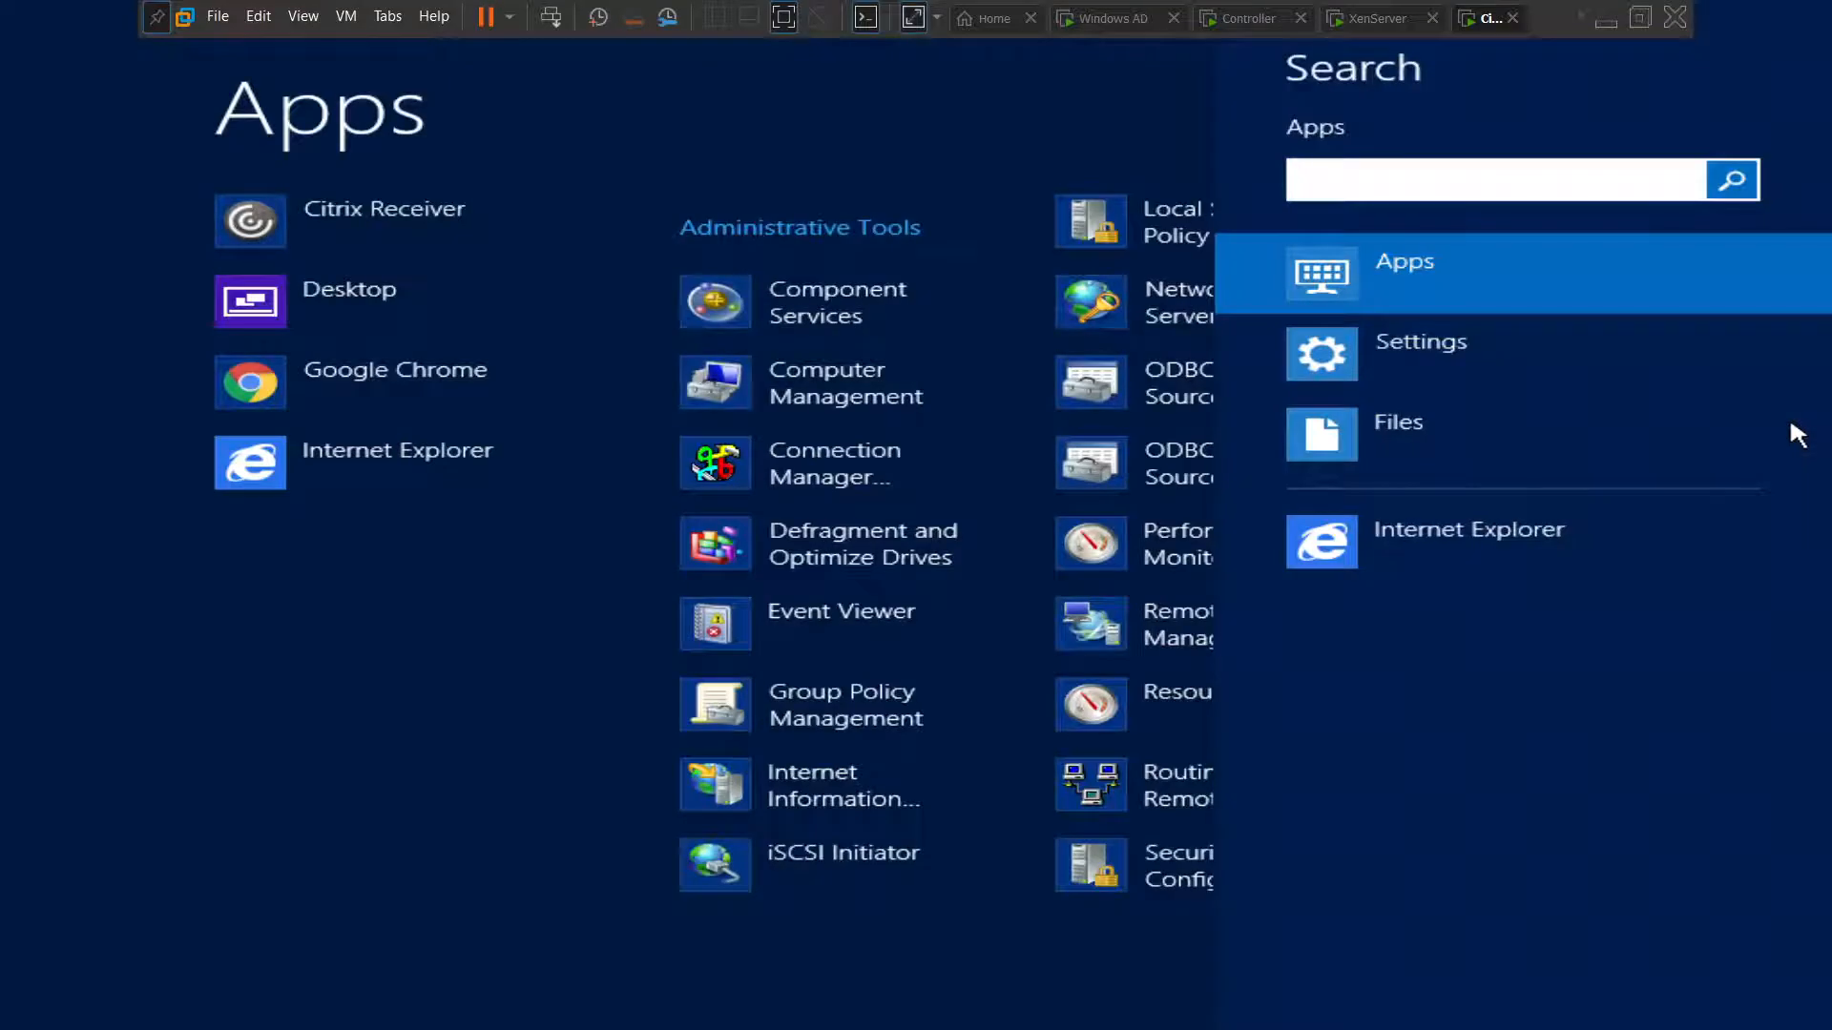
Search the Start screen for 'services' to launch the Services console.
type("services")
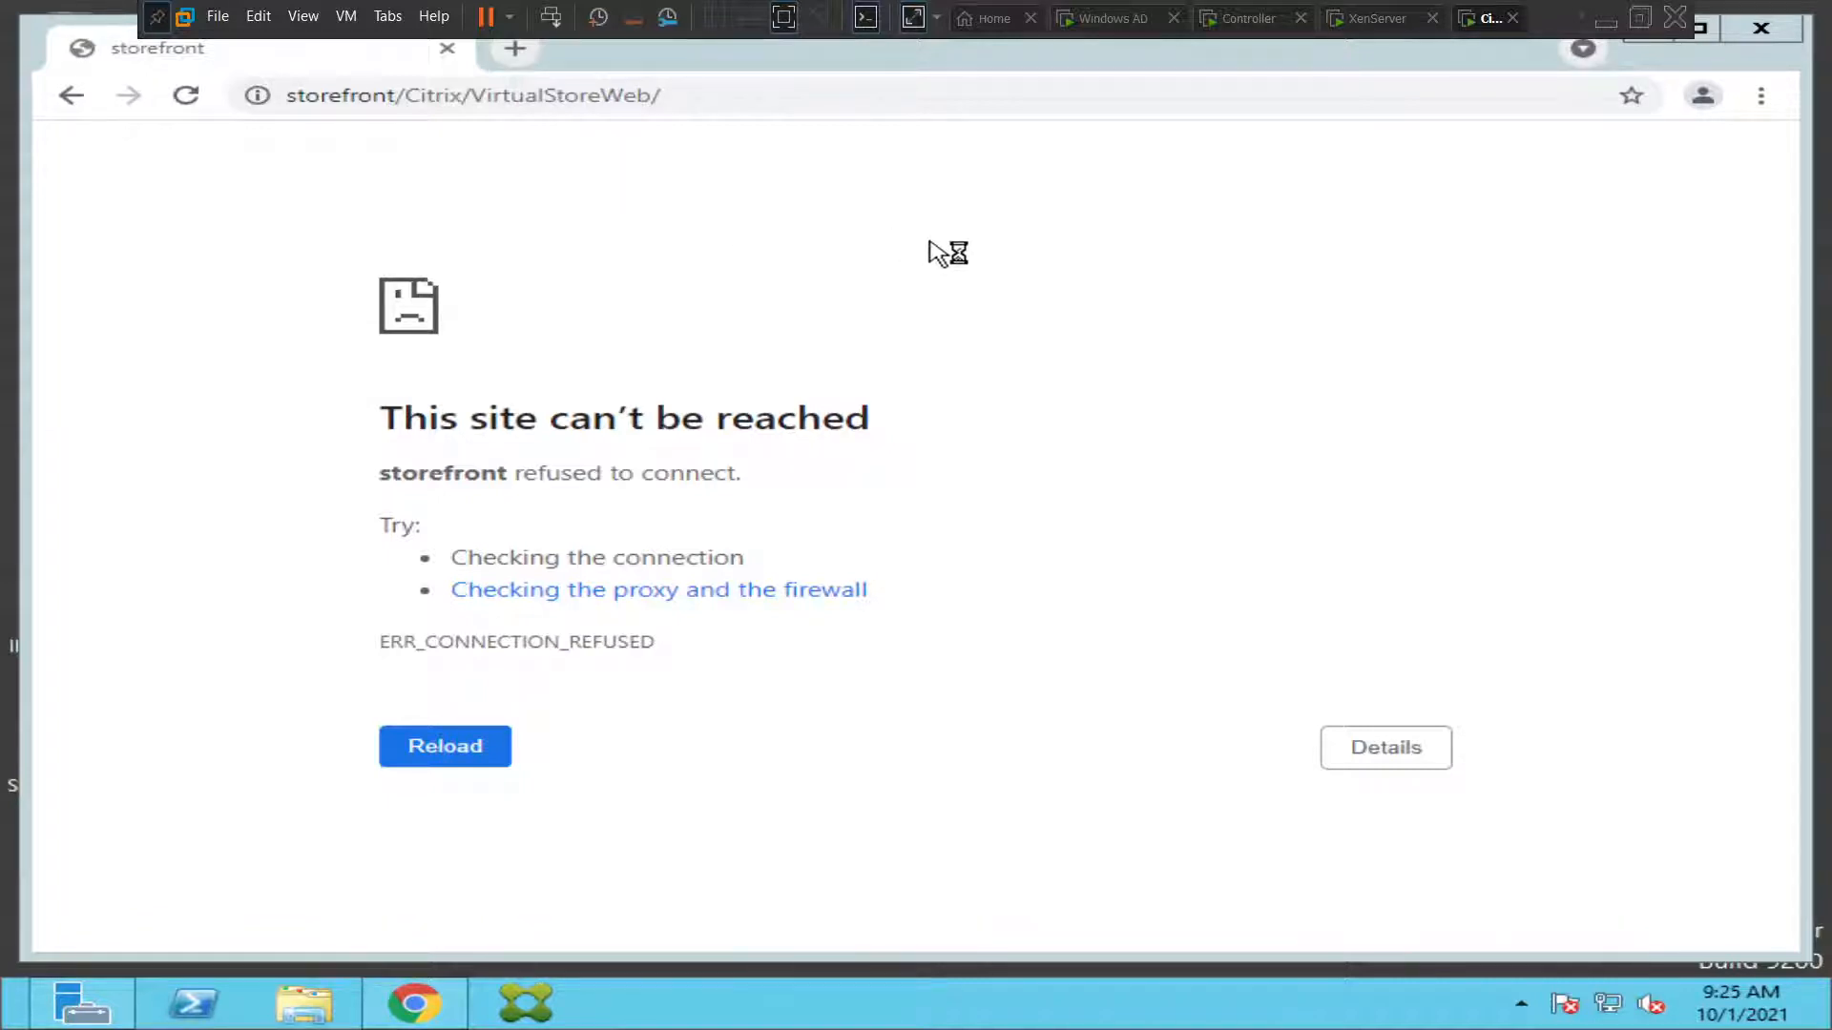
mouse_move(950, 318)
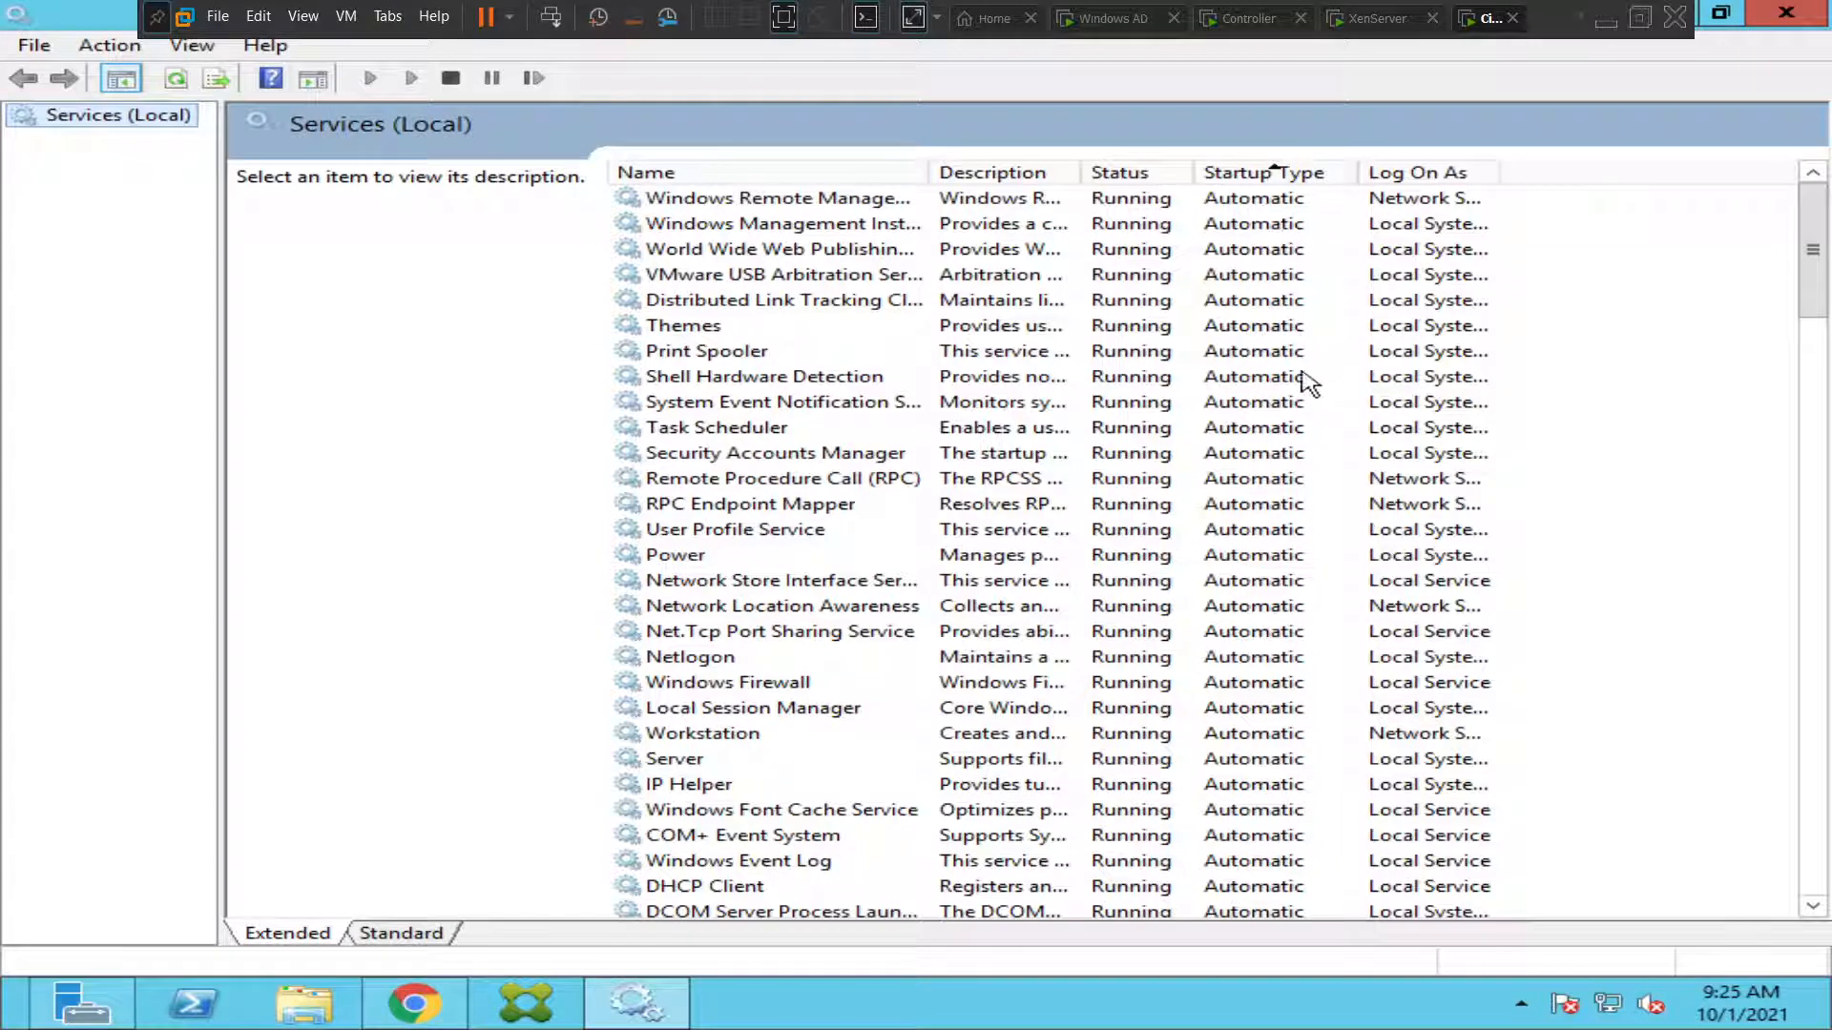
mouse_move(1227, 498)
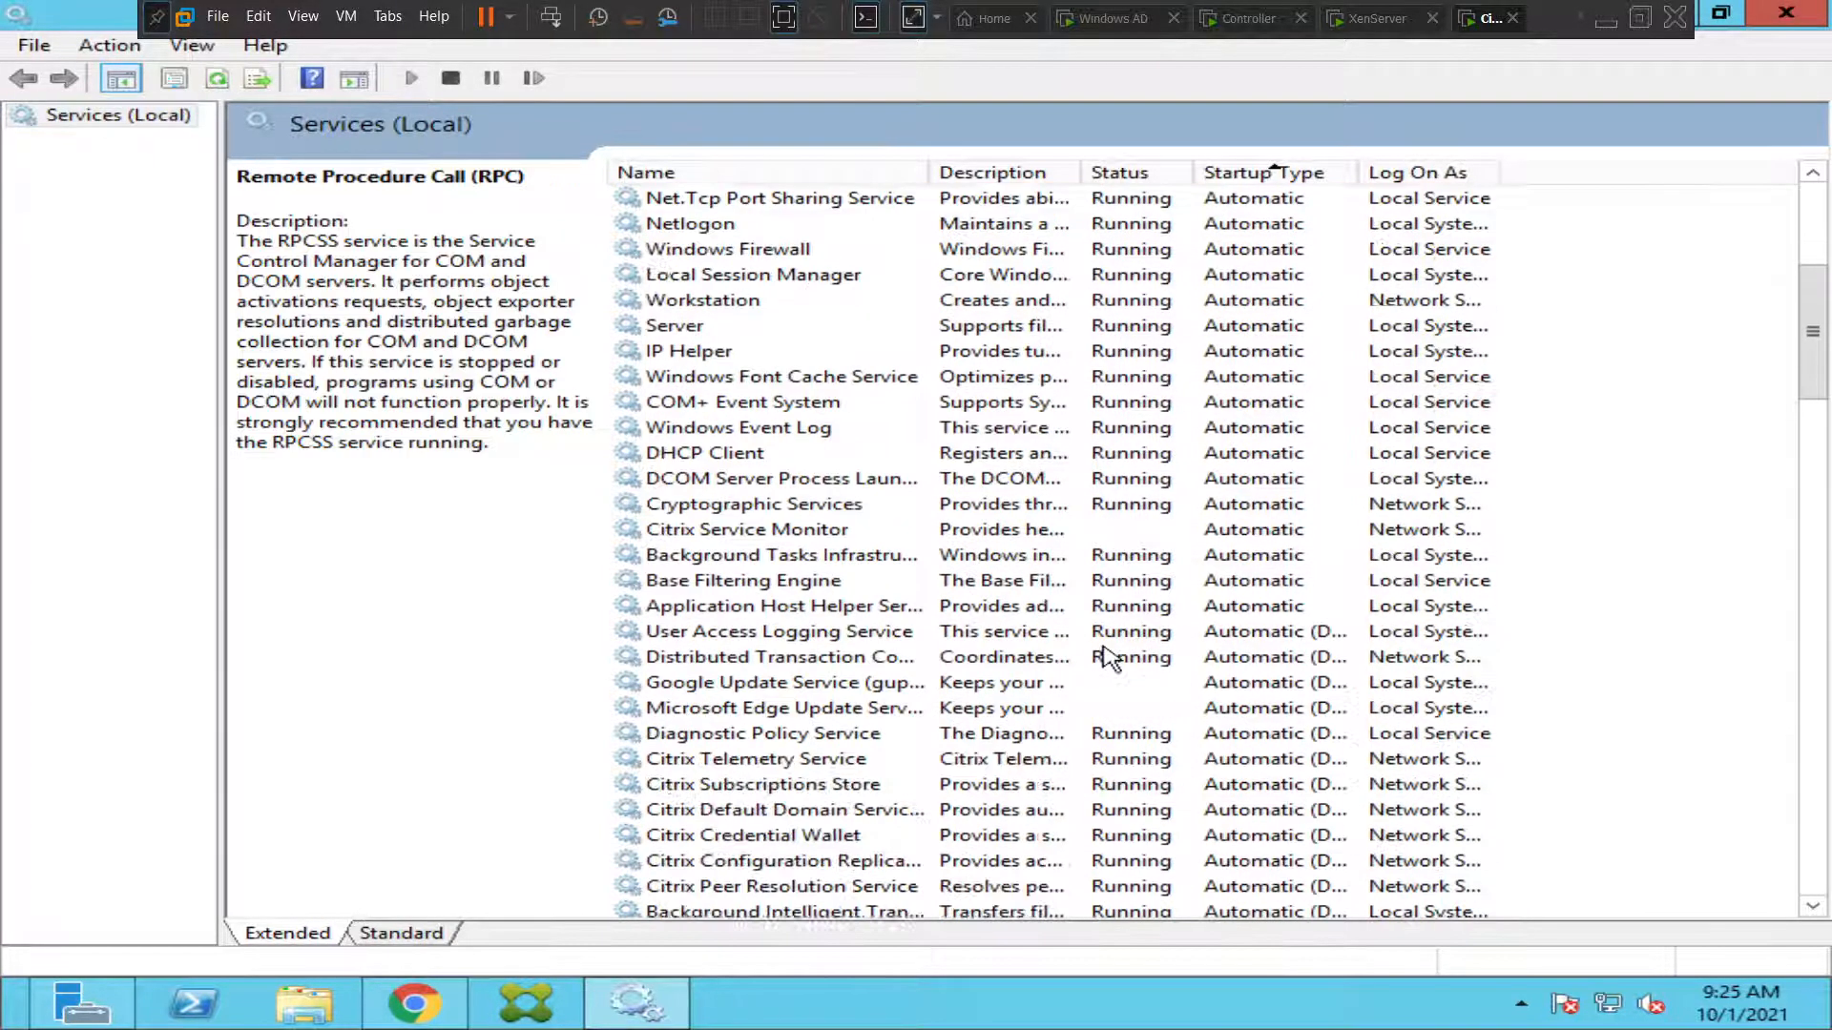
Verify Citrix Subscriptions Store and Citrix Default Domain Services are running automatically.
scroll("down", 3)
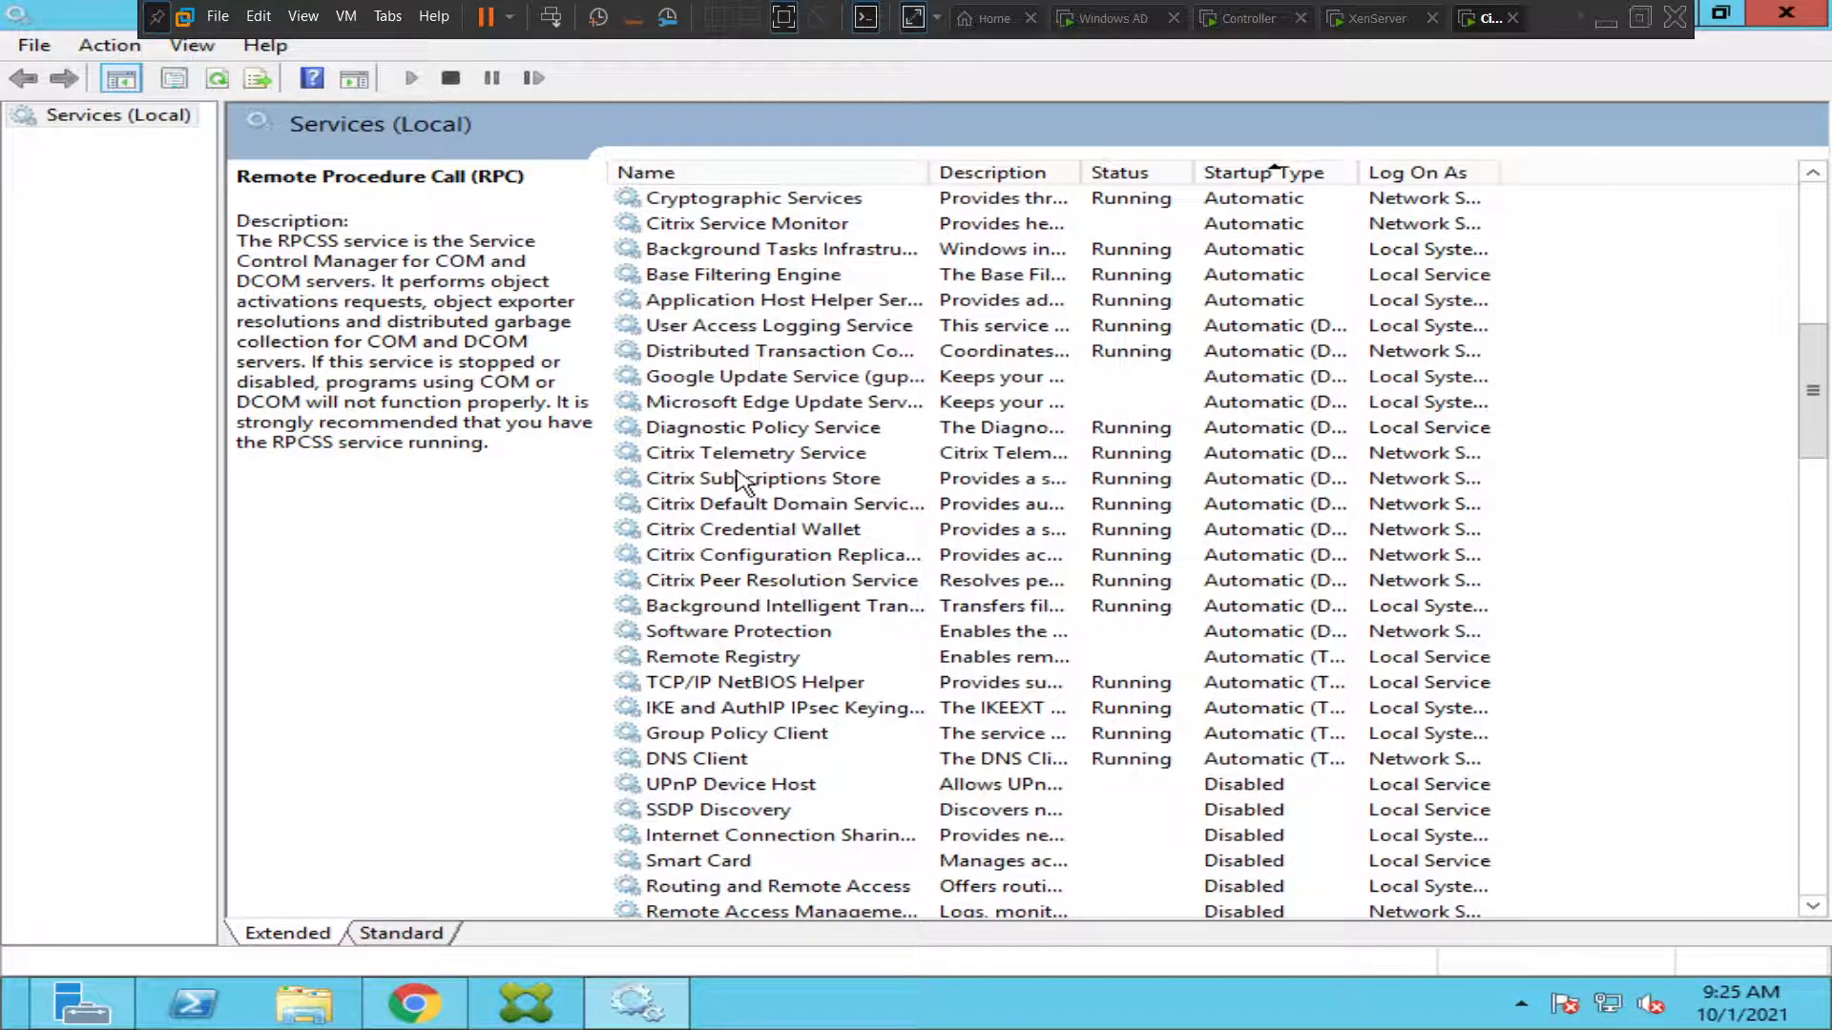
left_click(763, 478)
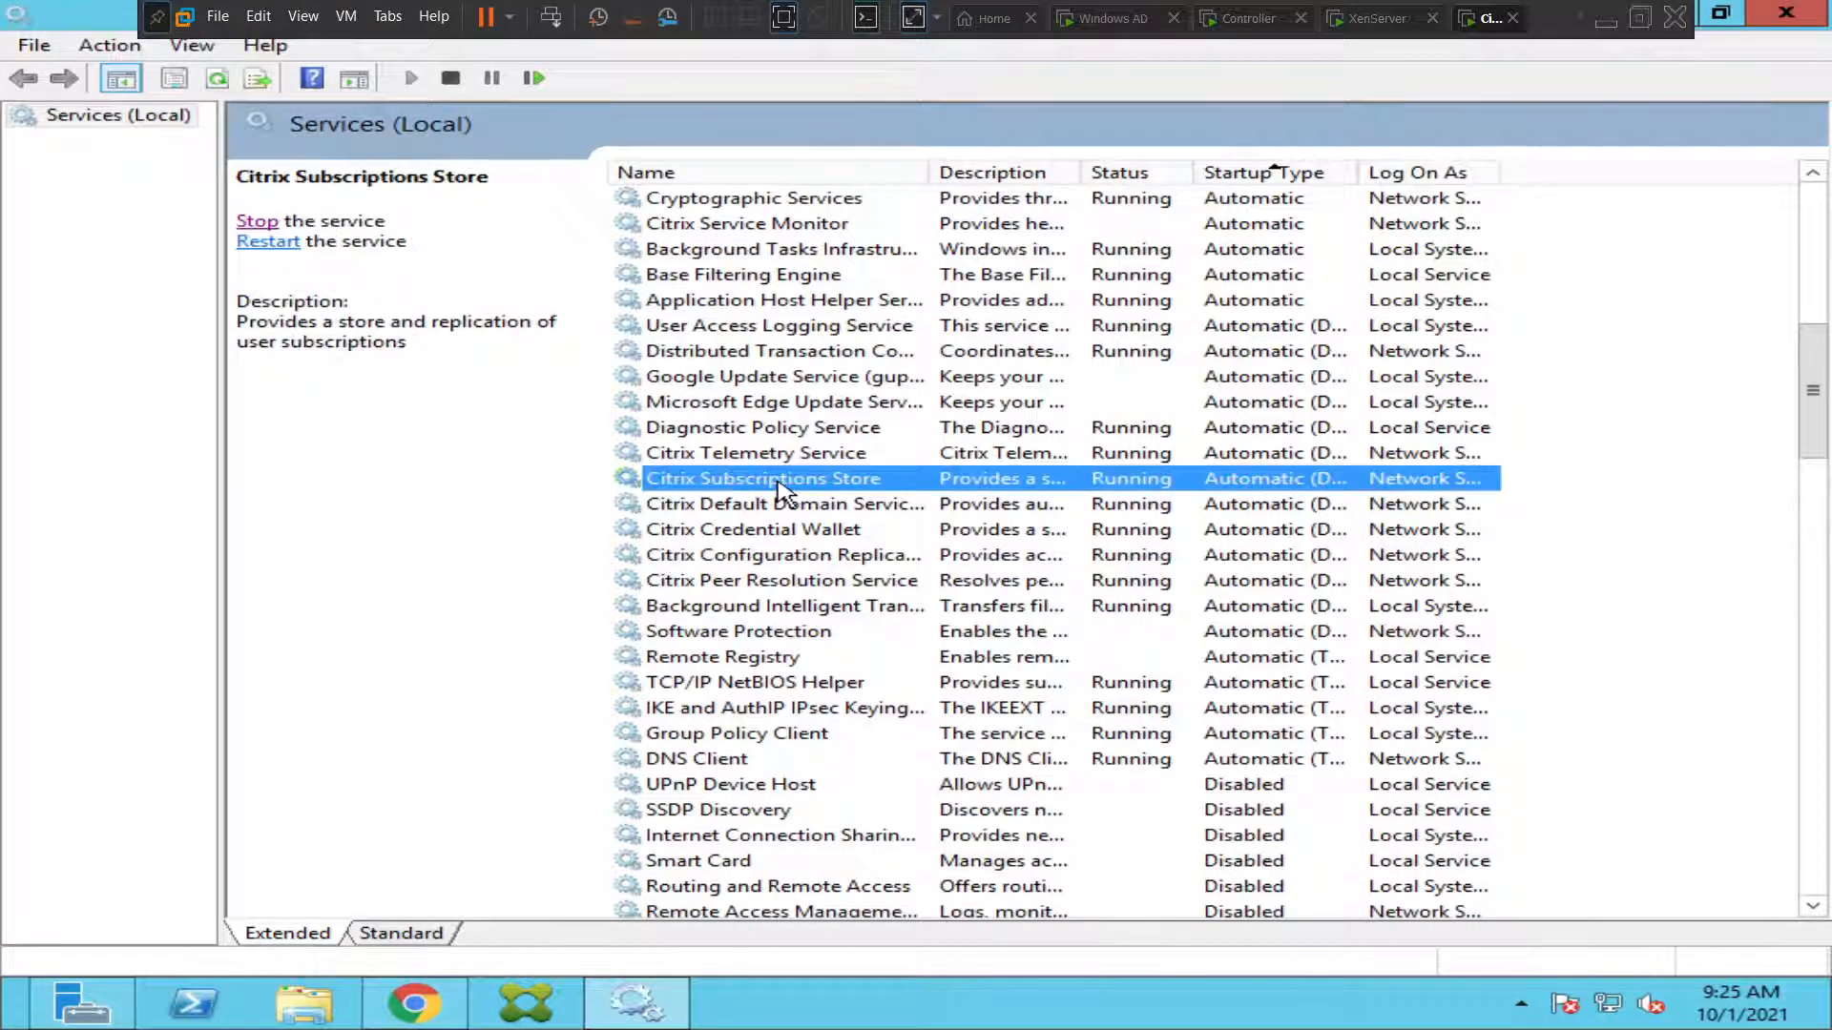
left_click(785, 504)
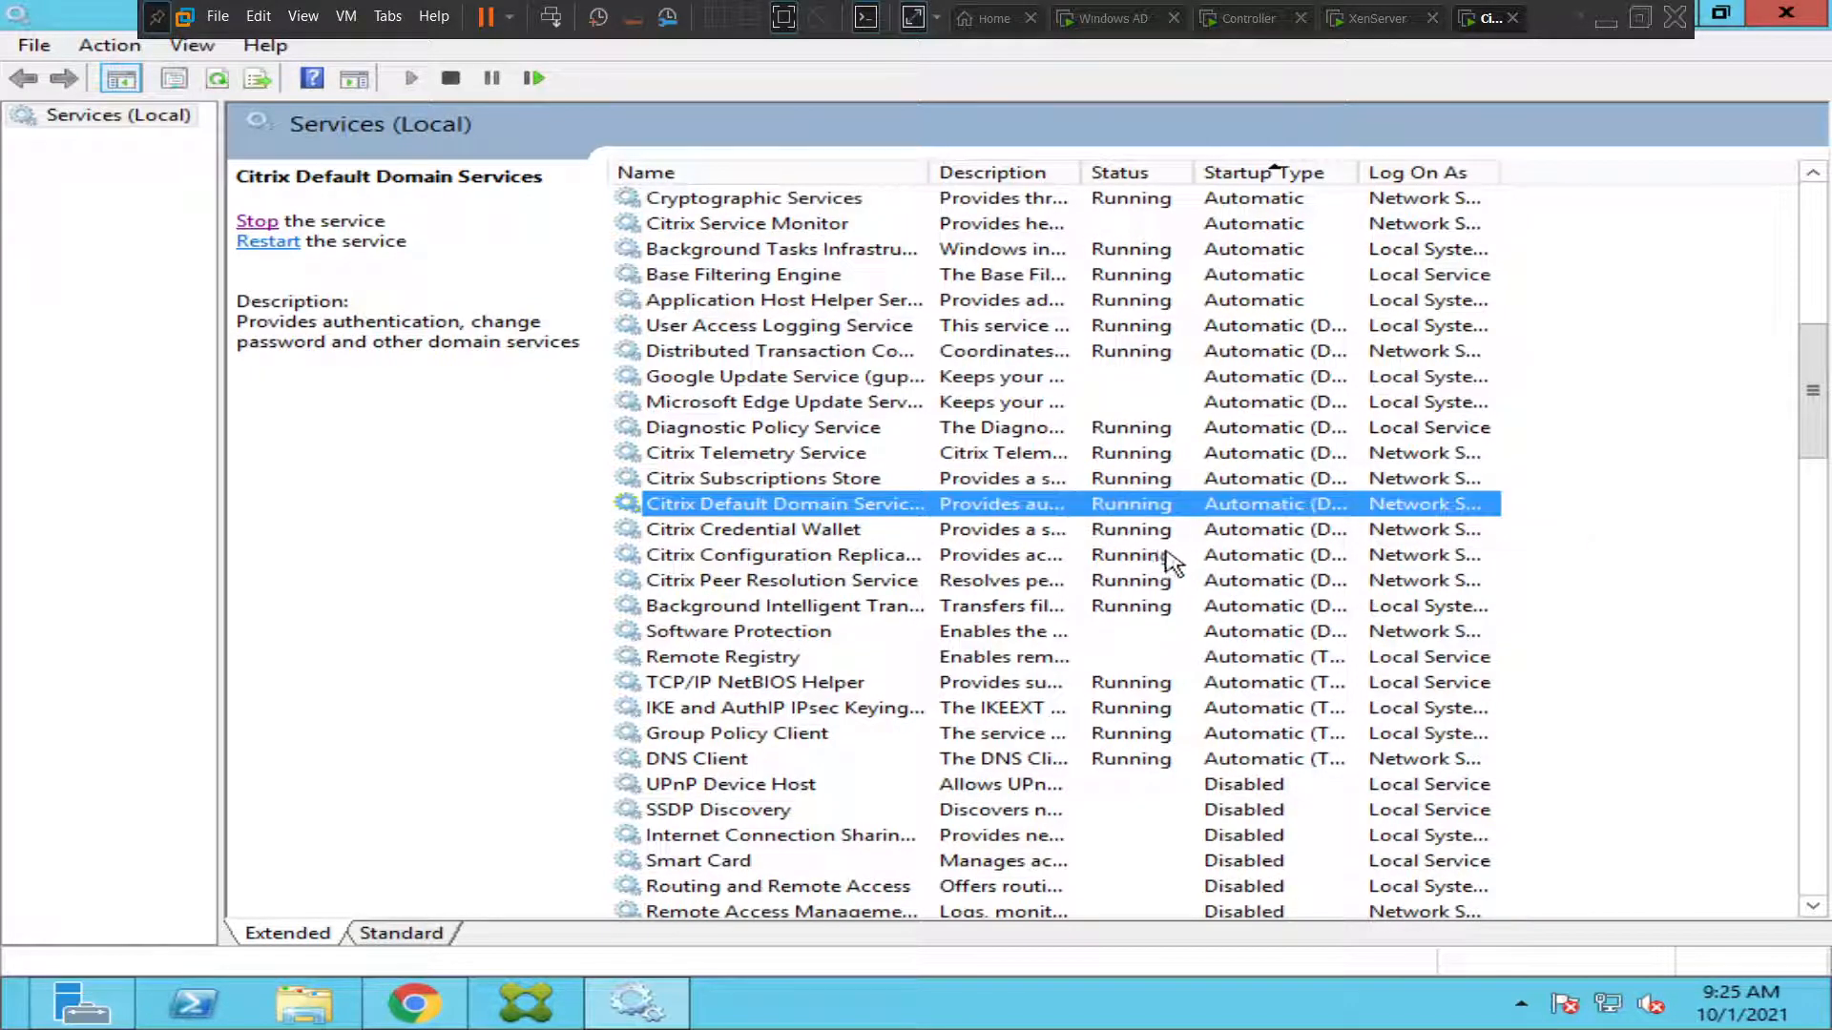
mouse_move(1338, 619)
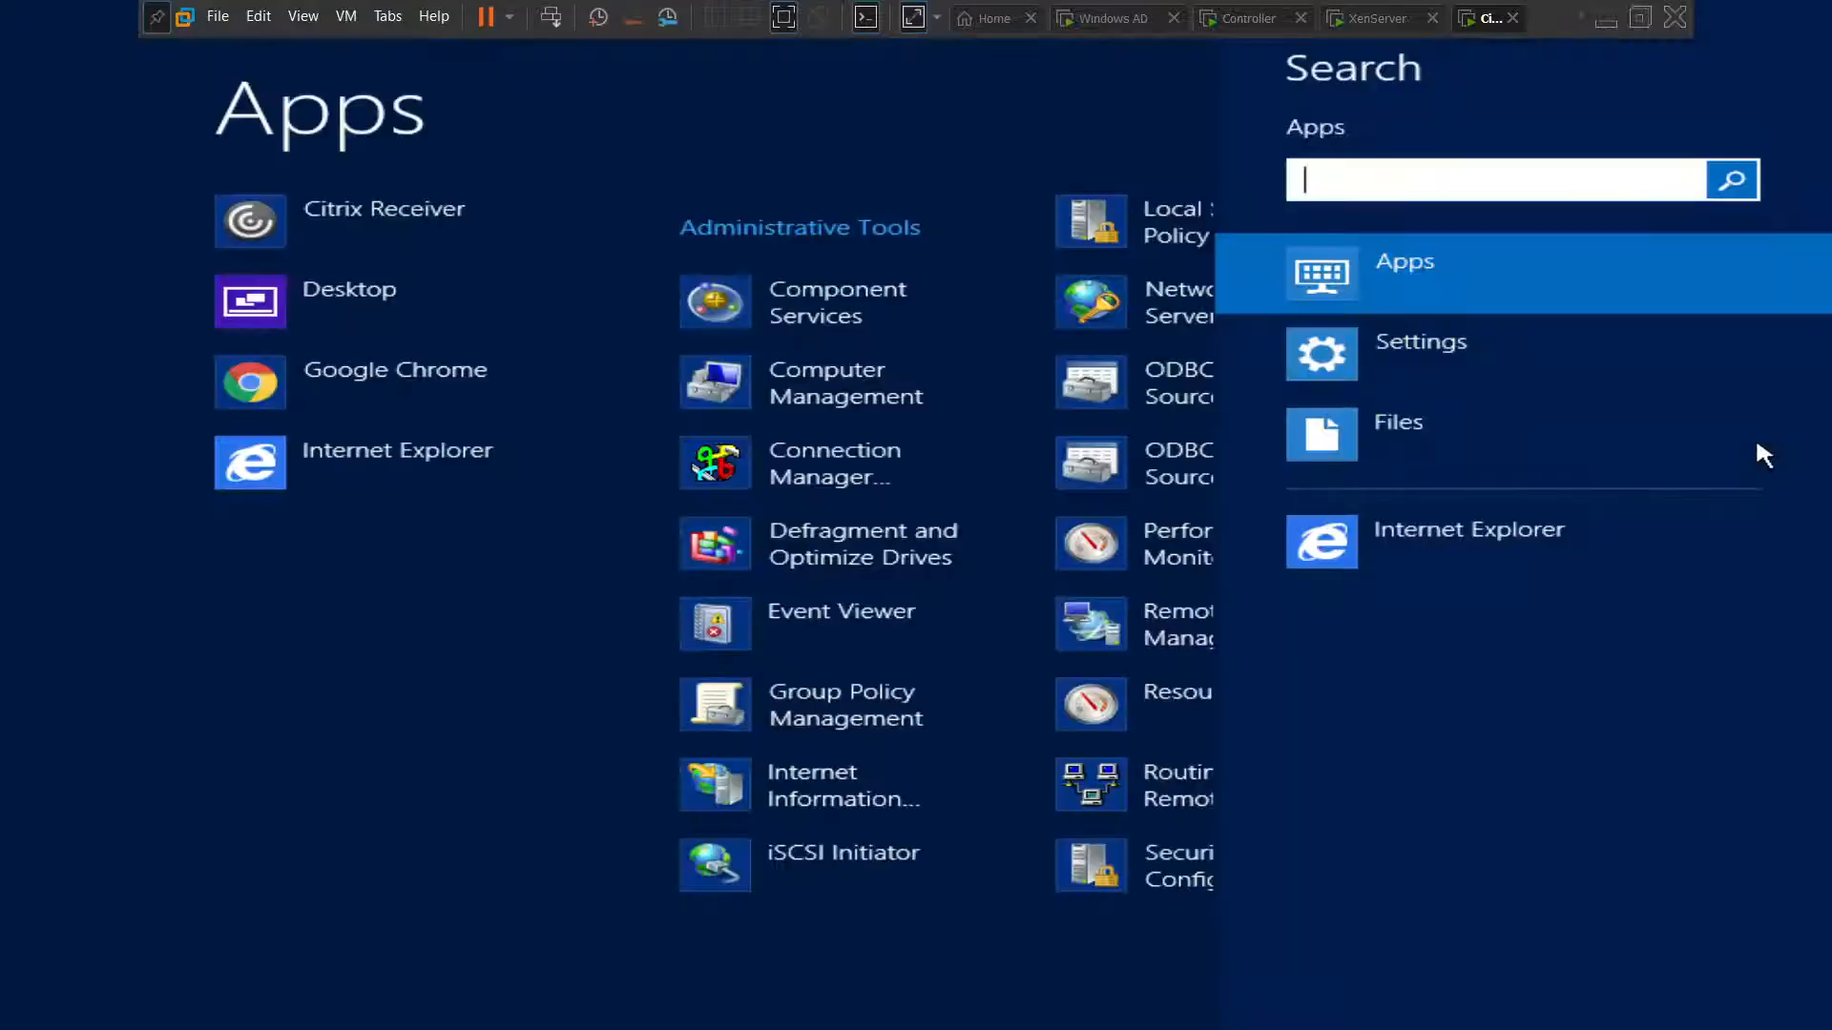
Search 'inter' and launch Internet Information Services (IIS) Manager.
type("inter")
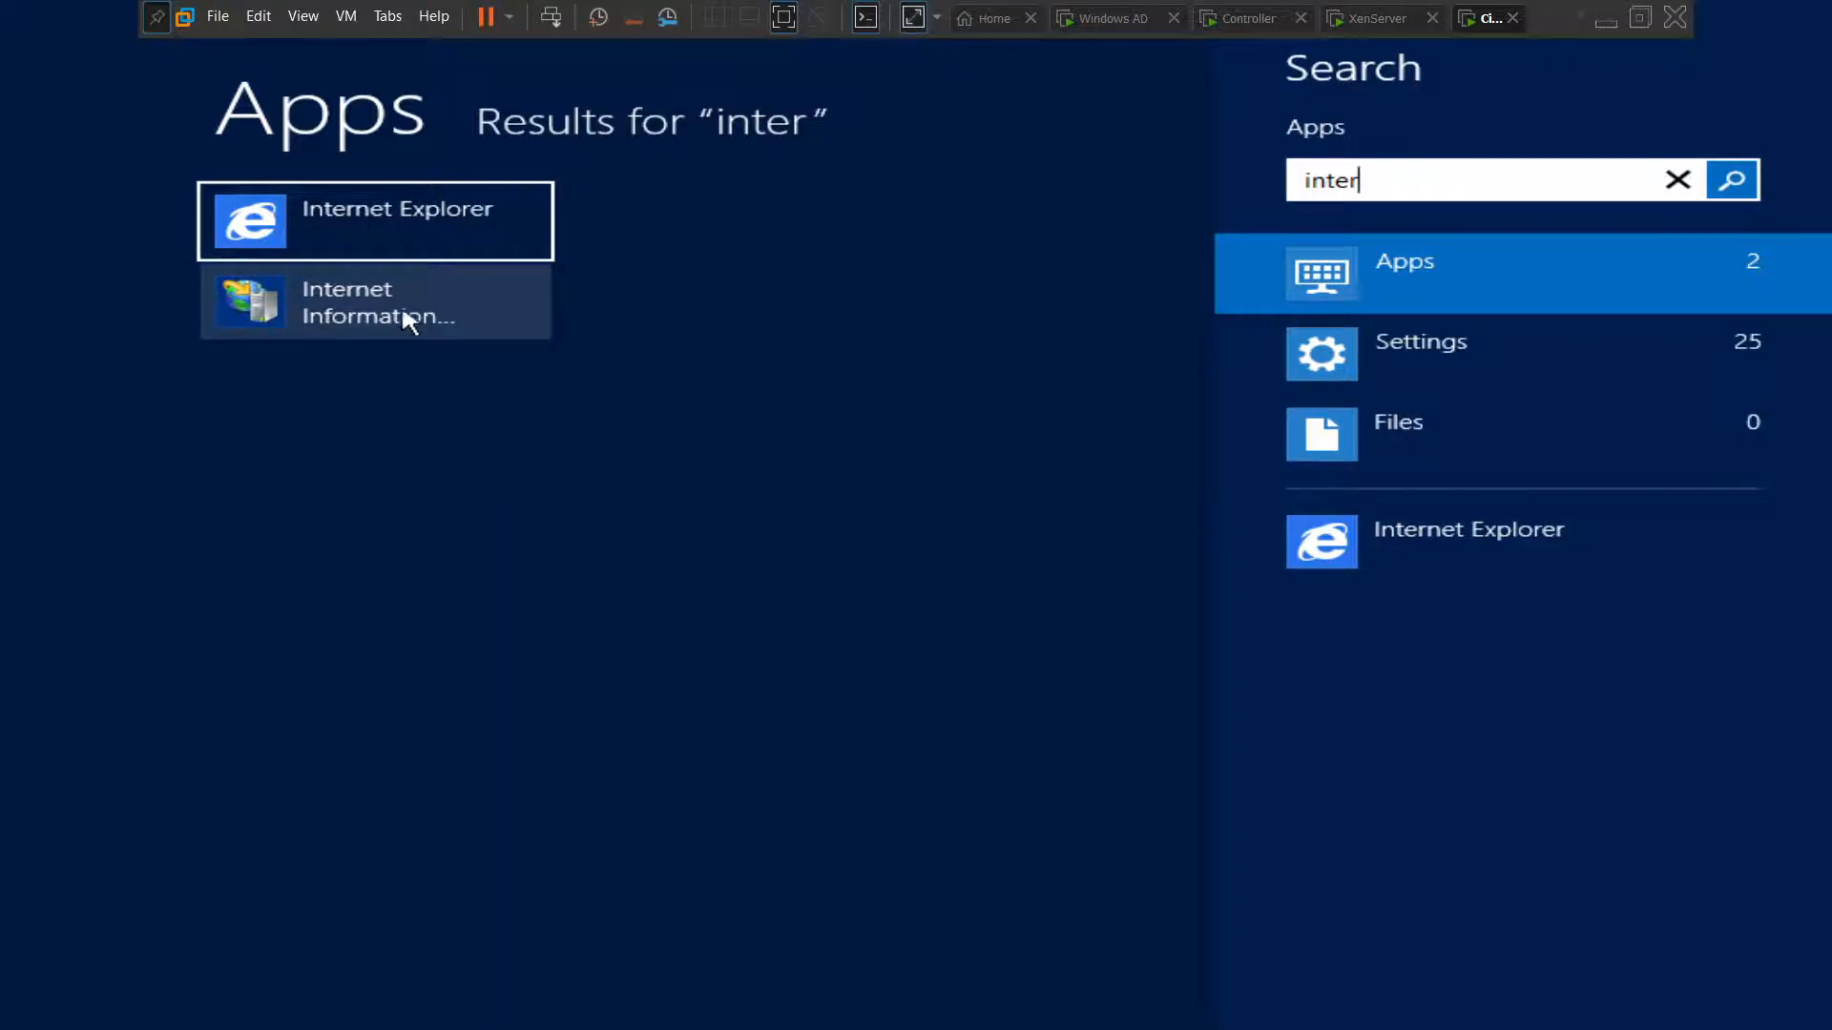
left_click(374, 301)
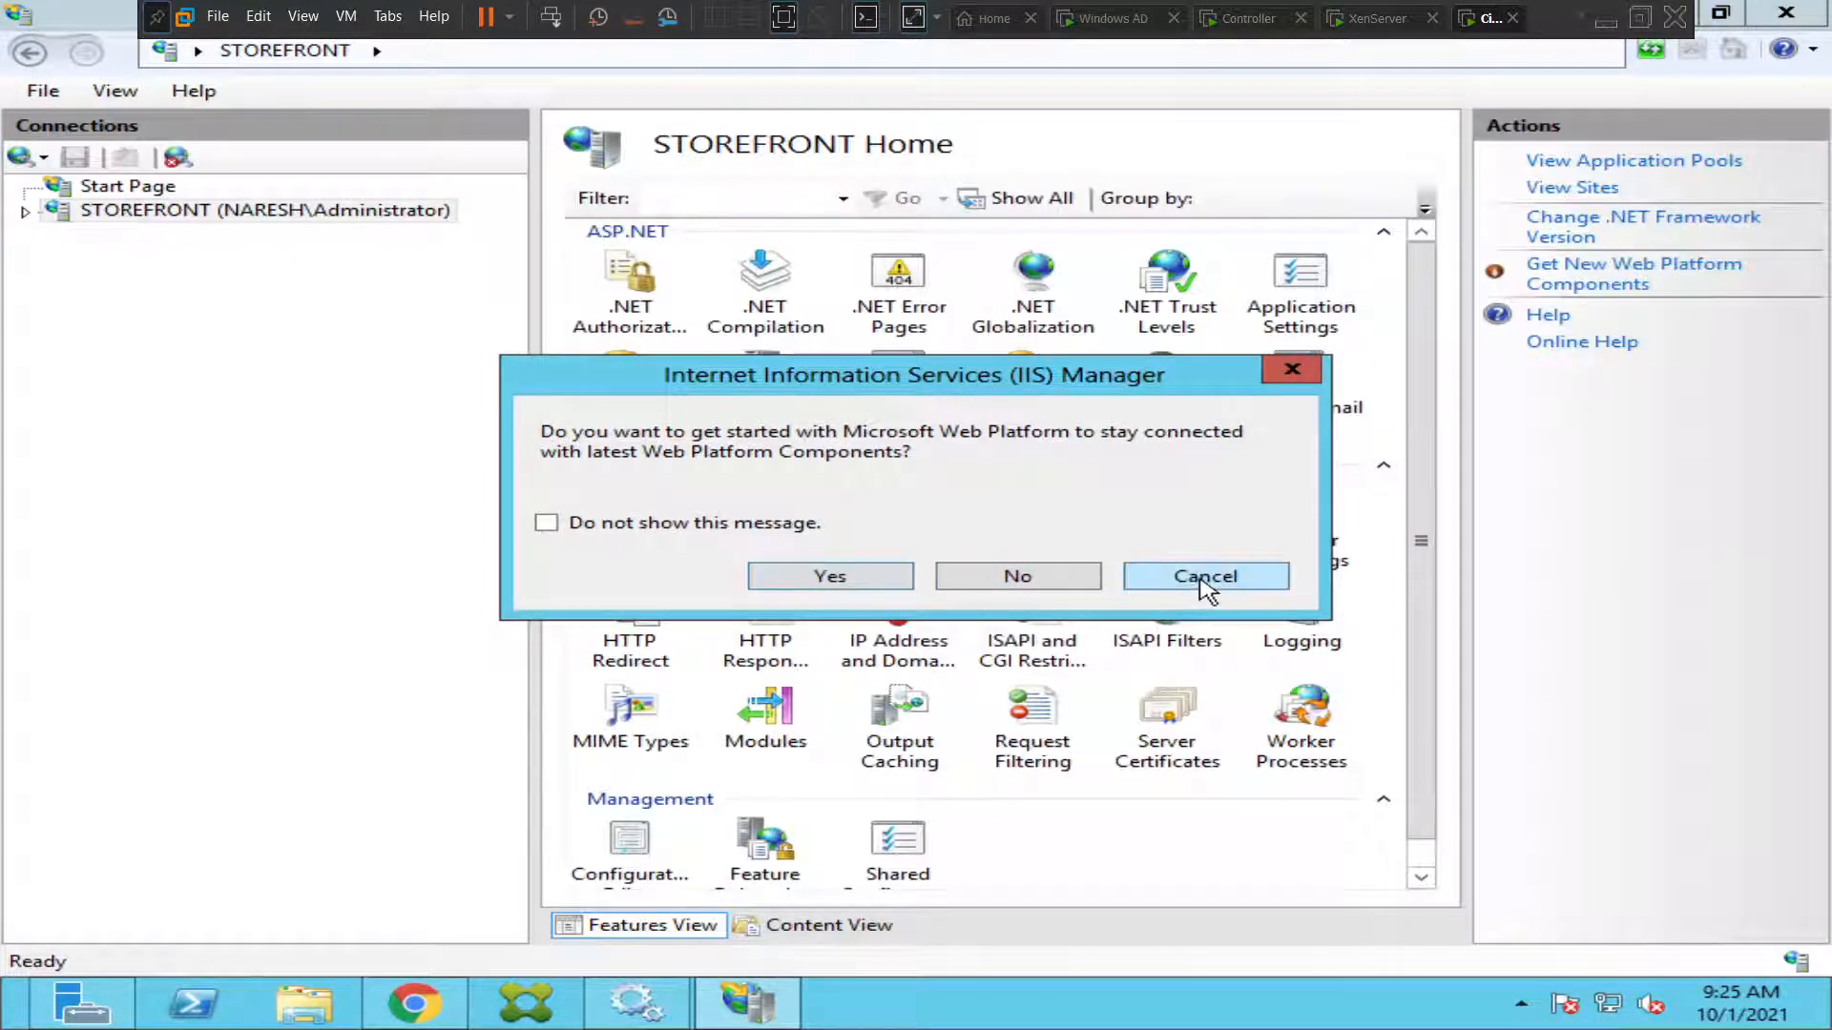
Dismiss the Web Platform prompt, expand STOREFRONT > Sites, and open Default Web Site's context menu.
left_click(1204, 576)
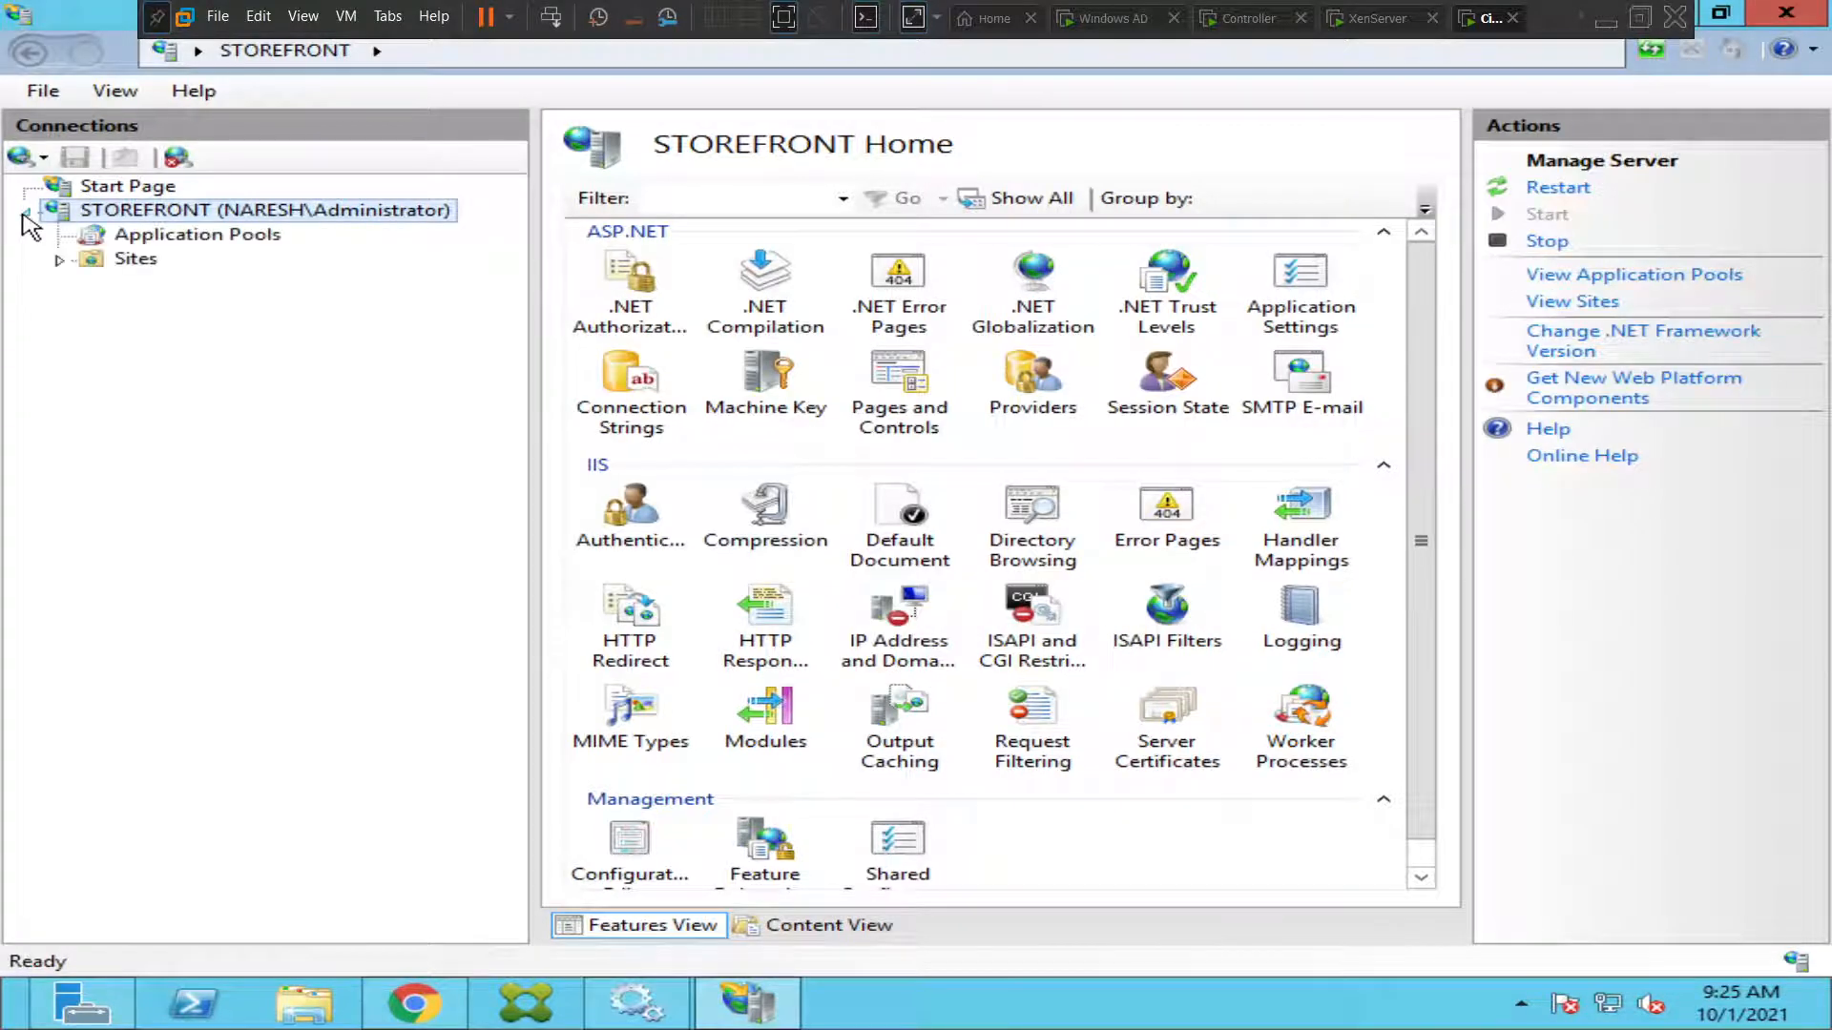
left_click(59, 258)
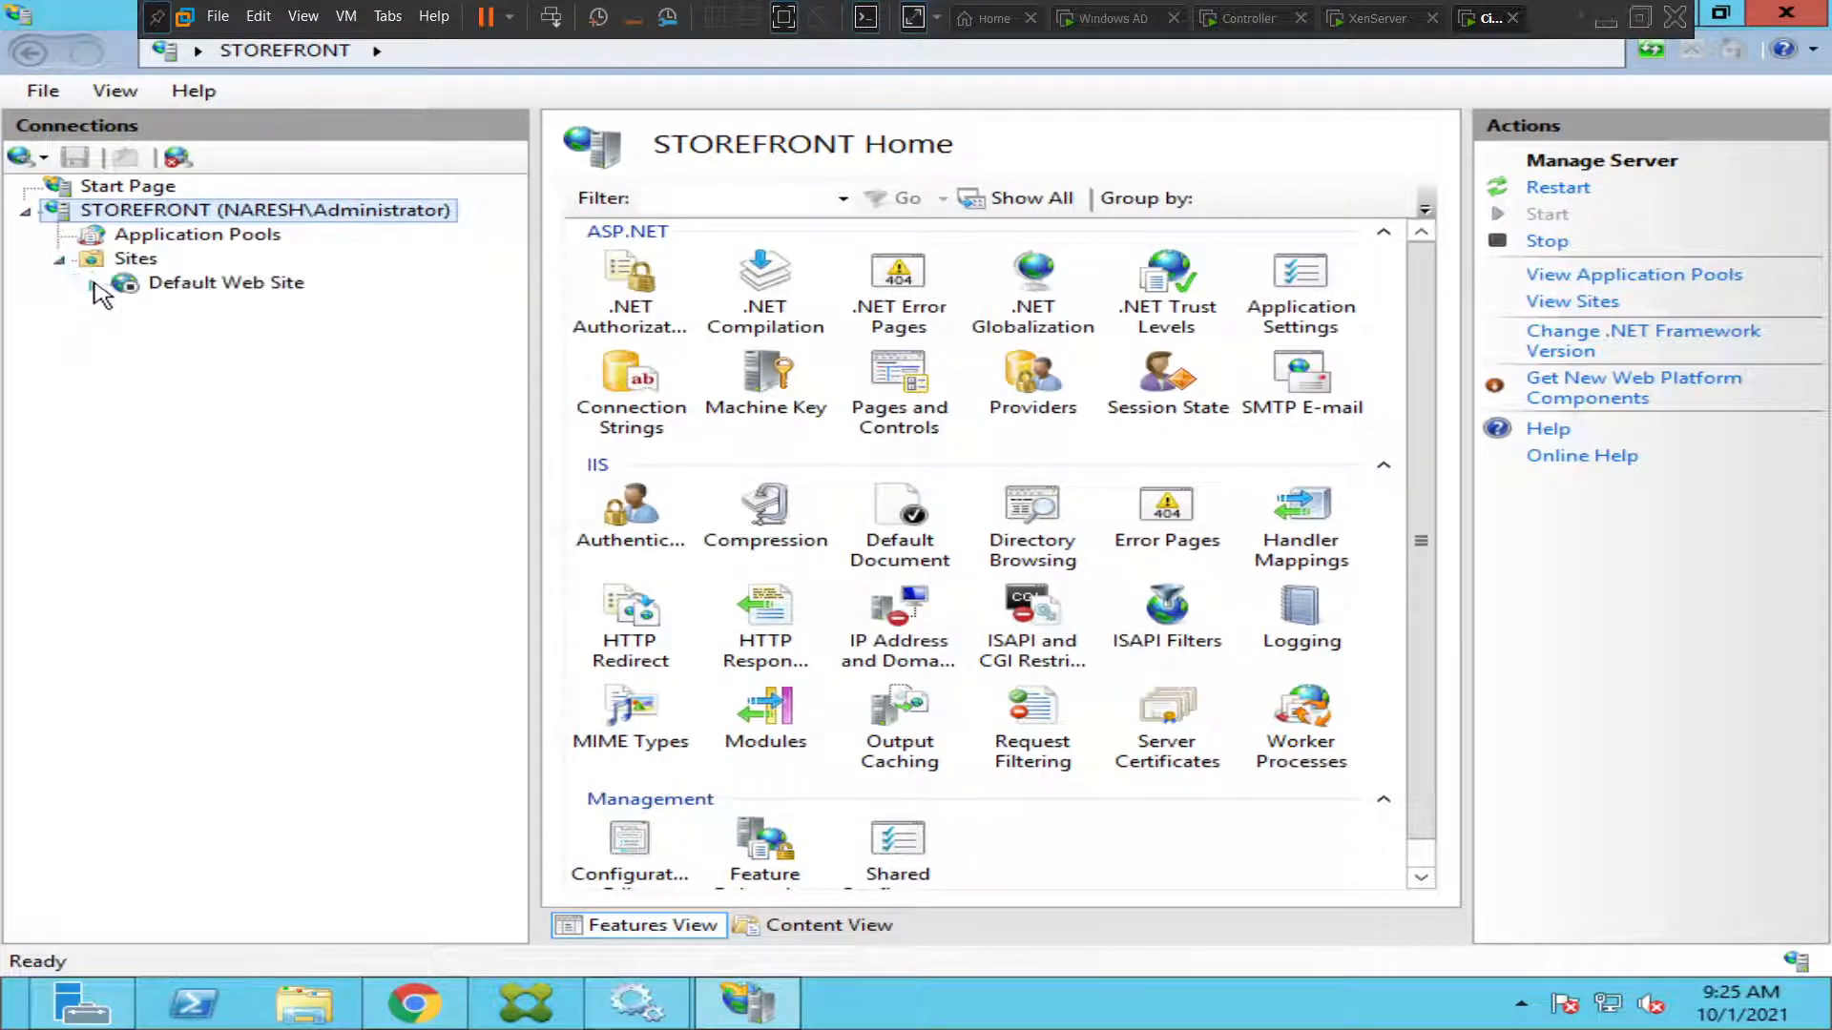
left_click(100, 282)
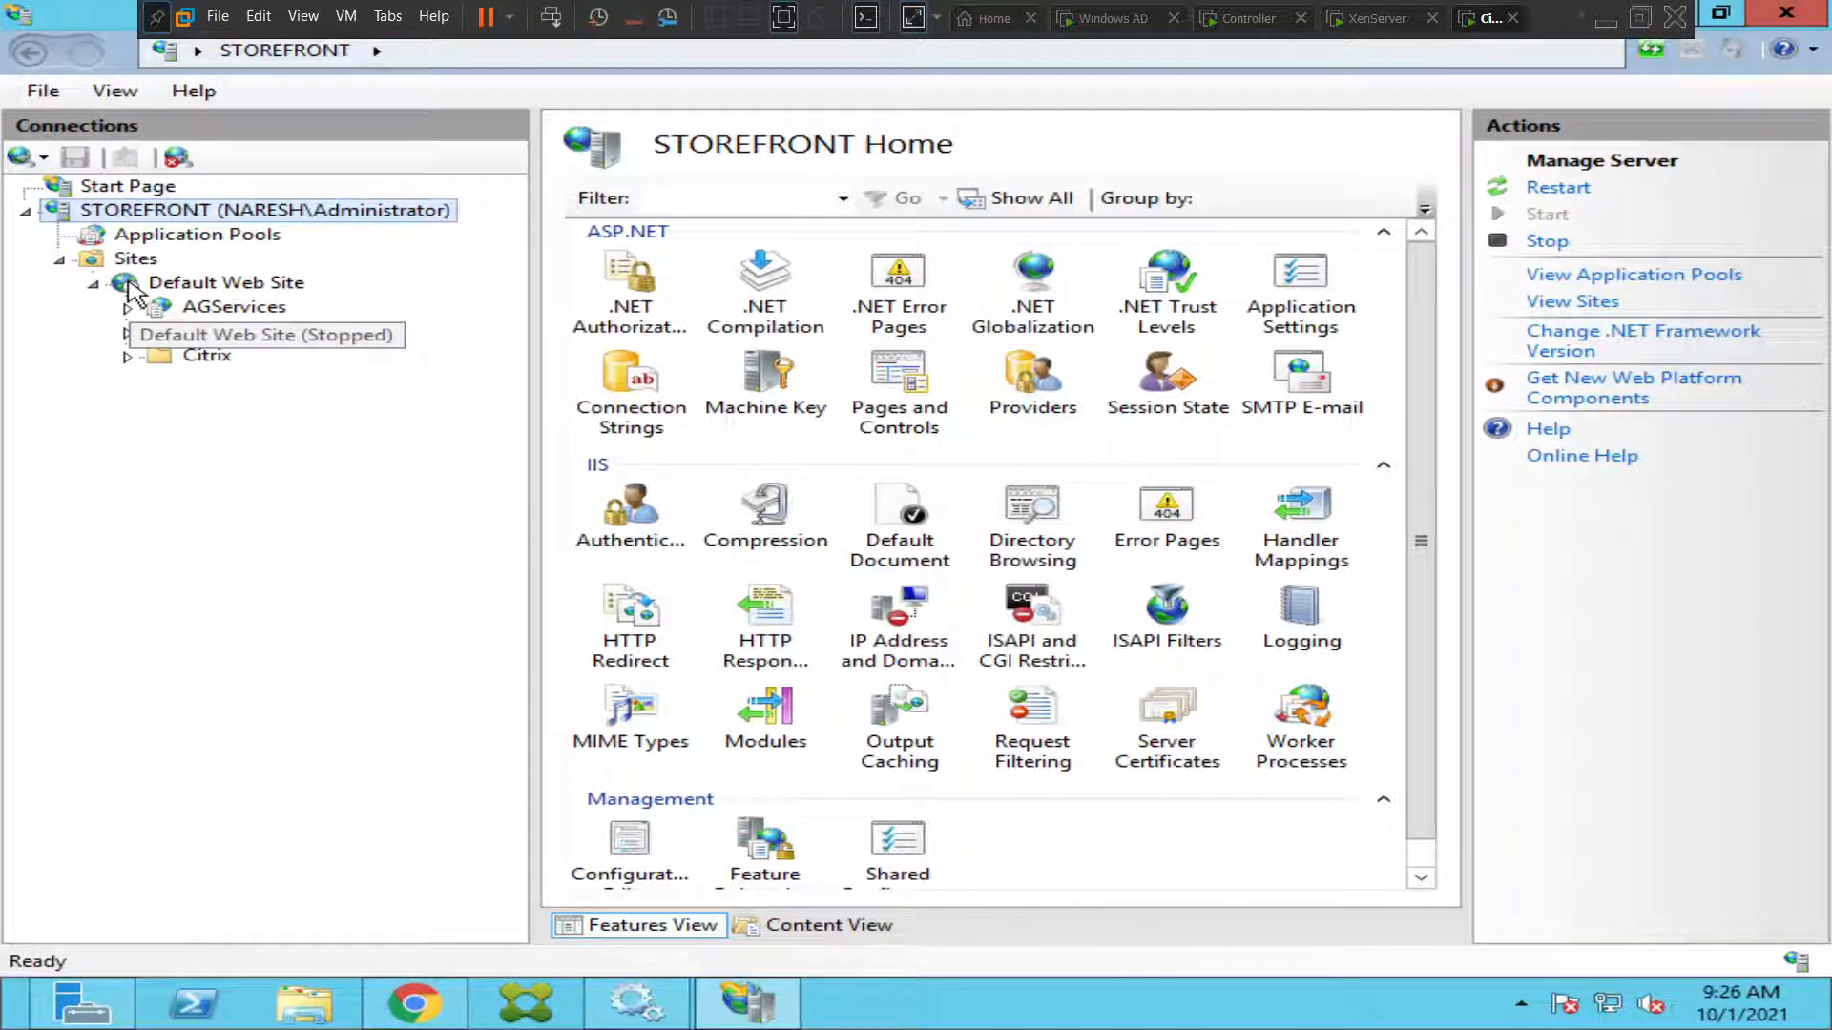
left_click(103, 281)
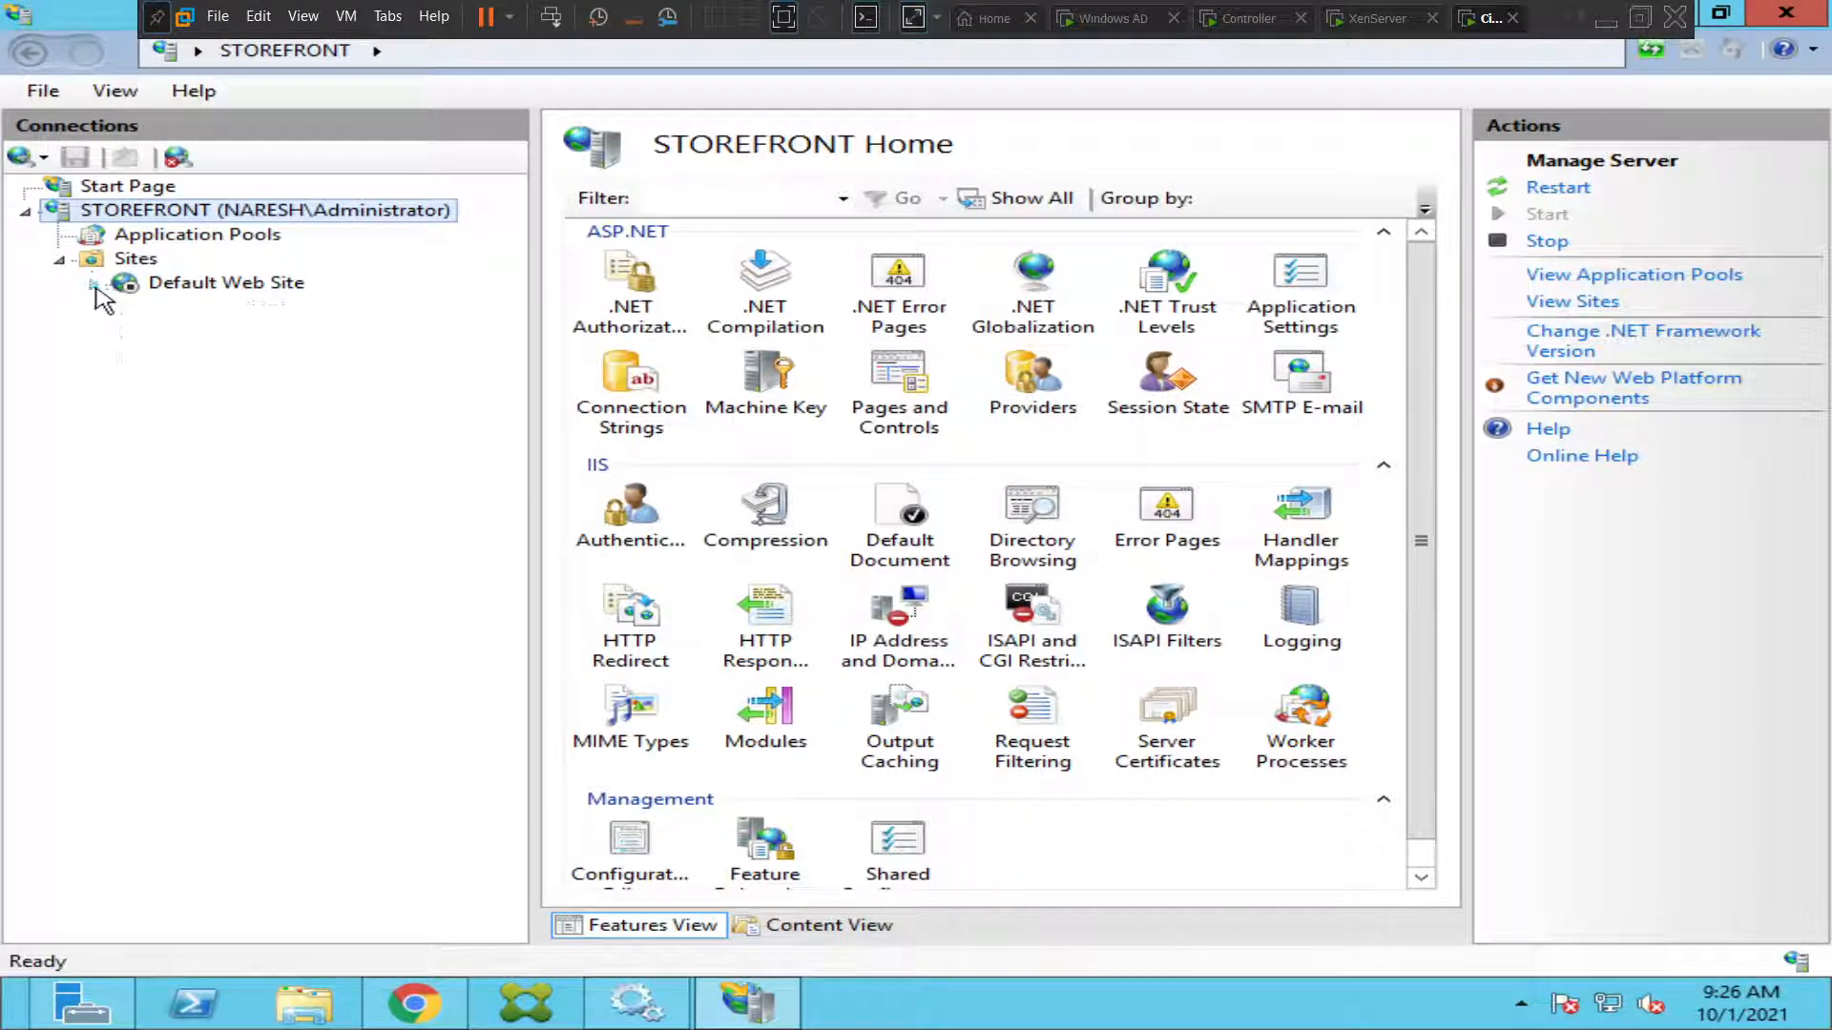
right_click(225, 282)
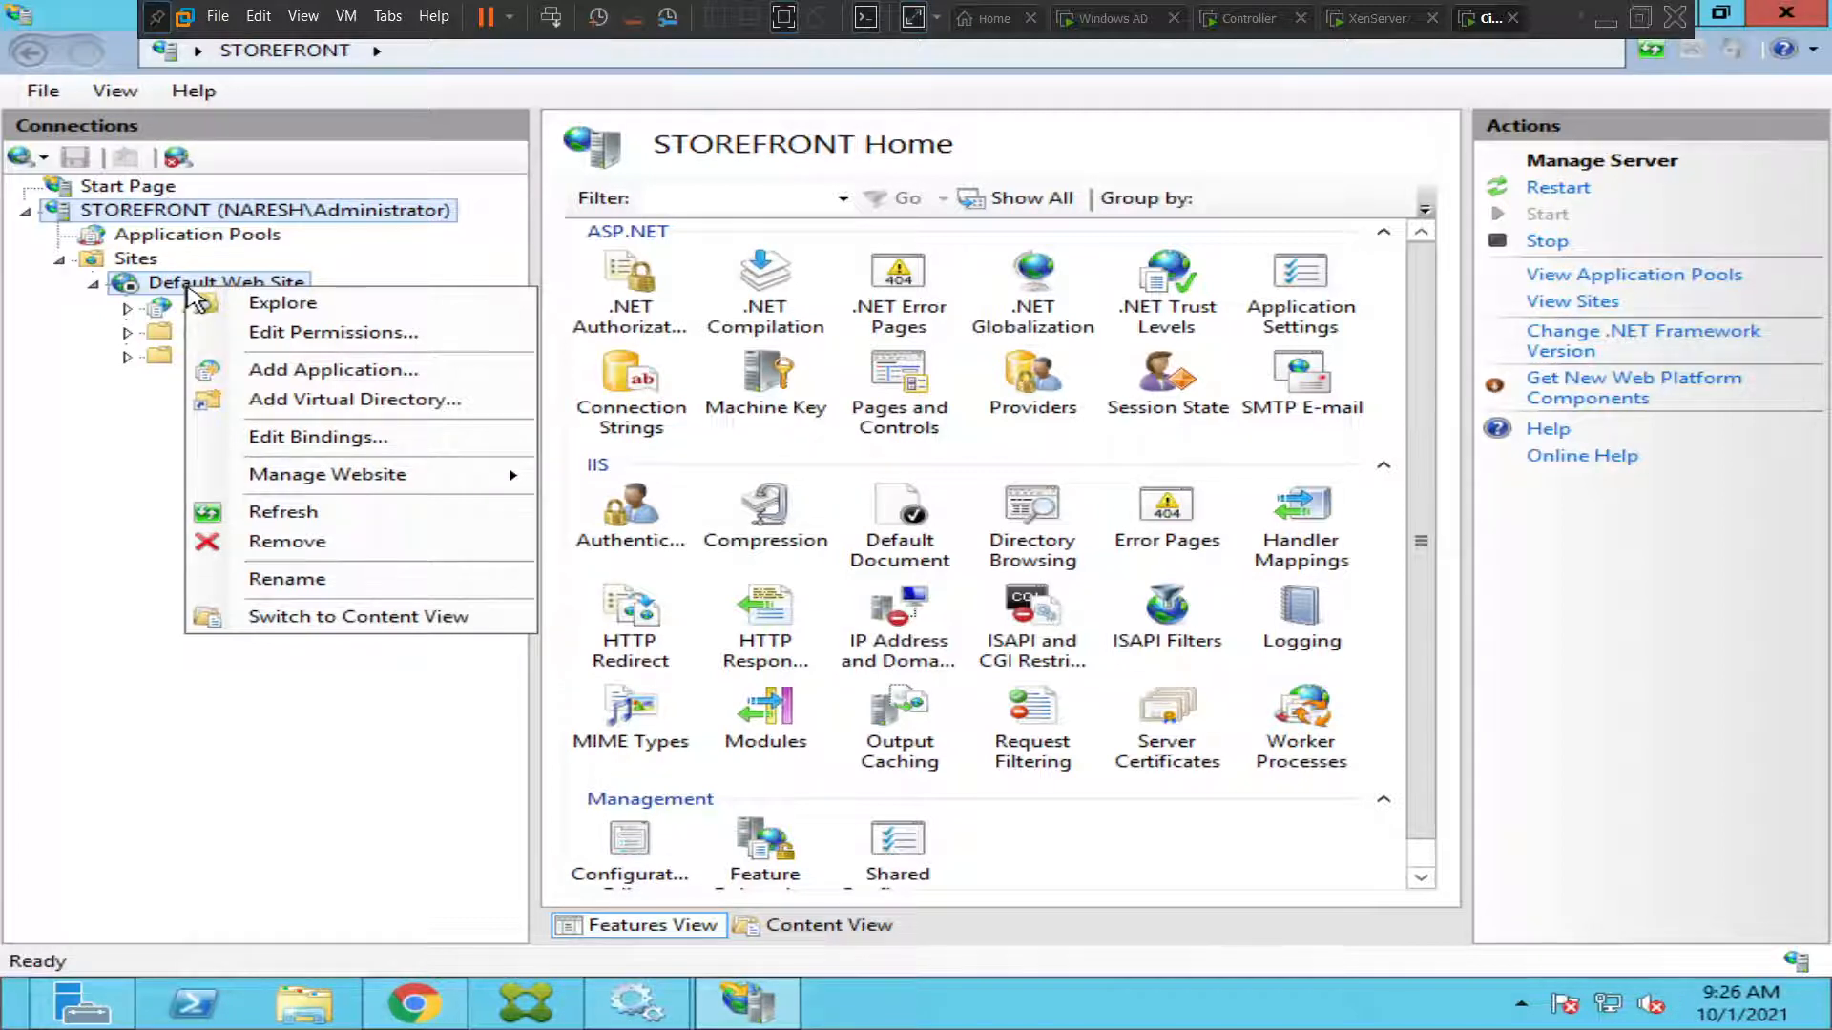
mouse_move(327, 473)
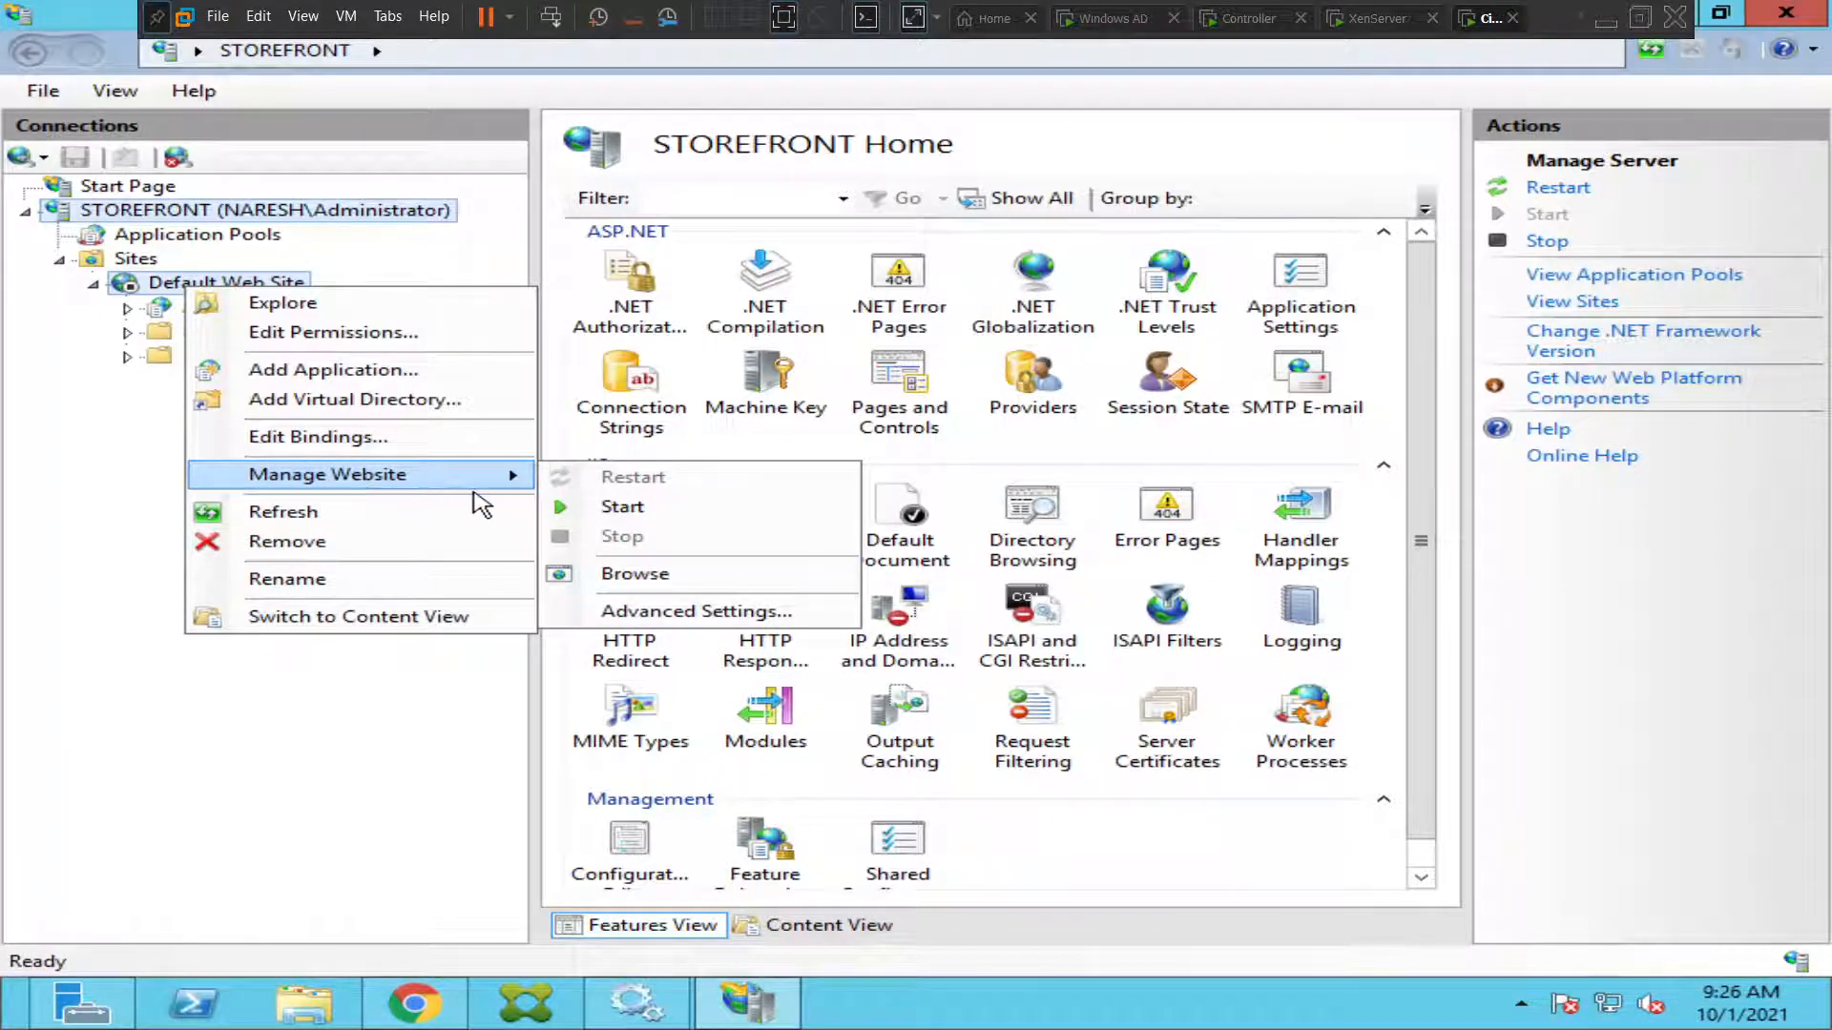
mouse_move(623, 506)
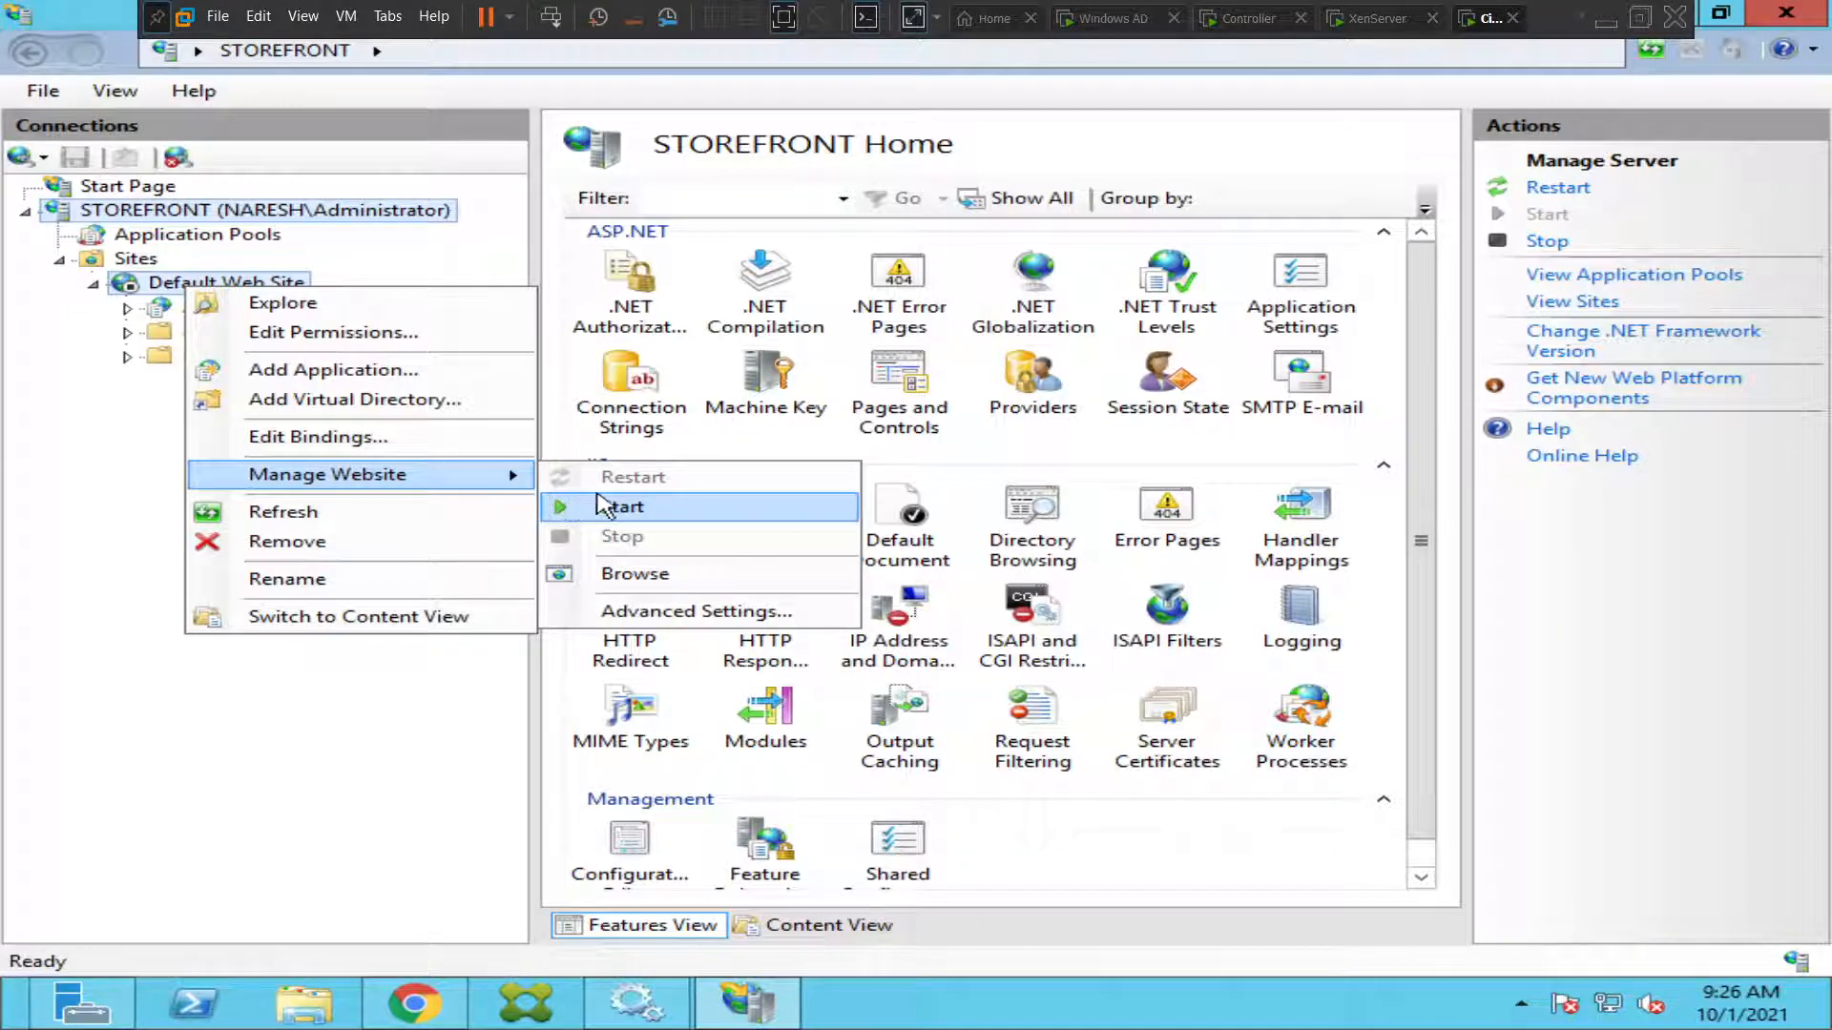
mouse_move(661, 520)
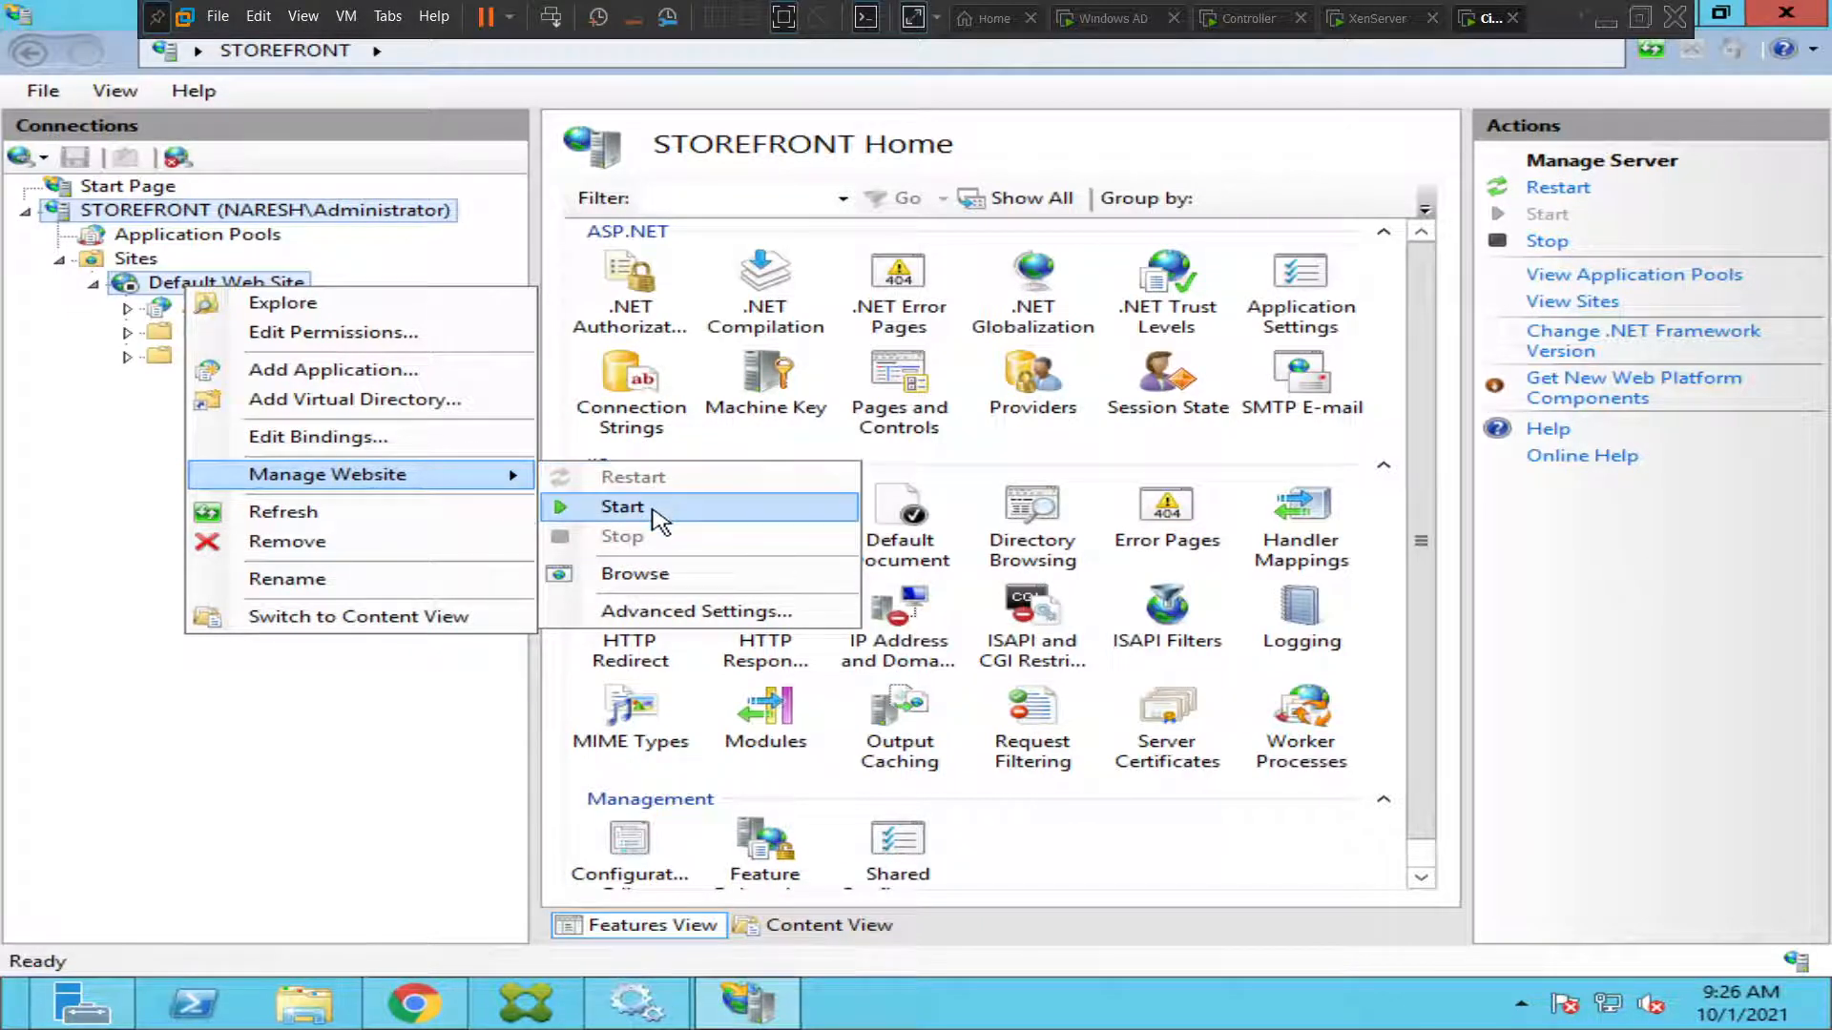
Try starting Default Web Site and acknowledge the port-conflict error.
left_click(623, 506)
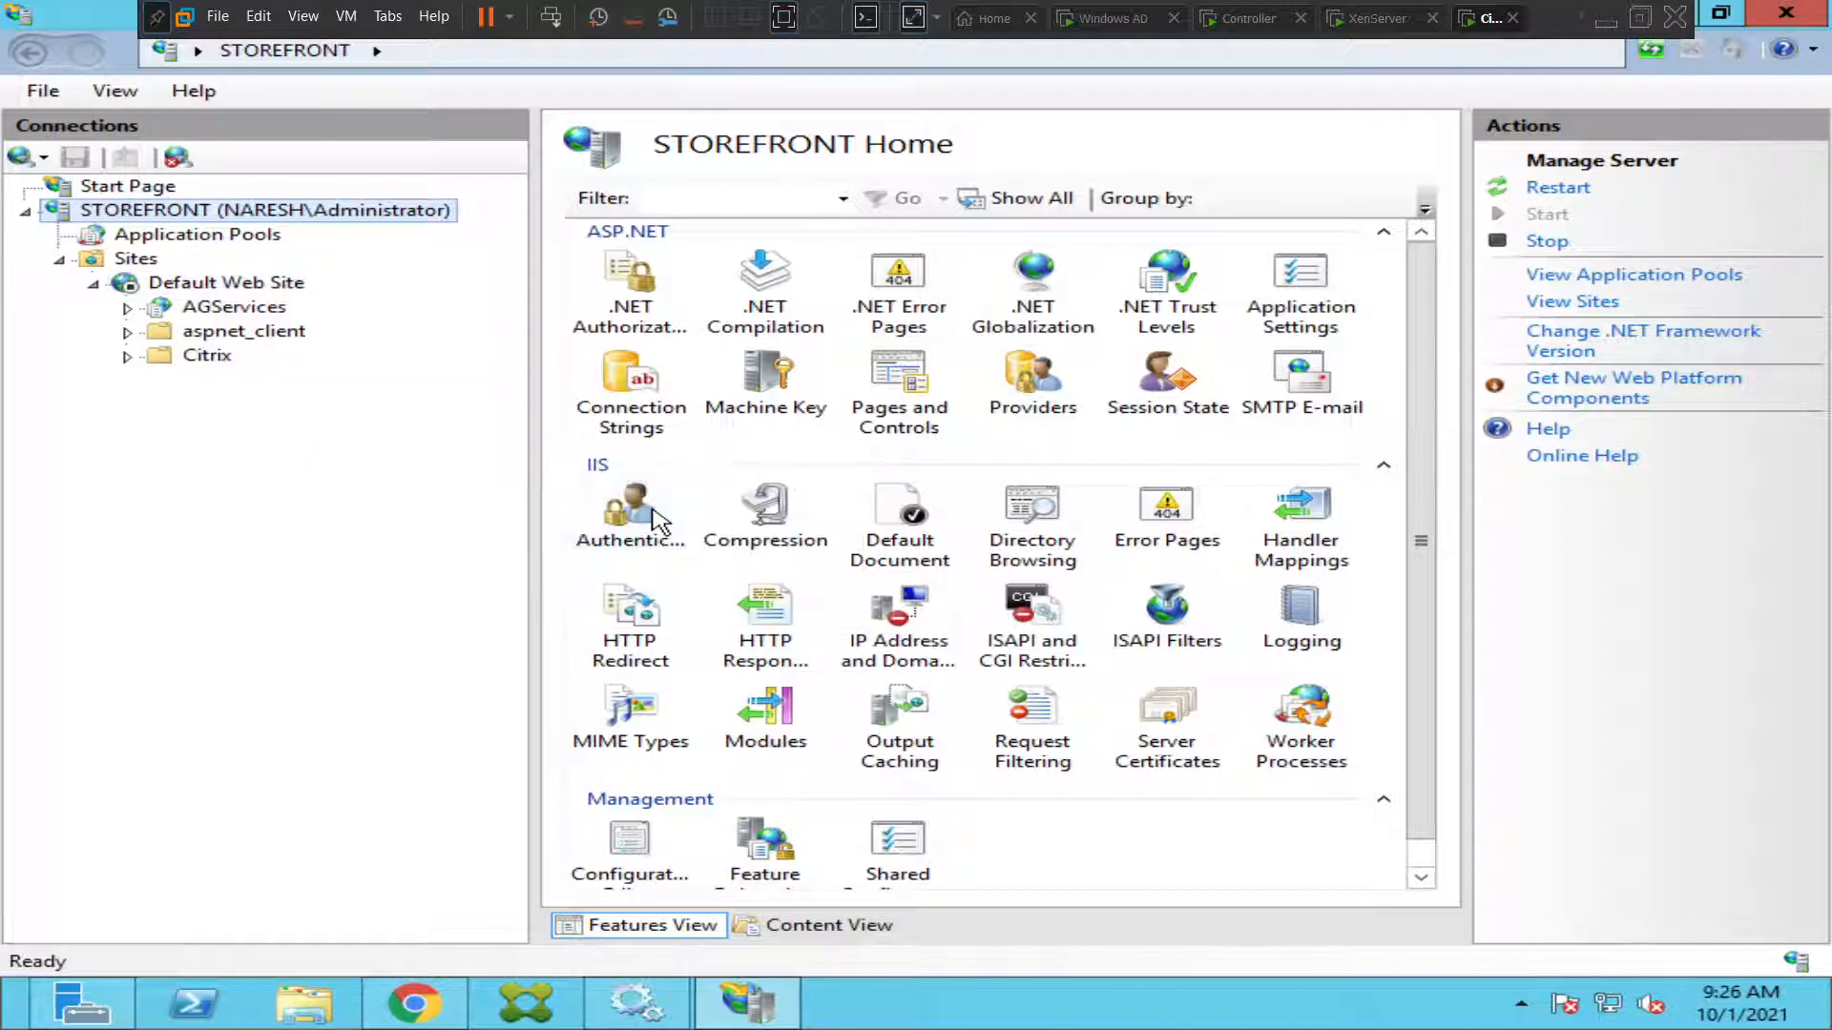
left_click(1546, 214)
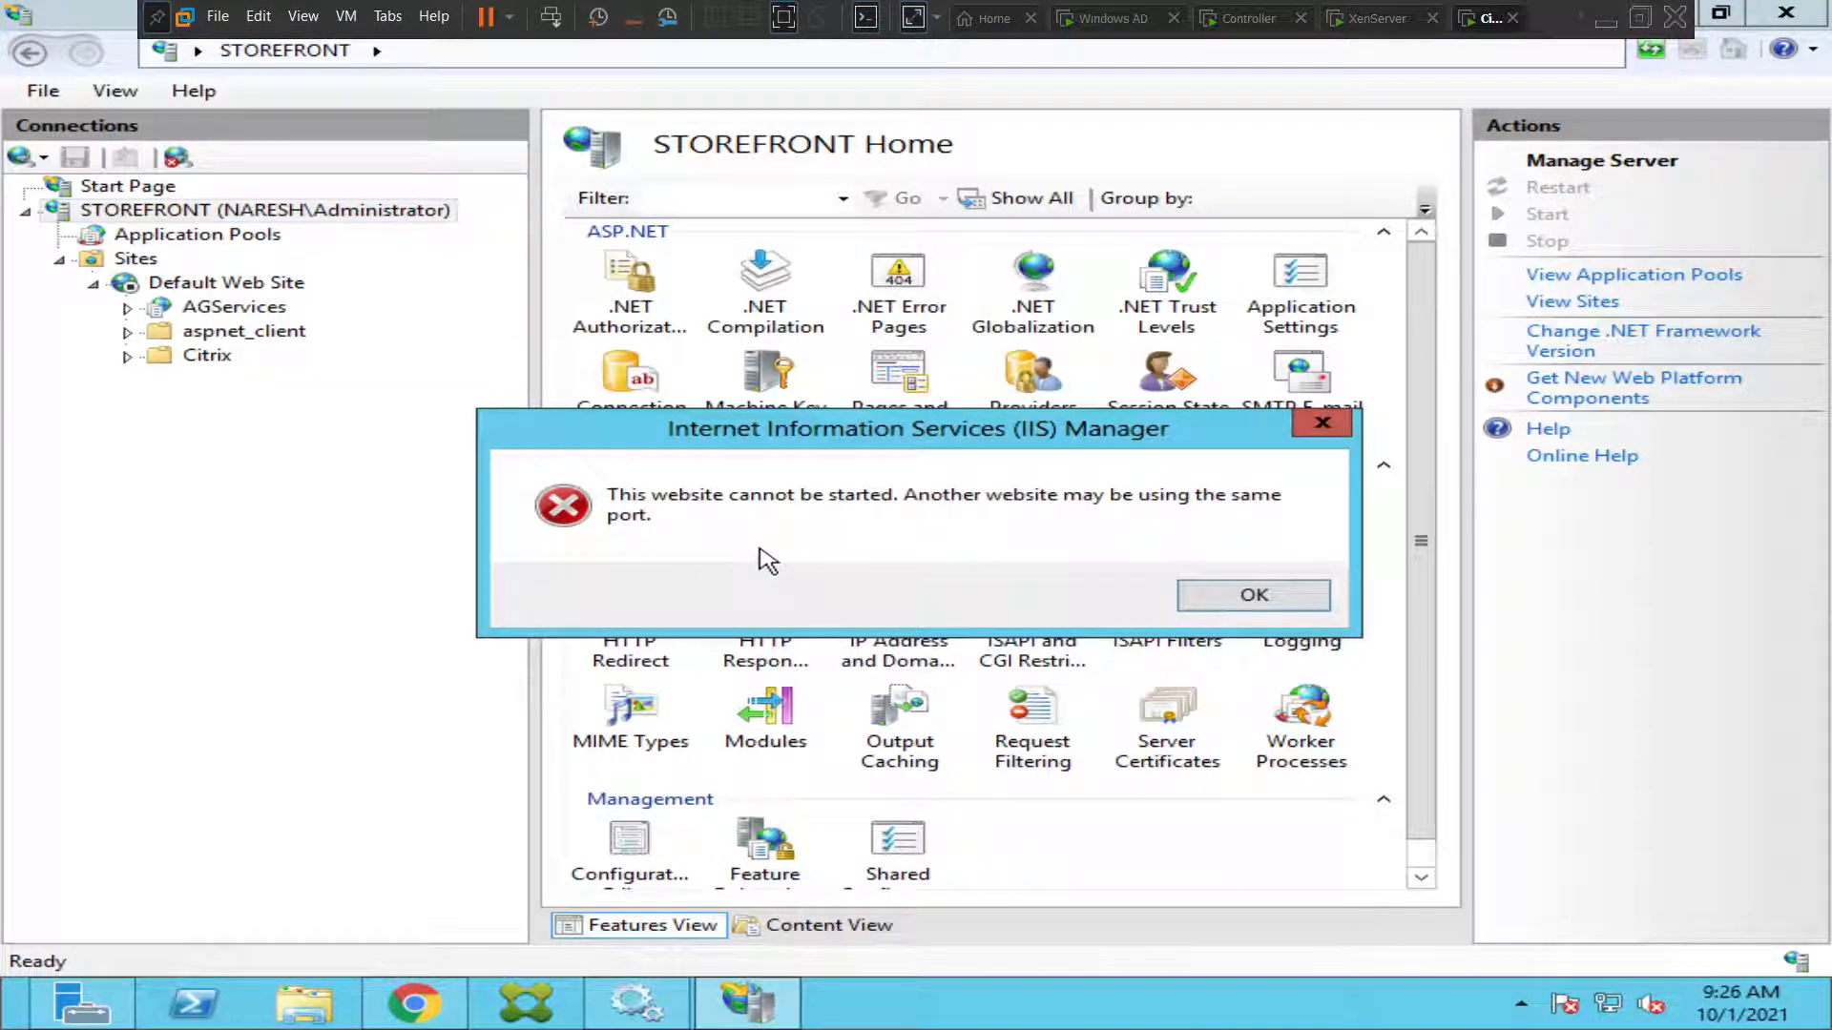
mouse_move(827, 571)
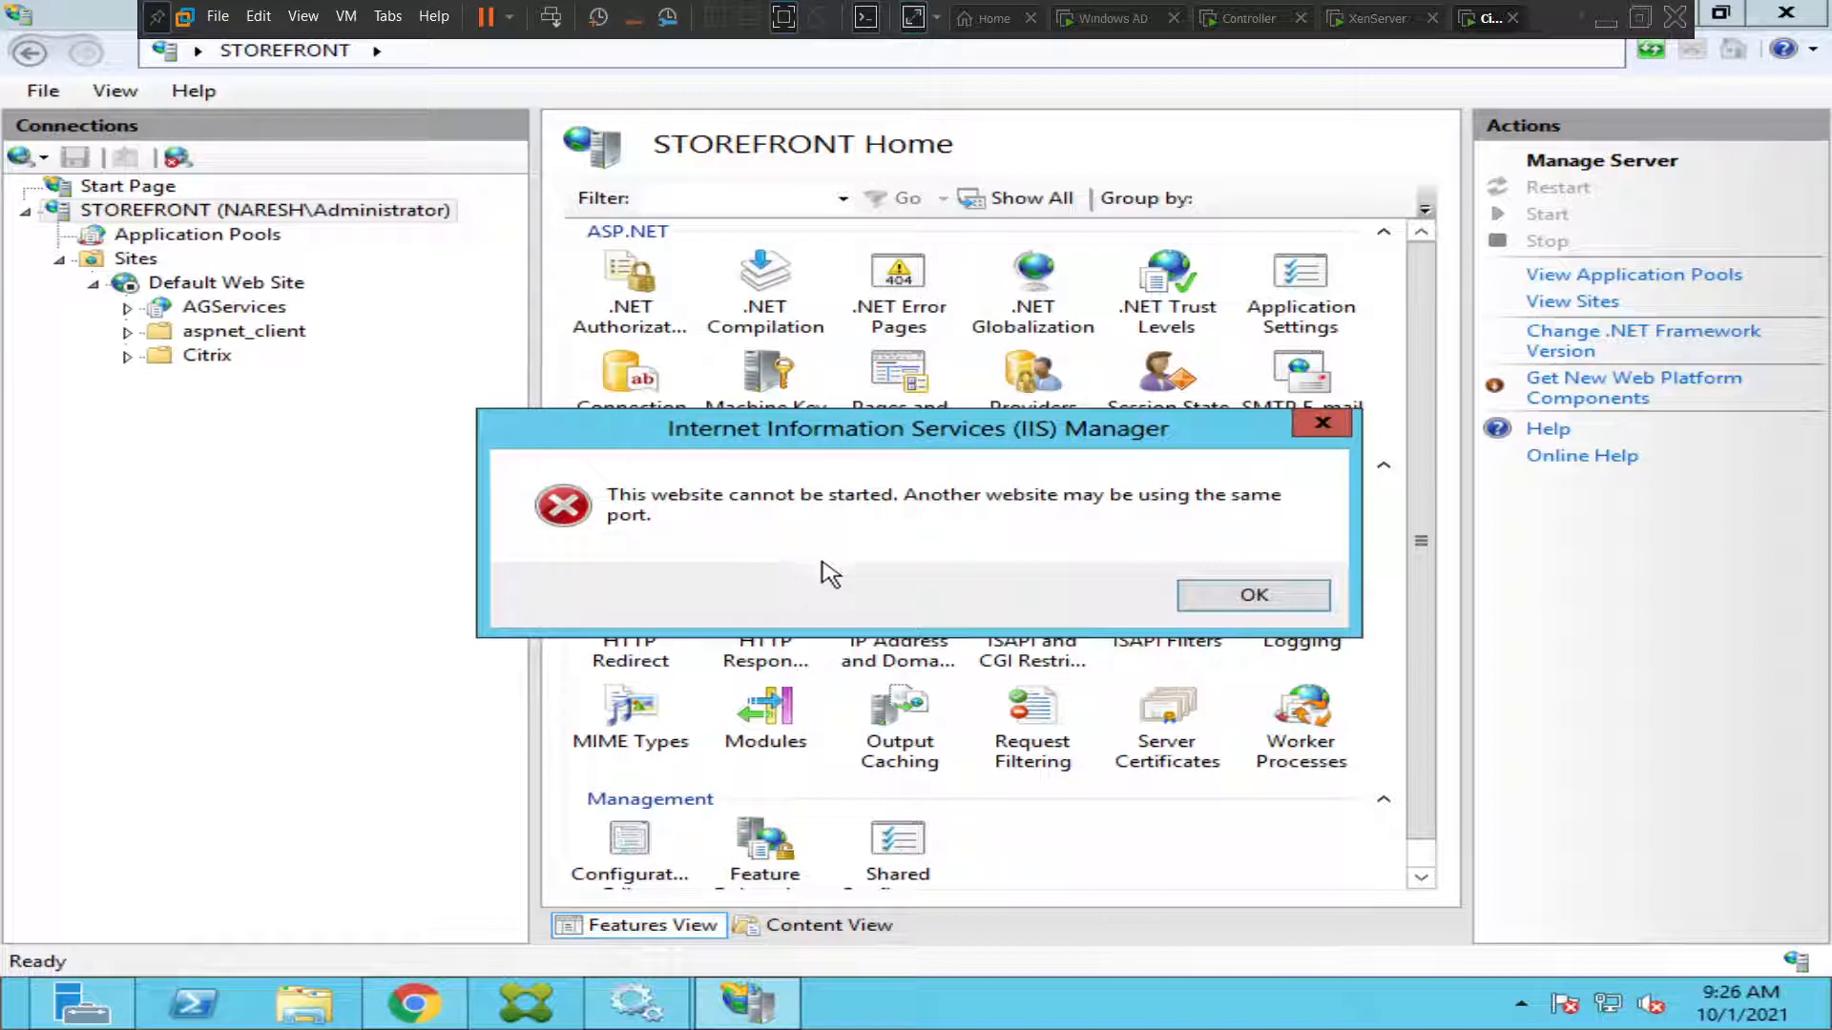
mouse_move(882, 578)
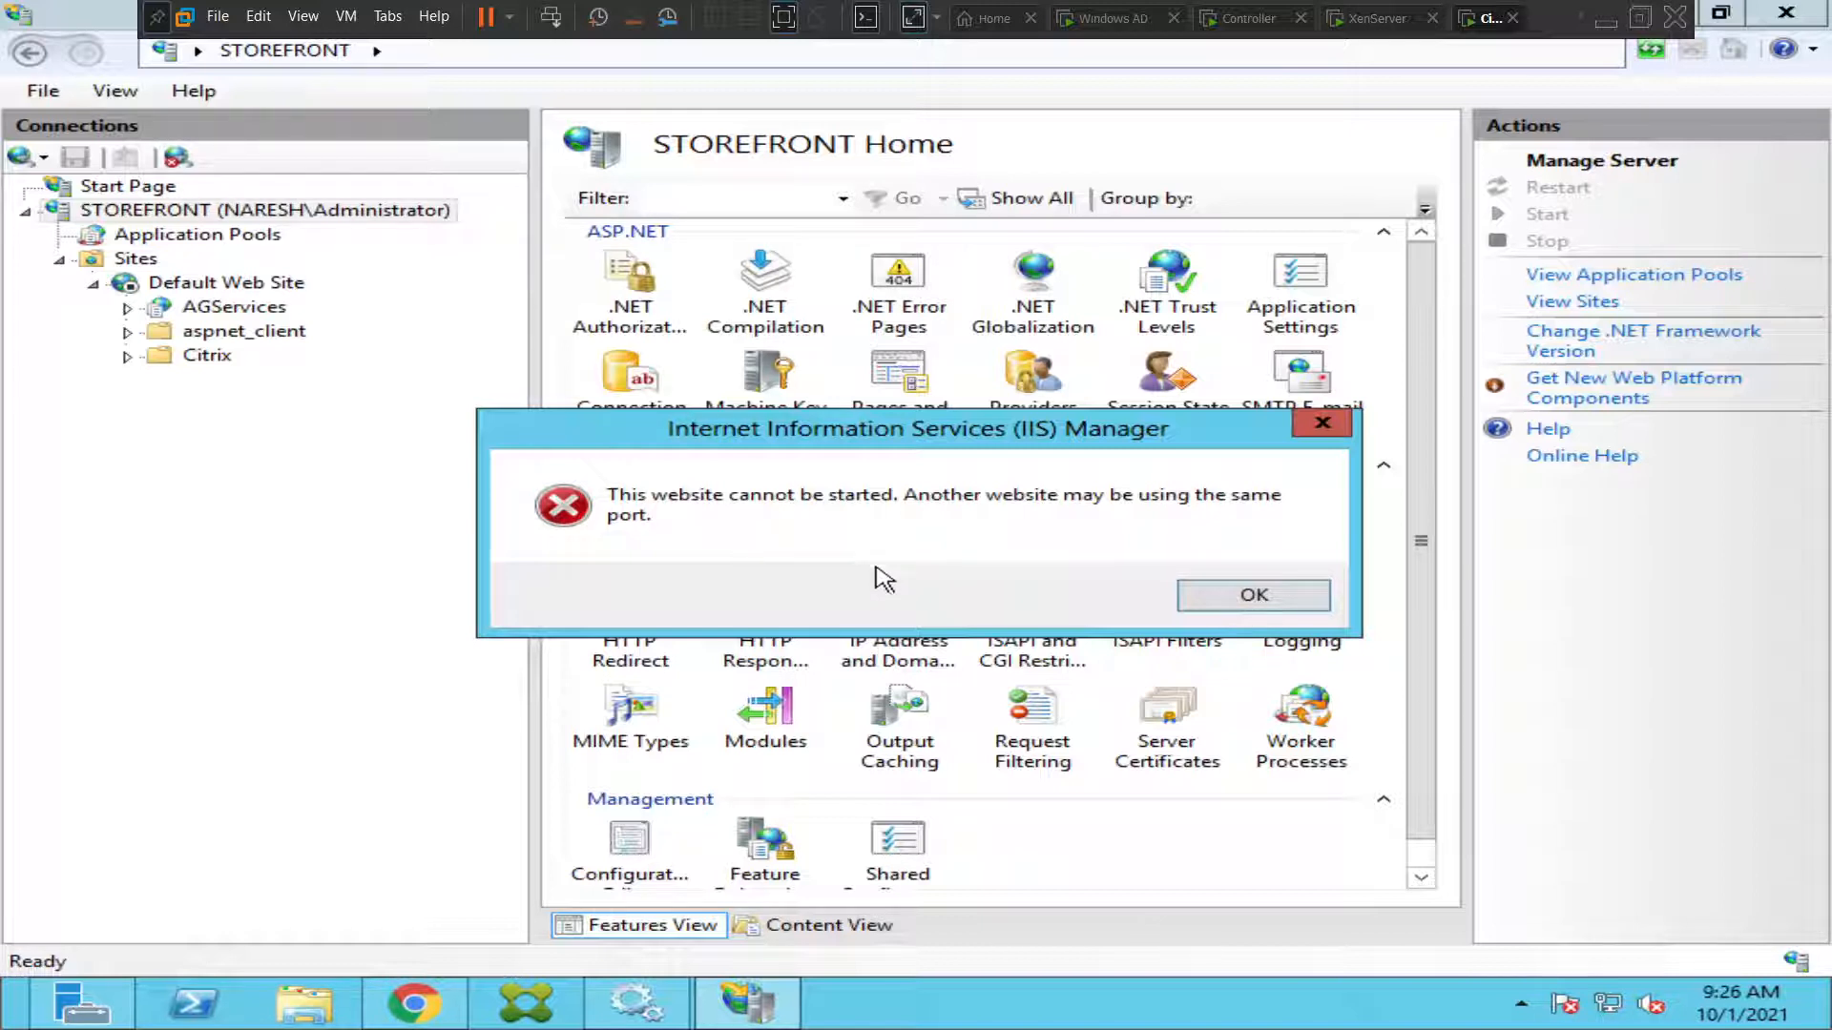
left_click(1253, 596)
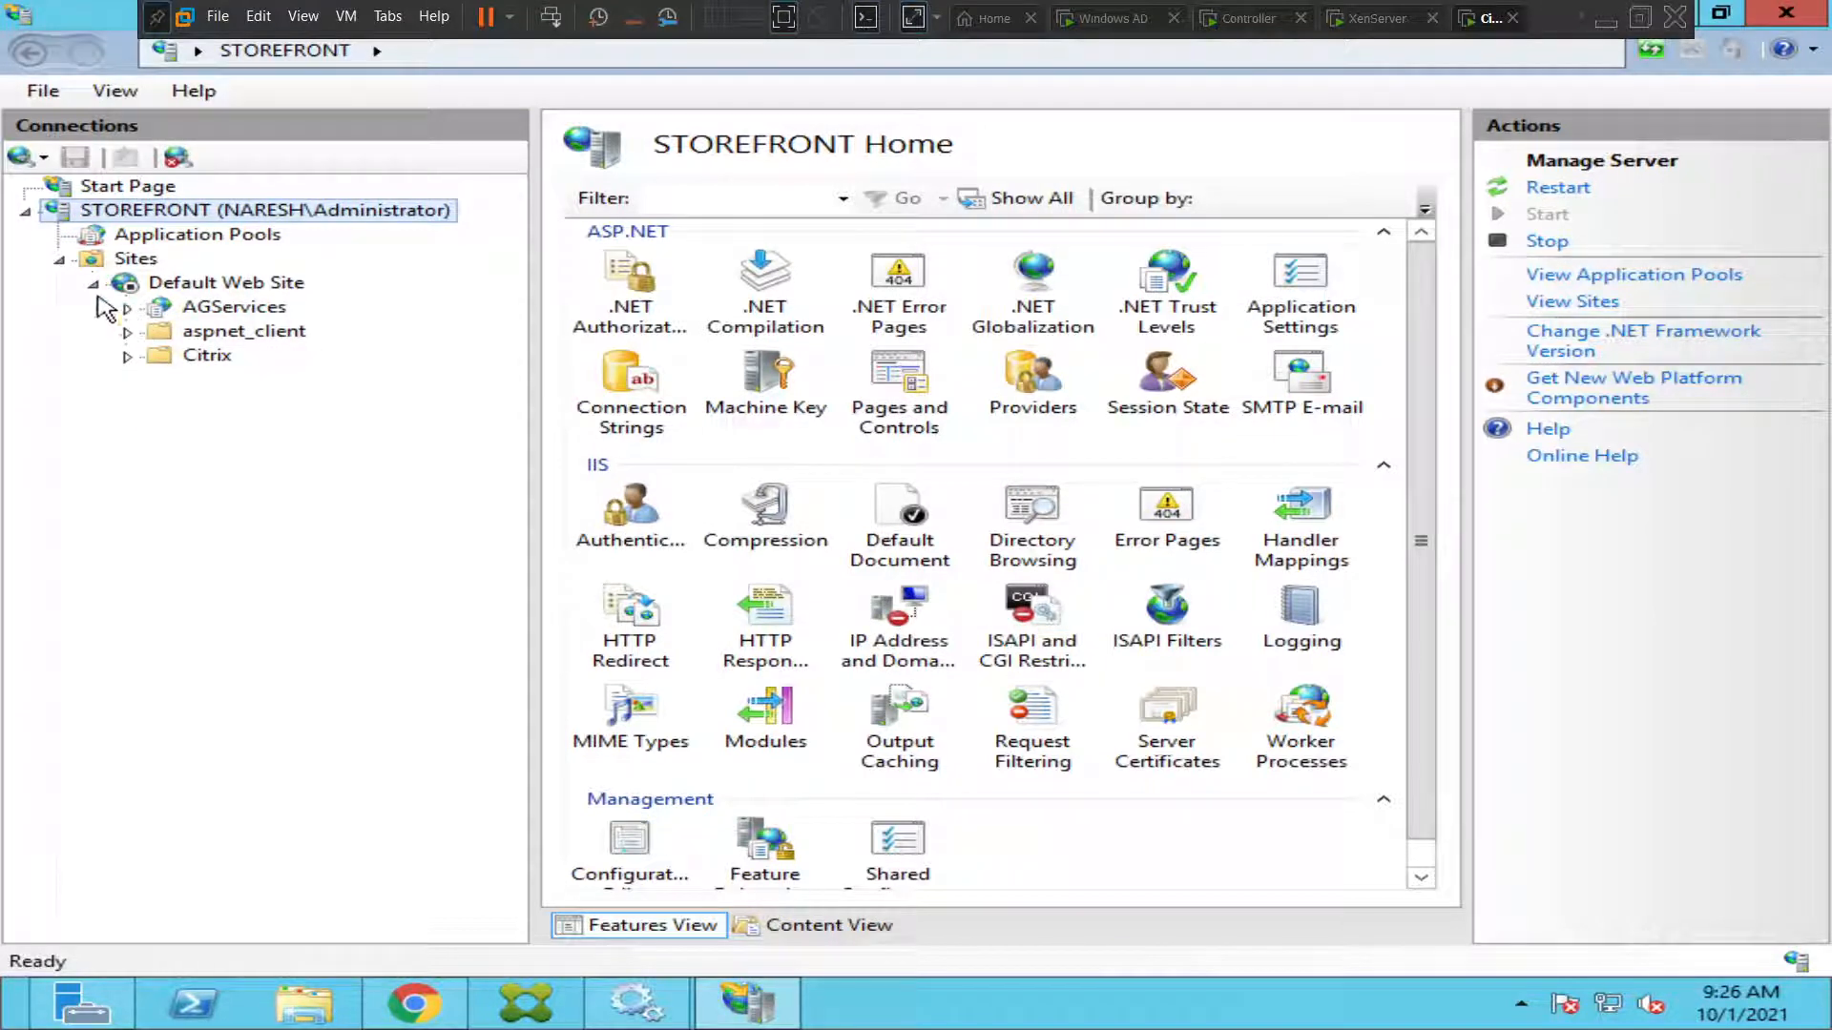
right_click(224, 281)
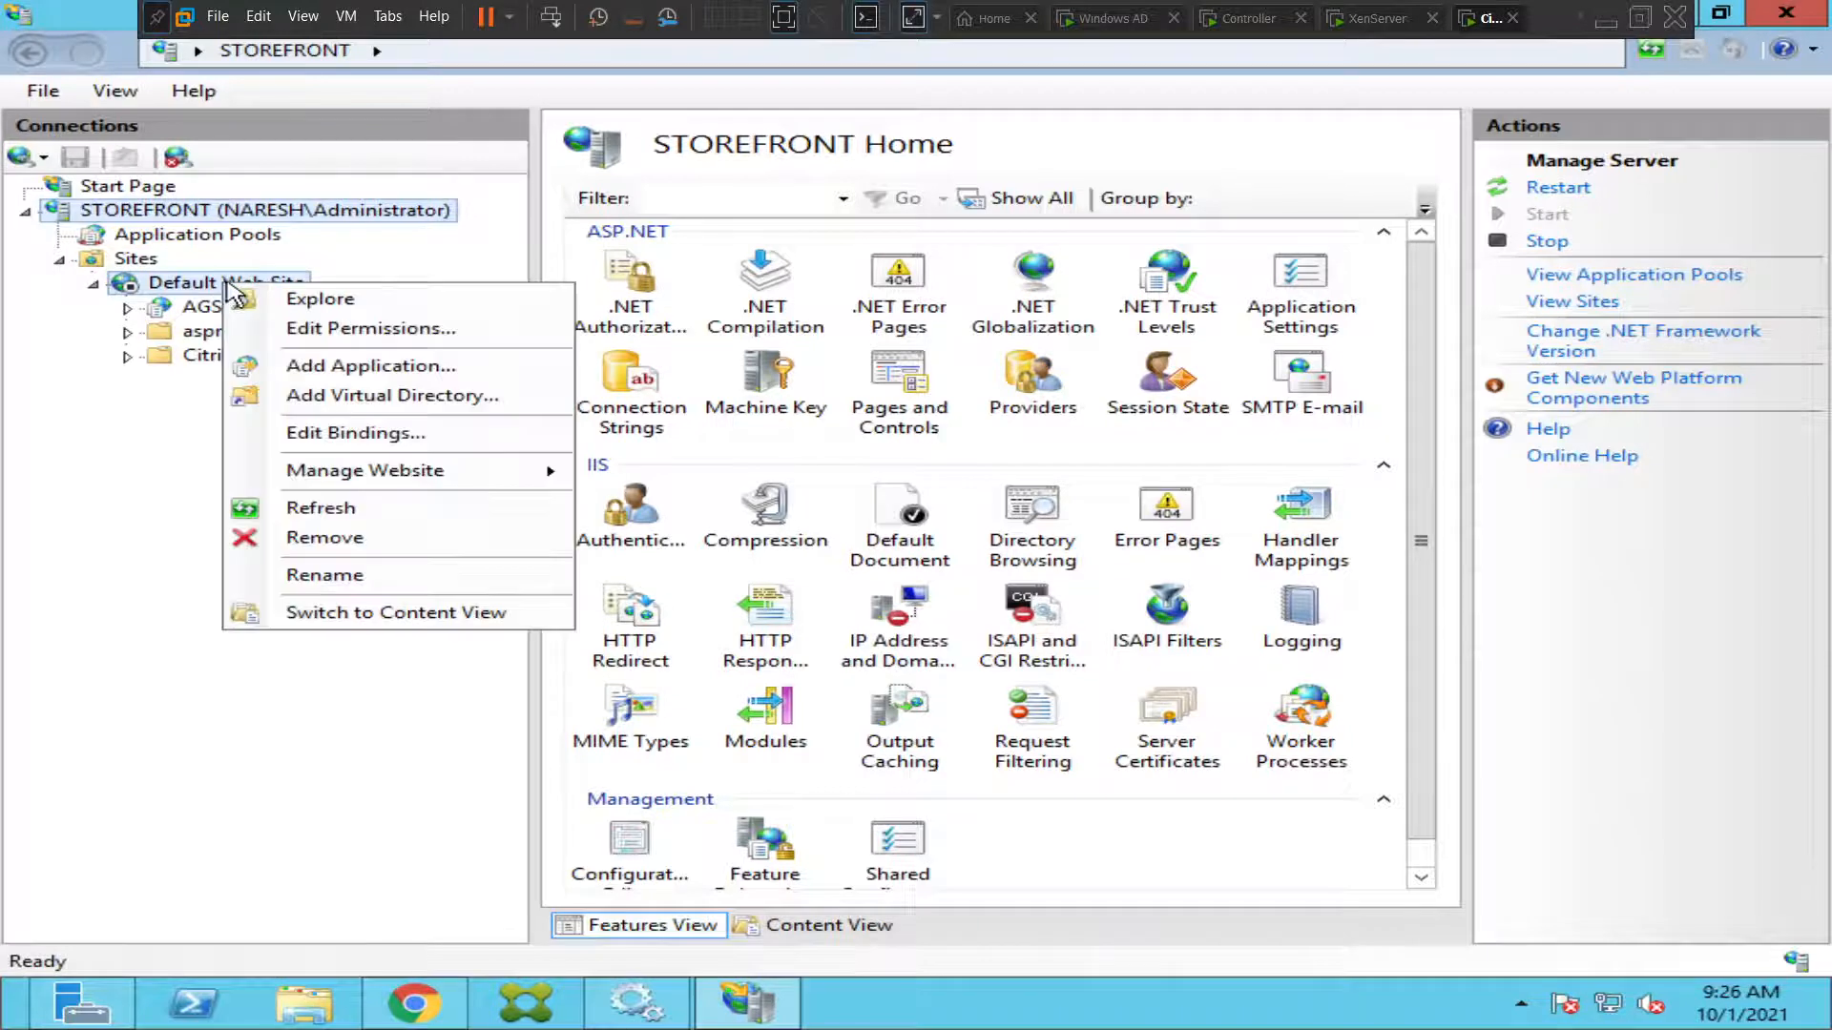
mouse_move(364, 470)
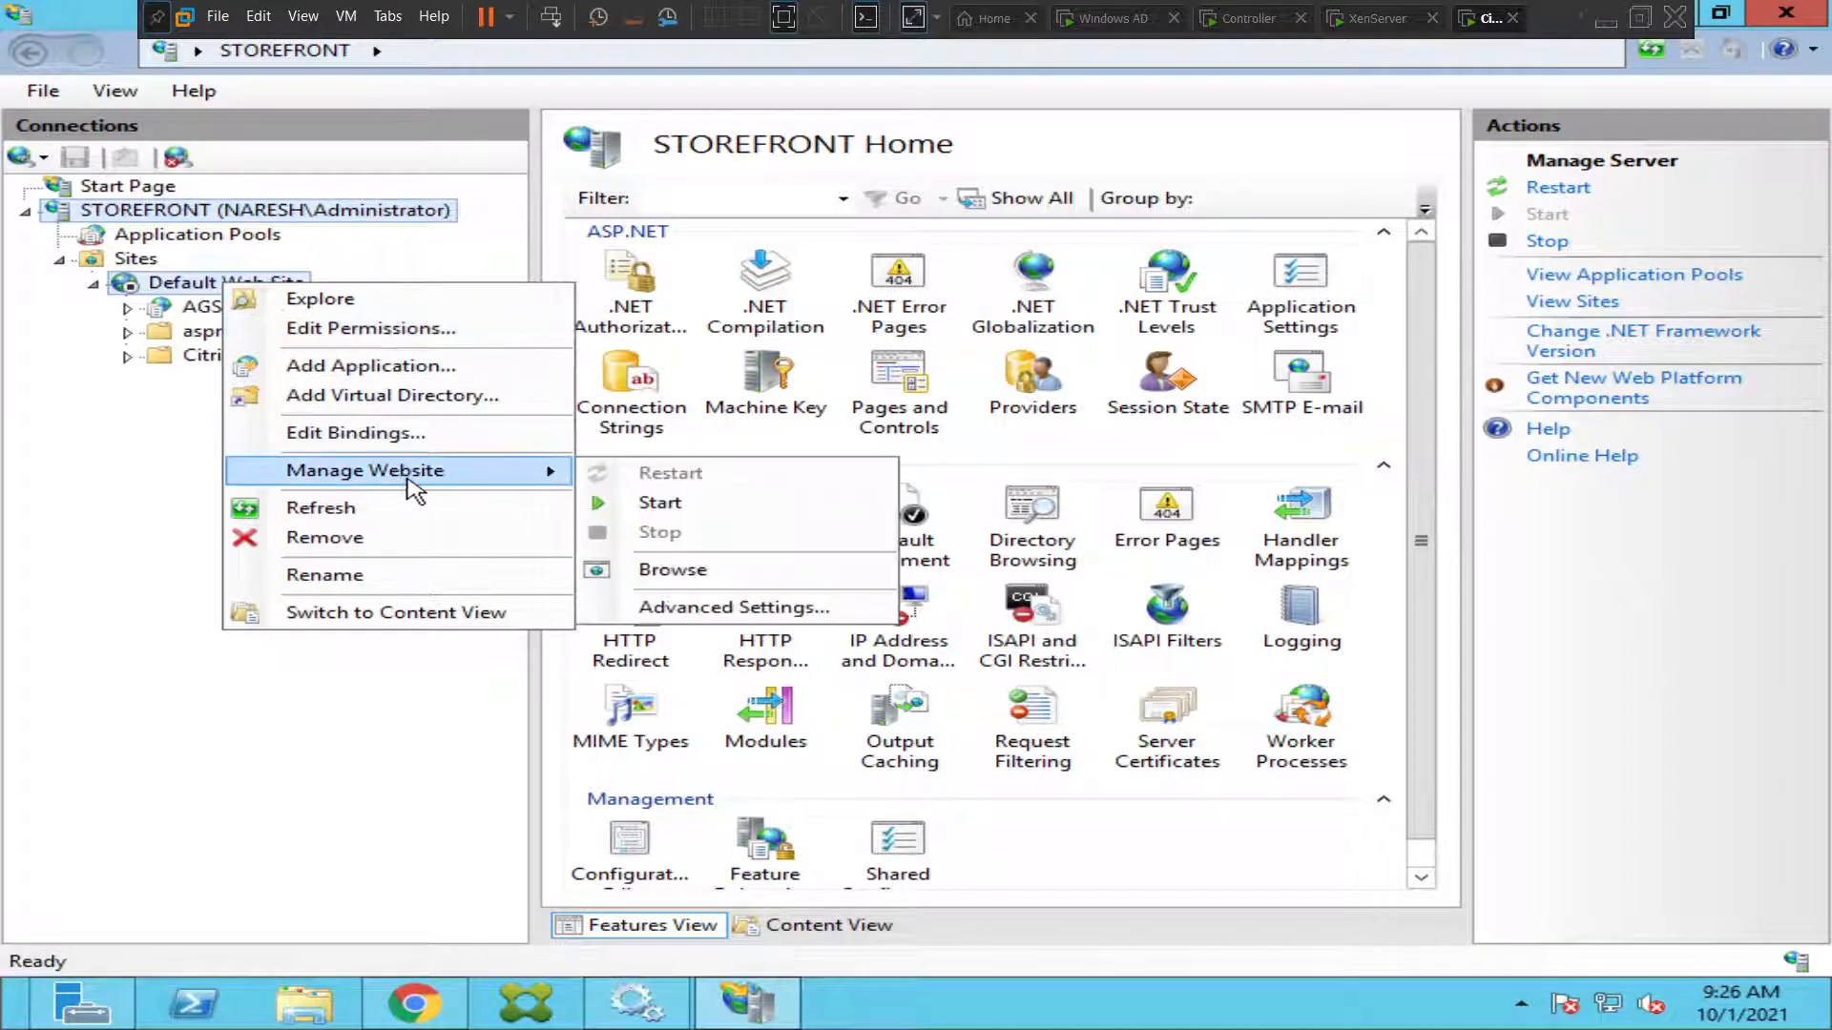
mouse_move(701, 526)
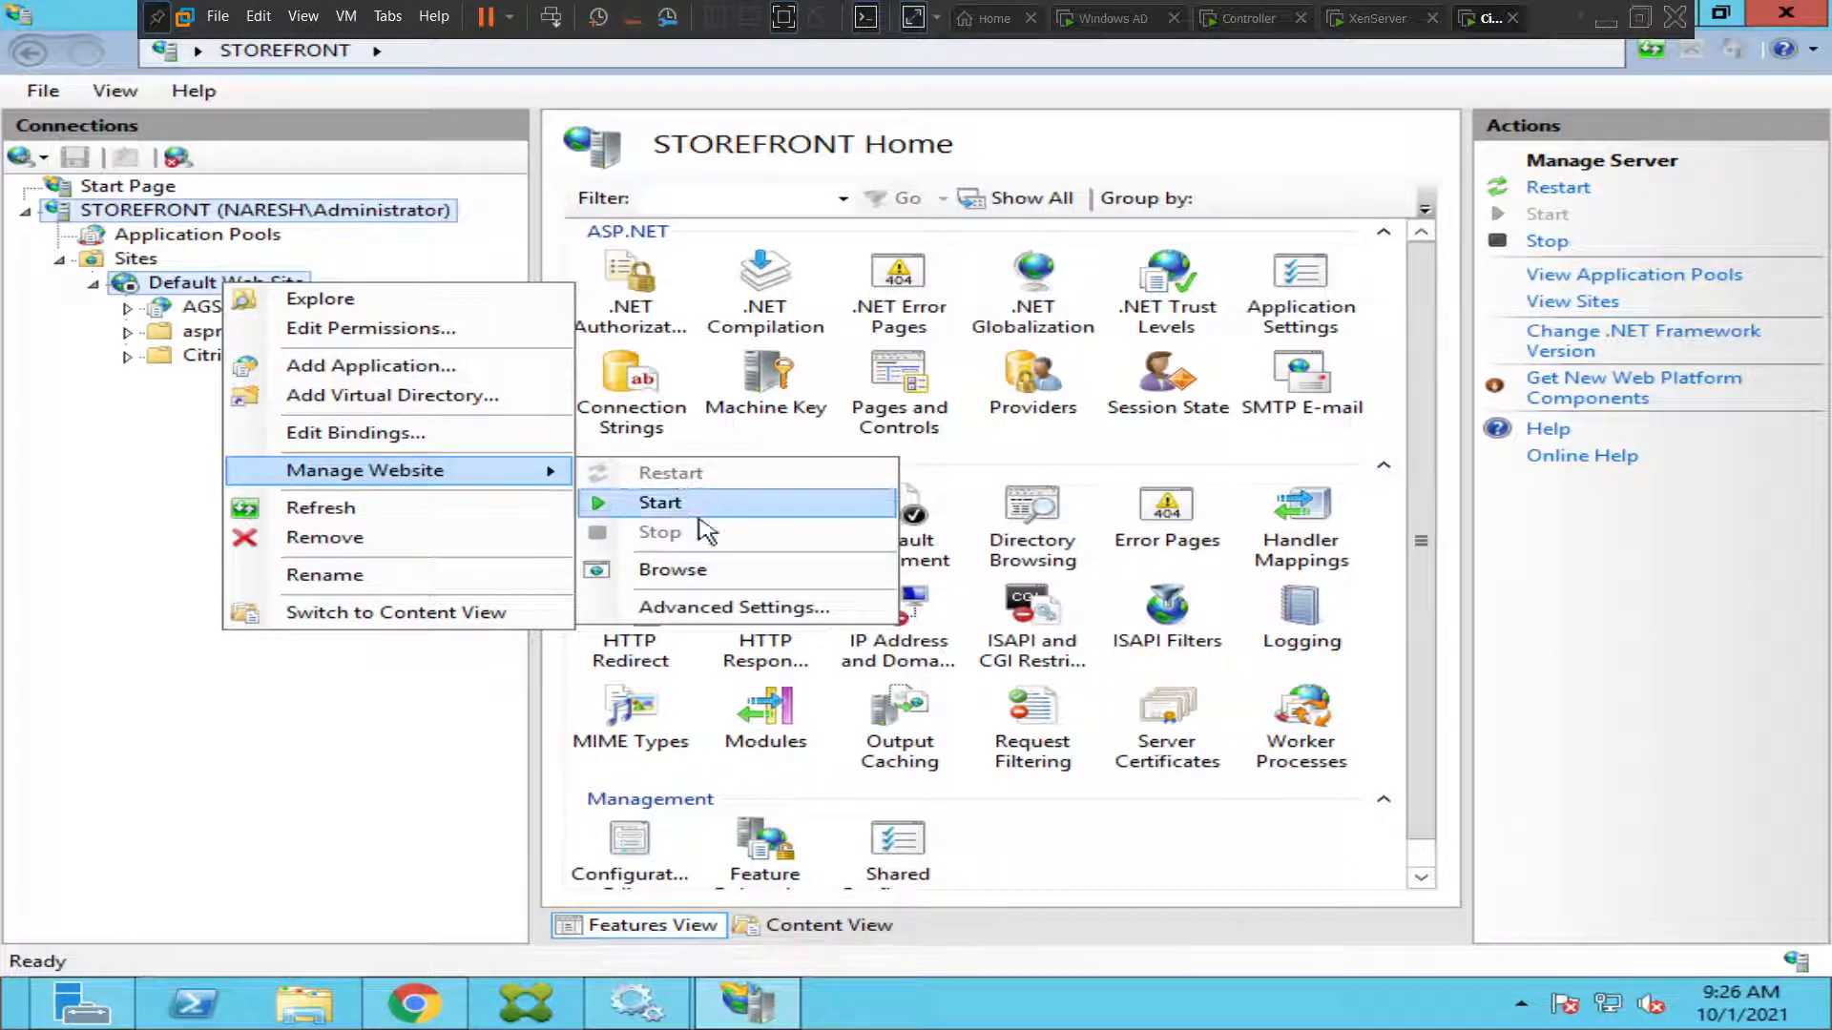
left_click(732, 607)
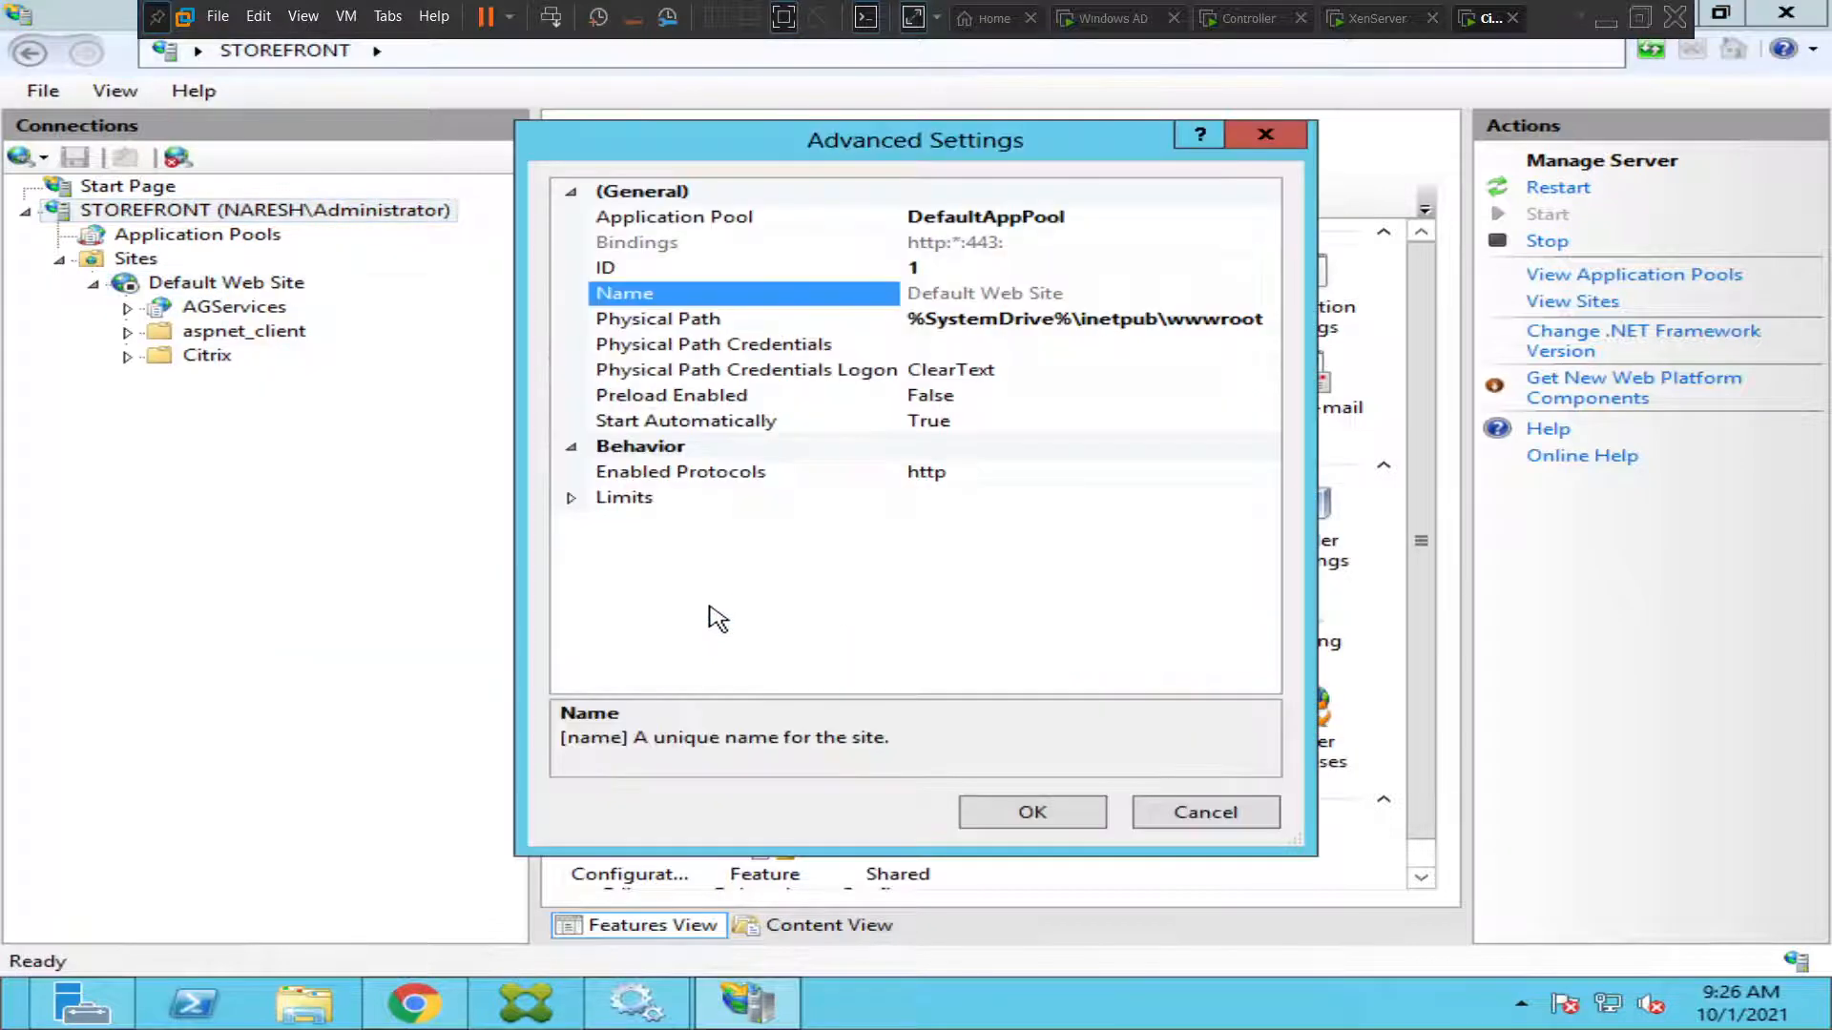
mouse_move(975, 484)
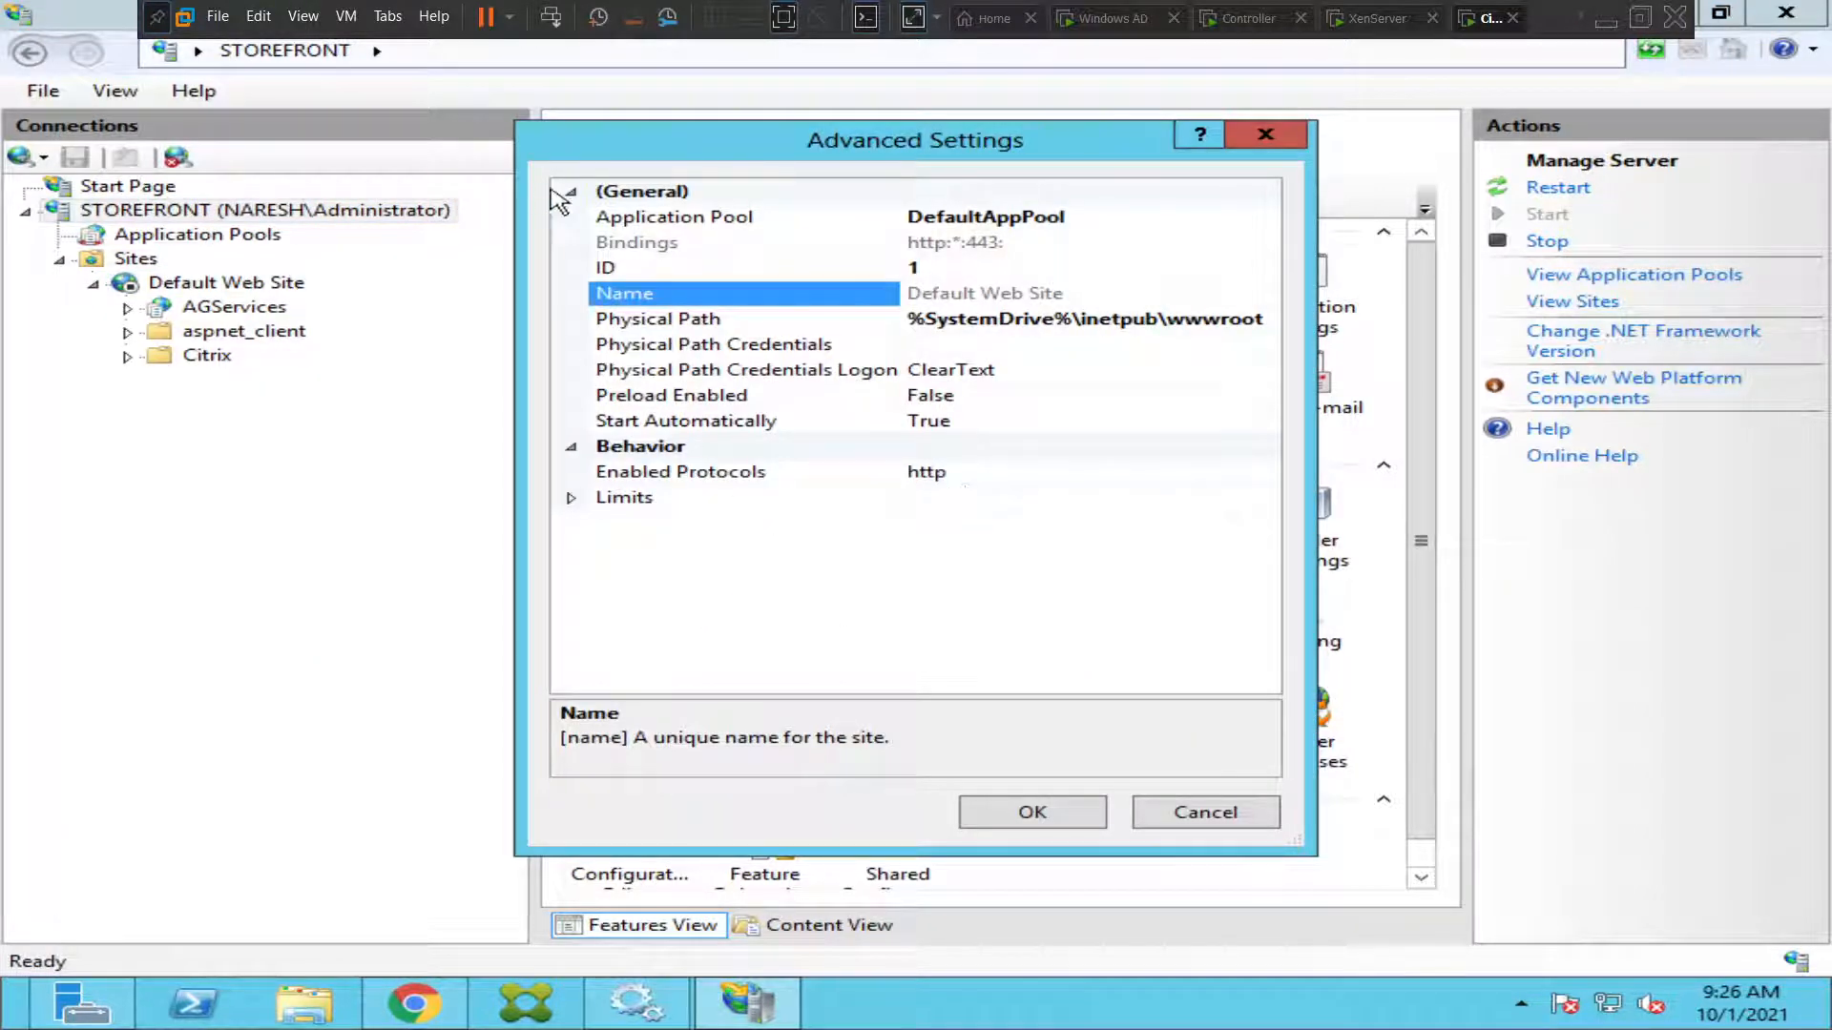
mouse_move(994, 269)
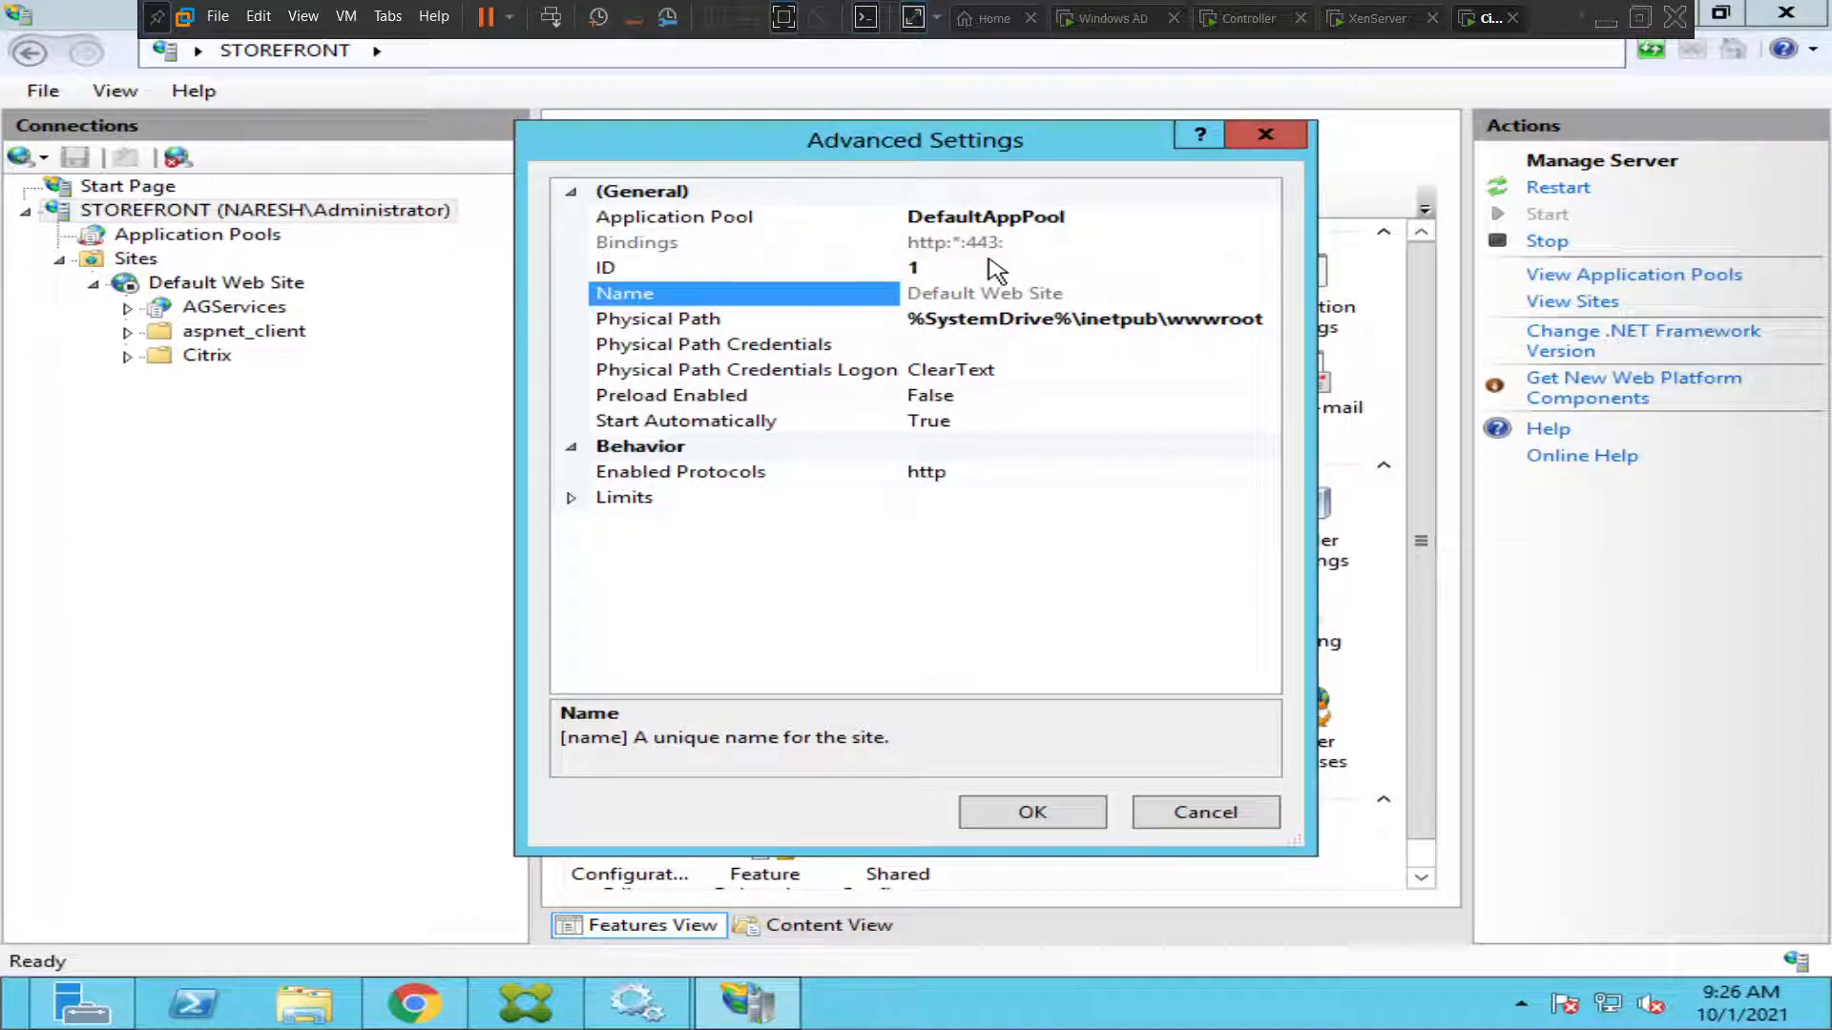
mouse_move(982, 391)
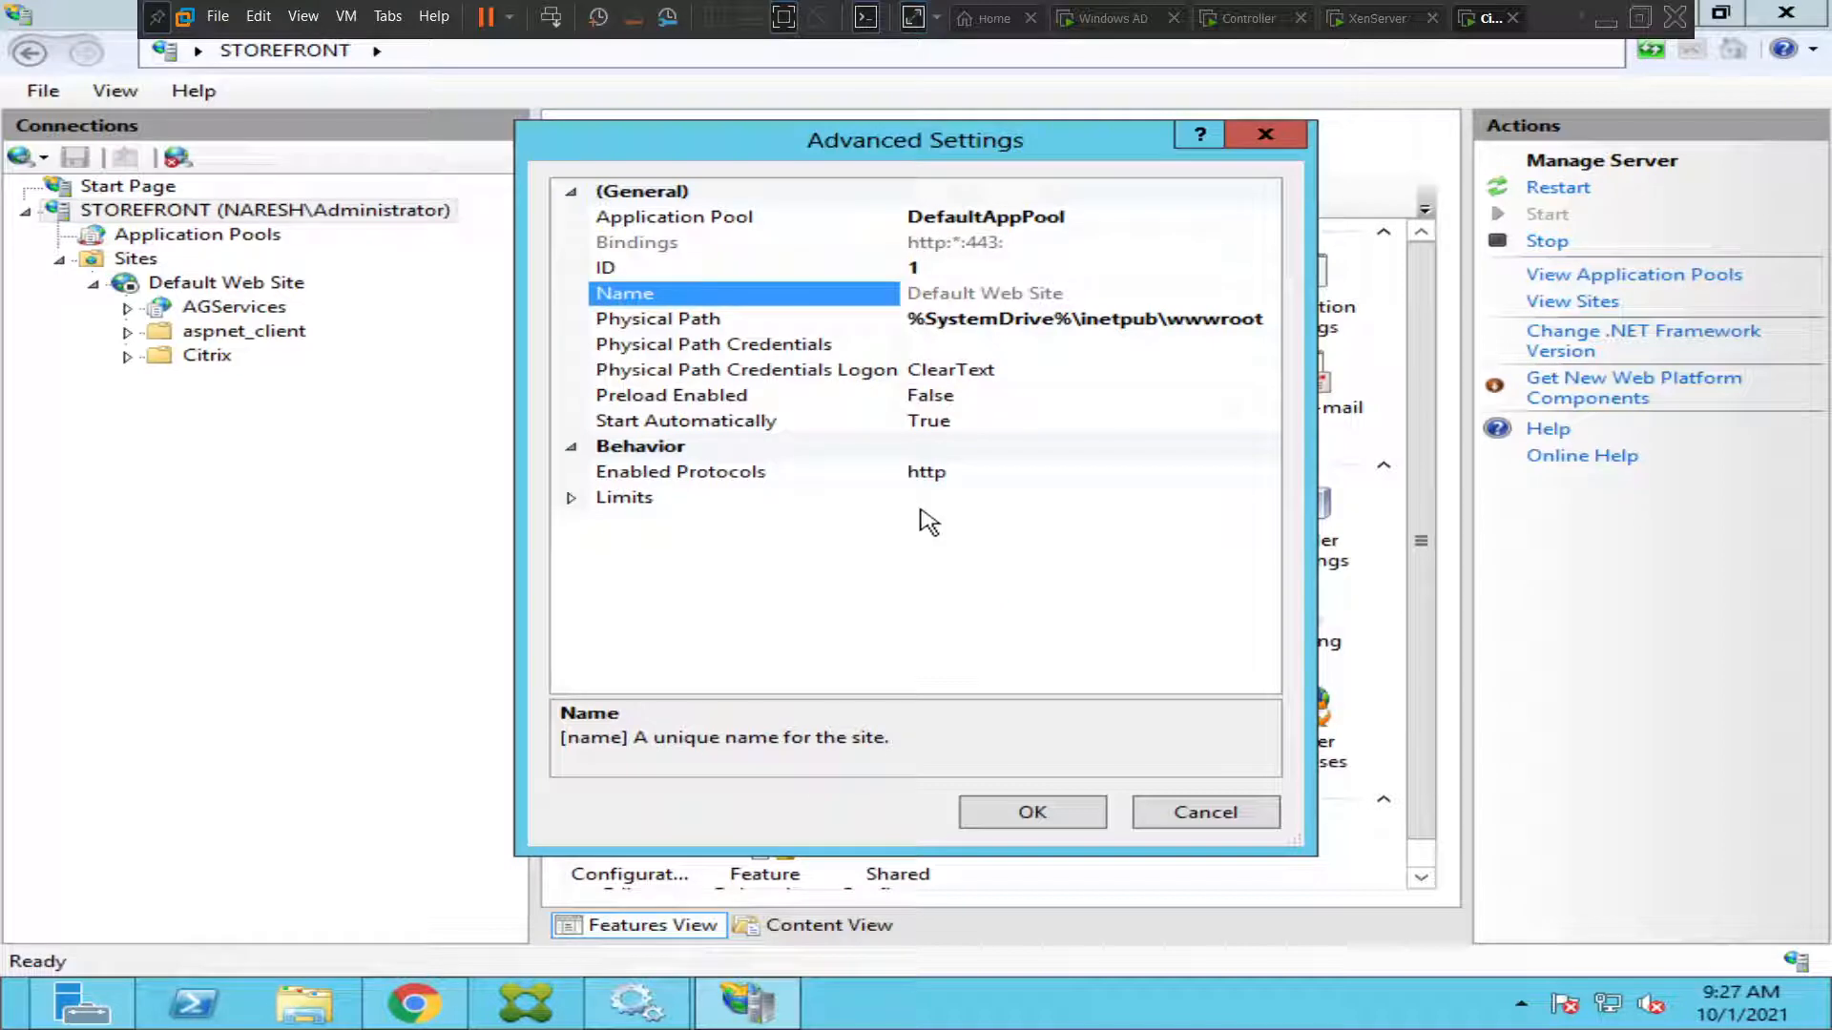
mouse_move(1204, 812)
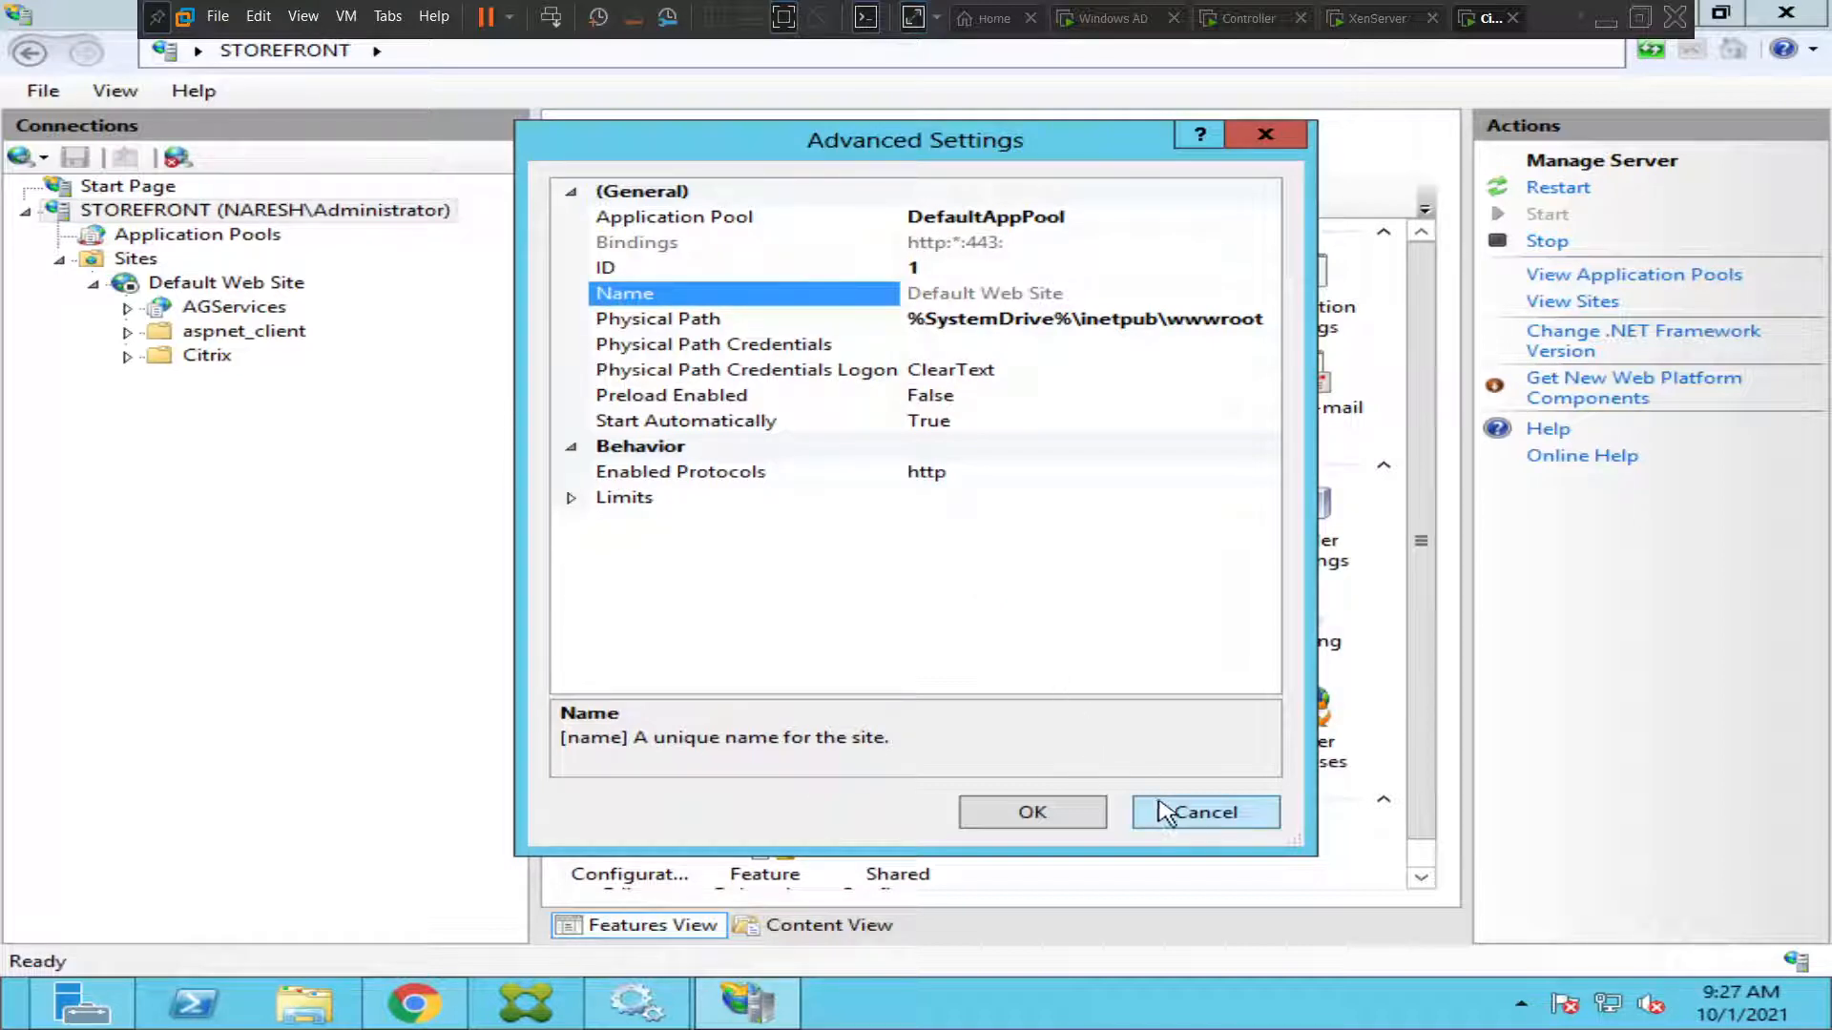
left_click(1203, 812)
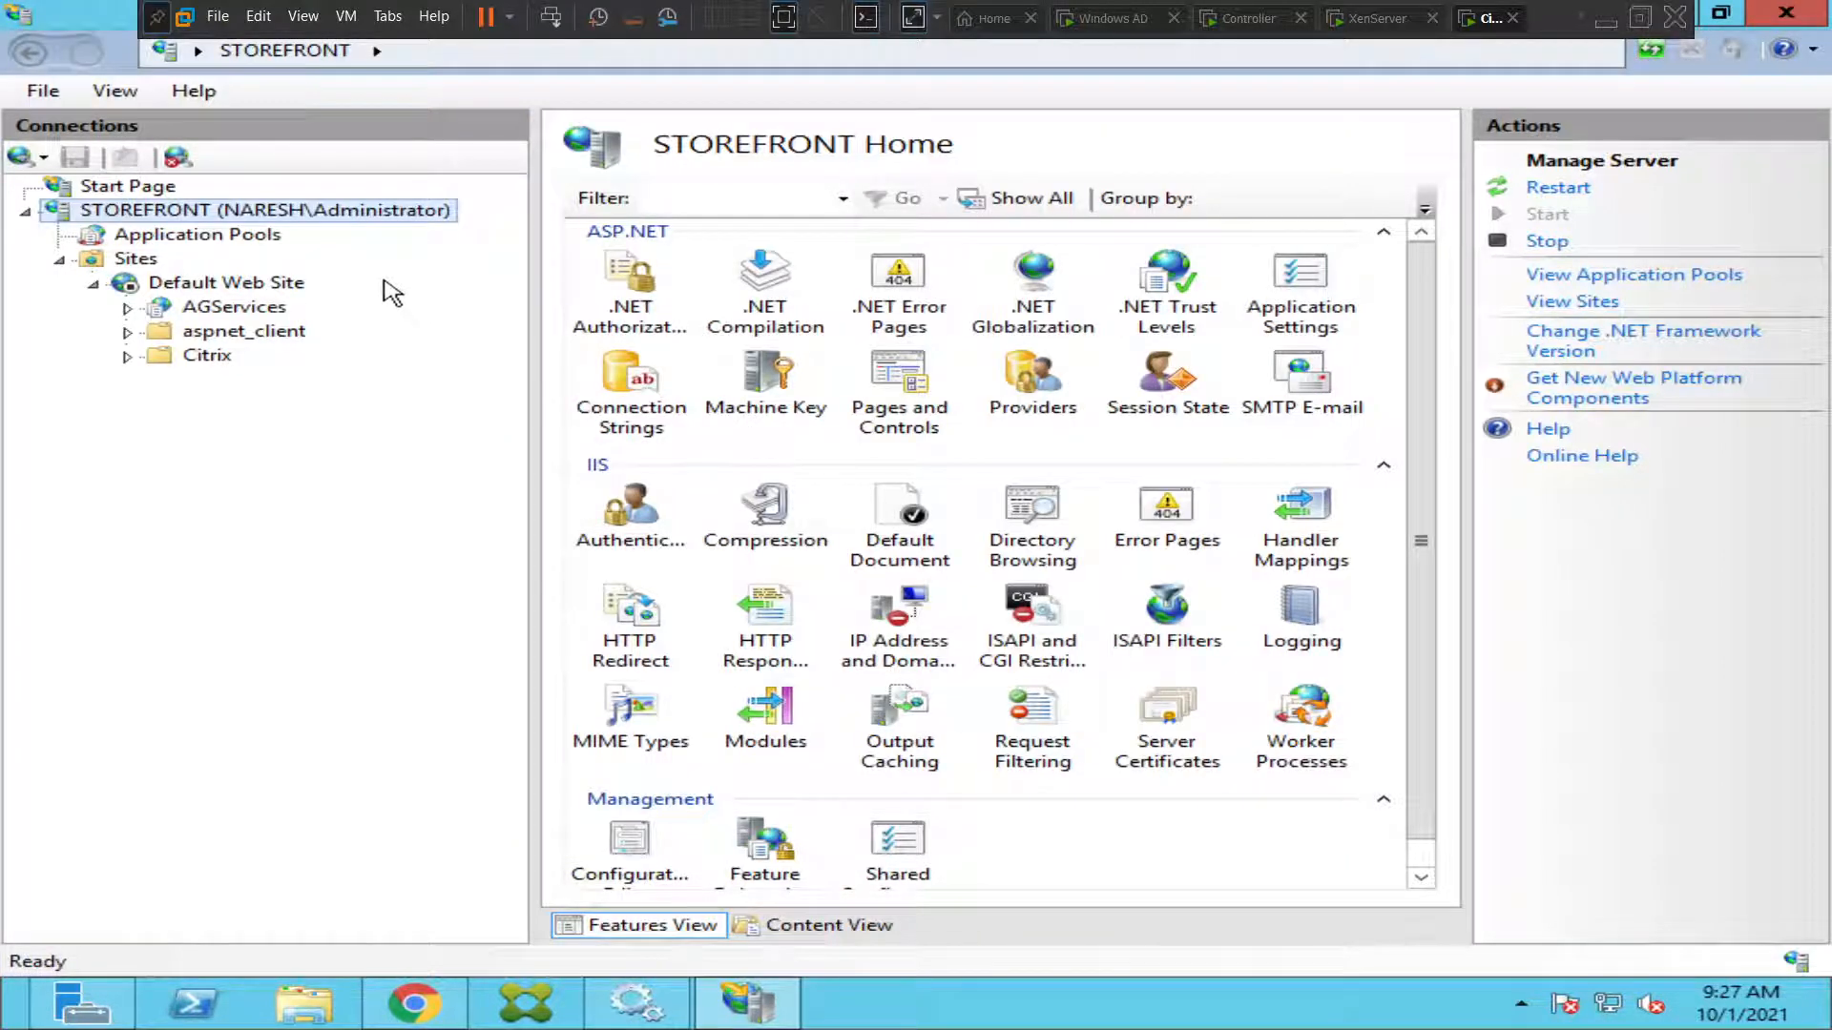
mouse_move(206, 355)
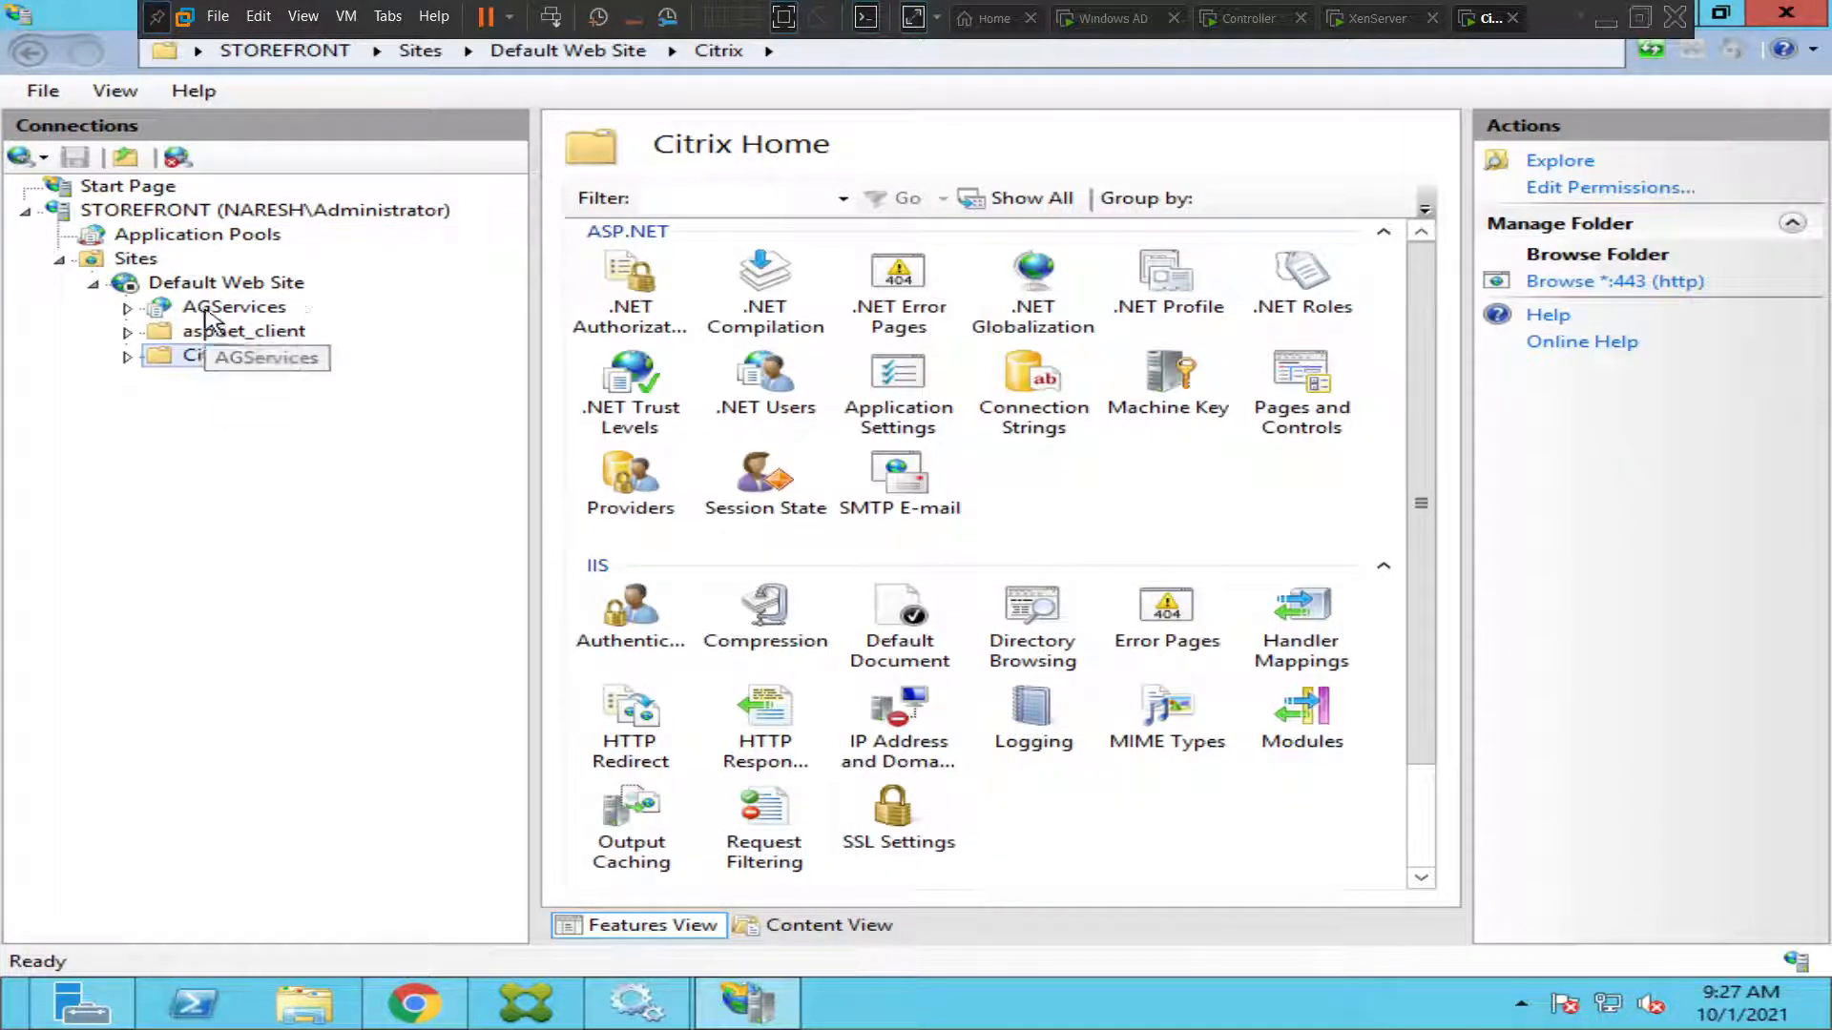
Restart the IIS web server from the STOREFRONT server node.
left_click(261, 209)
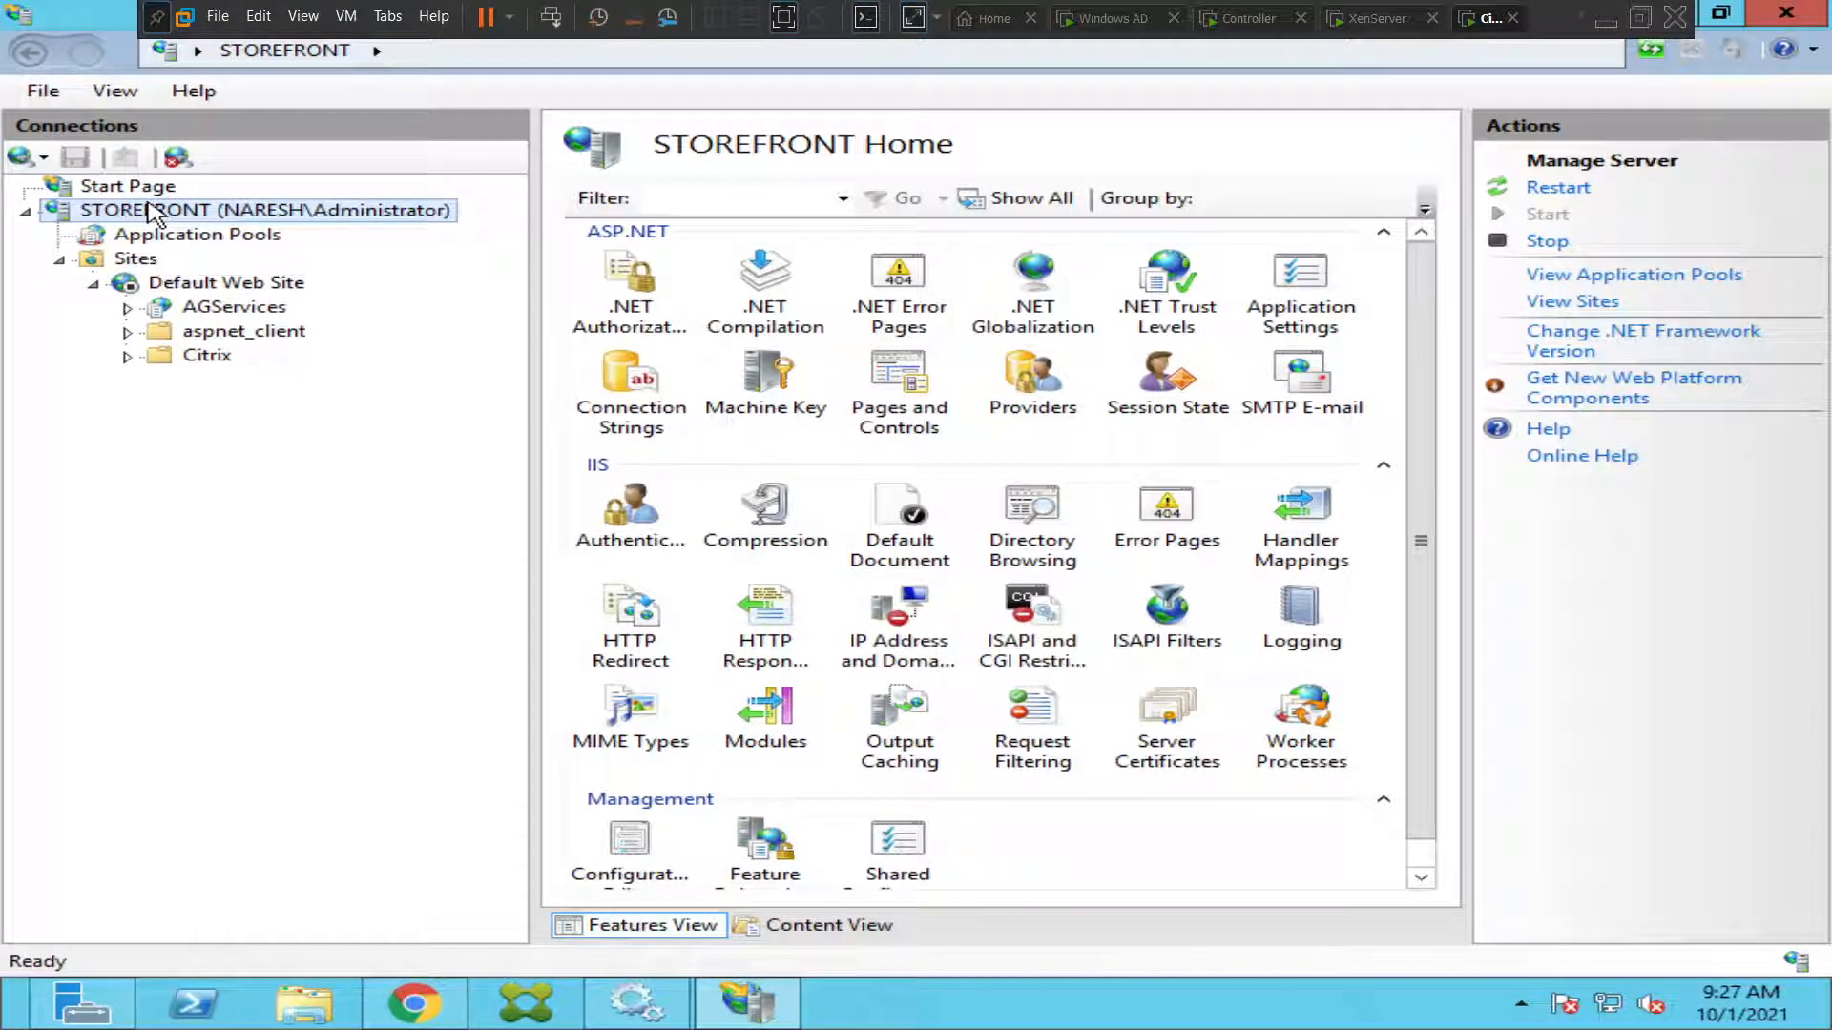
mouse_move(1641, 224)
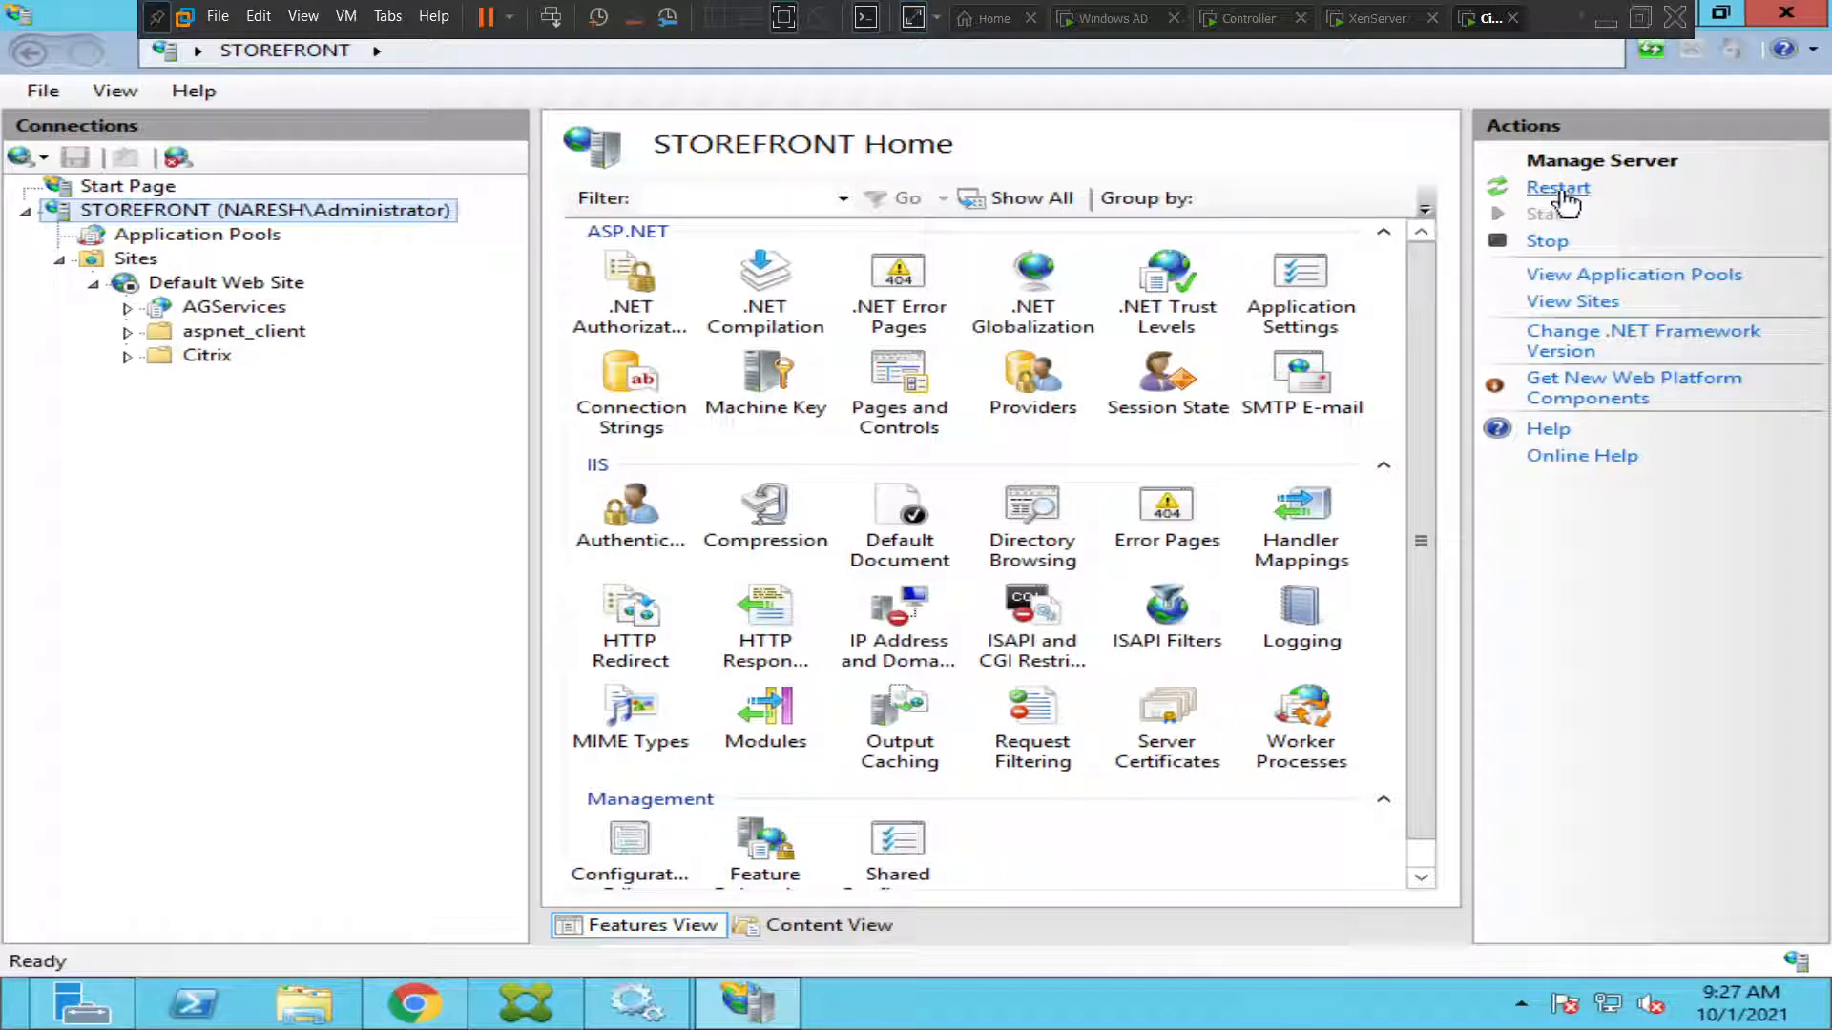
left_click(1558, 187)
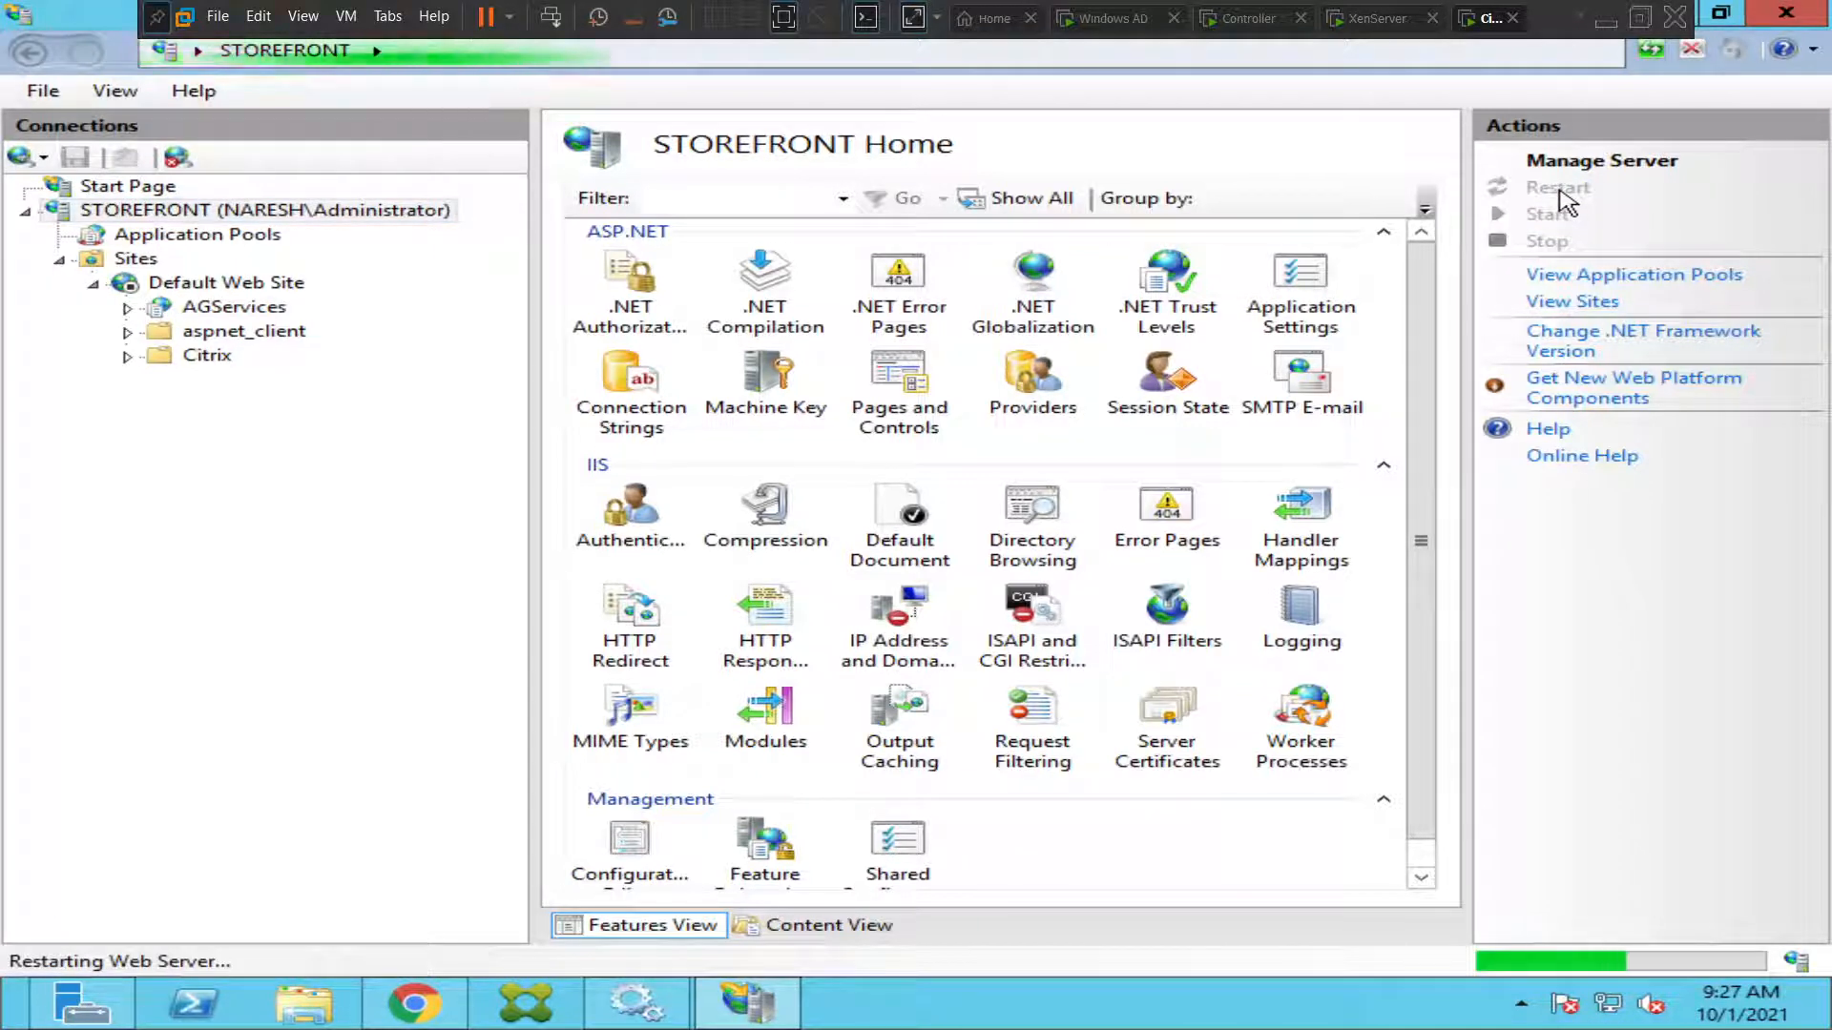
left_click(1557, 187)
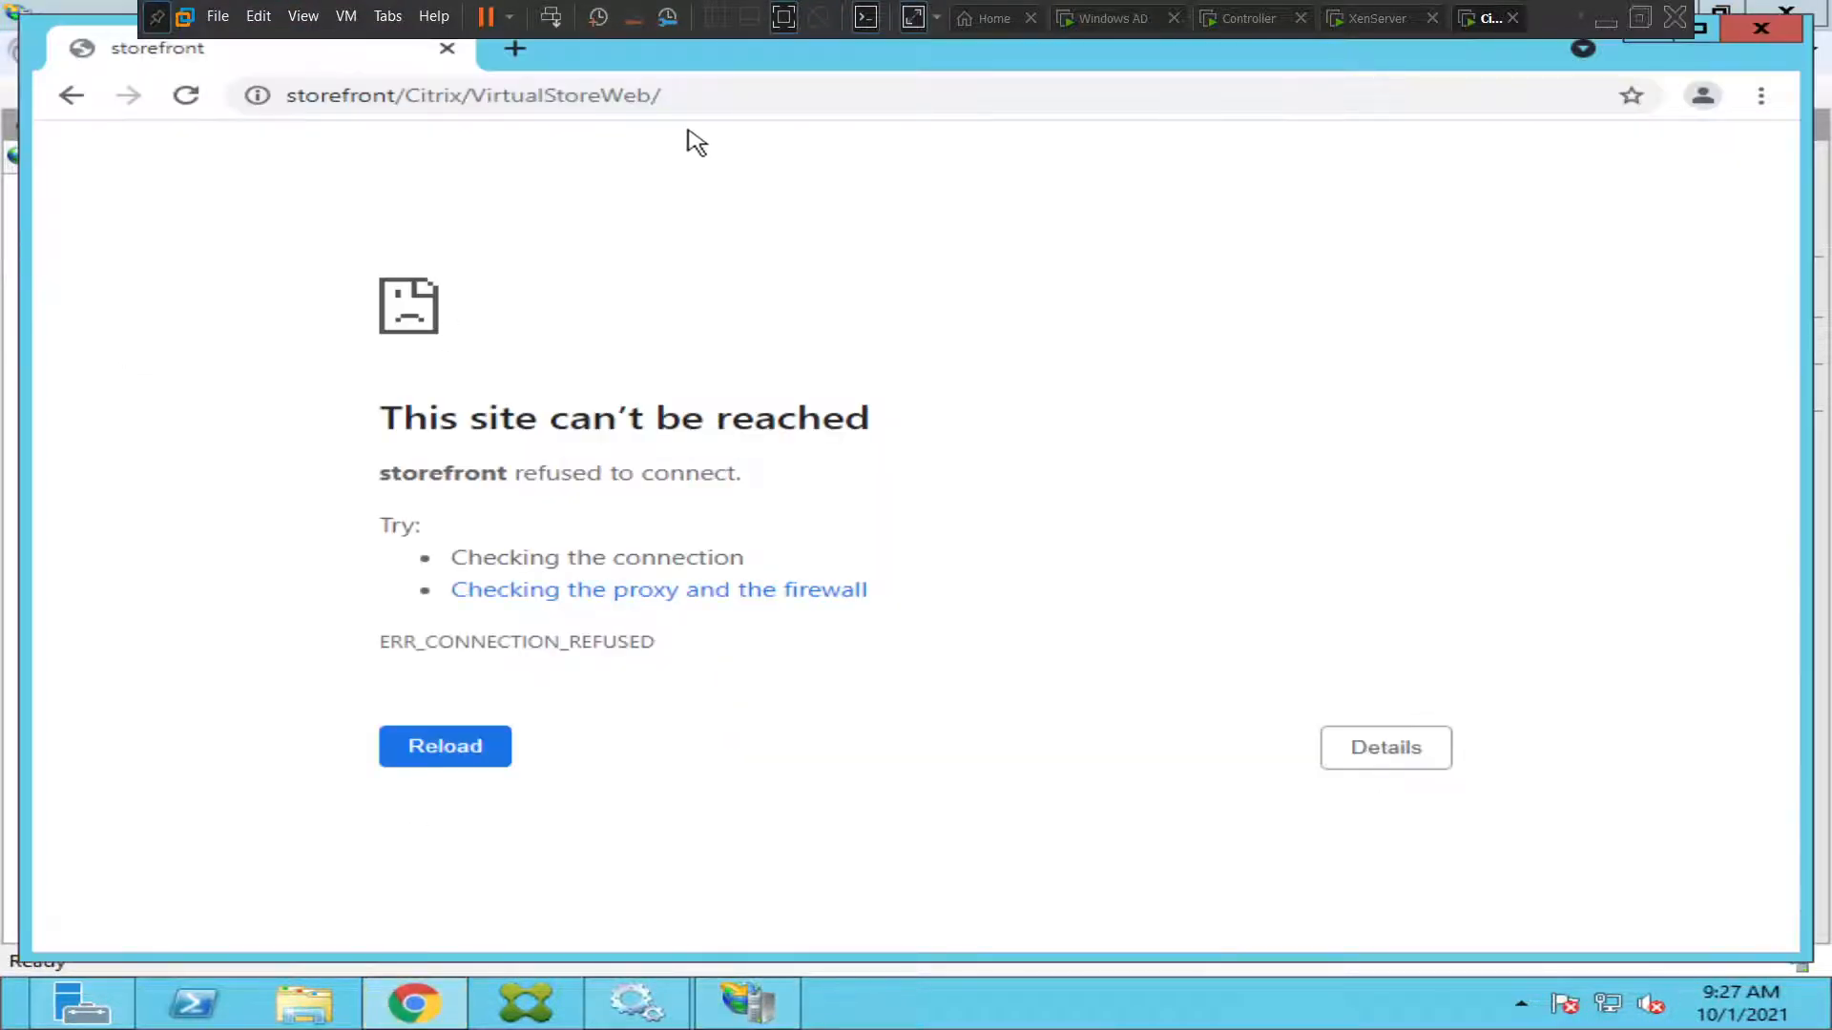
Reload storefront/Citrix/VirtualStoreWeb/ in Chrome; it still refuses to connect.
left_click(748, 95)
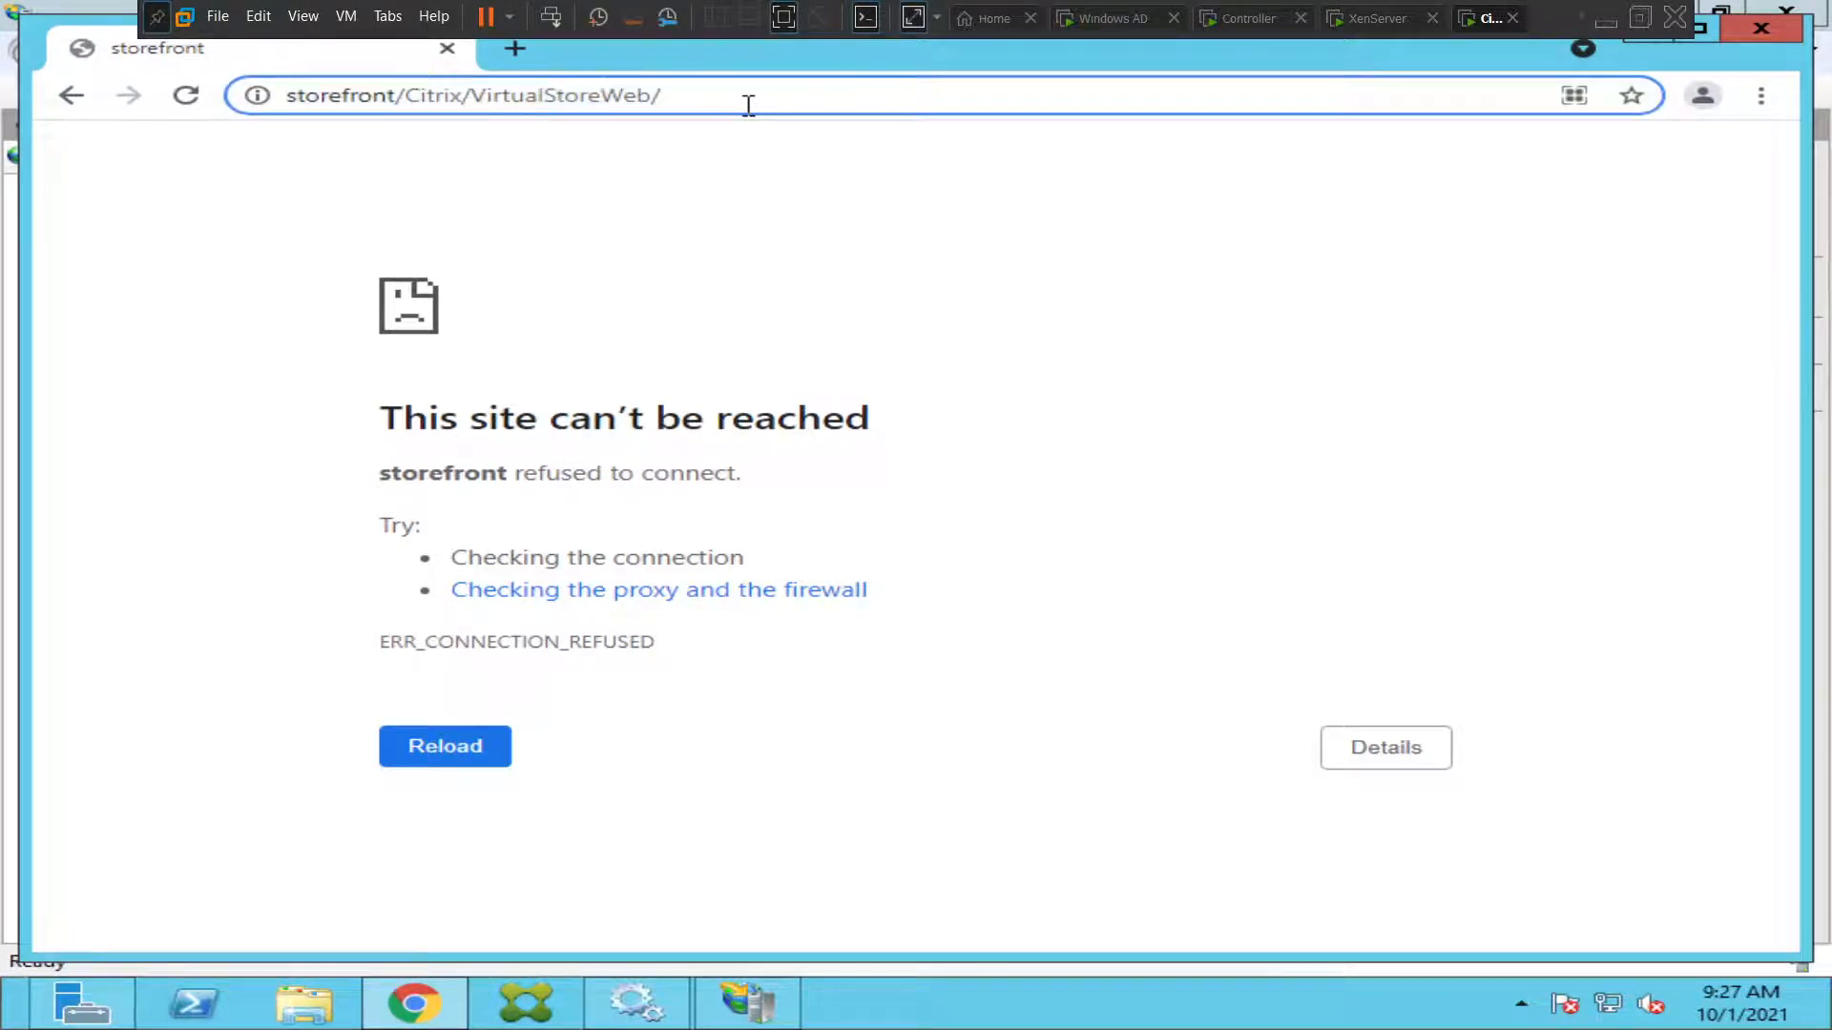
left_click(184, 95)
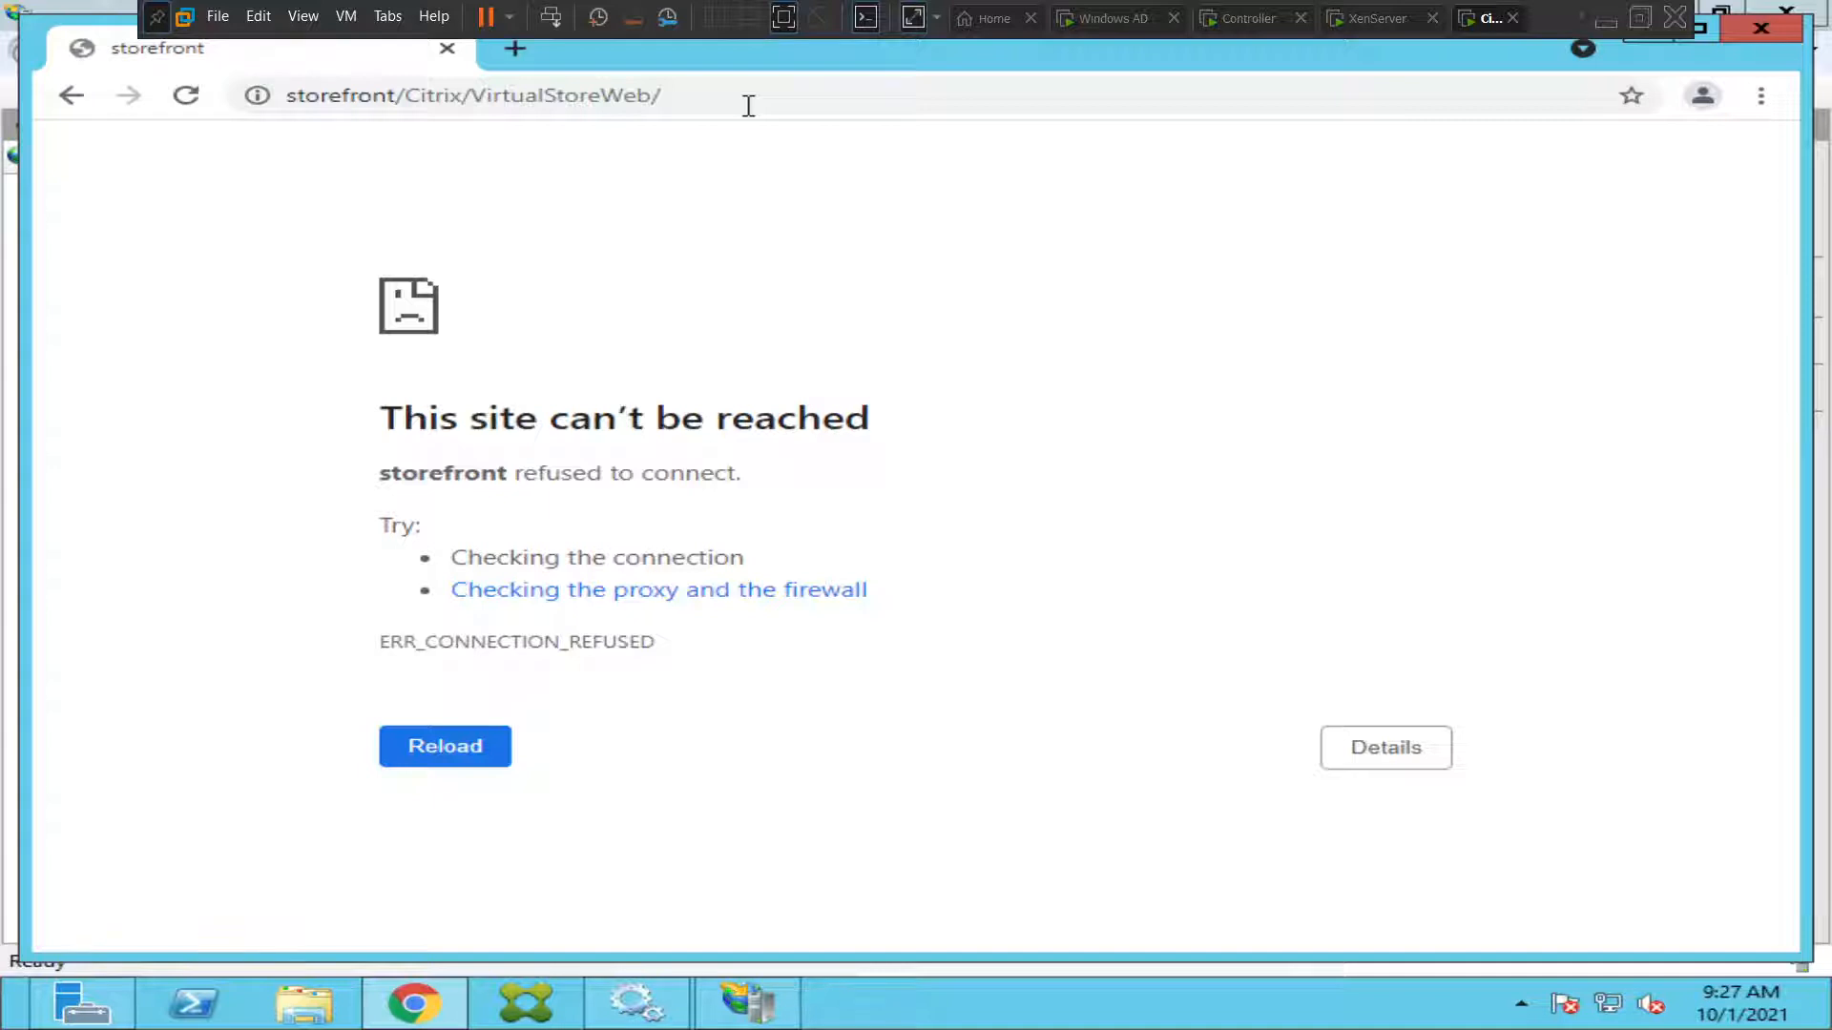
left_click(701, 95)
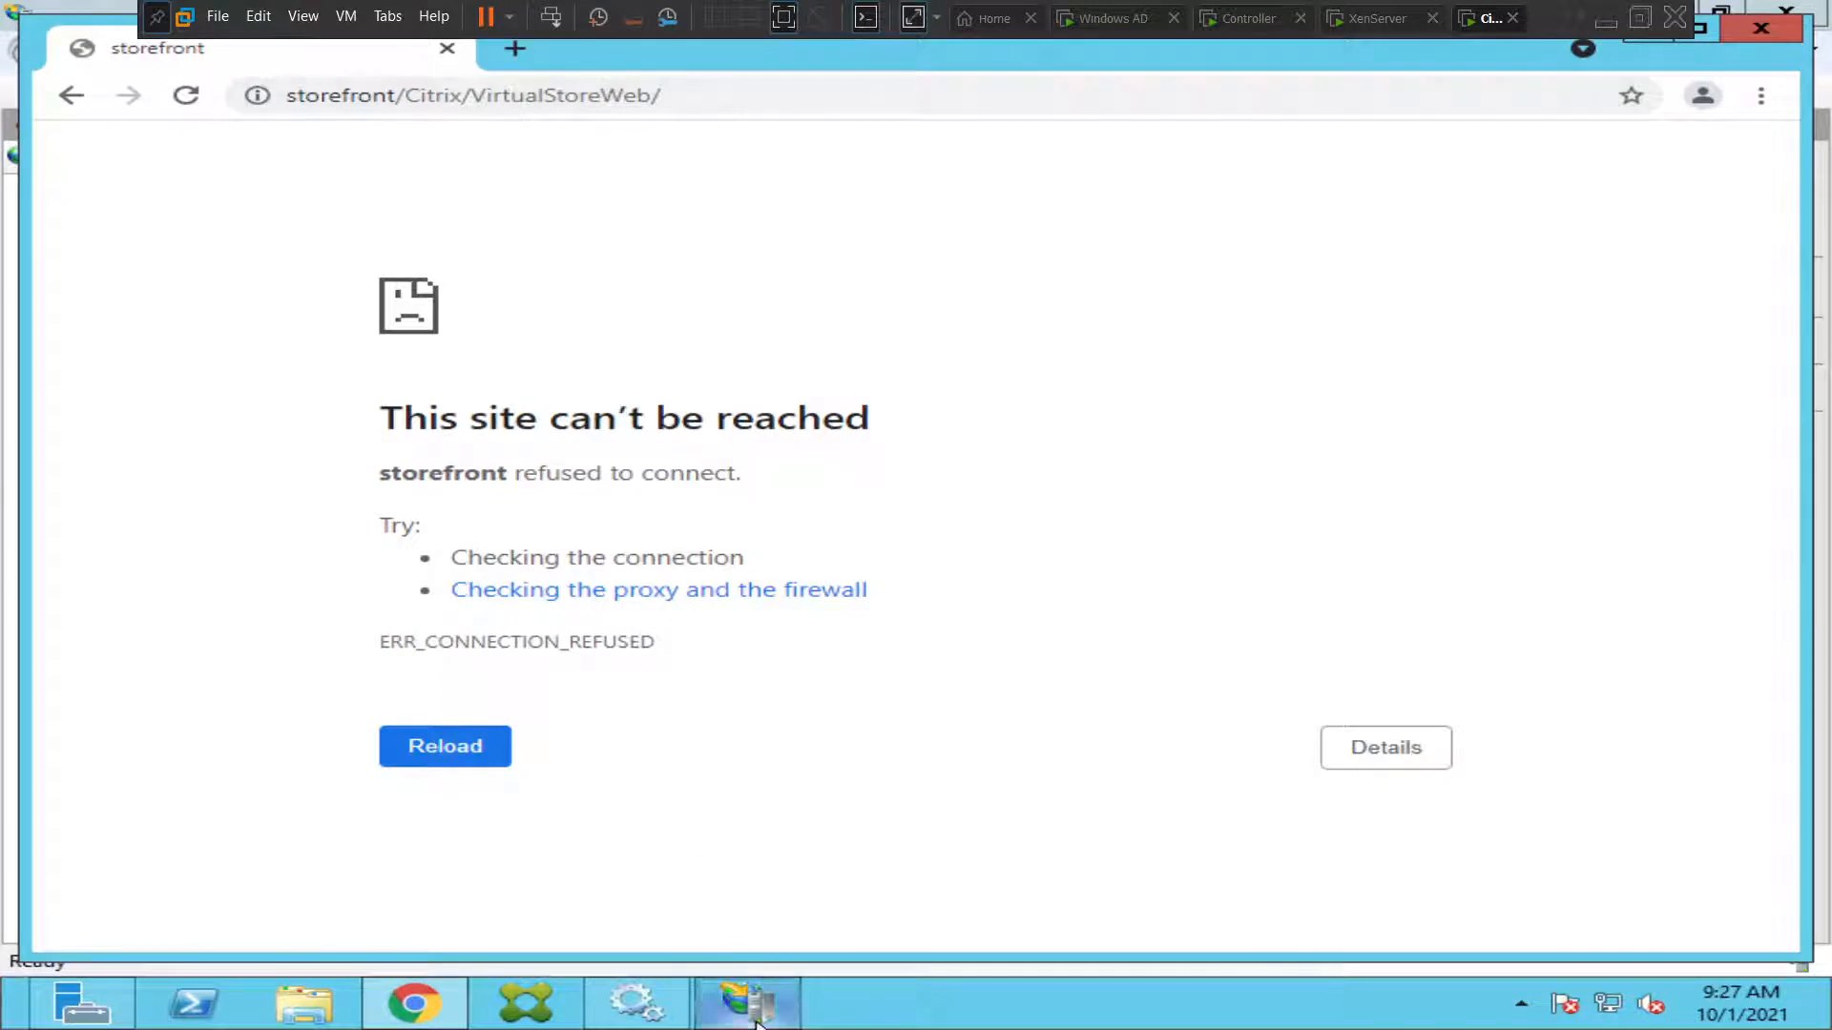
Verify all application pools are started and server Application Settings are empty, then select Default Web Site.
left_click(746, 1003)
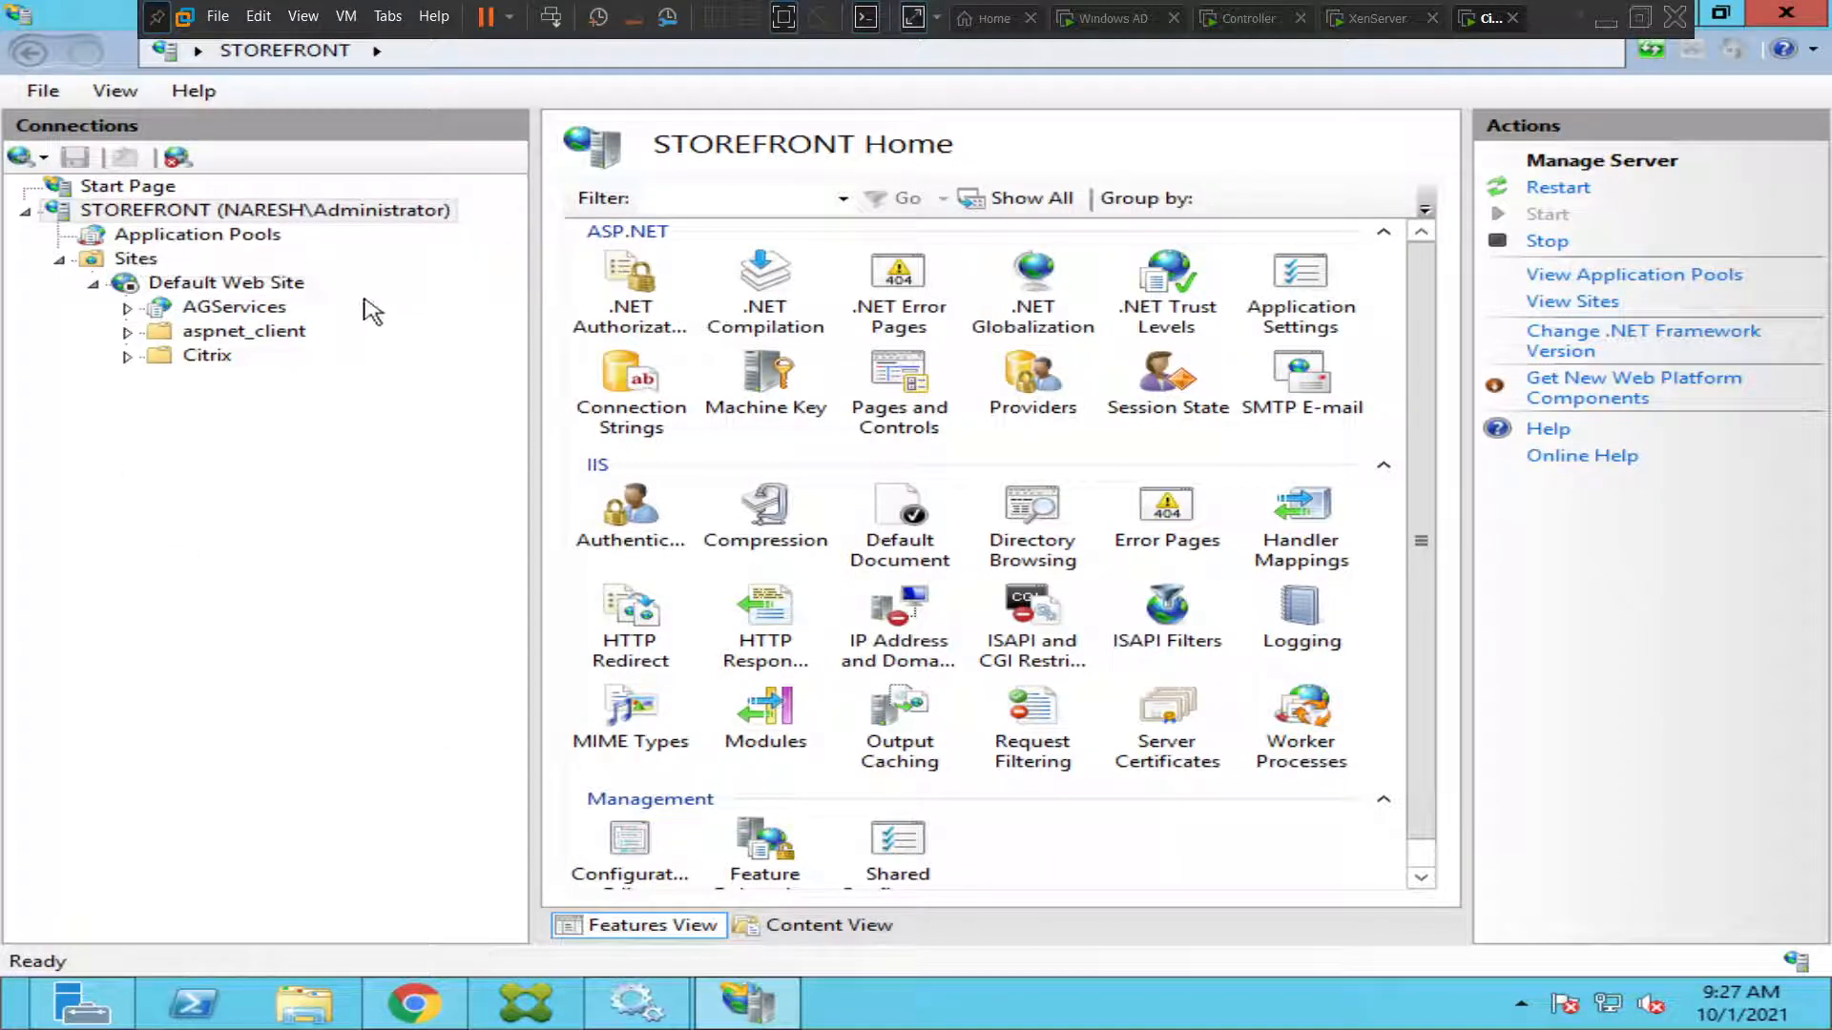
left_click(198, 234)
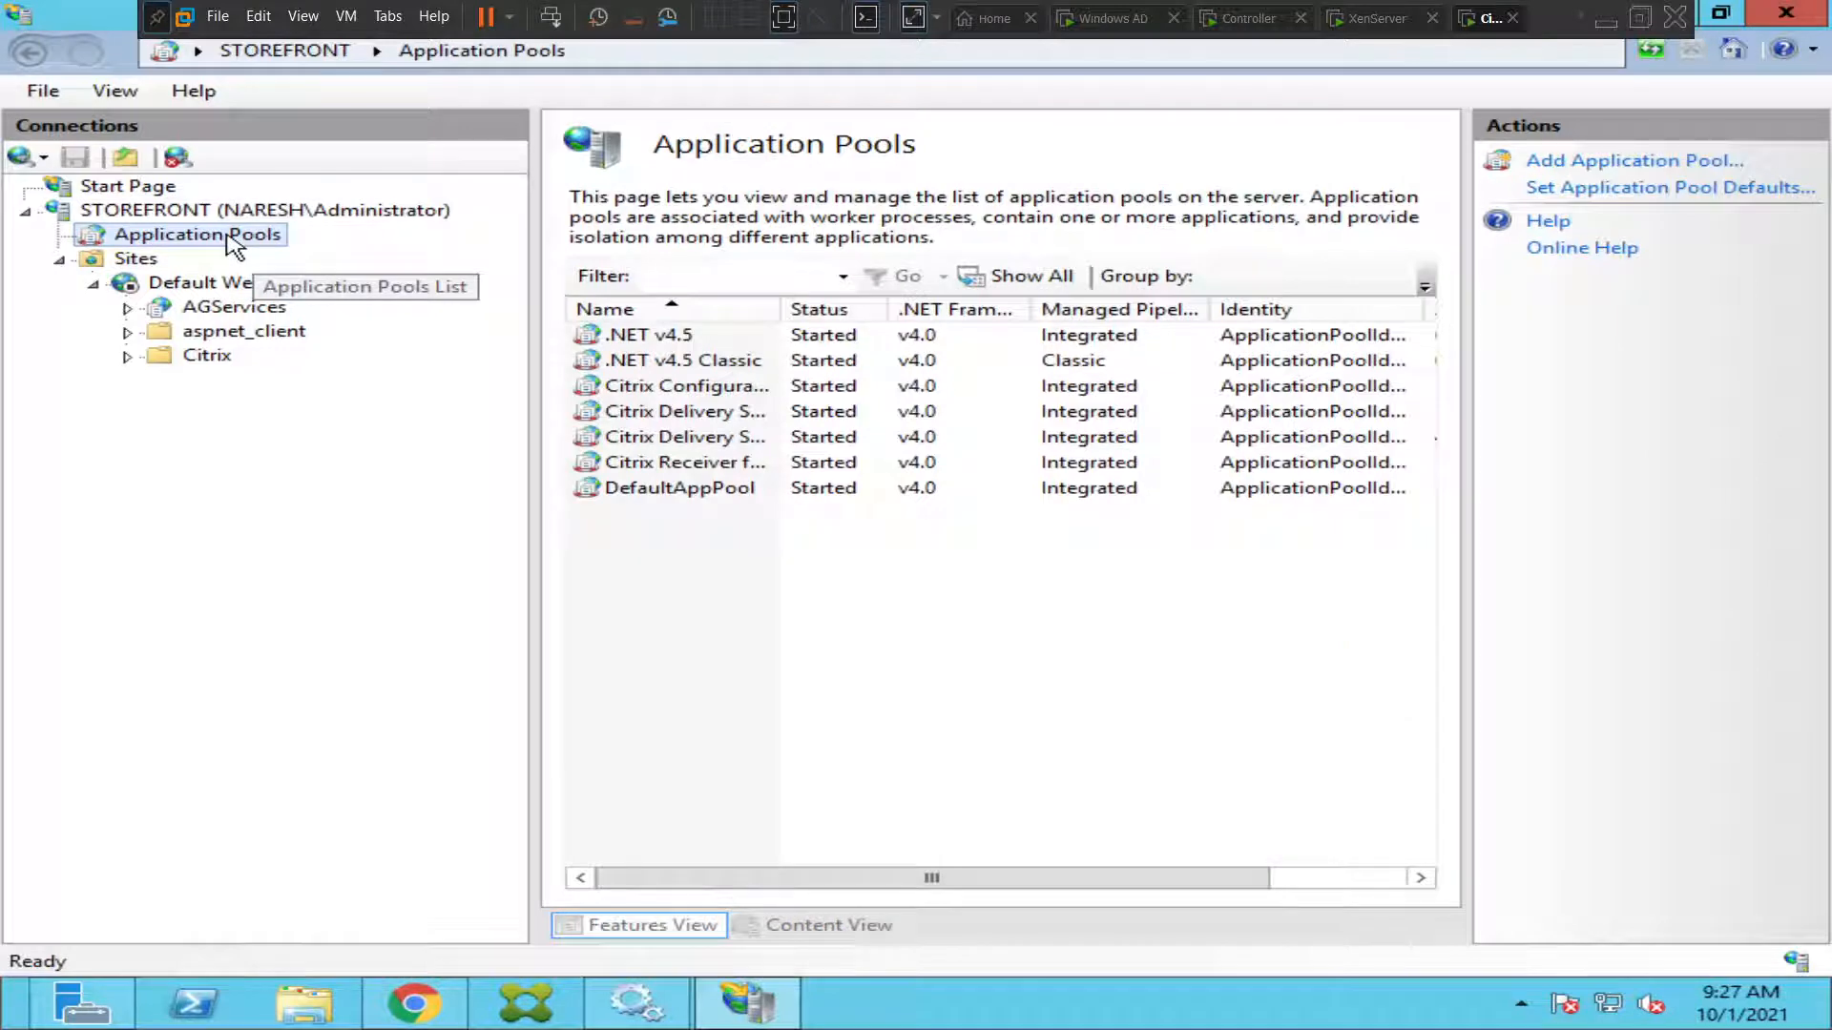
left_click(261, 209)
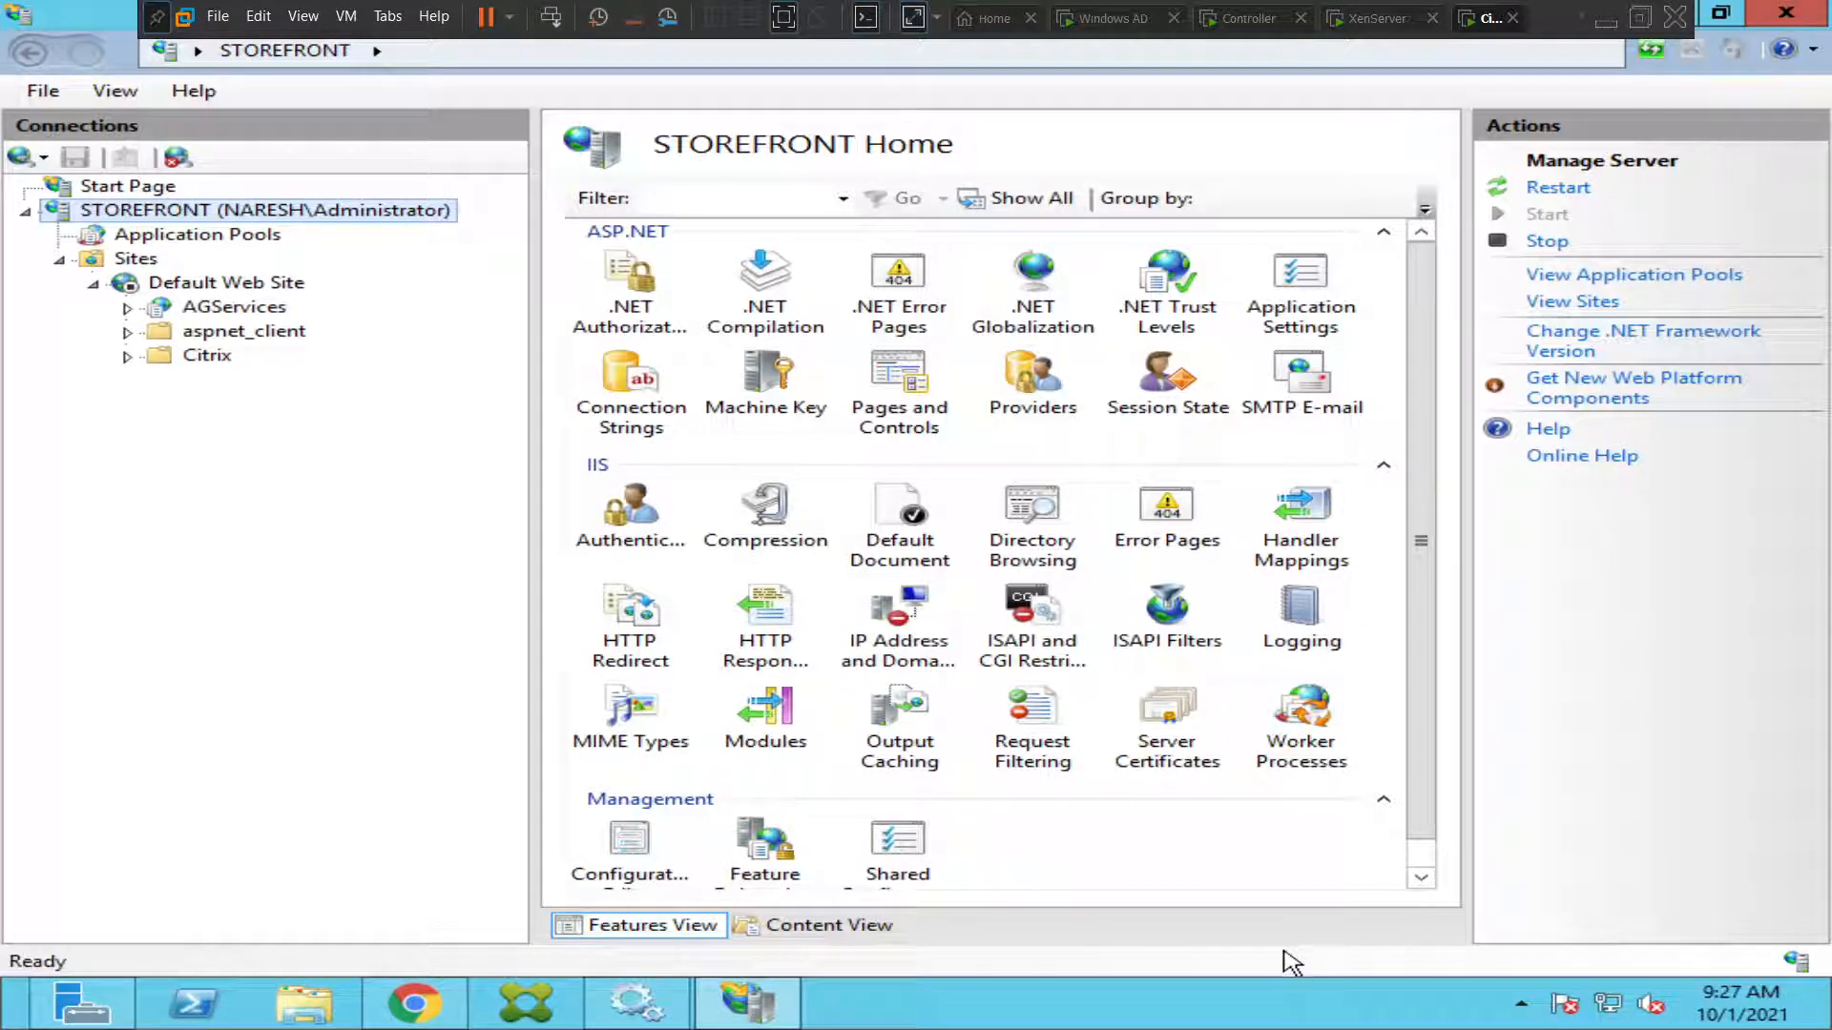
left_click(1300, 281)
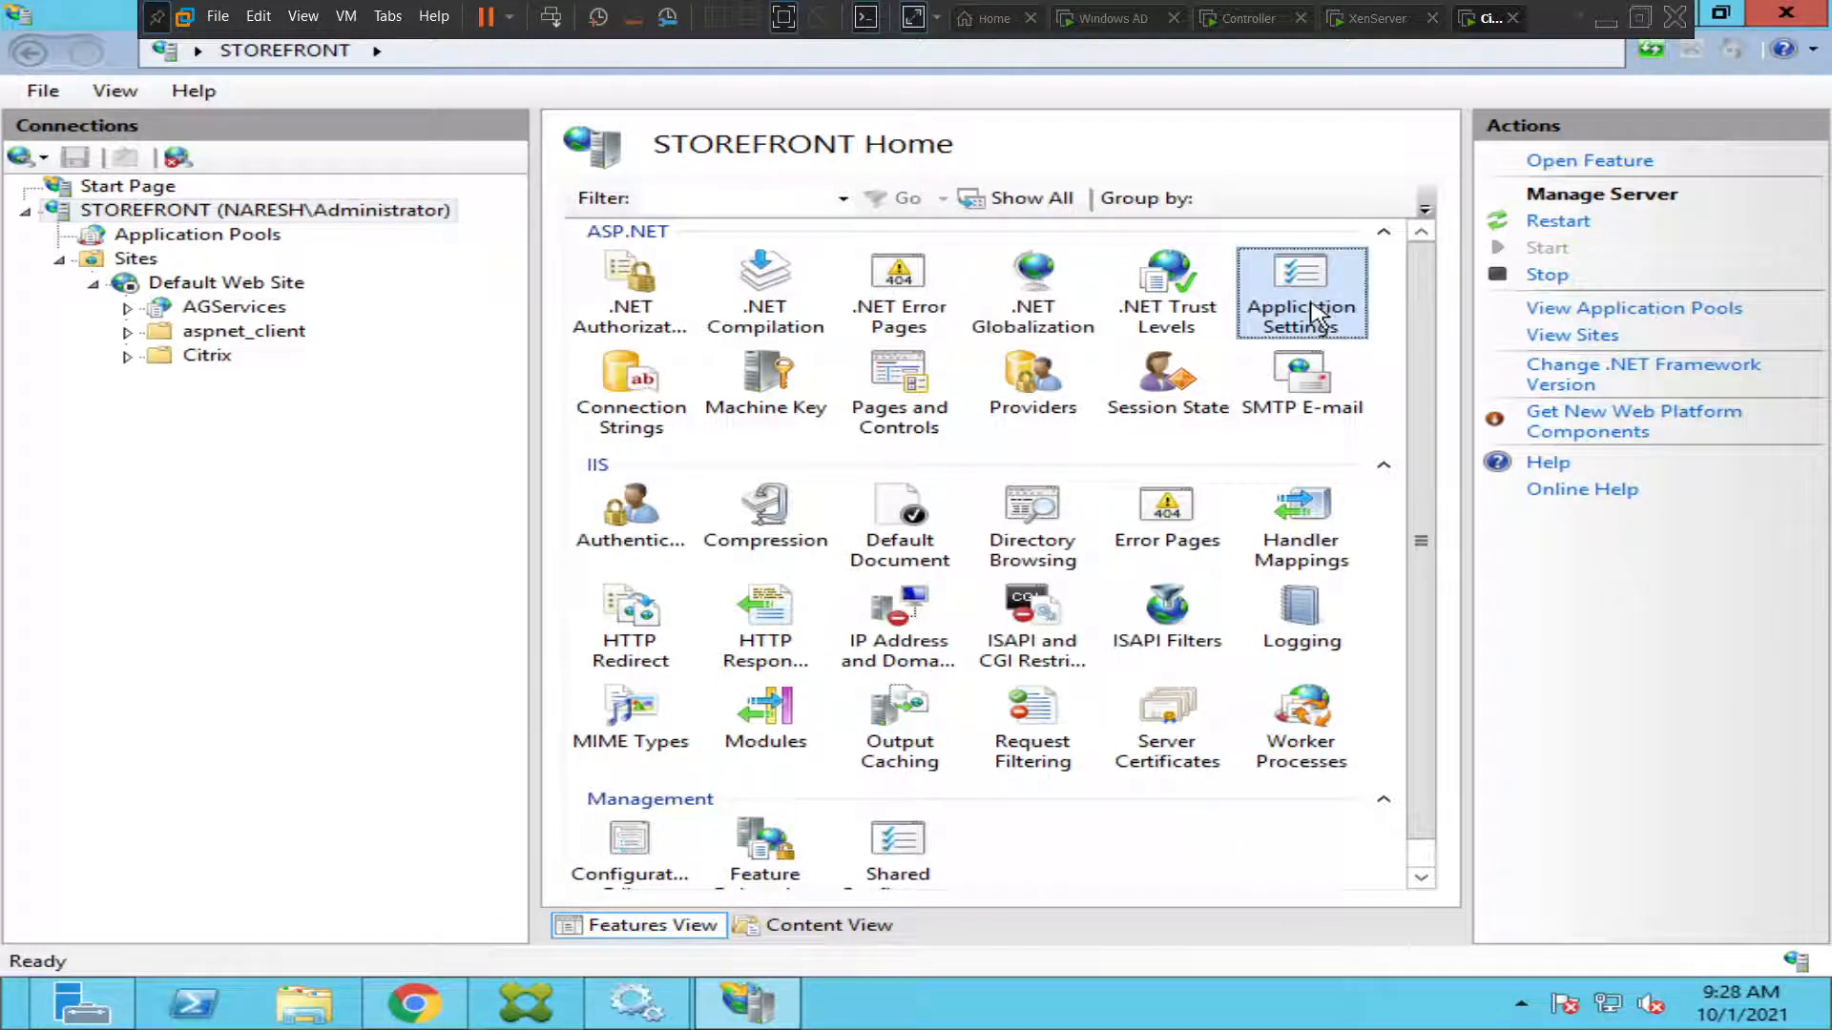
double_click(1301, 280)
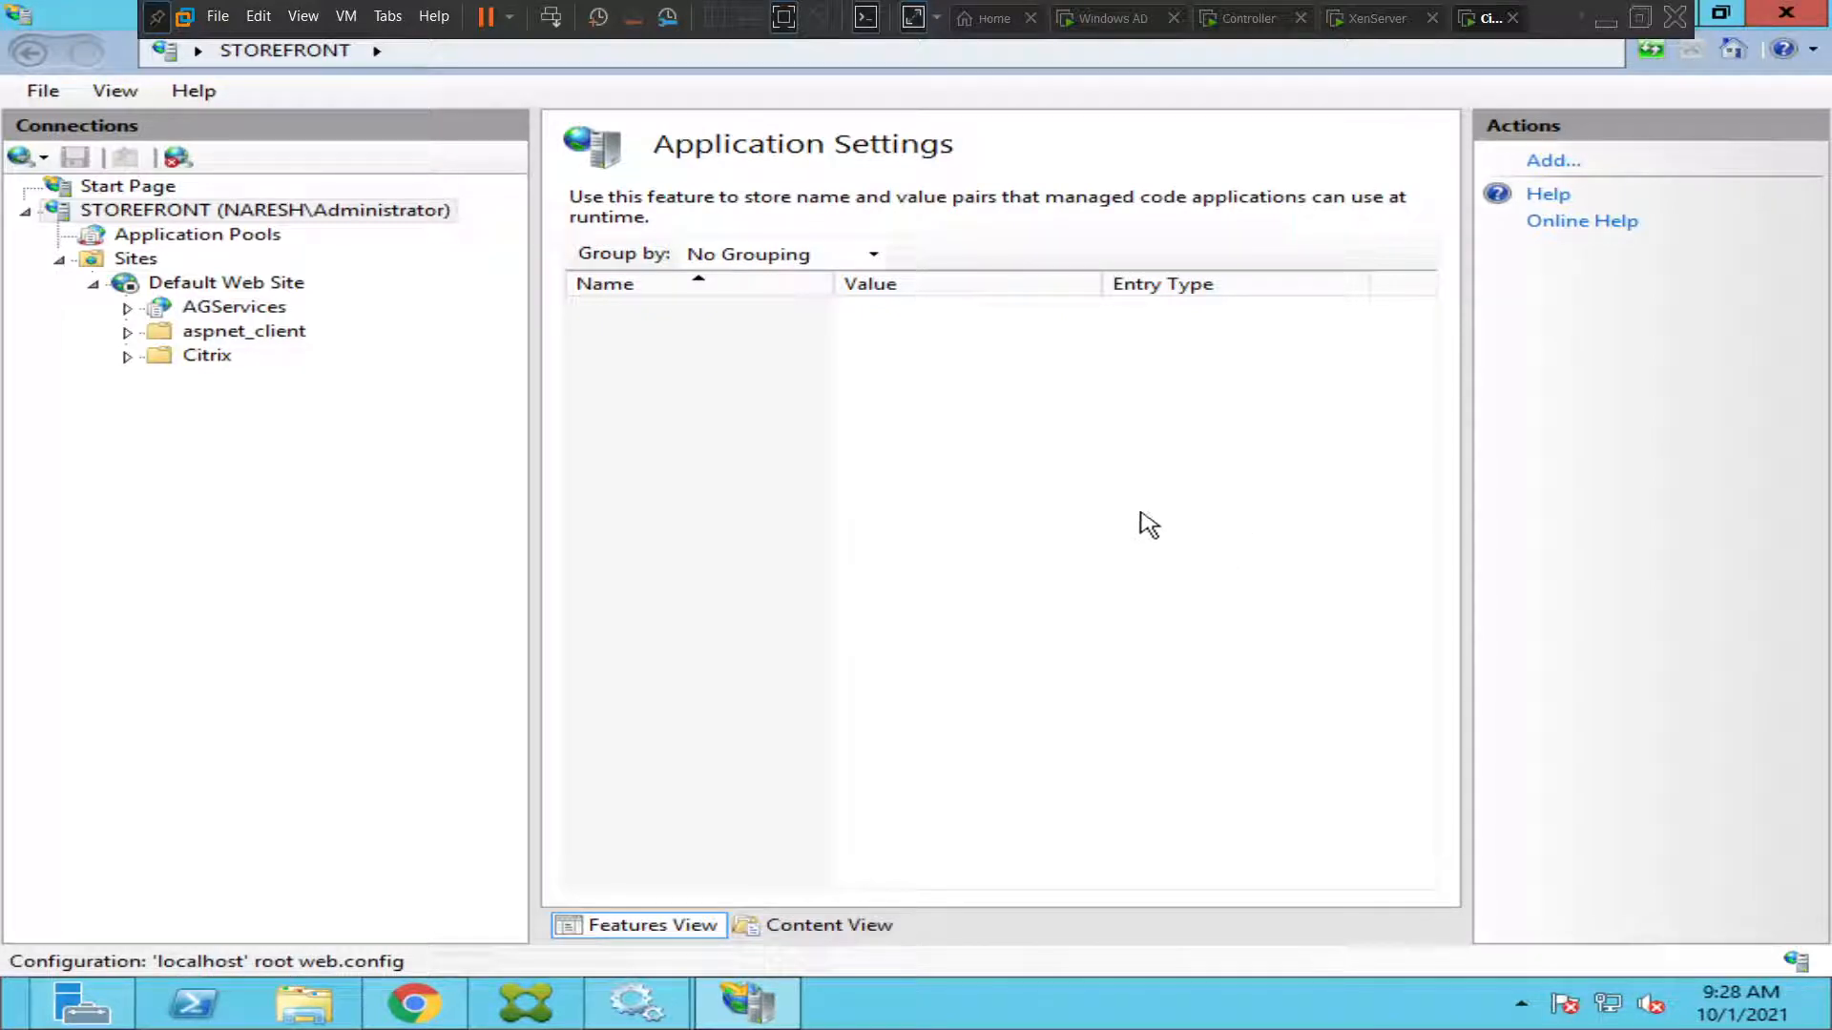
left_click(225, 281)
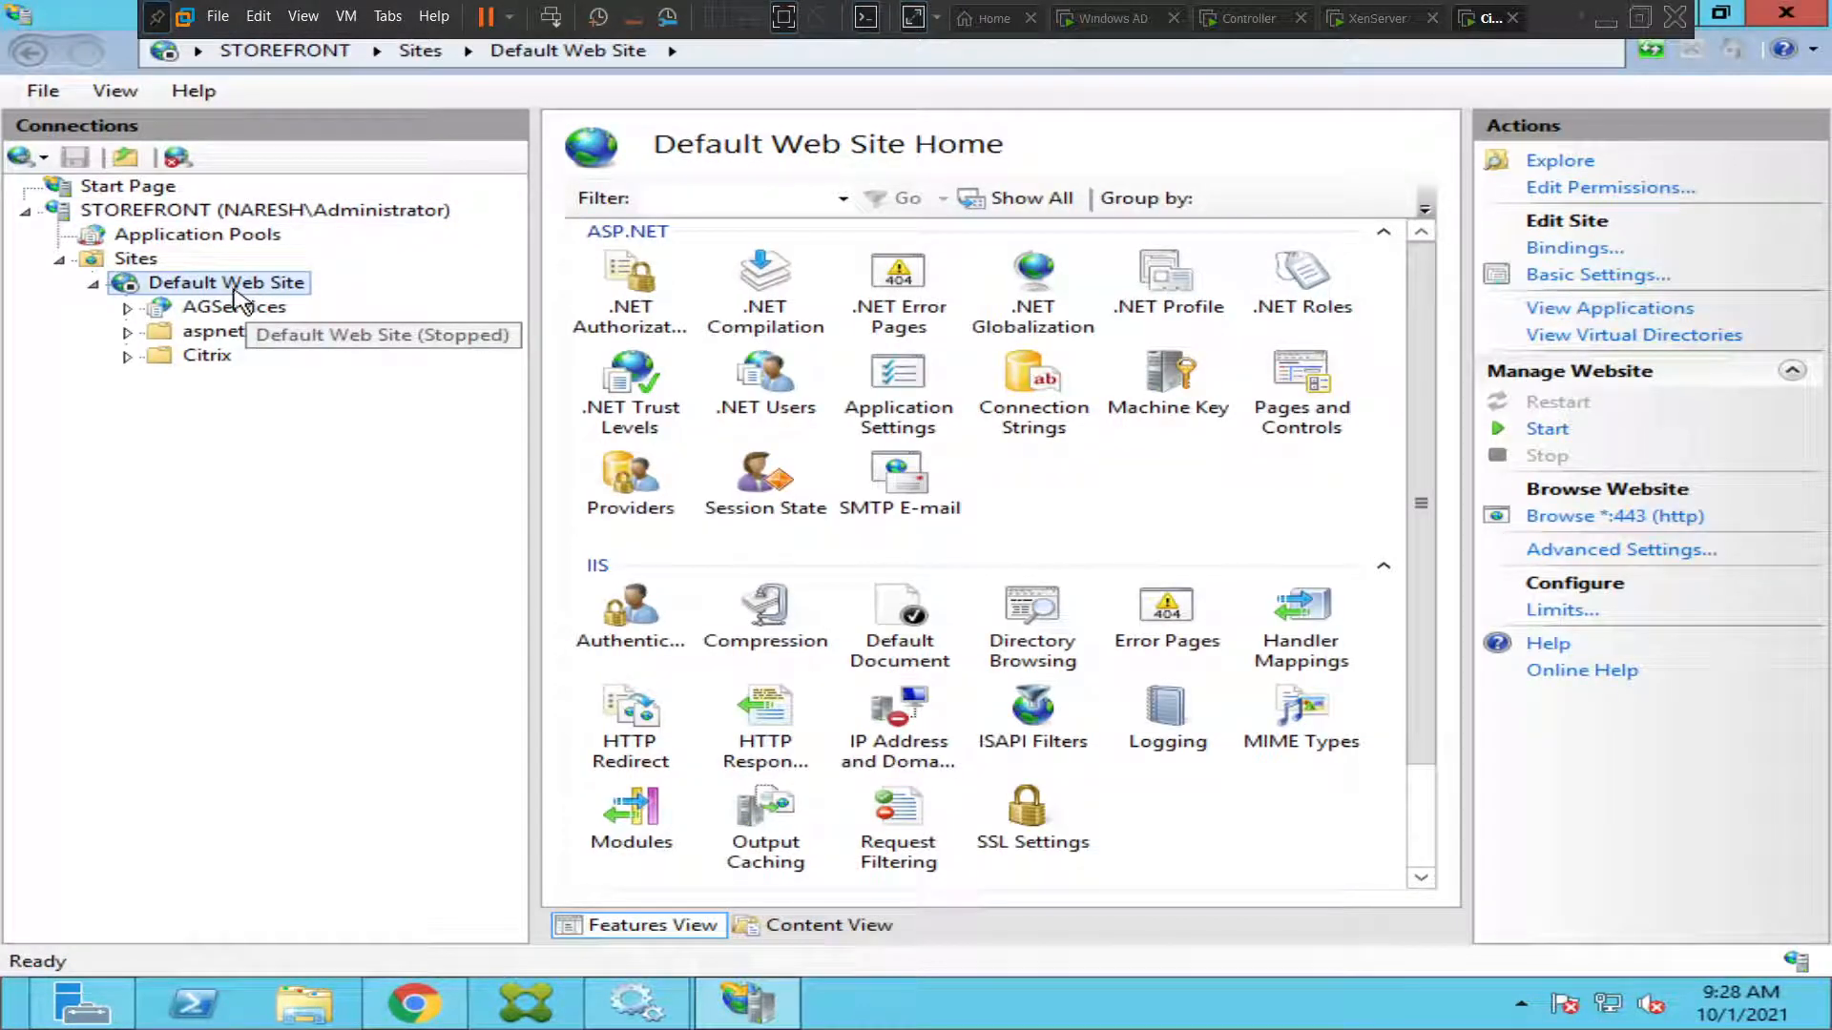
mouse_move(1287, 480)
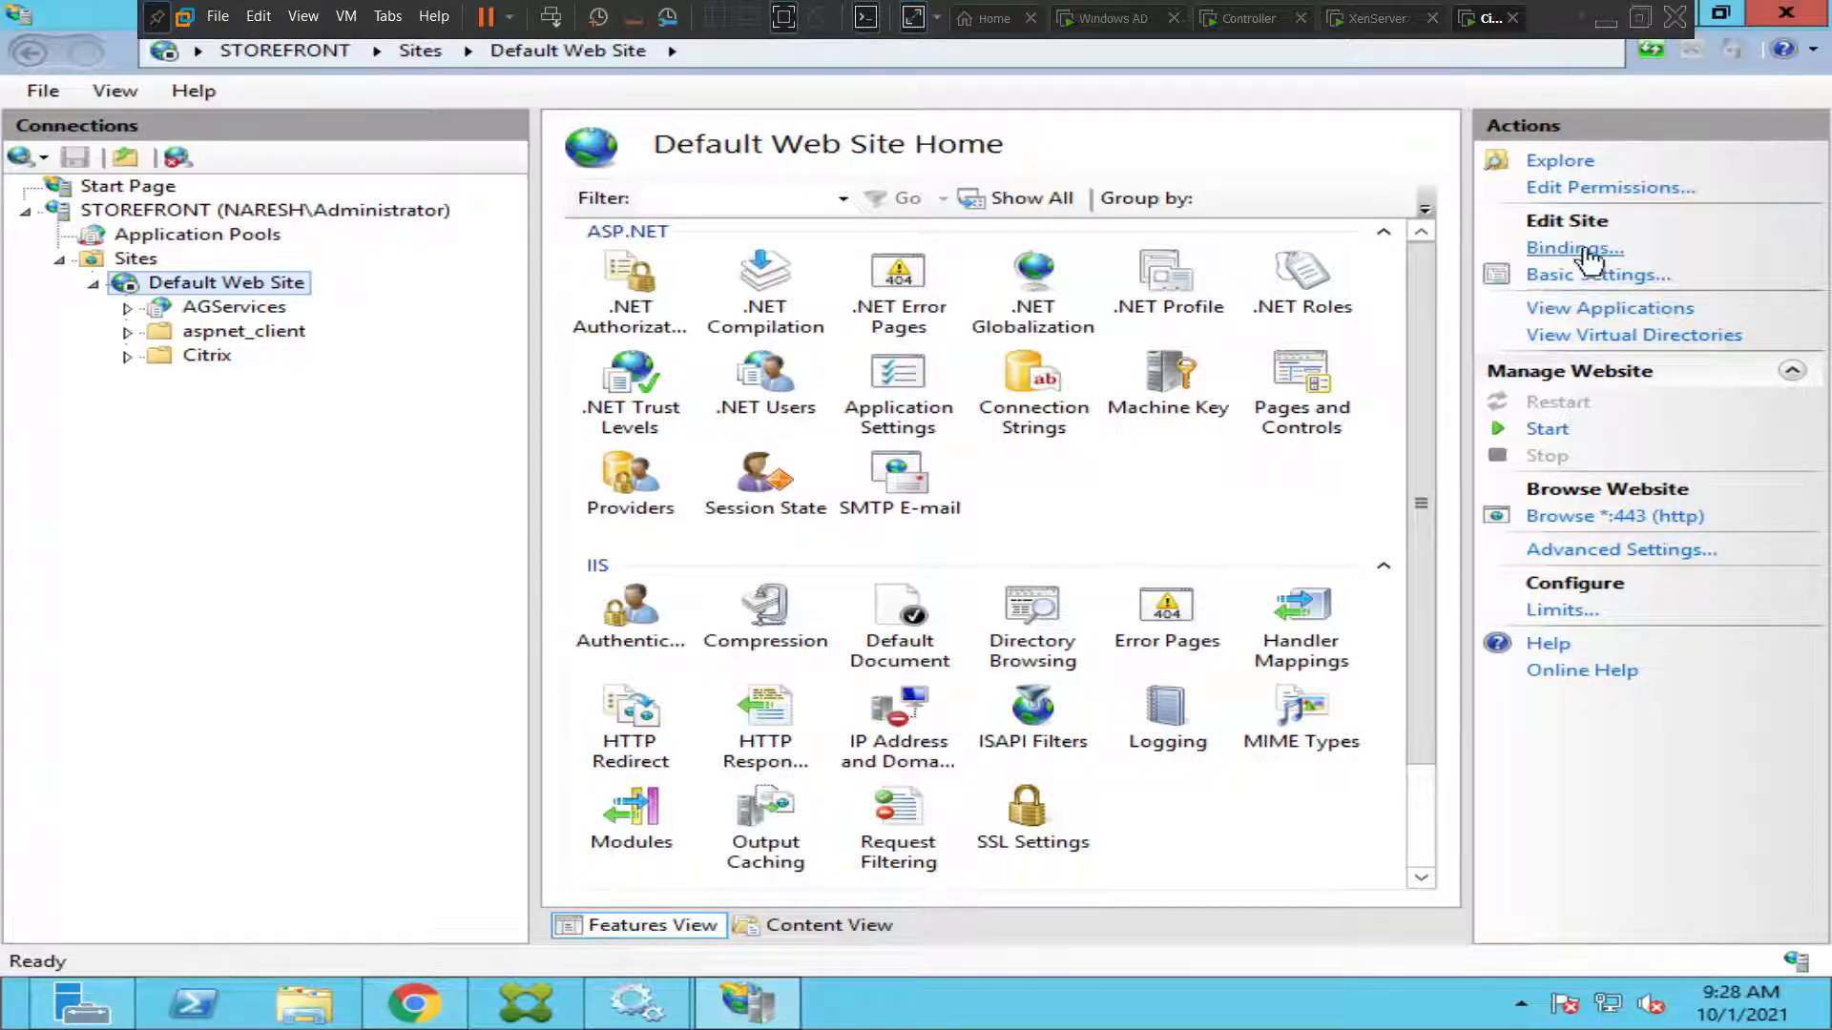
Review Default Web Site's single http binding on port 443, then return to Chrome.
left_click(1574, 248)
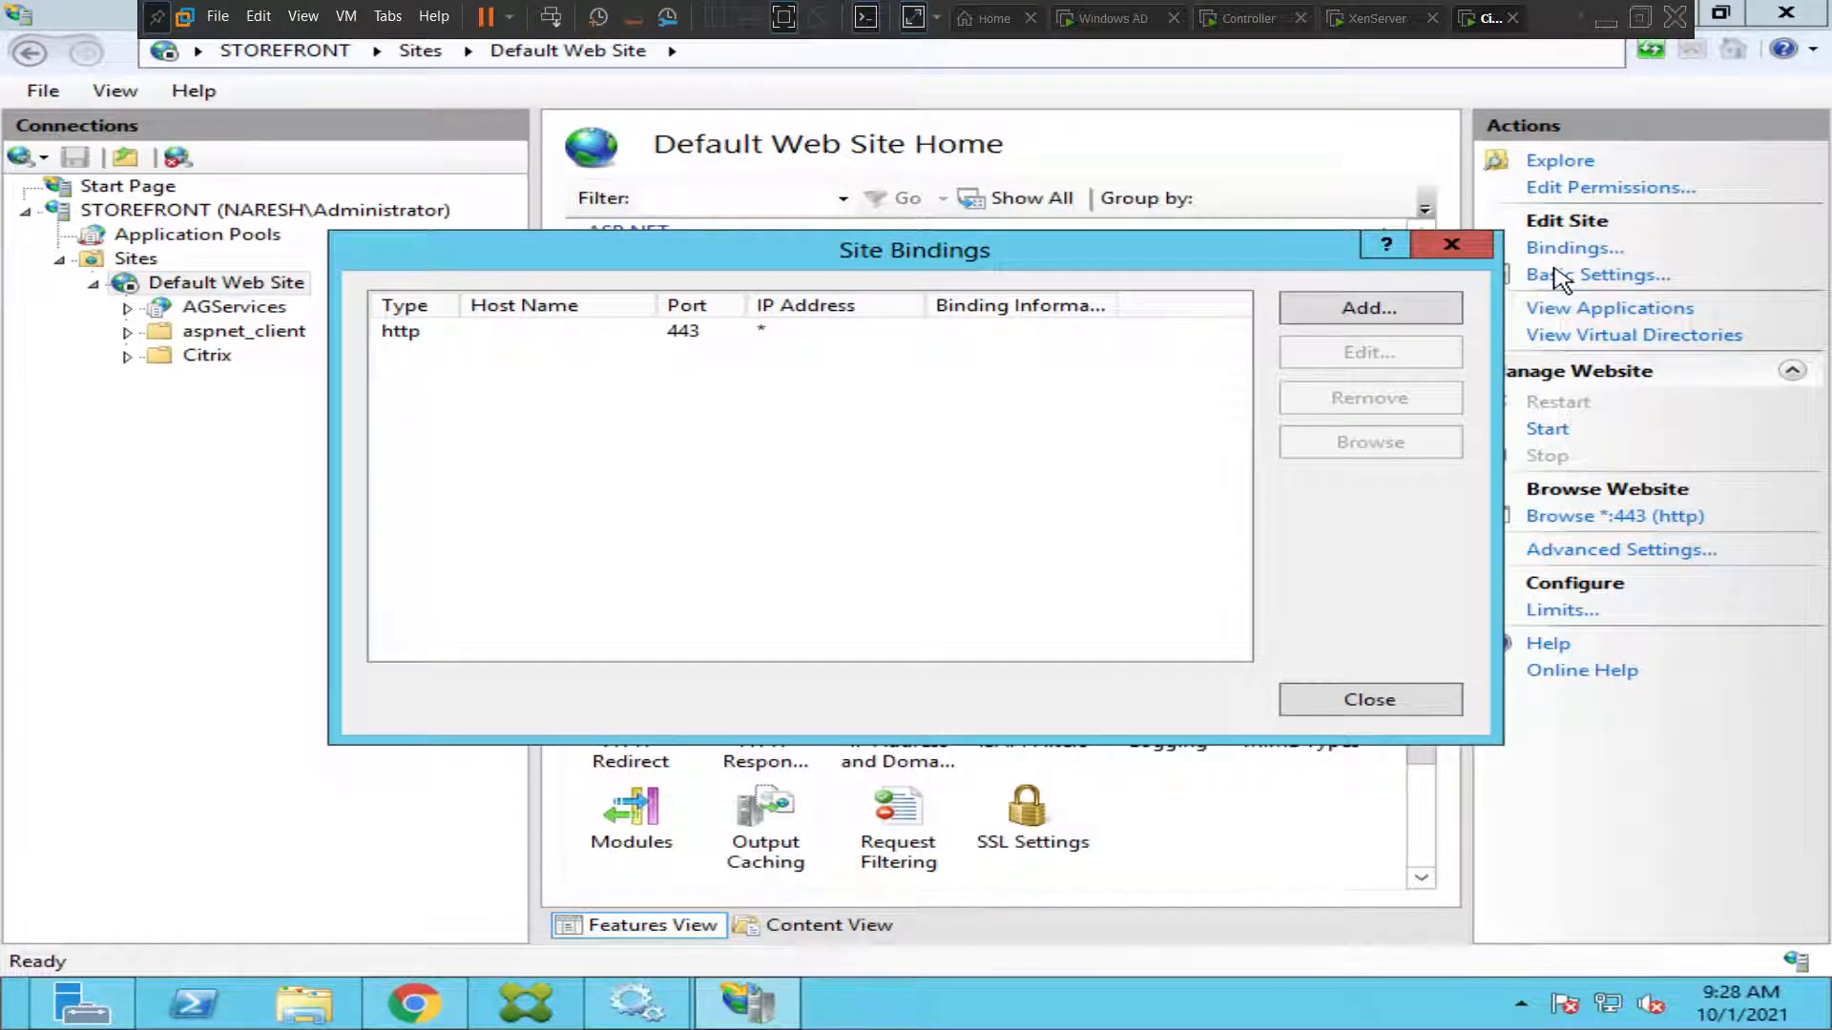
mouse_move(483, 397)
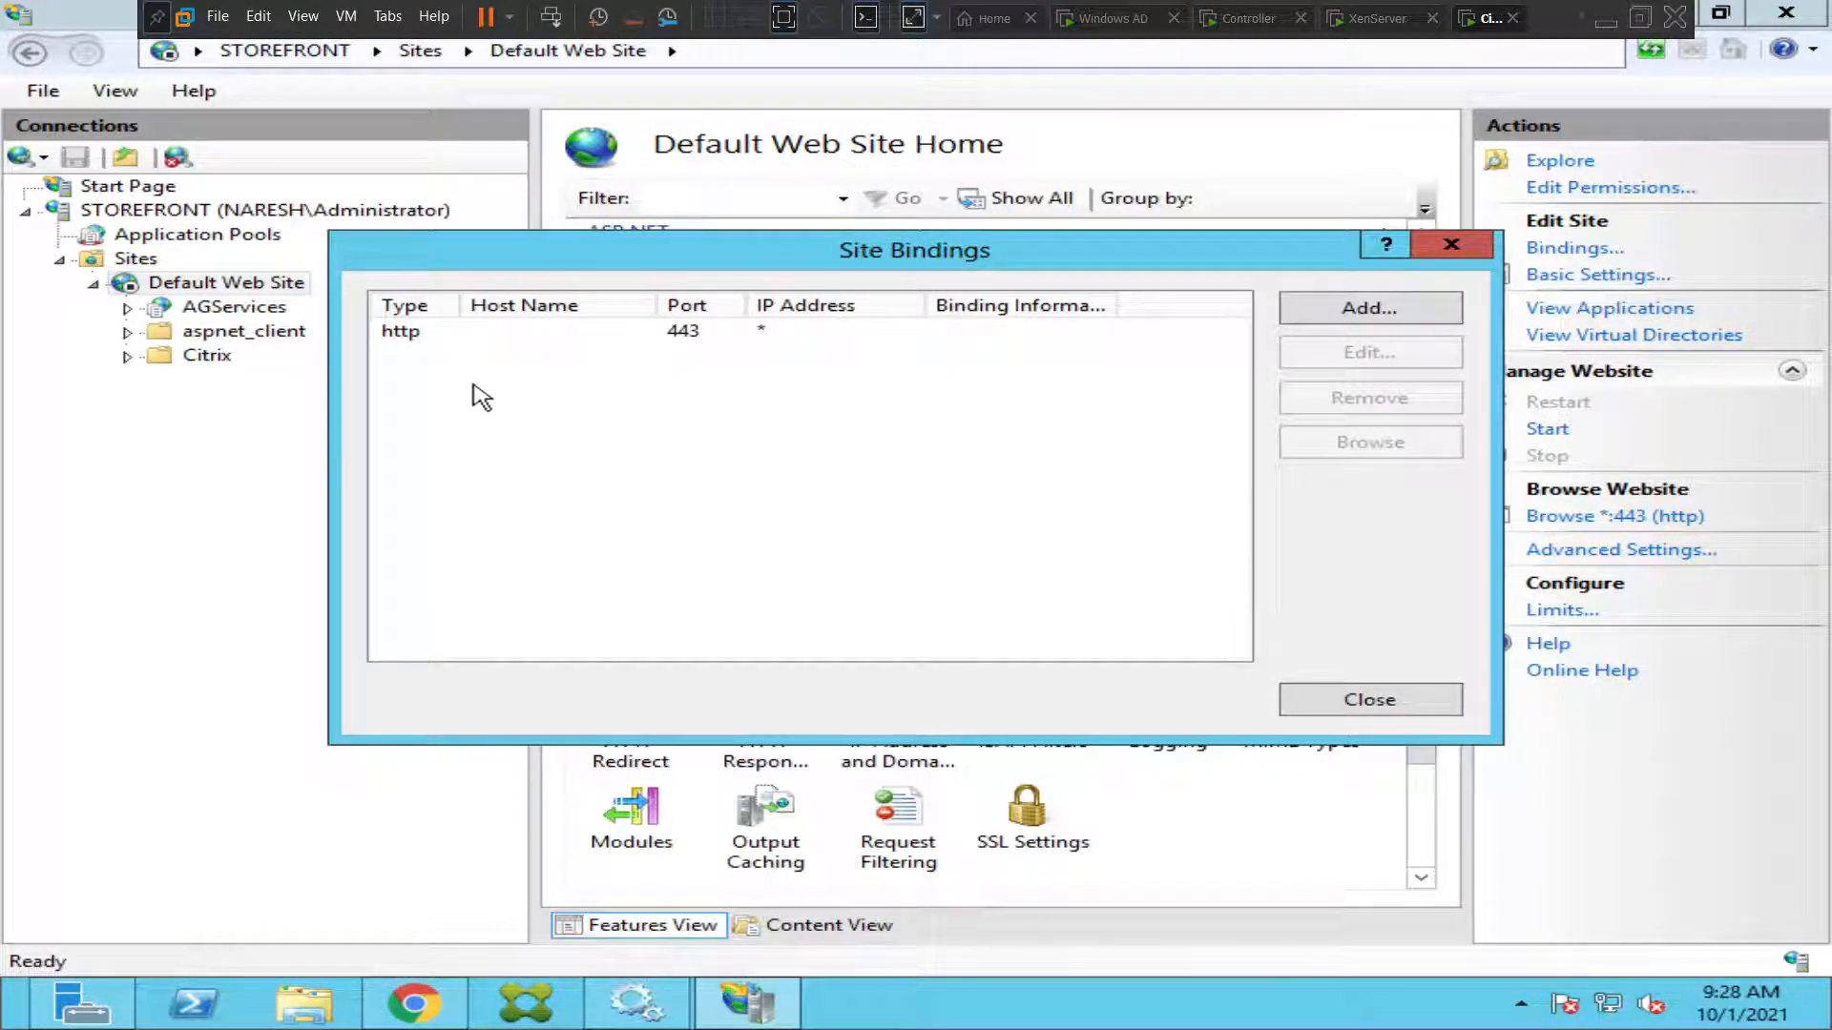
left_click(684, 331)
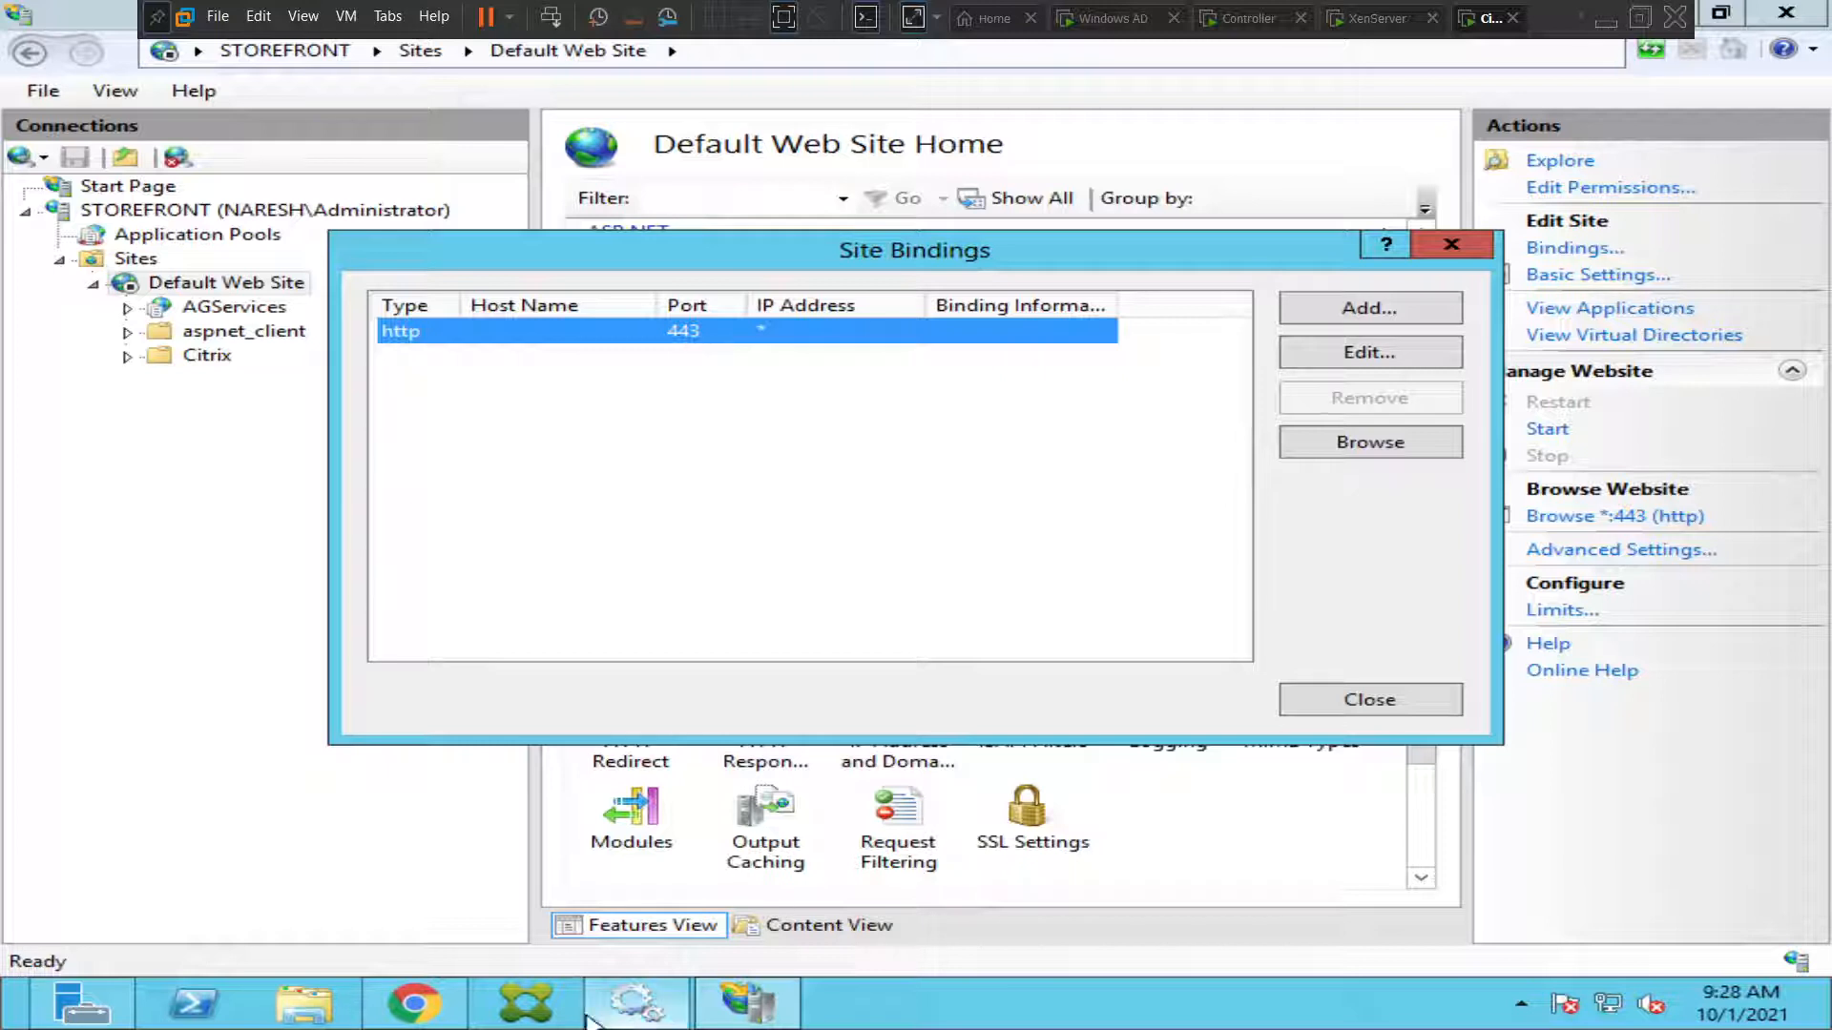
left_click(412, 1003)
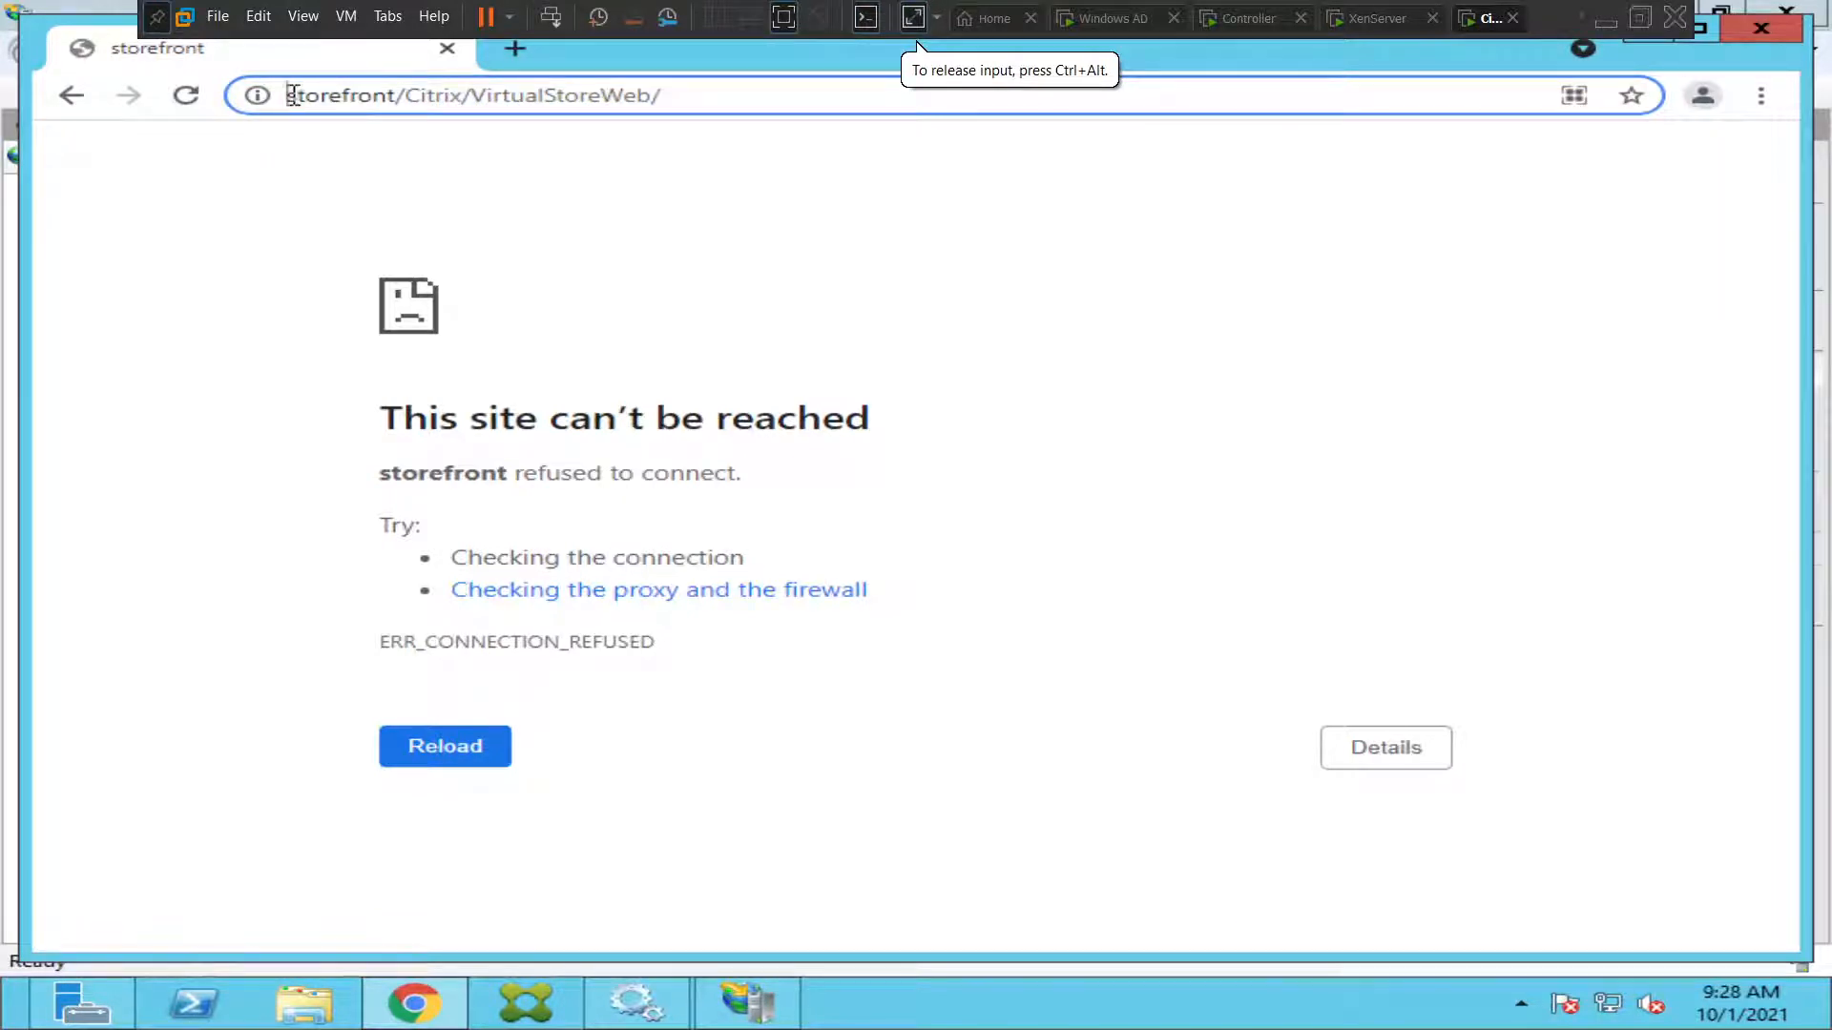
Retry the StoreFront address over https in Chrome; it still refuses to connect.
type("https://")
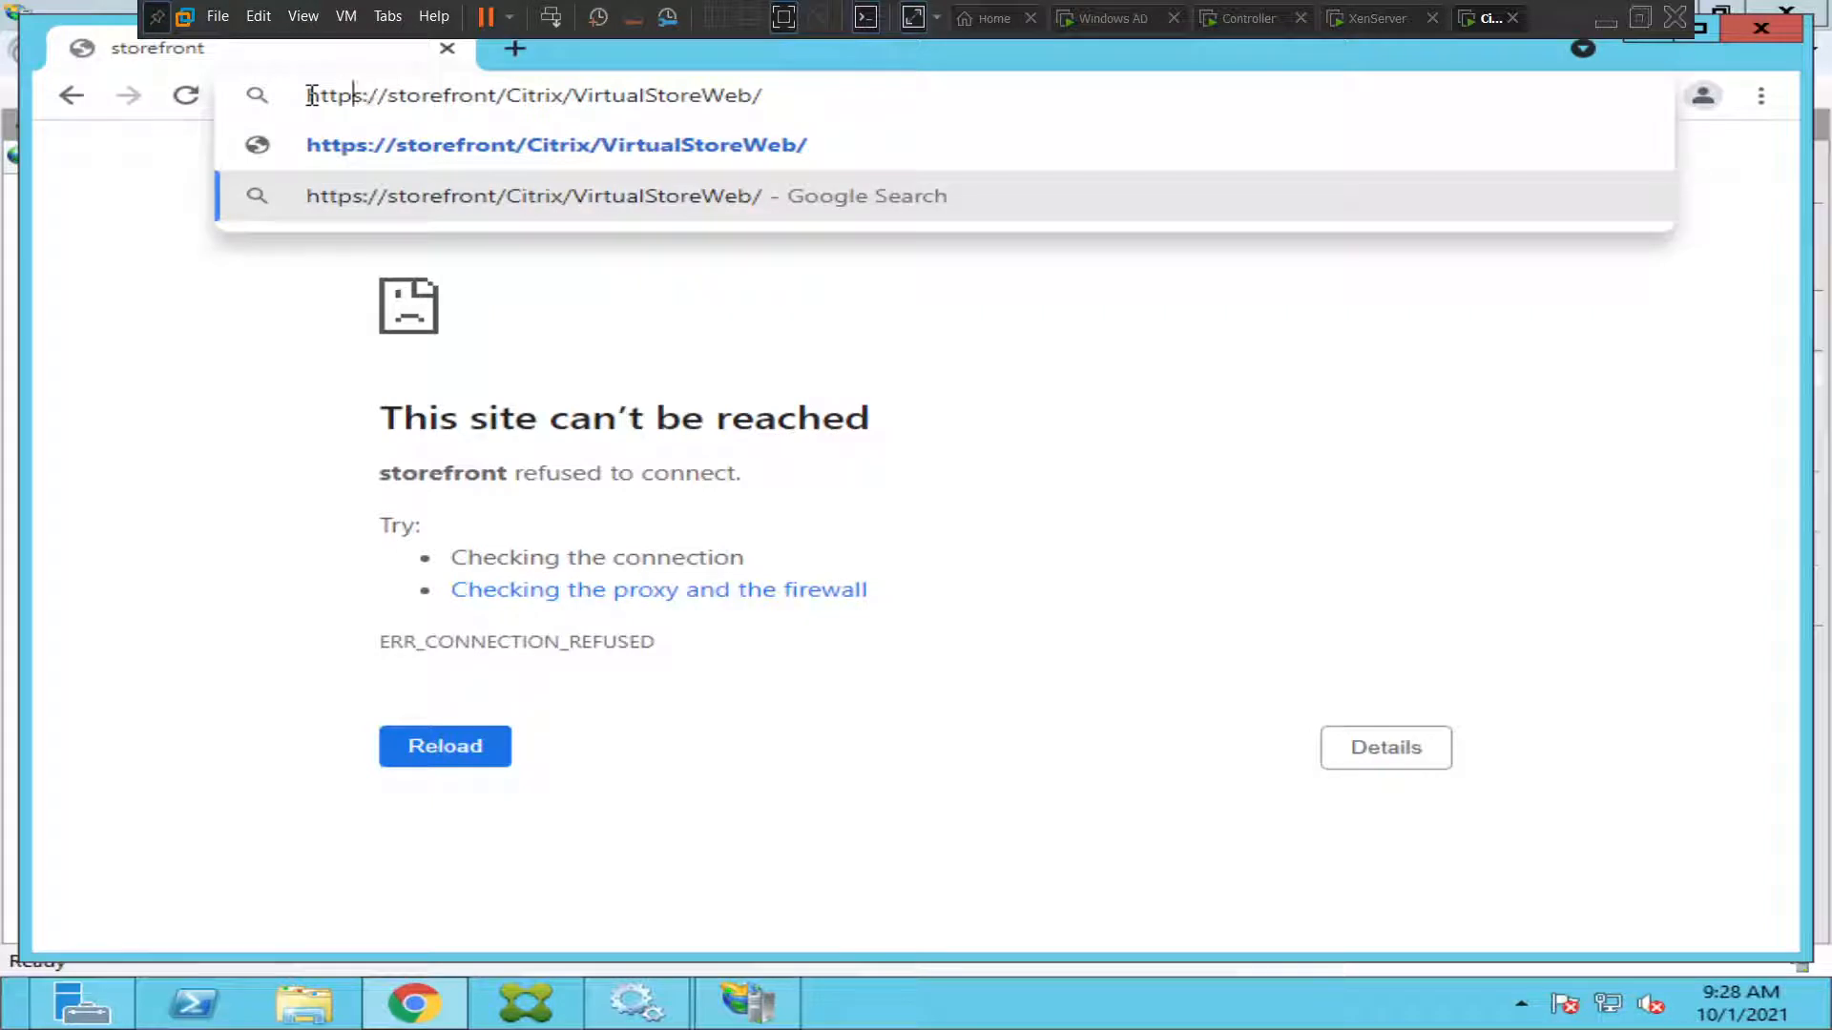
key("Enter")
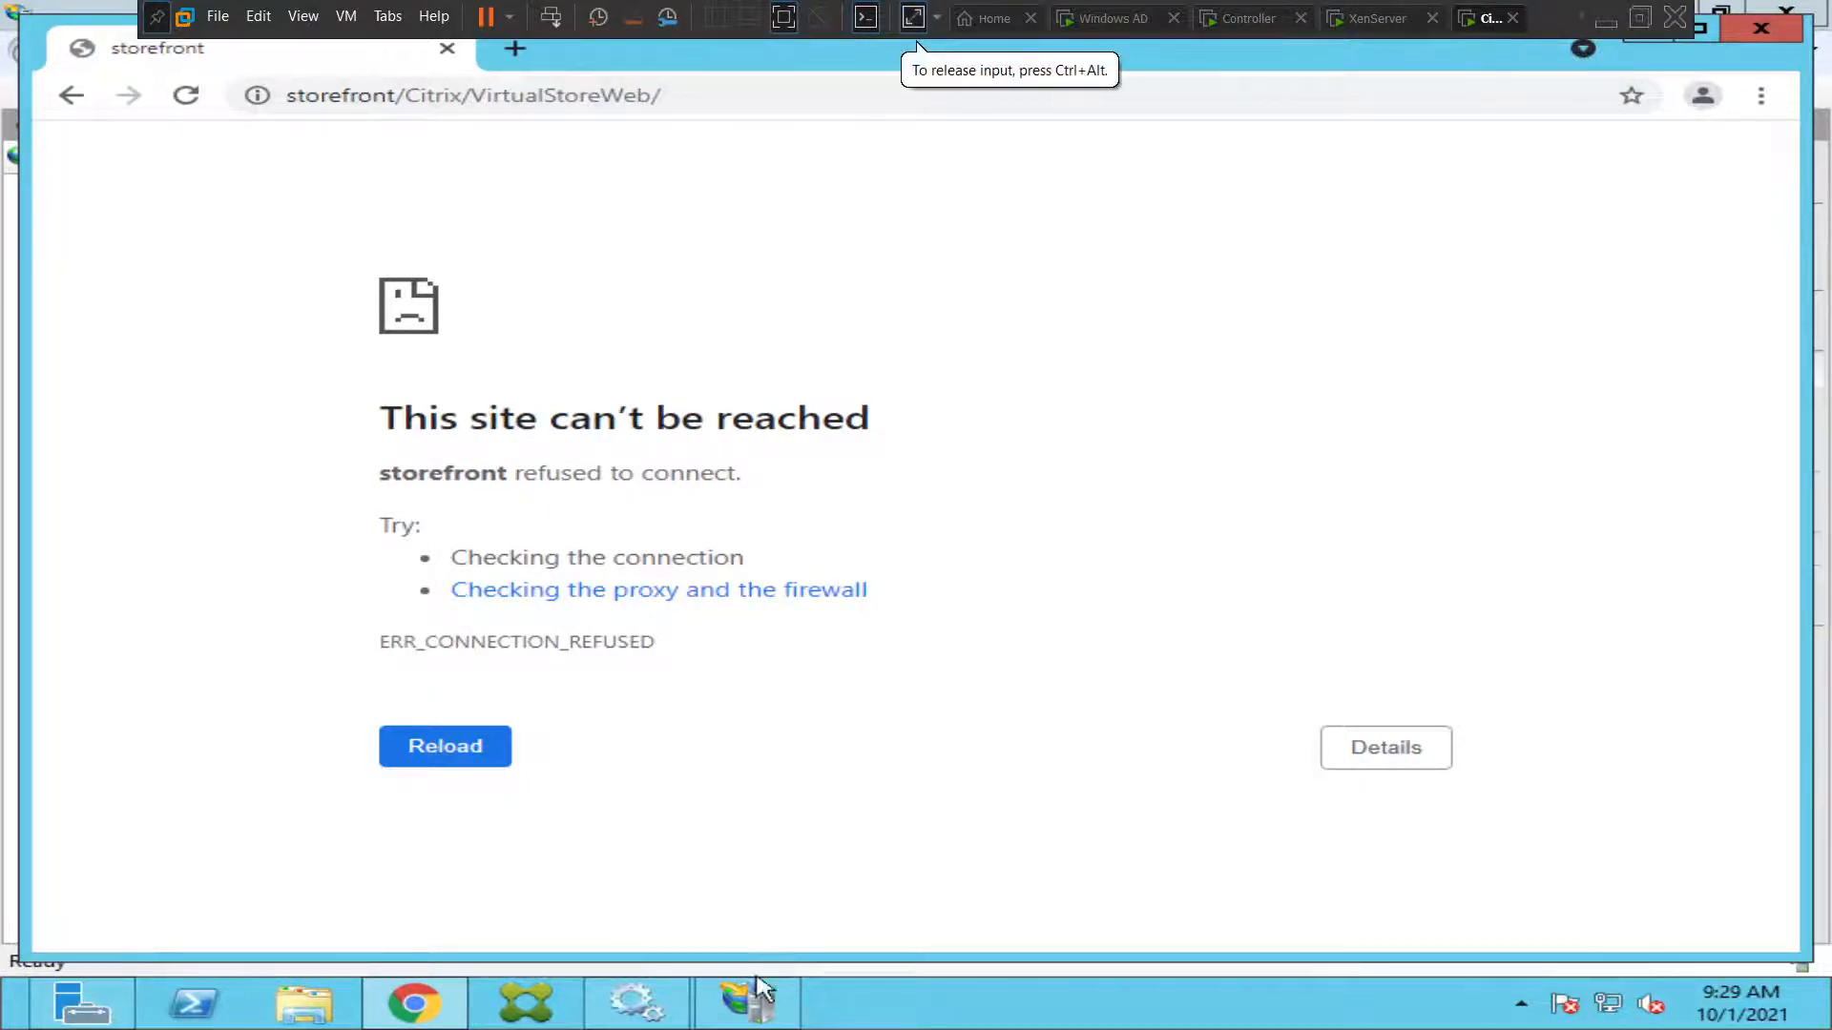
Change the Default Web Site http binding from port 443 to 80 and close Site Bindings.
left_click(746, 1003)
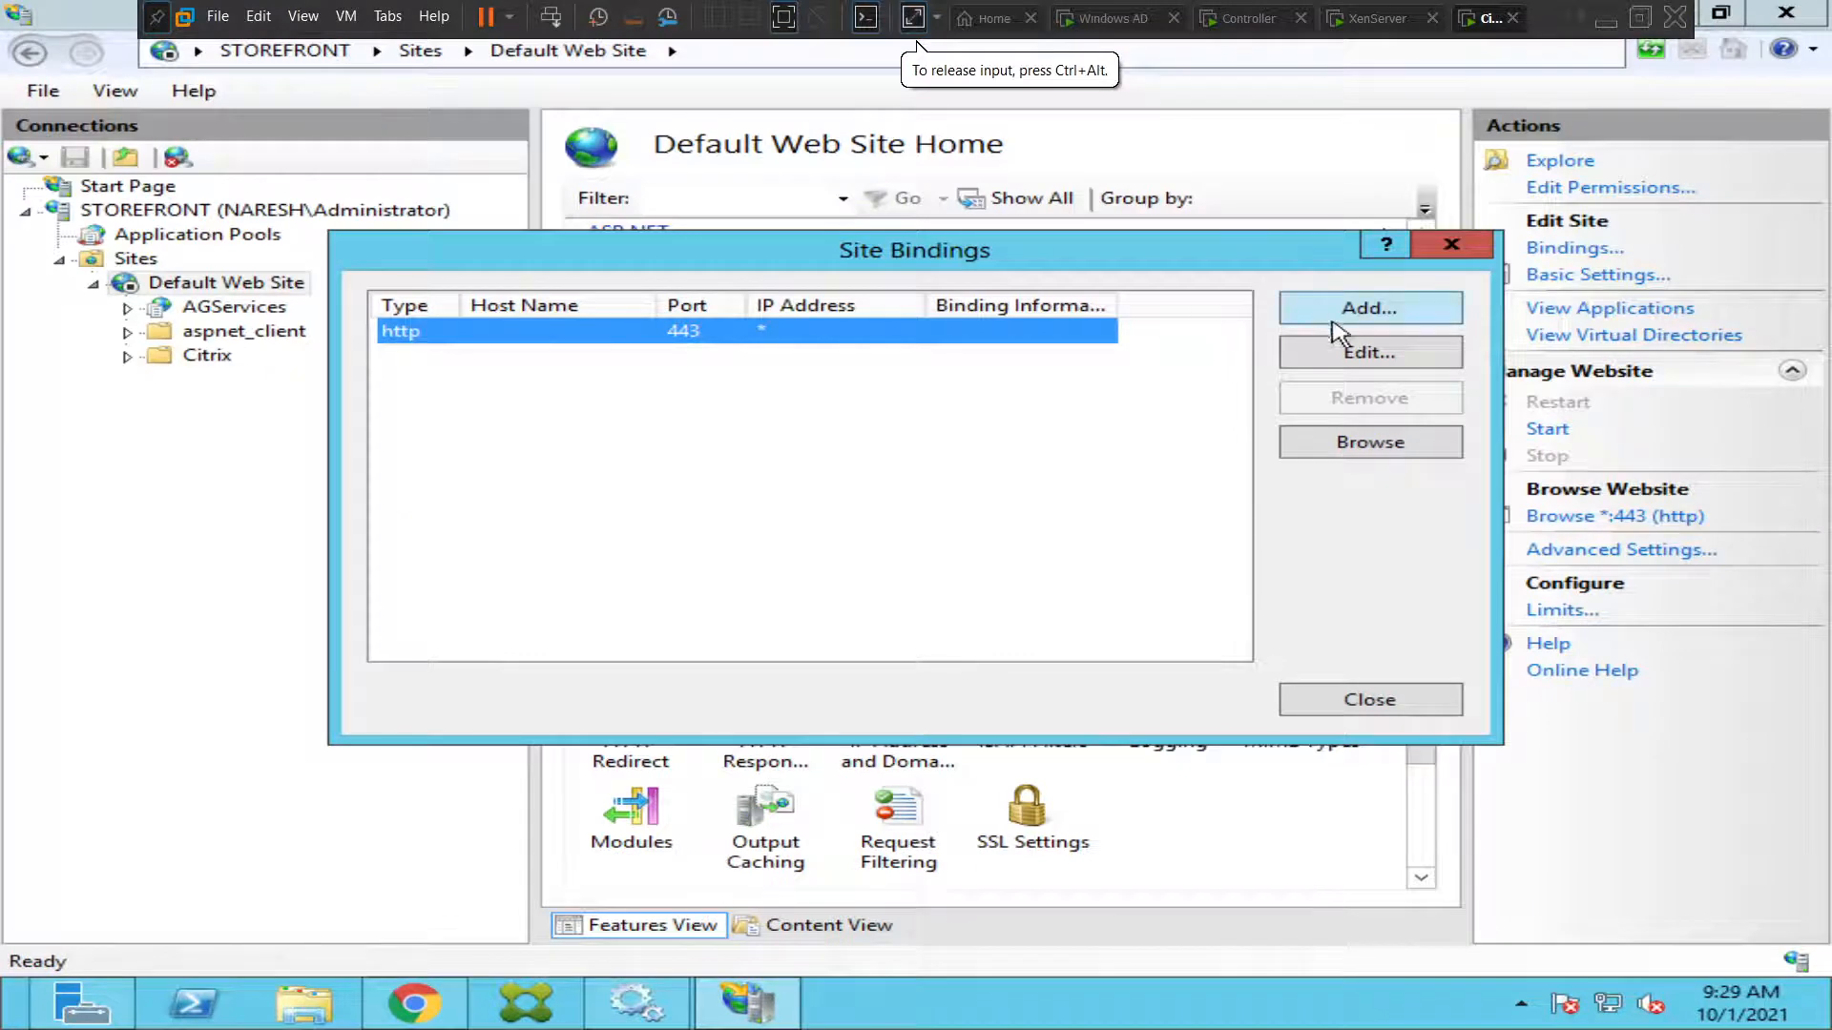
left_click(1369, 352)
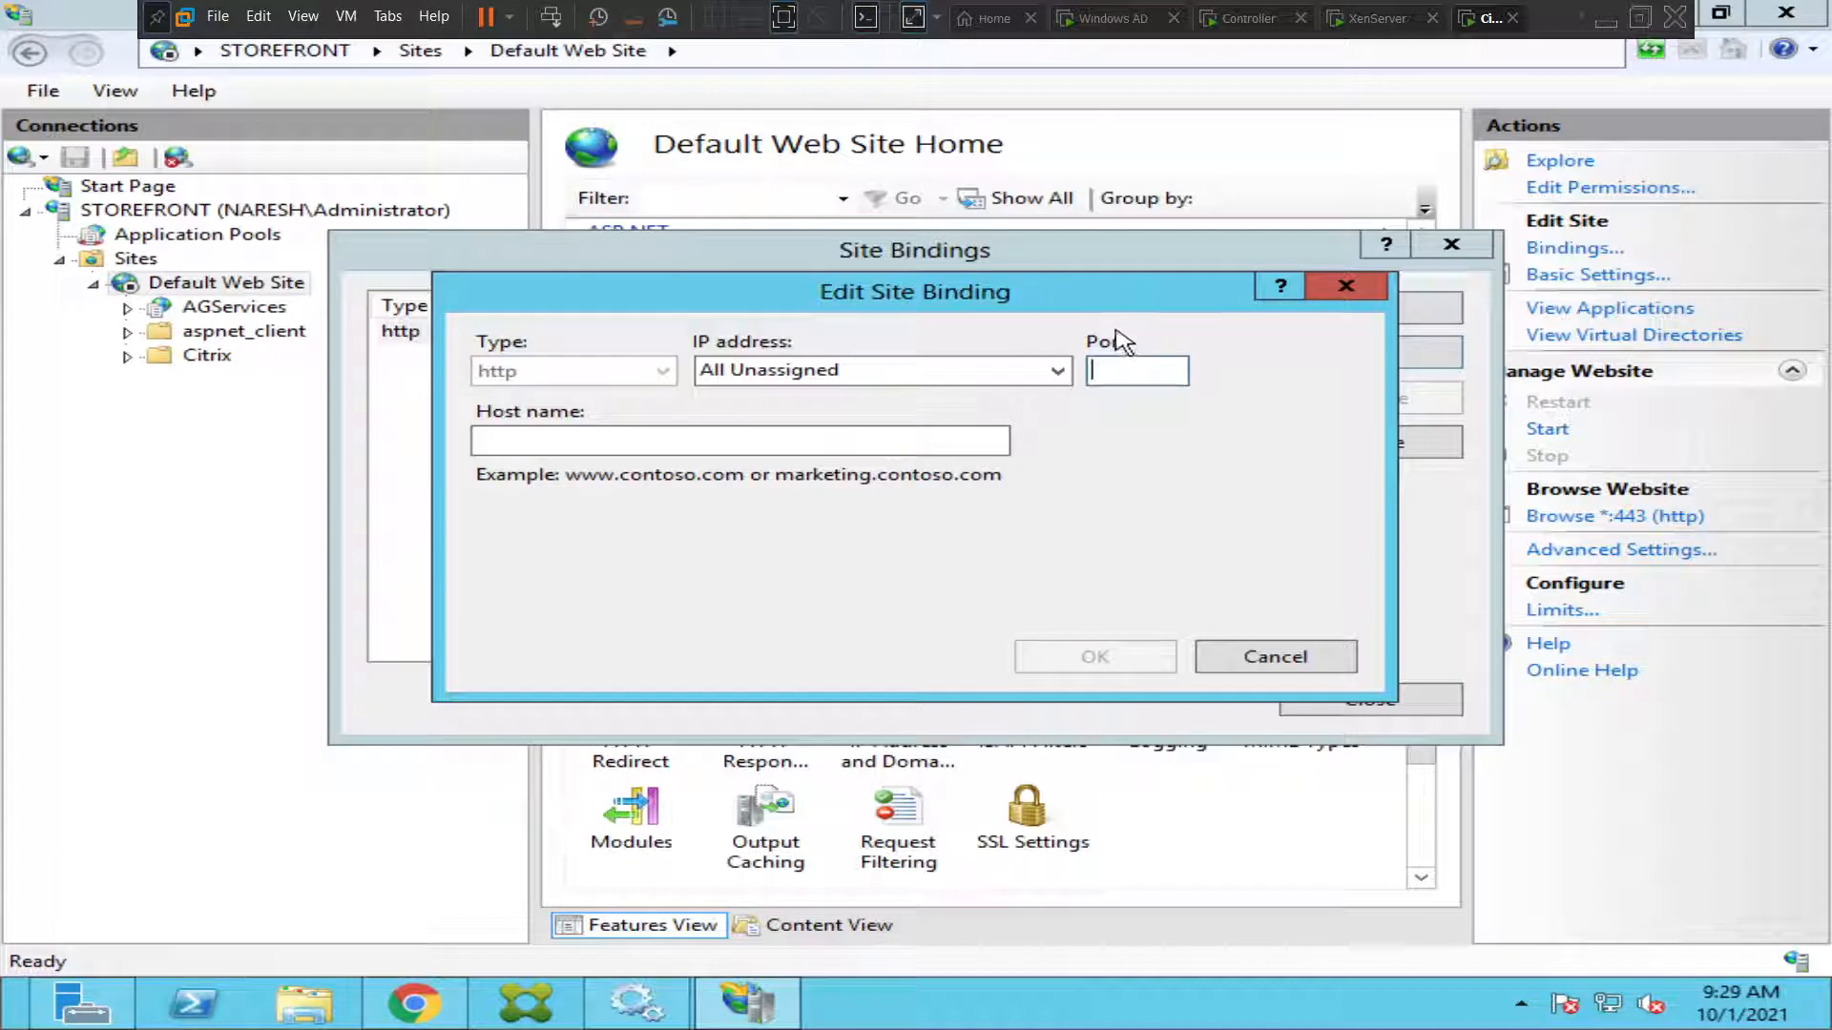
type("80")
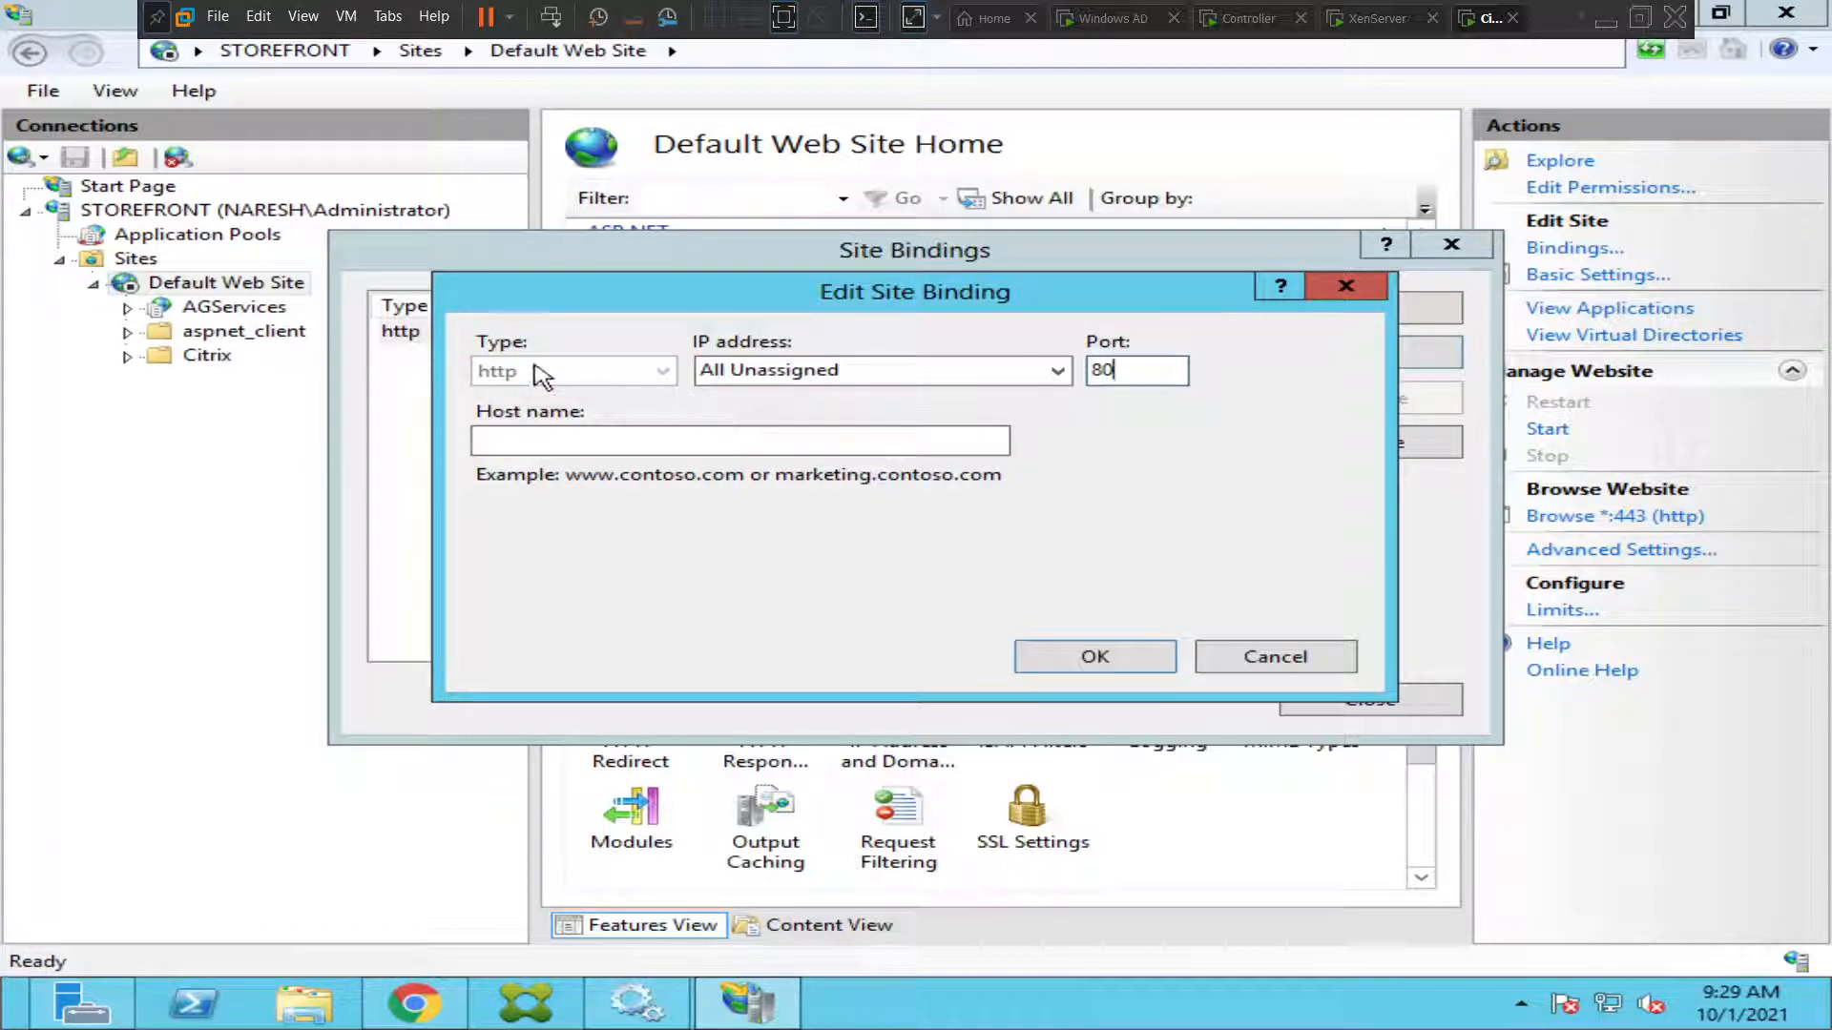
mouse_move(1156, 401)
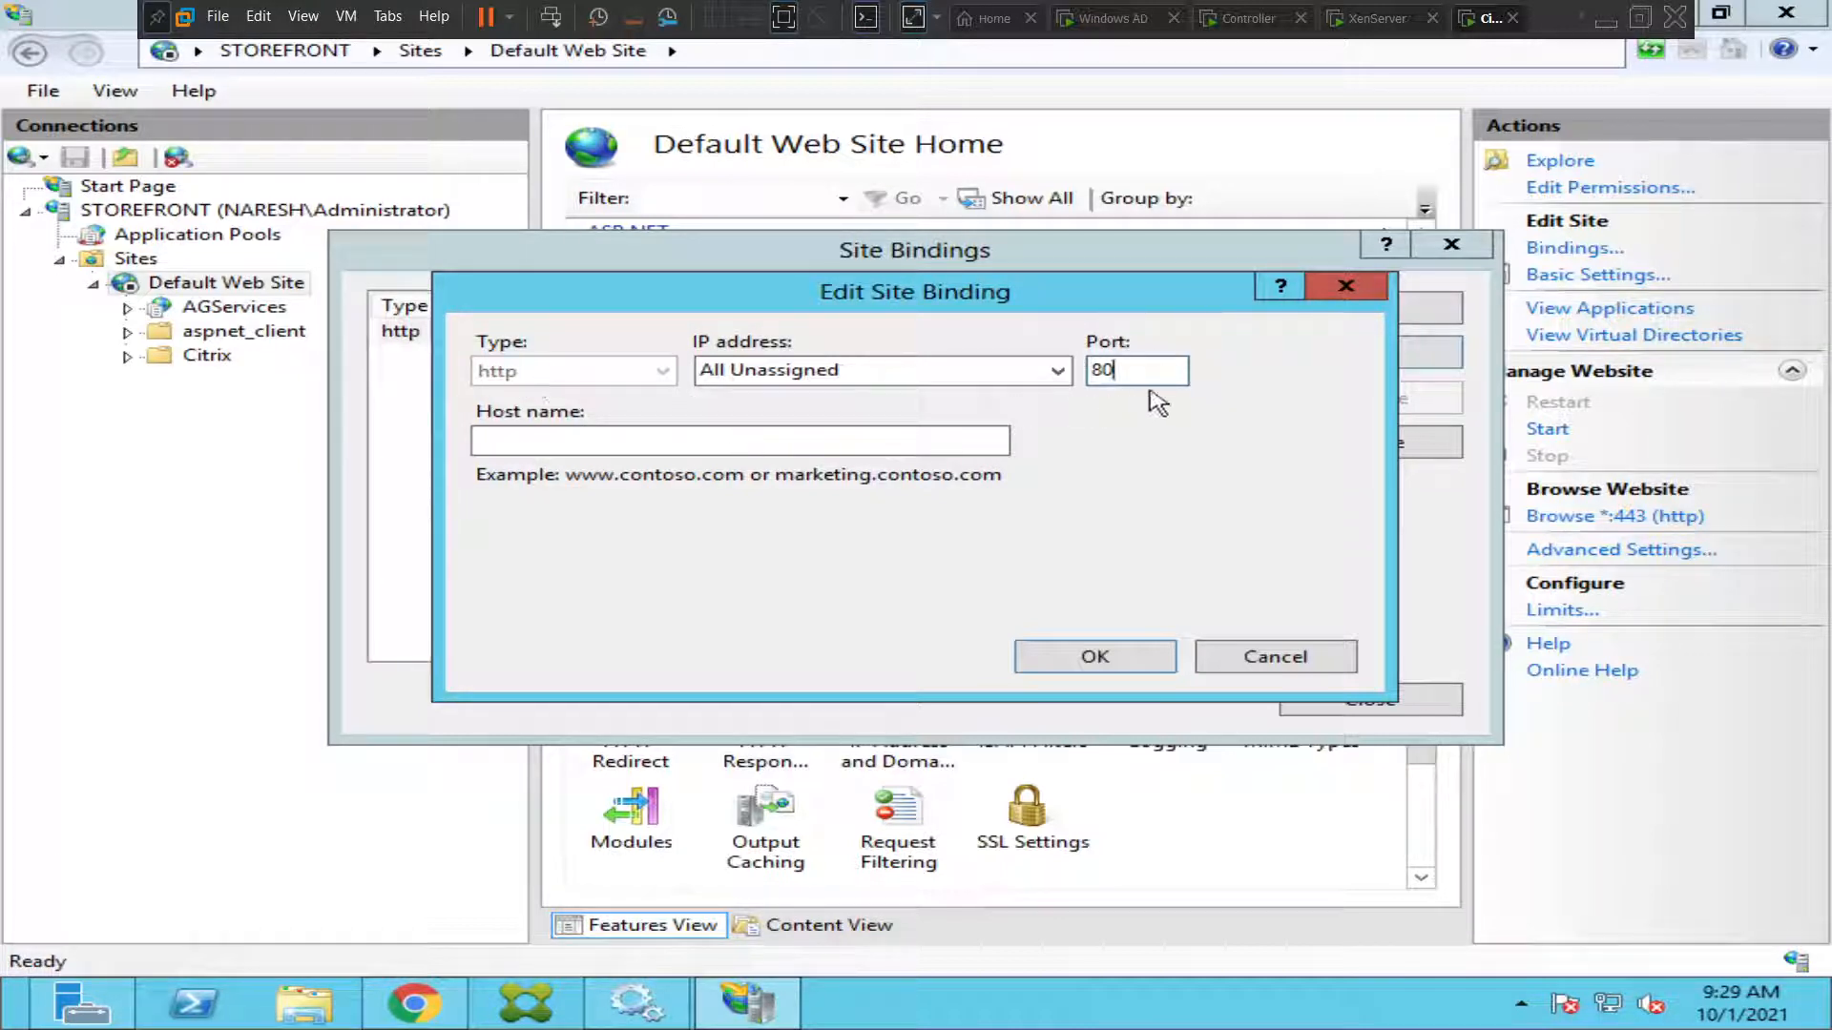
mouse_move(1139, 526)
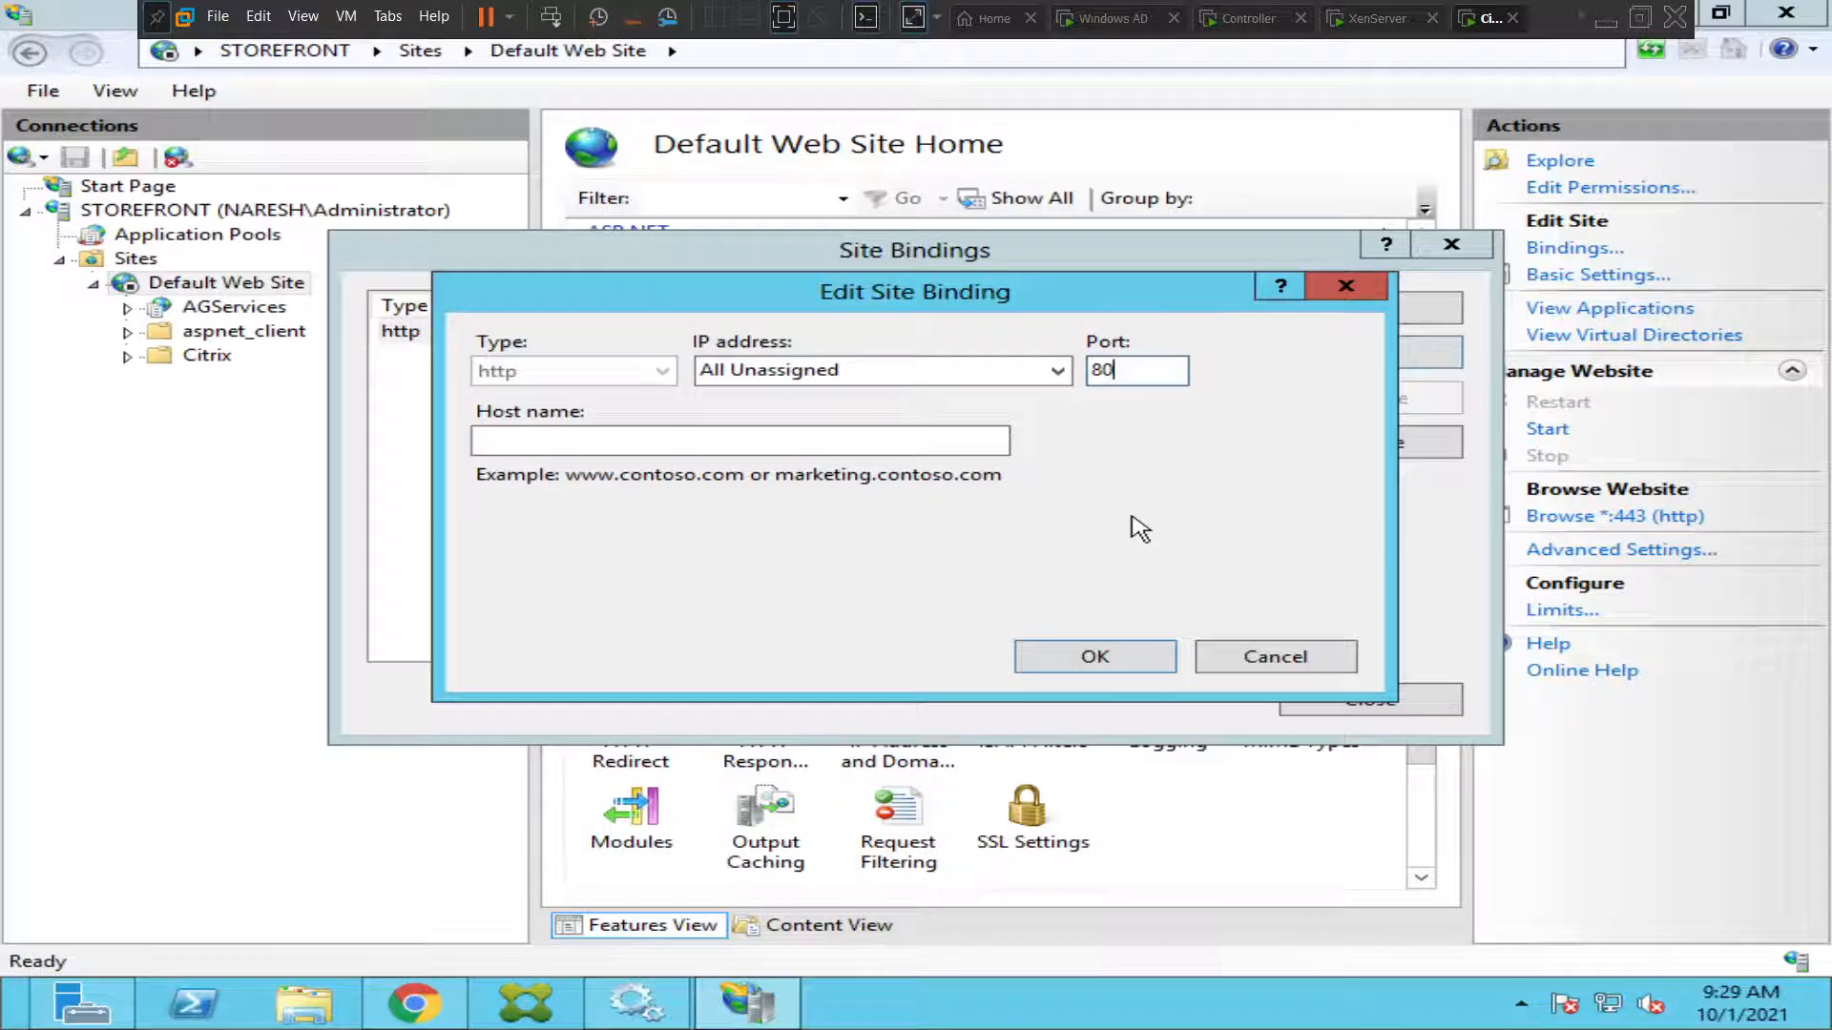
left_click(1093, 655)
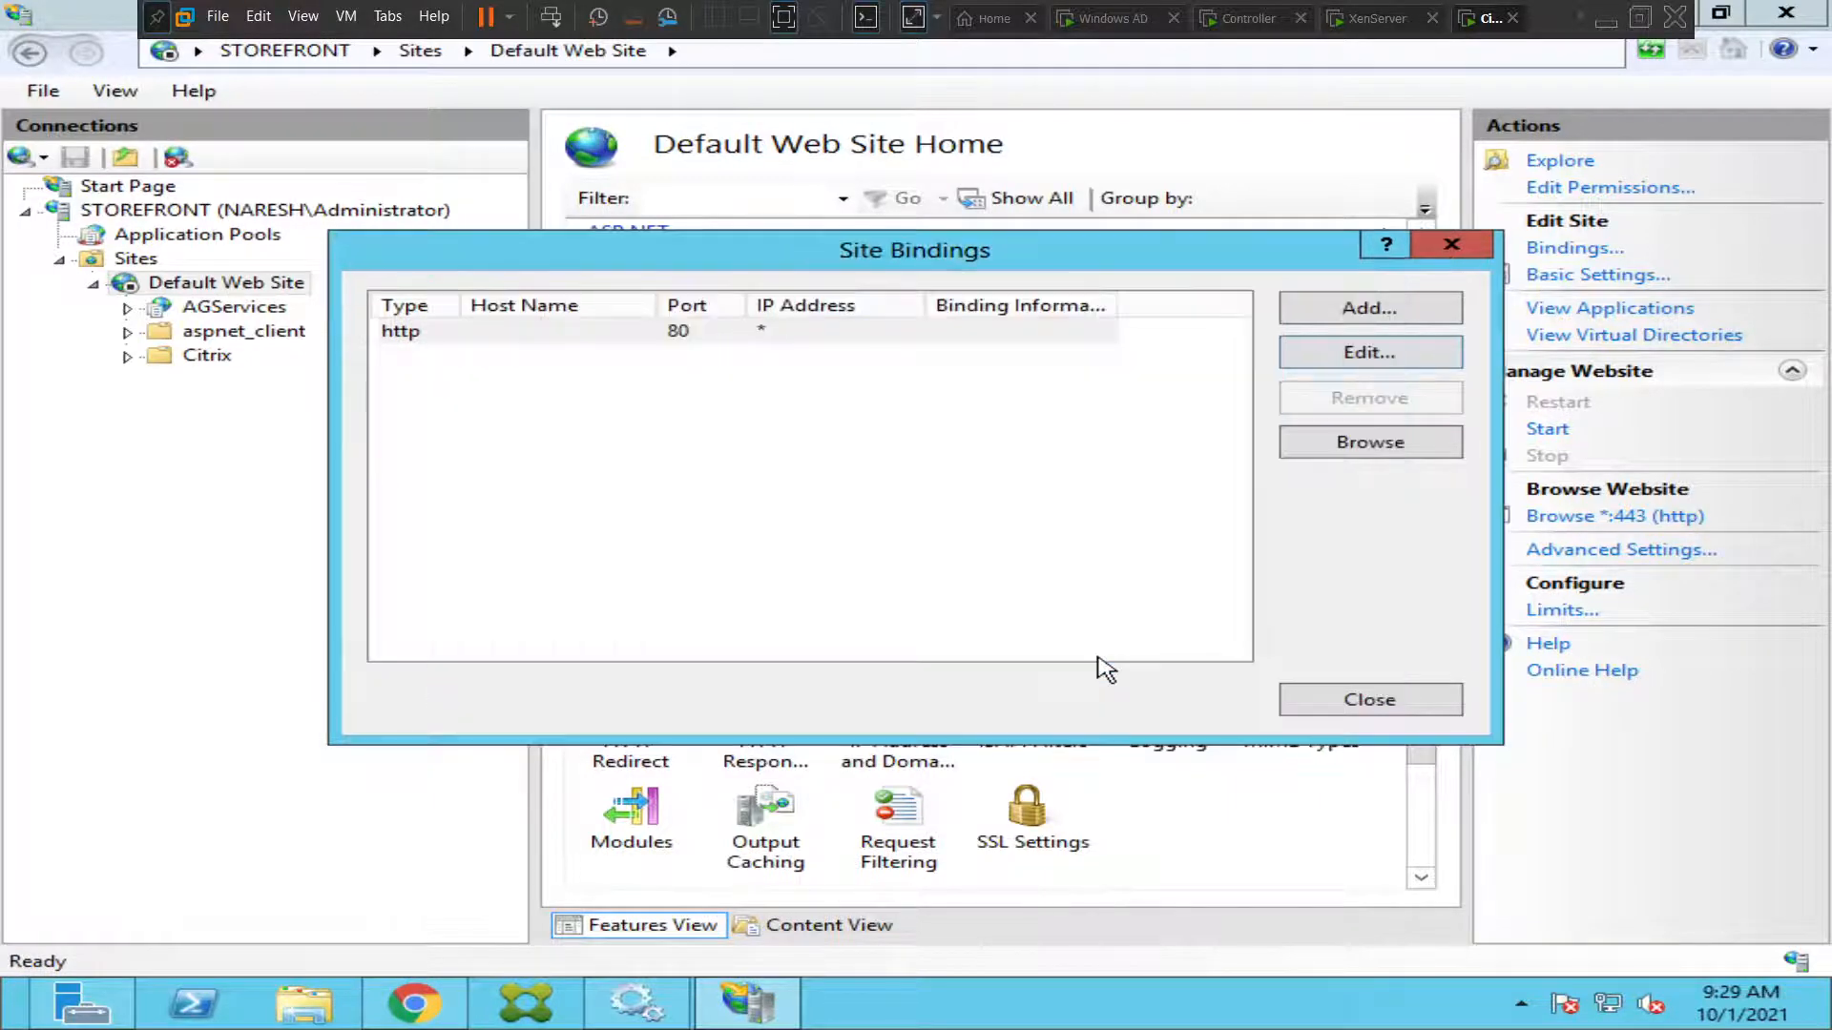
left_click(1368, 698)
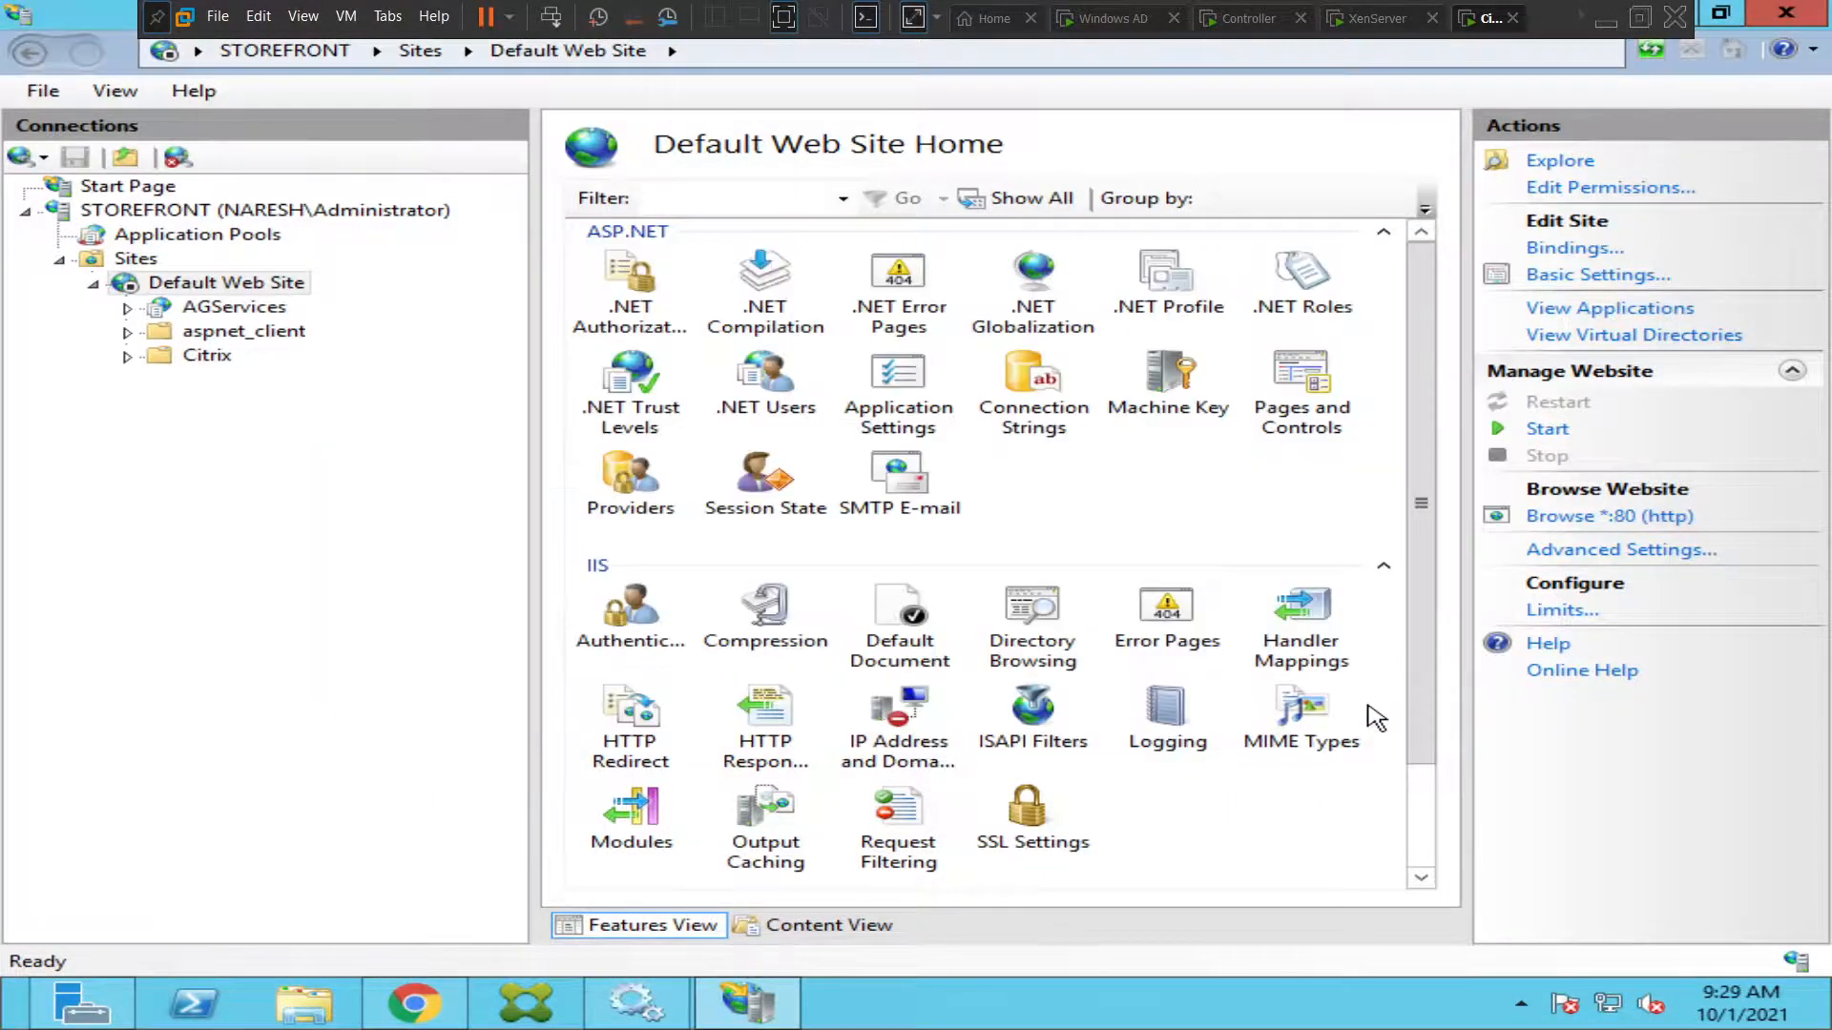
mouse_move(764, 479)
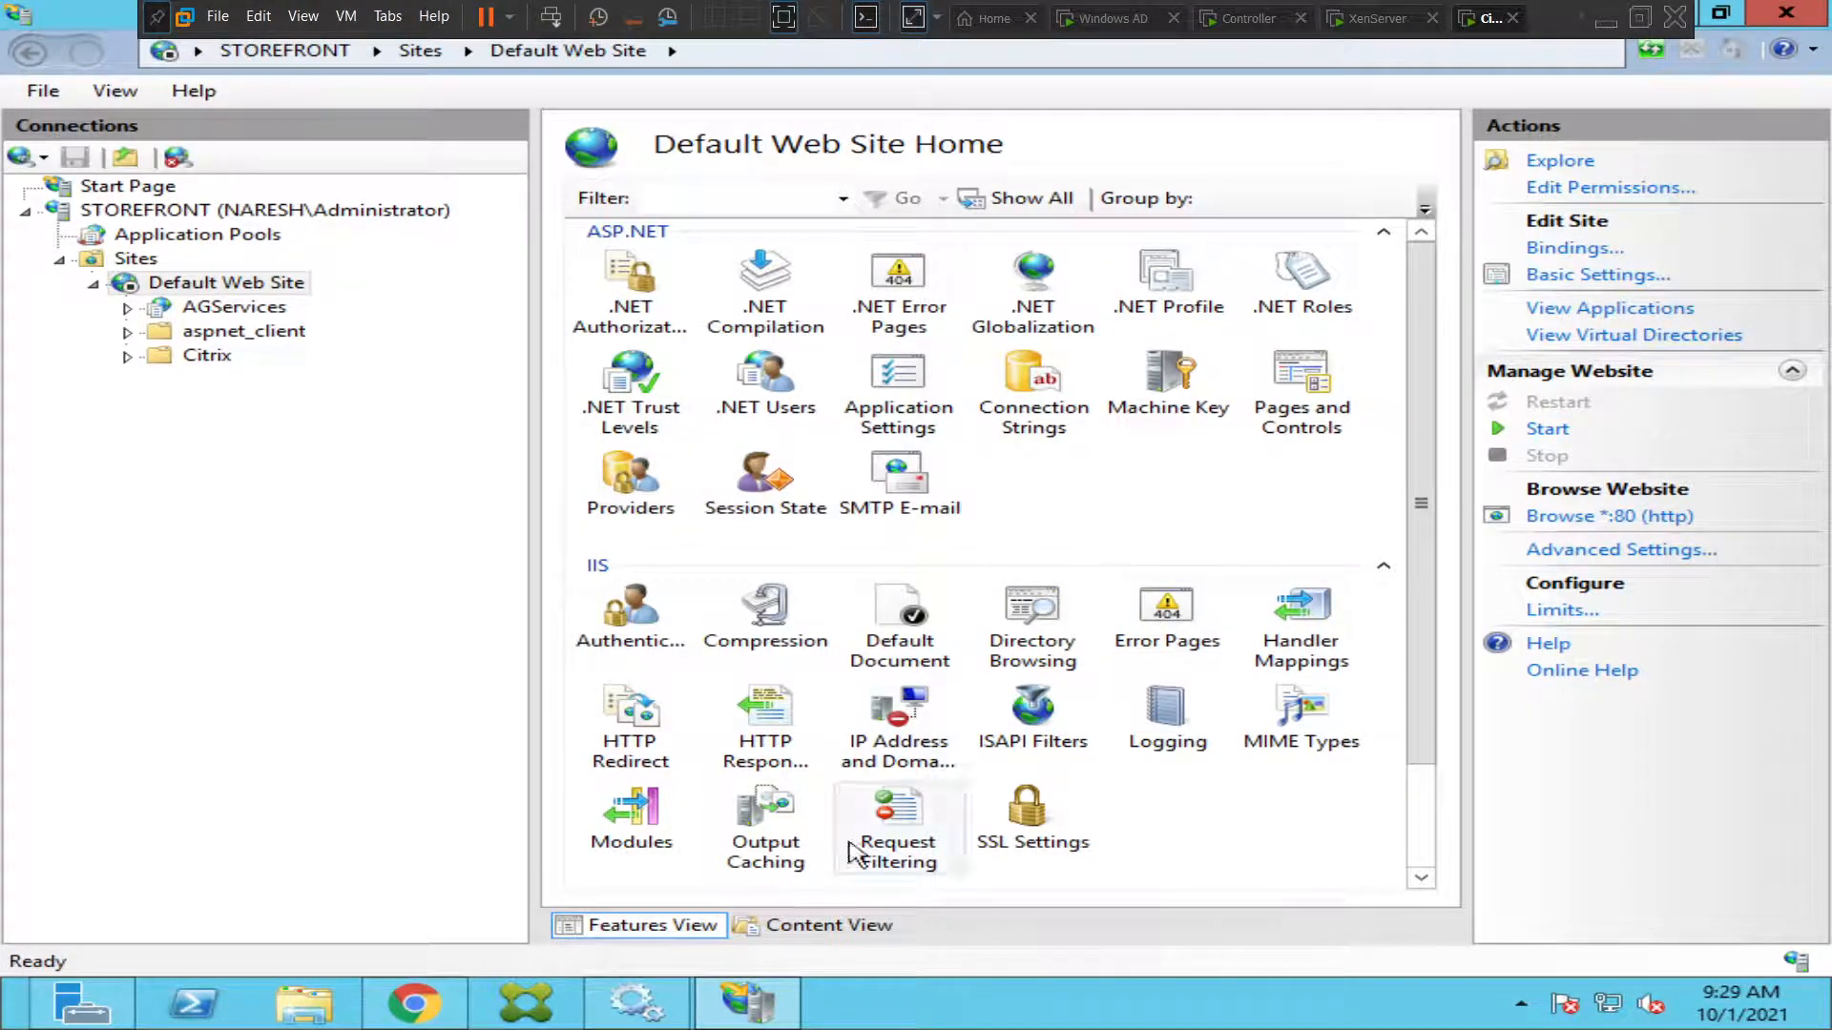
left_click(413, 1002)
type("storefront/Citrix/VirtualStoreWeb/")
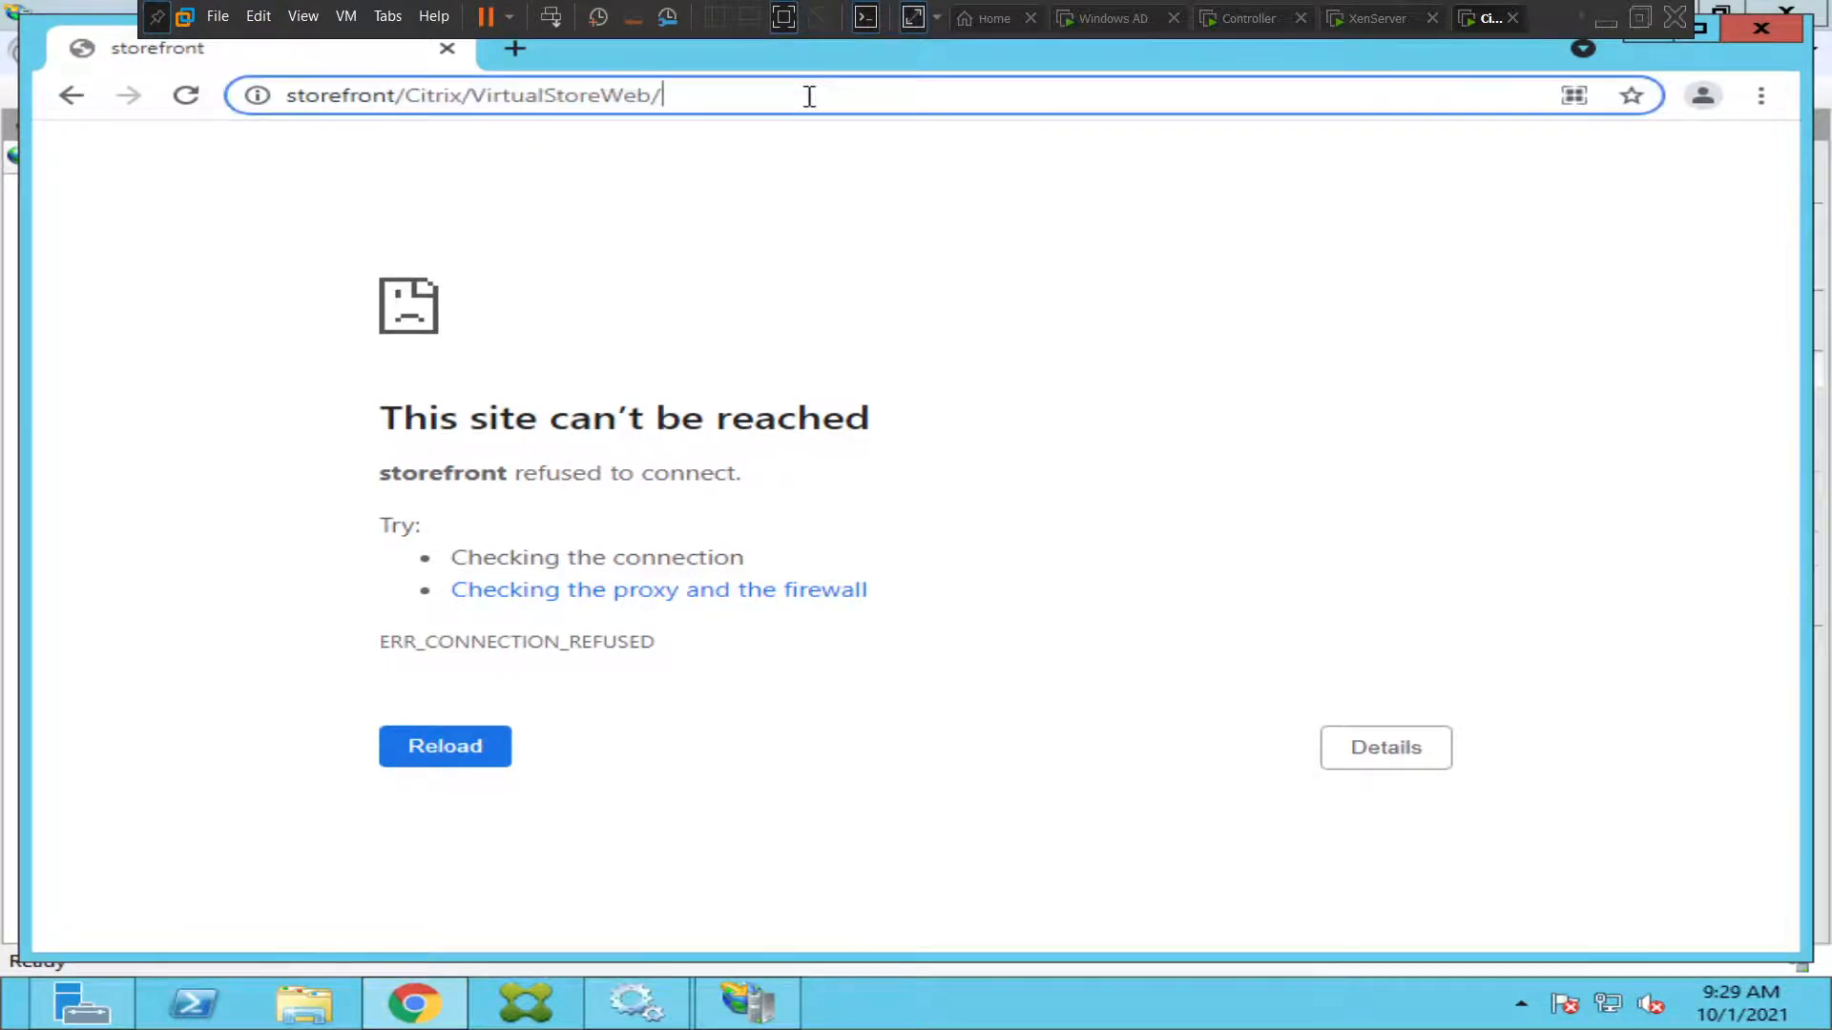
key("enter")
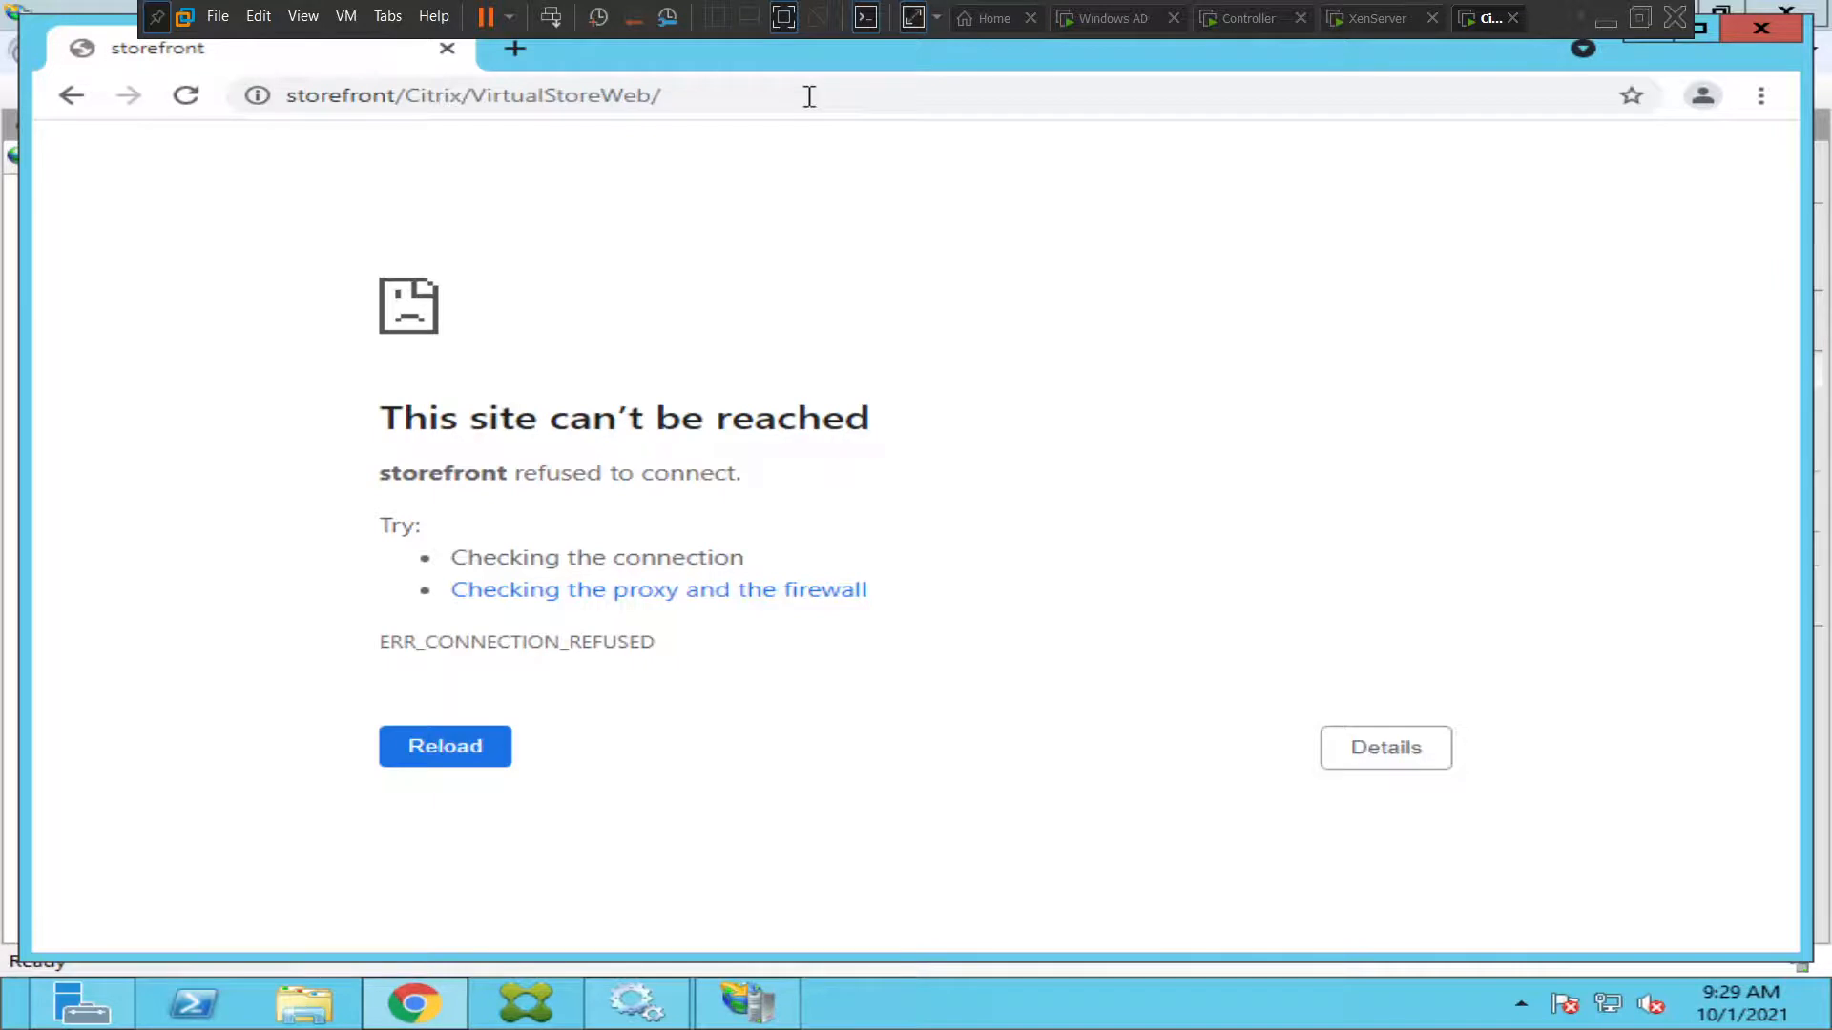
left_click(444, 747)
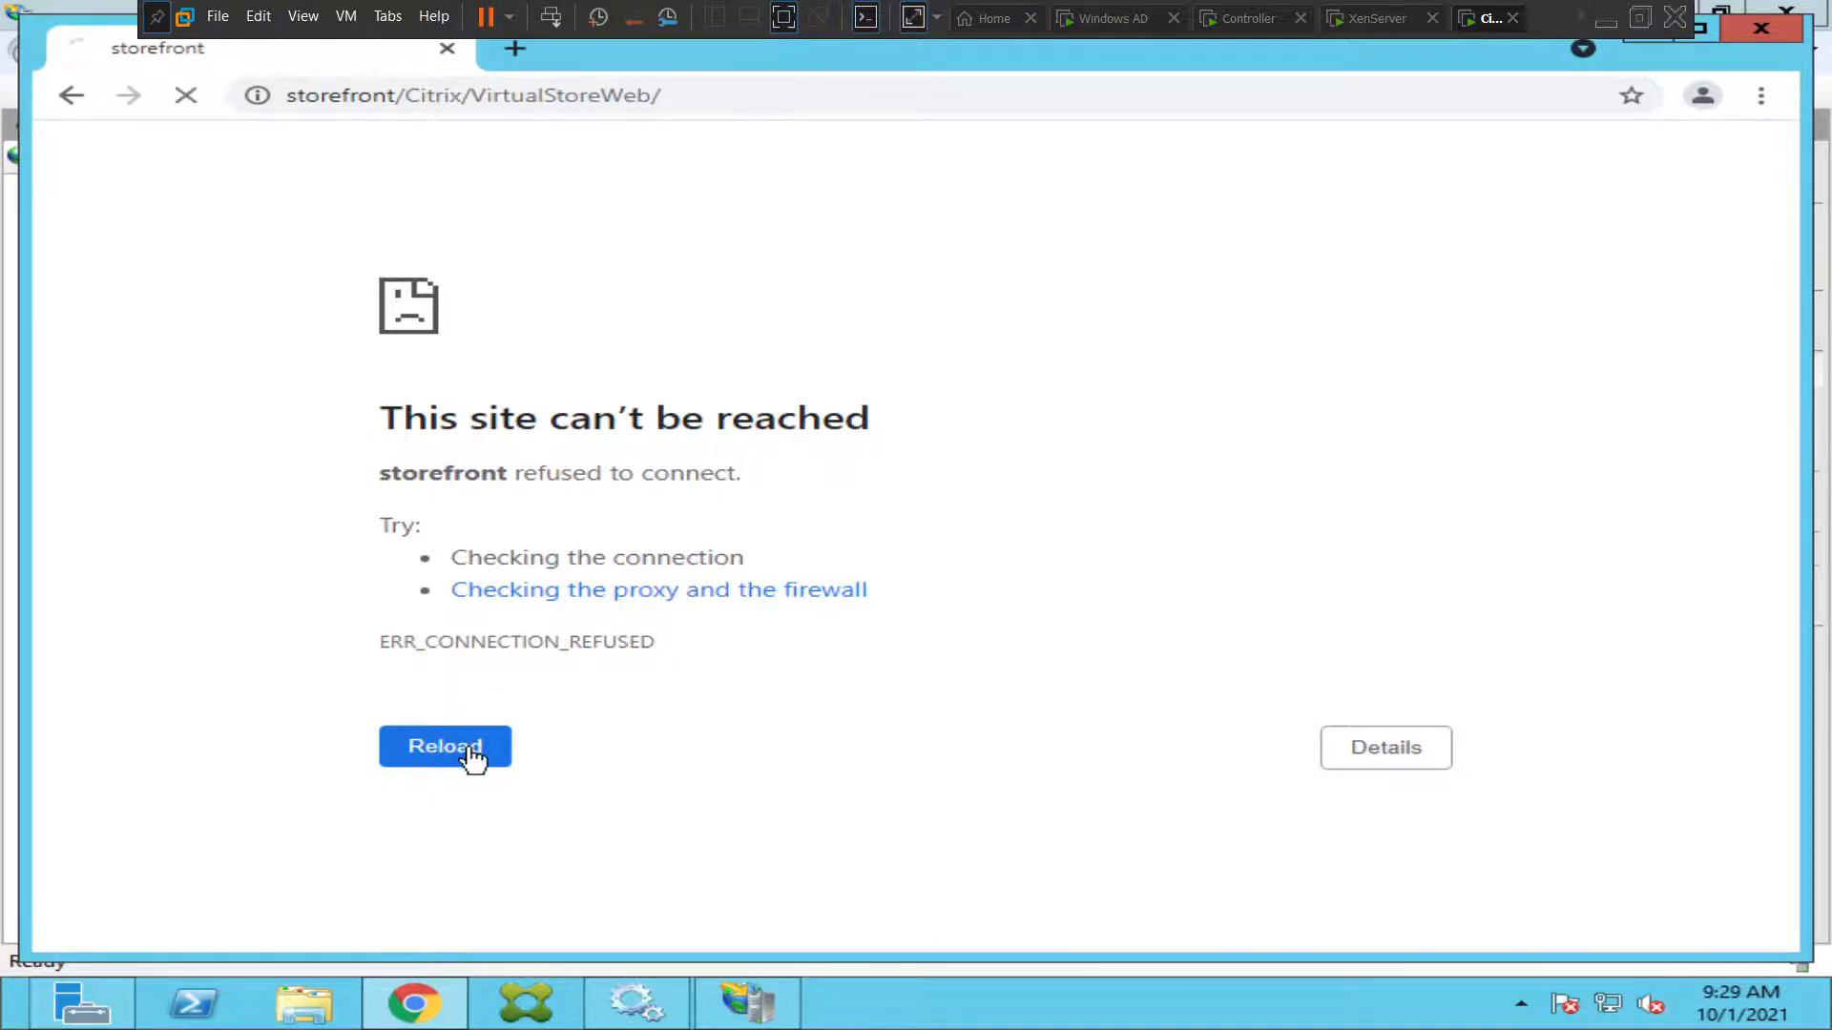
left_click(444, 746)
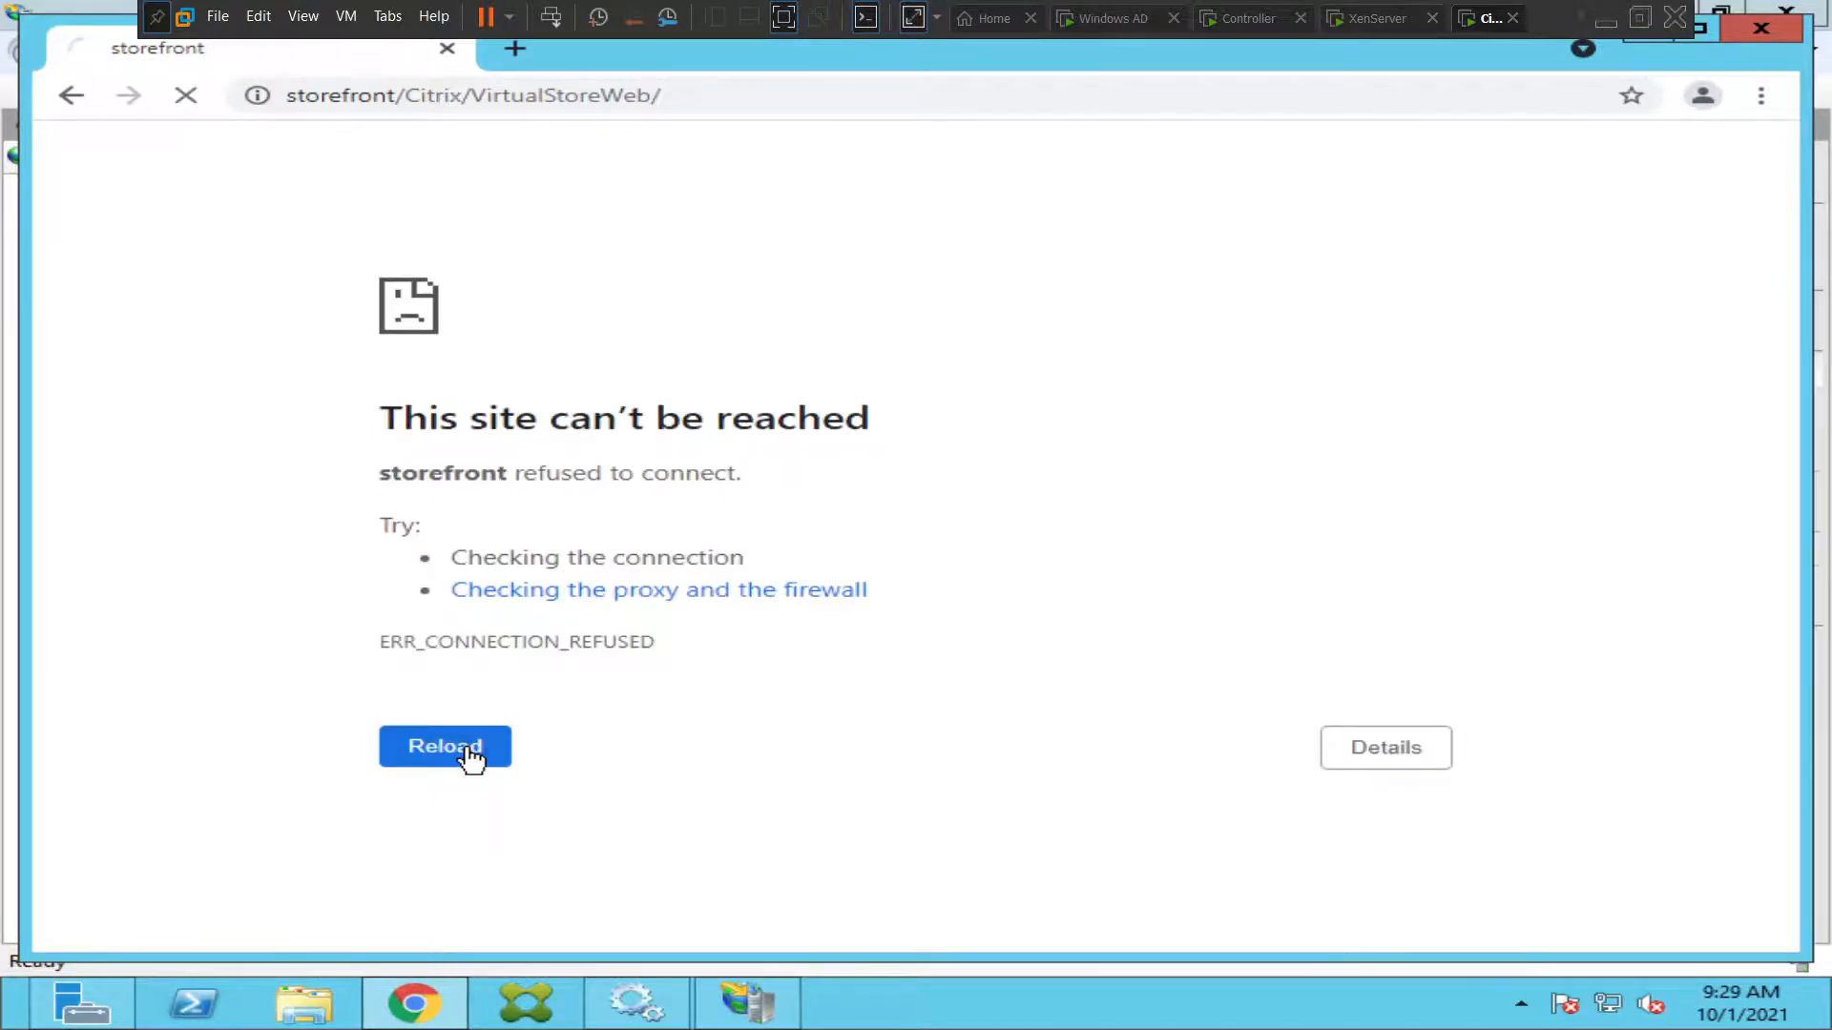
left_click(443, 747)
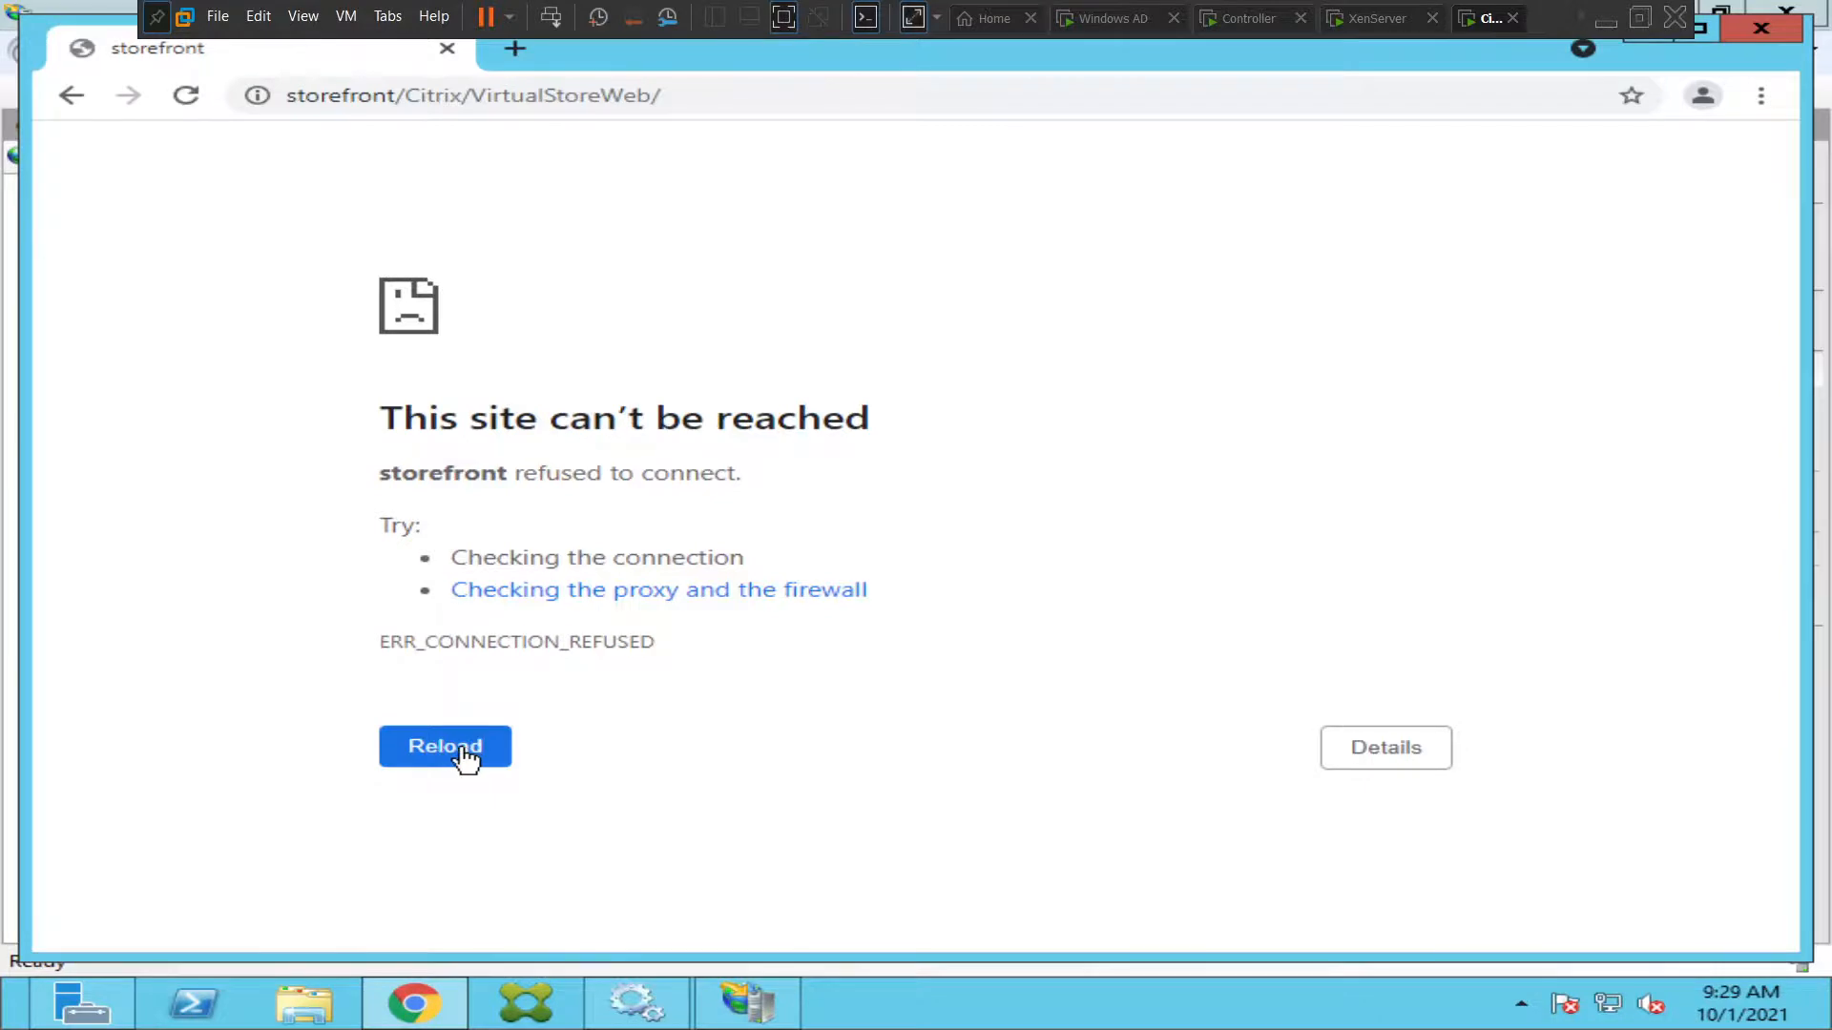
left_click(746, 1003)
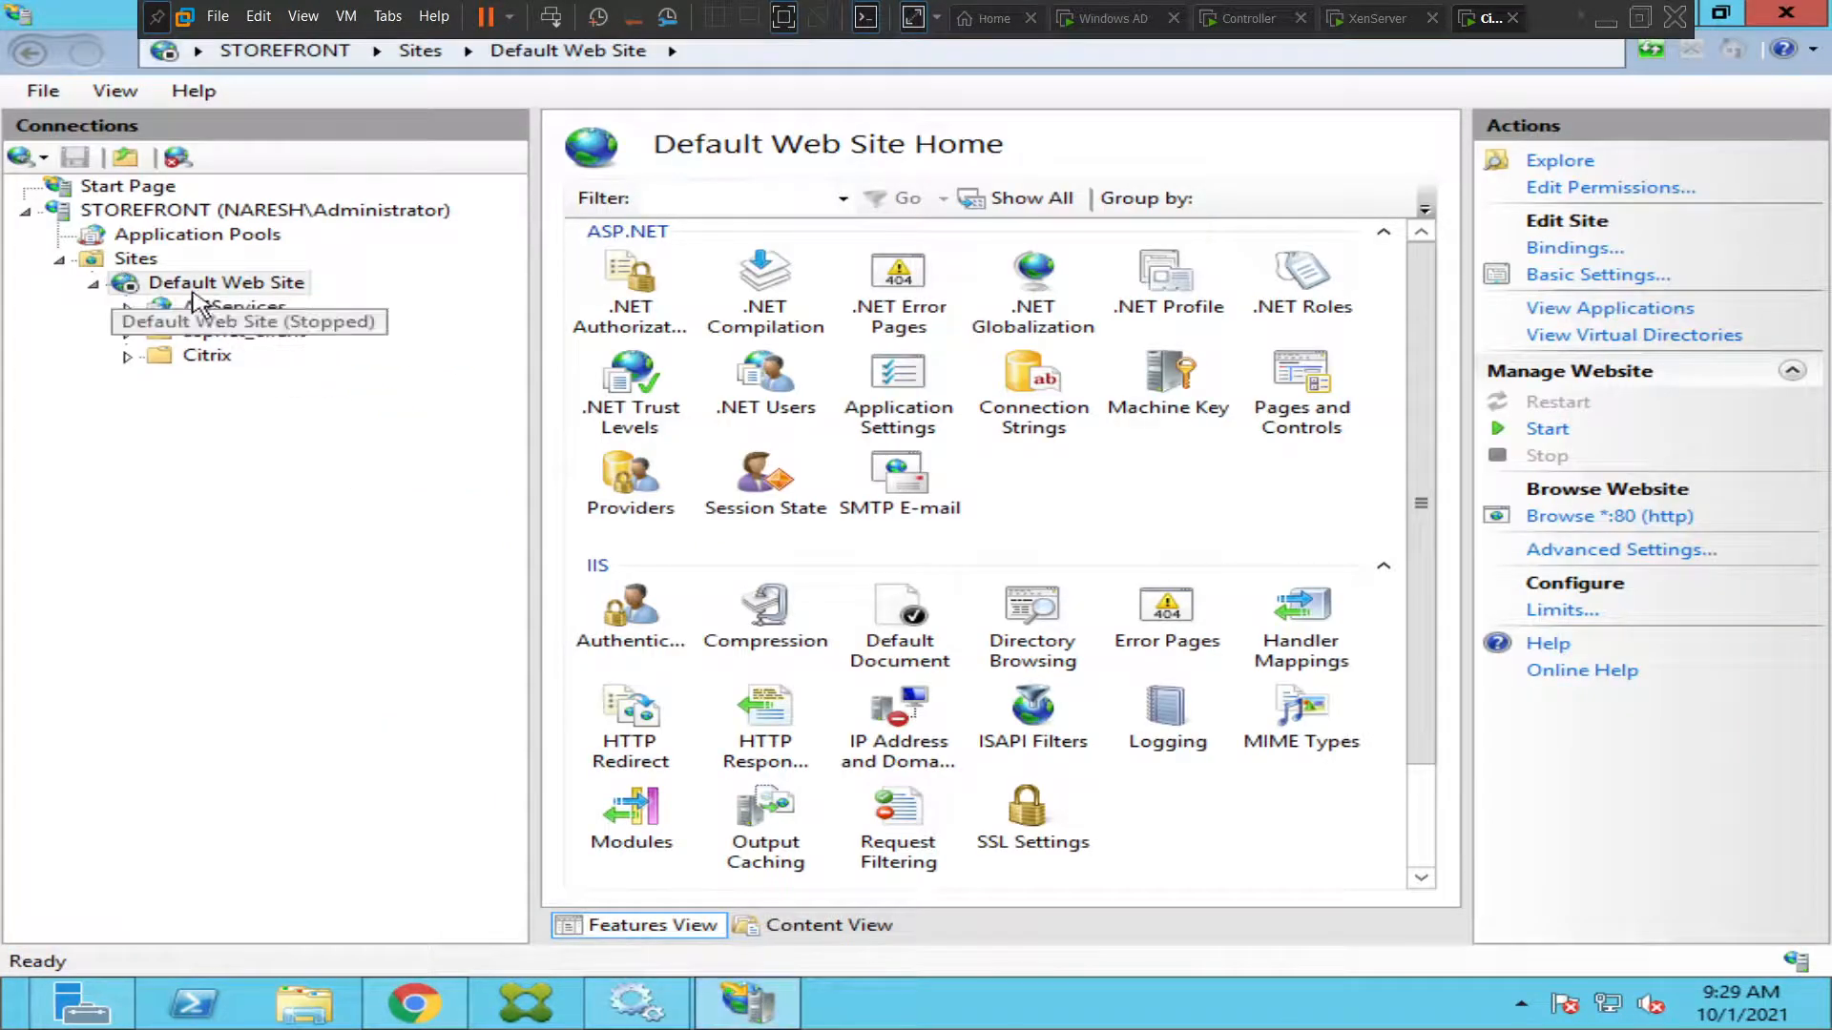
Start Default Web Site via Manage Website > Start, then return to Chrome.
right_click(225, 283)
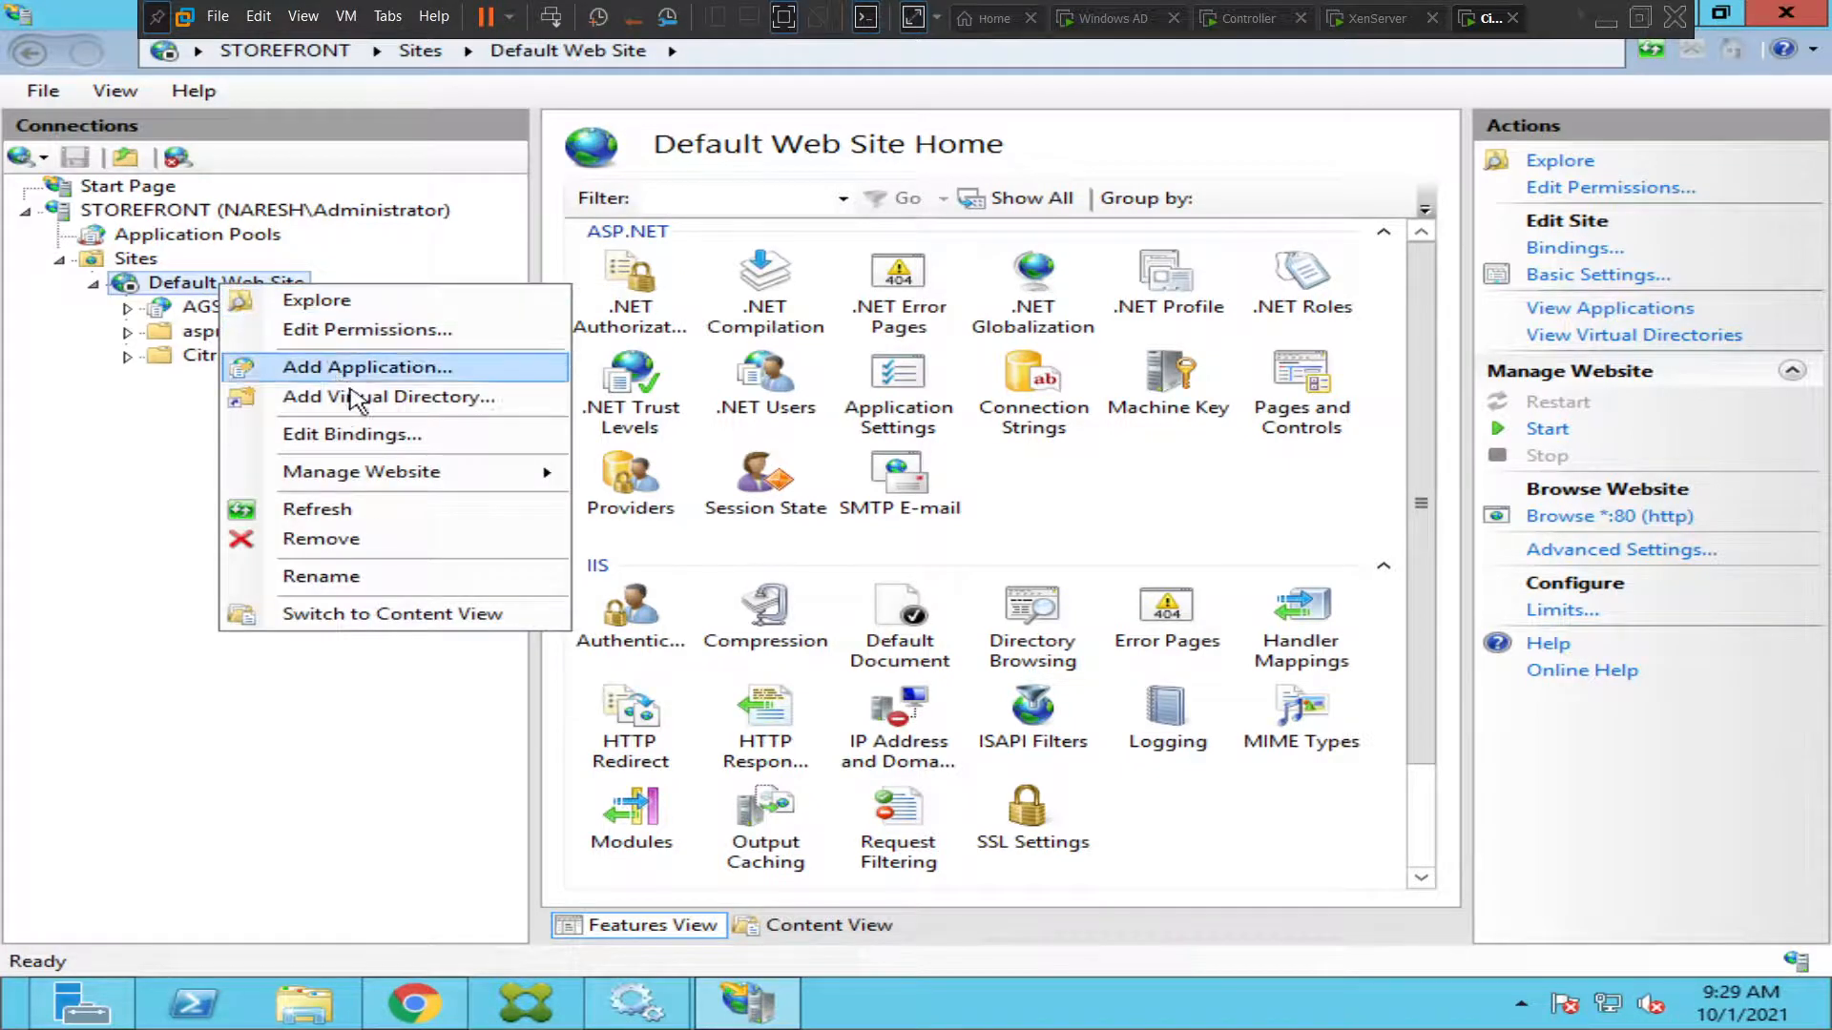
mouse_move(361, 470)
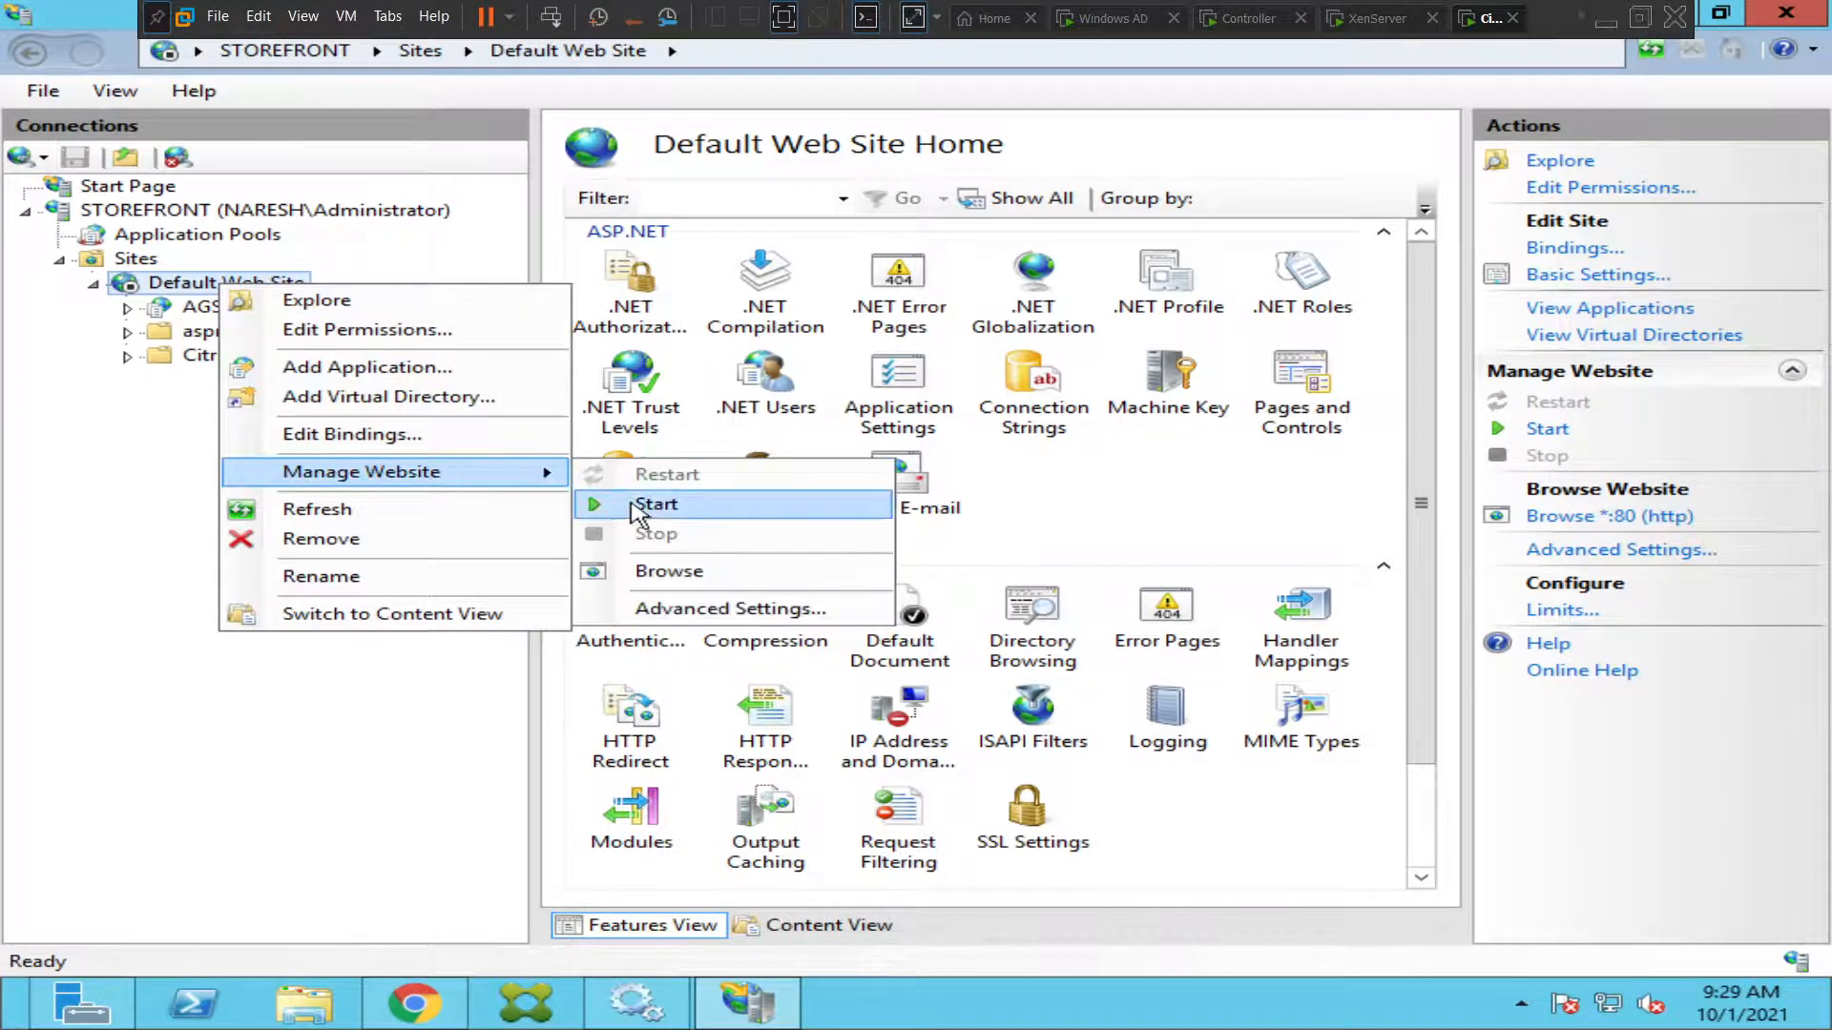
left_click(657, 504)
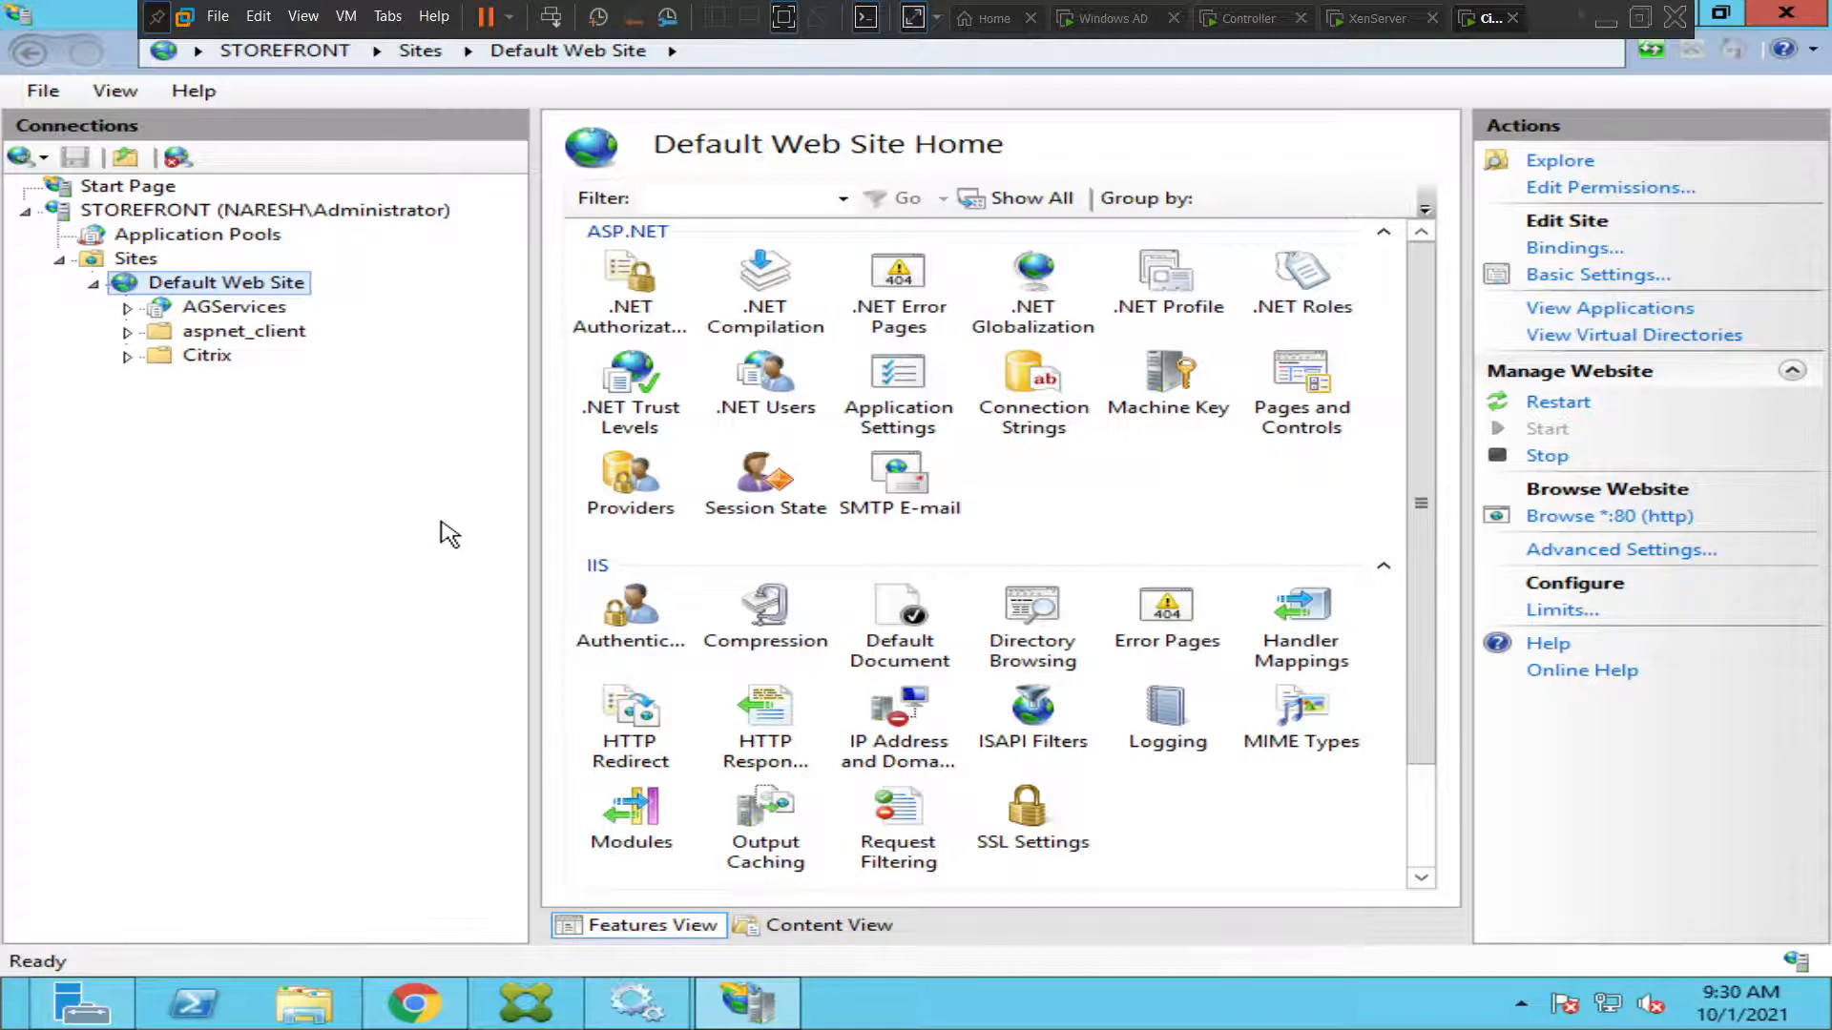
mouse_move(290, 287)
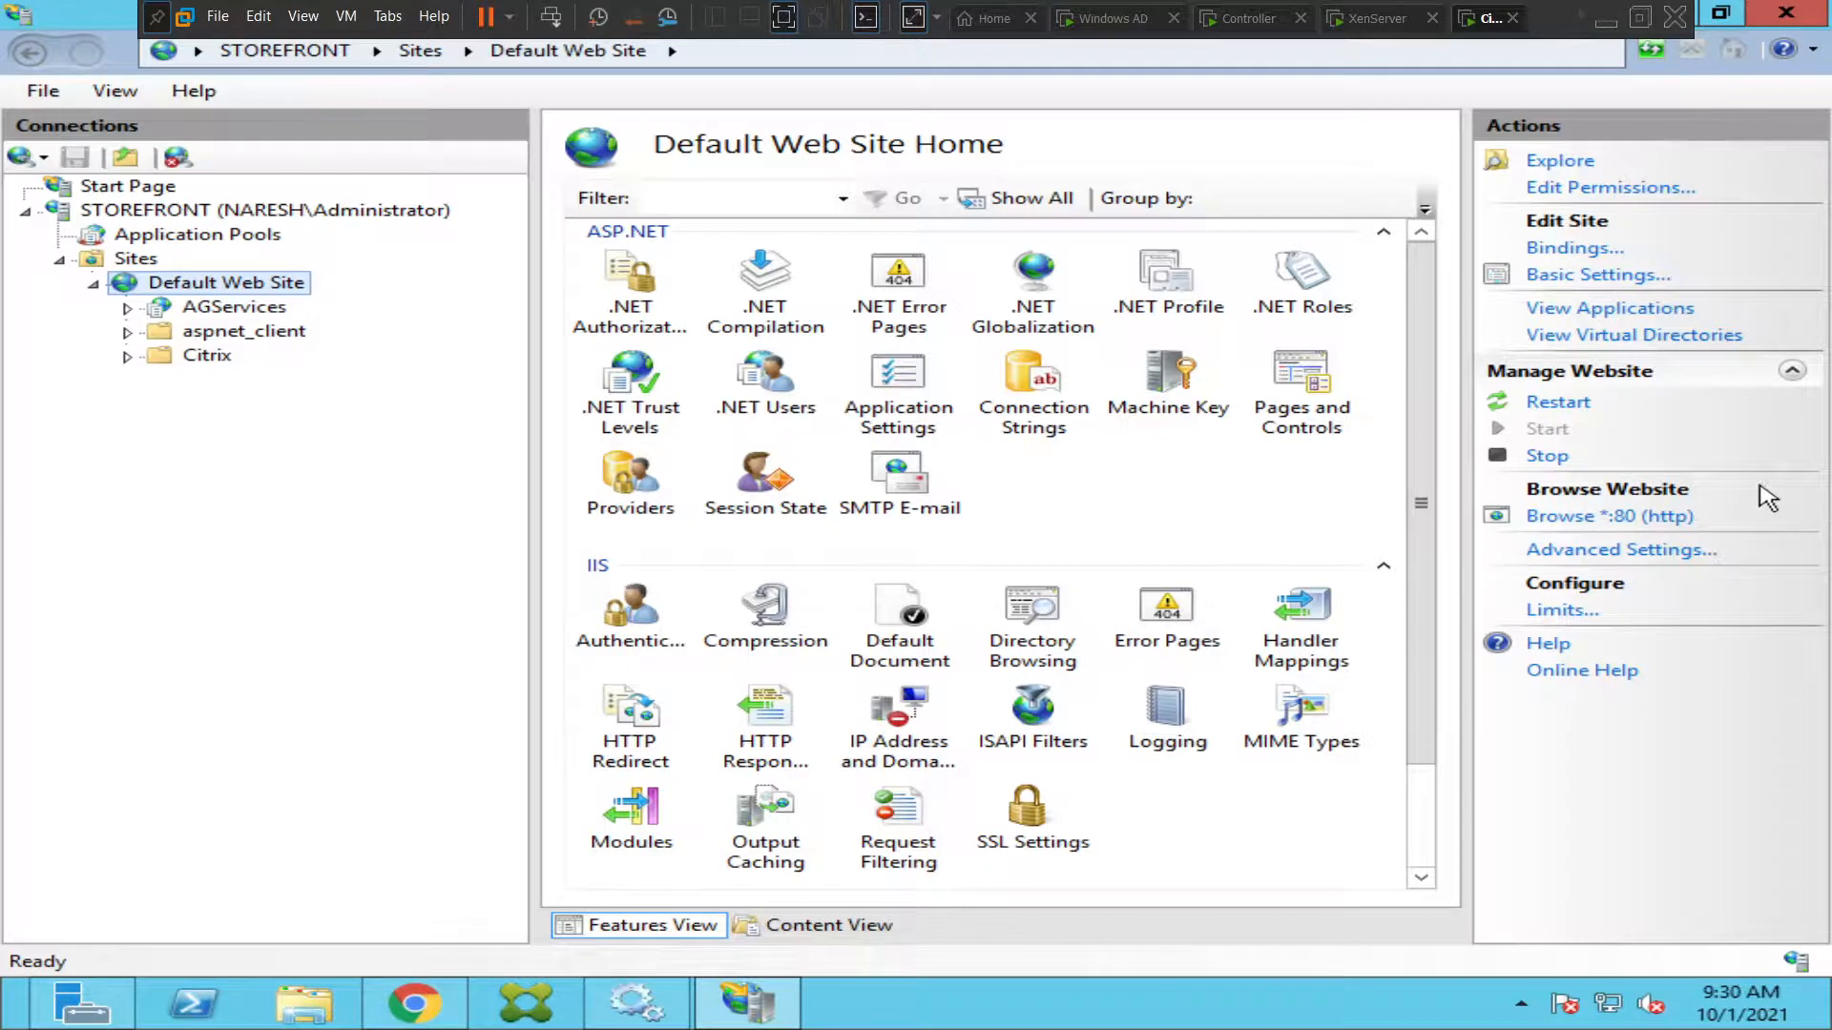
mouse_move(928, 947)
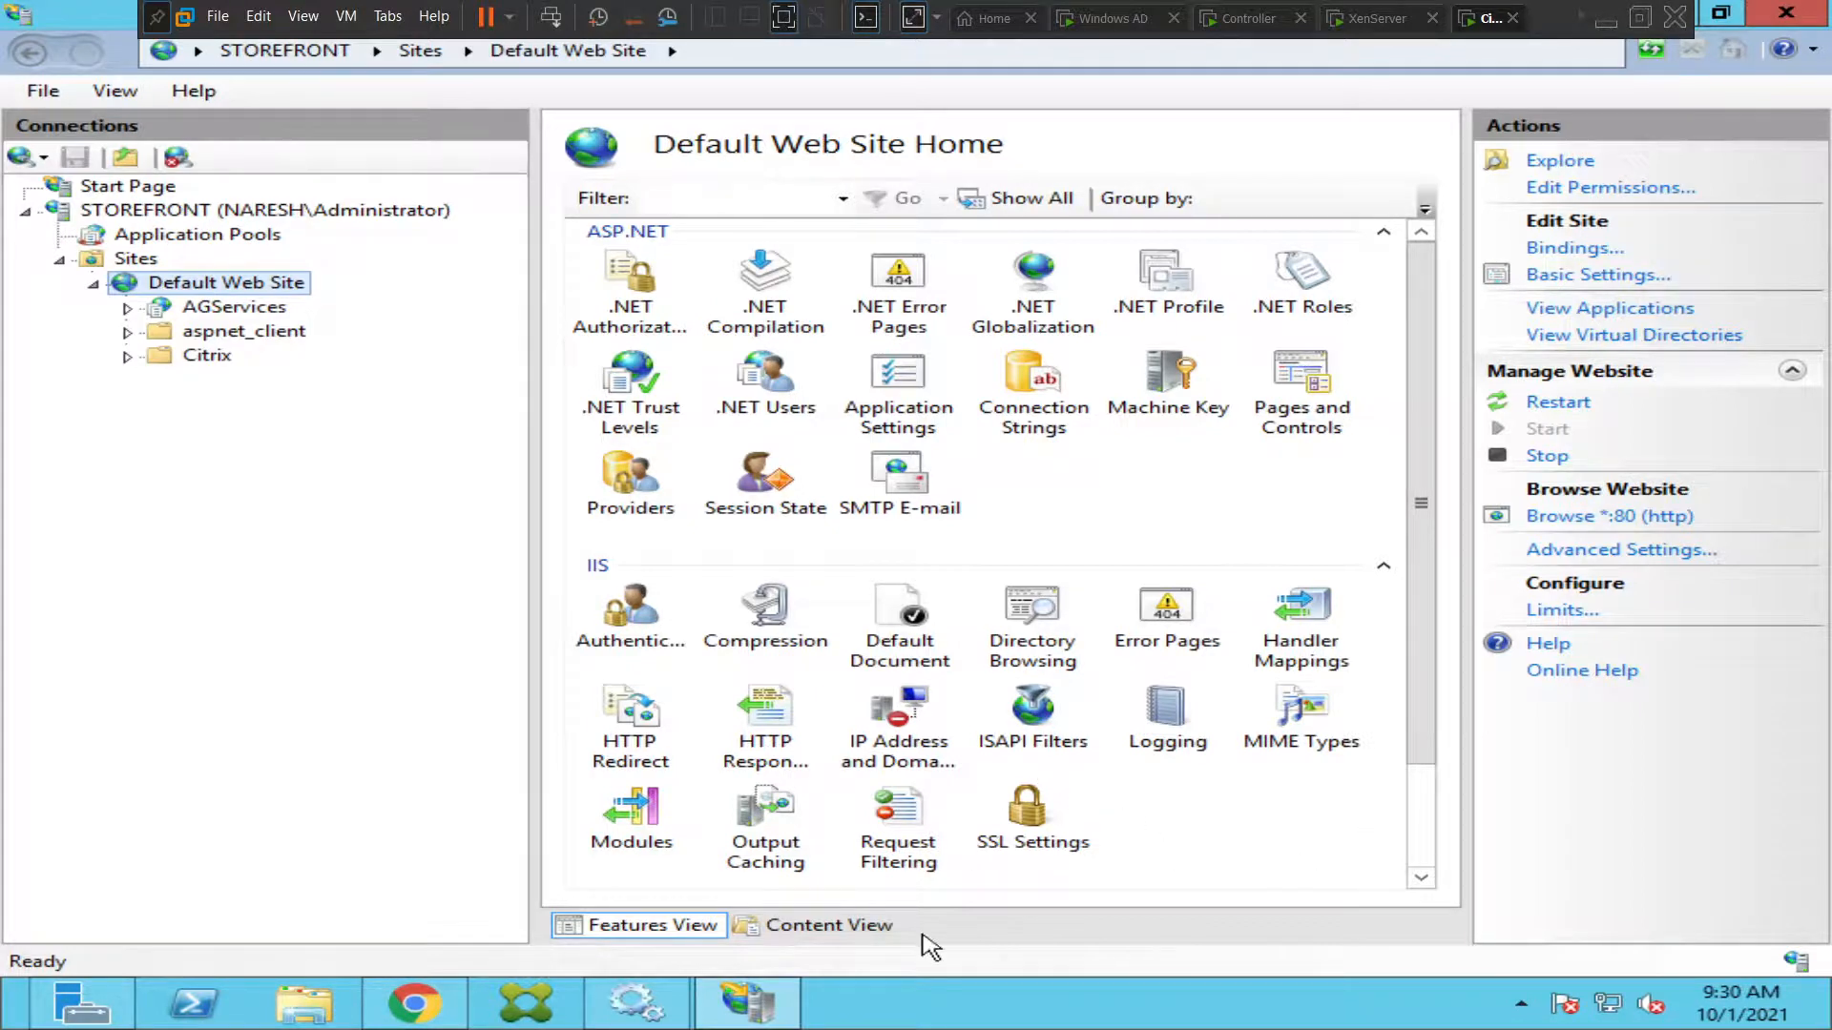
left_click(412, 1003)
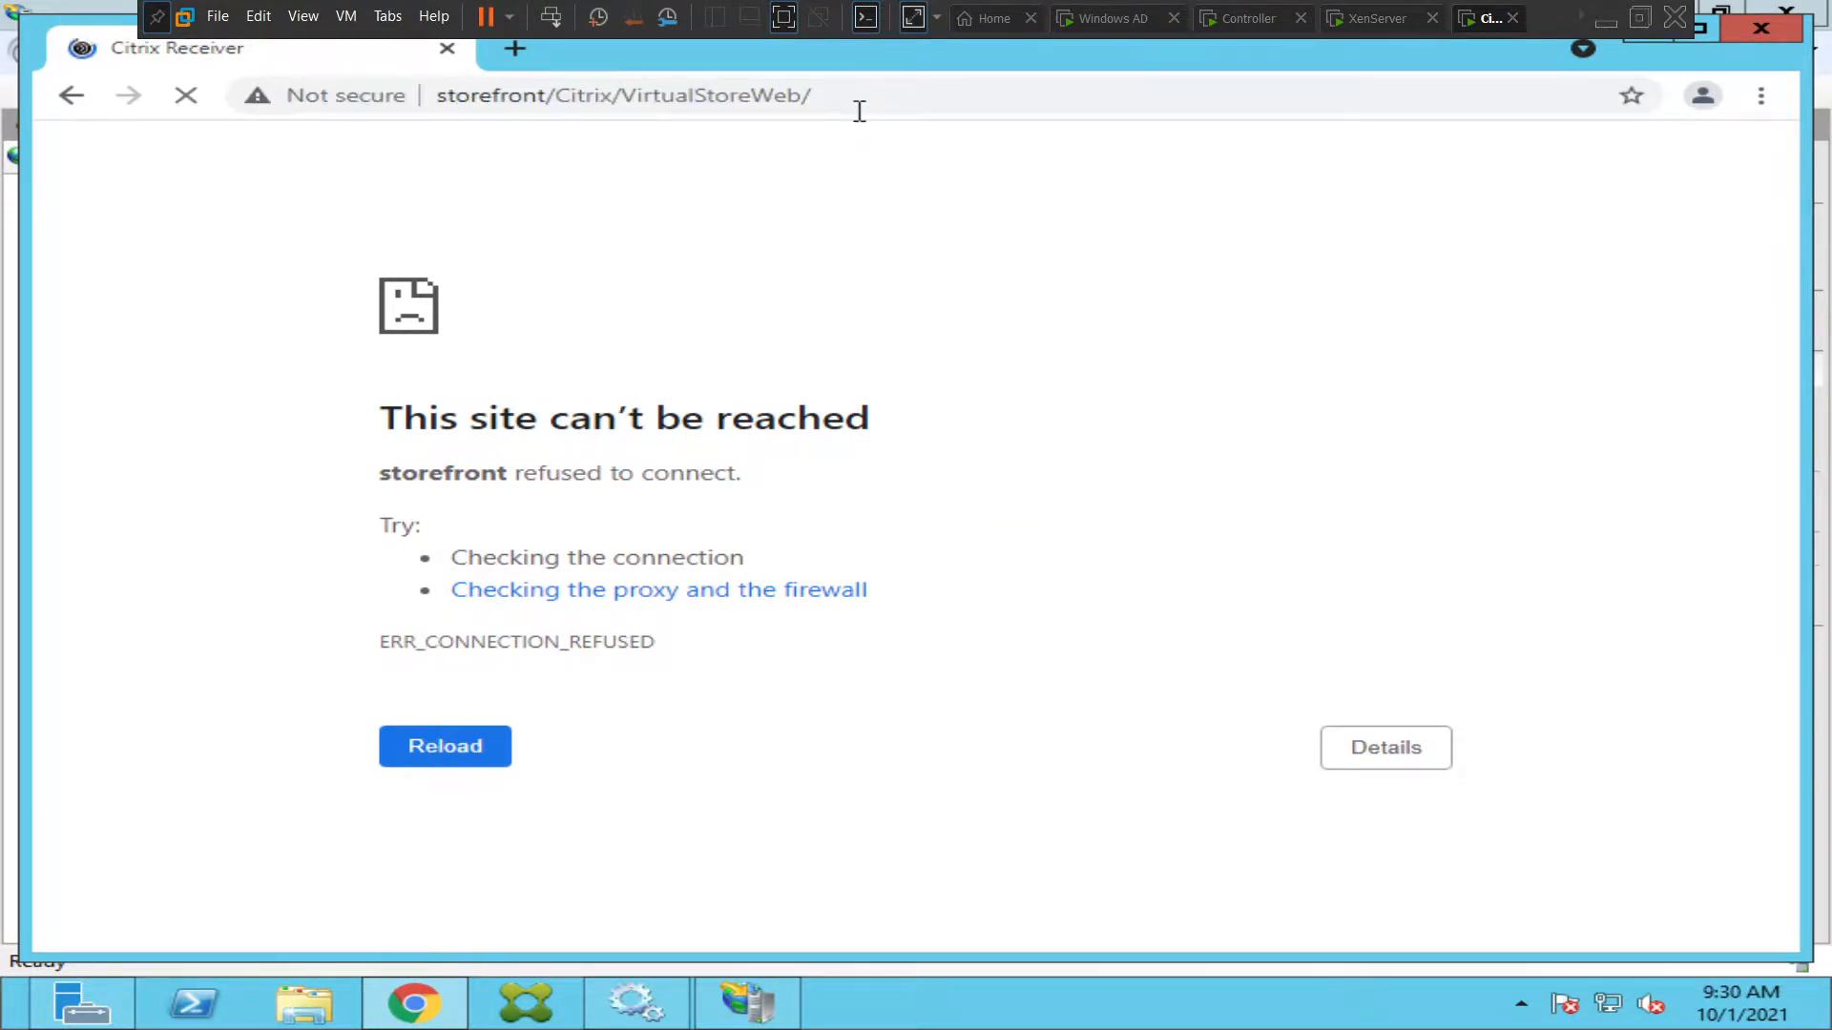
mouse_move(925, 213)
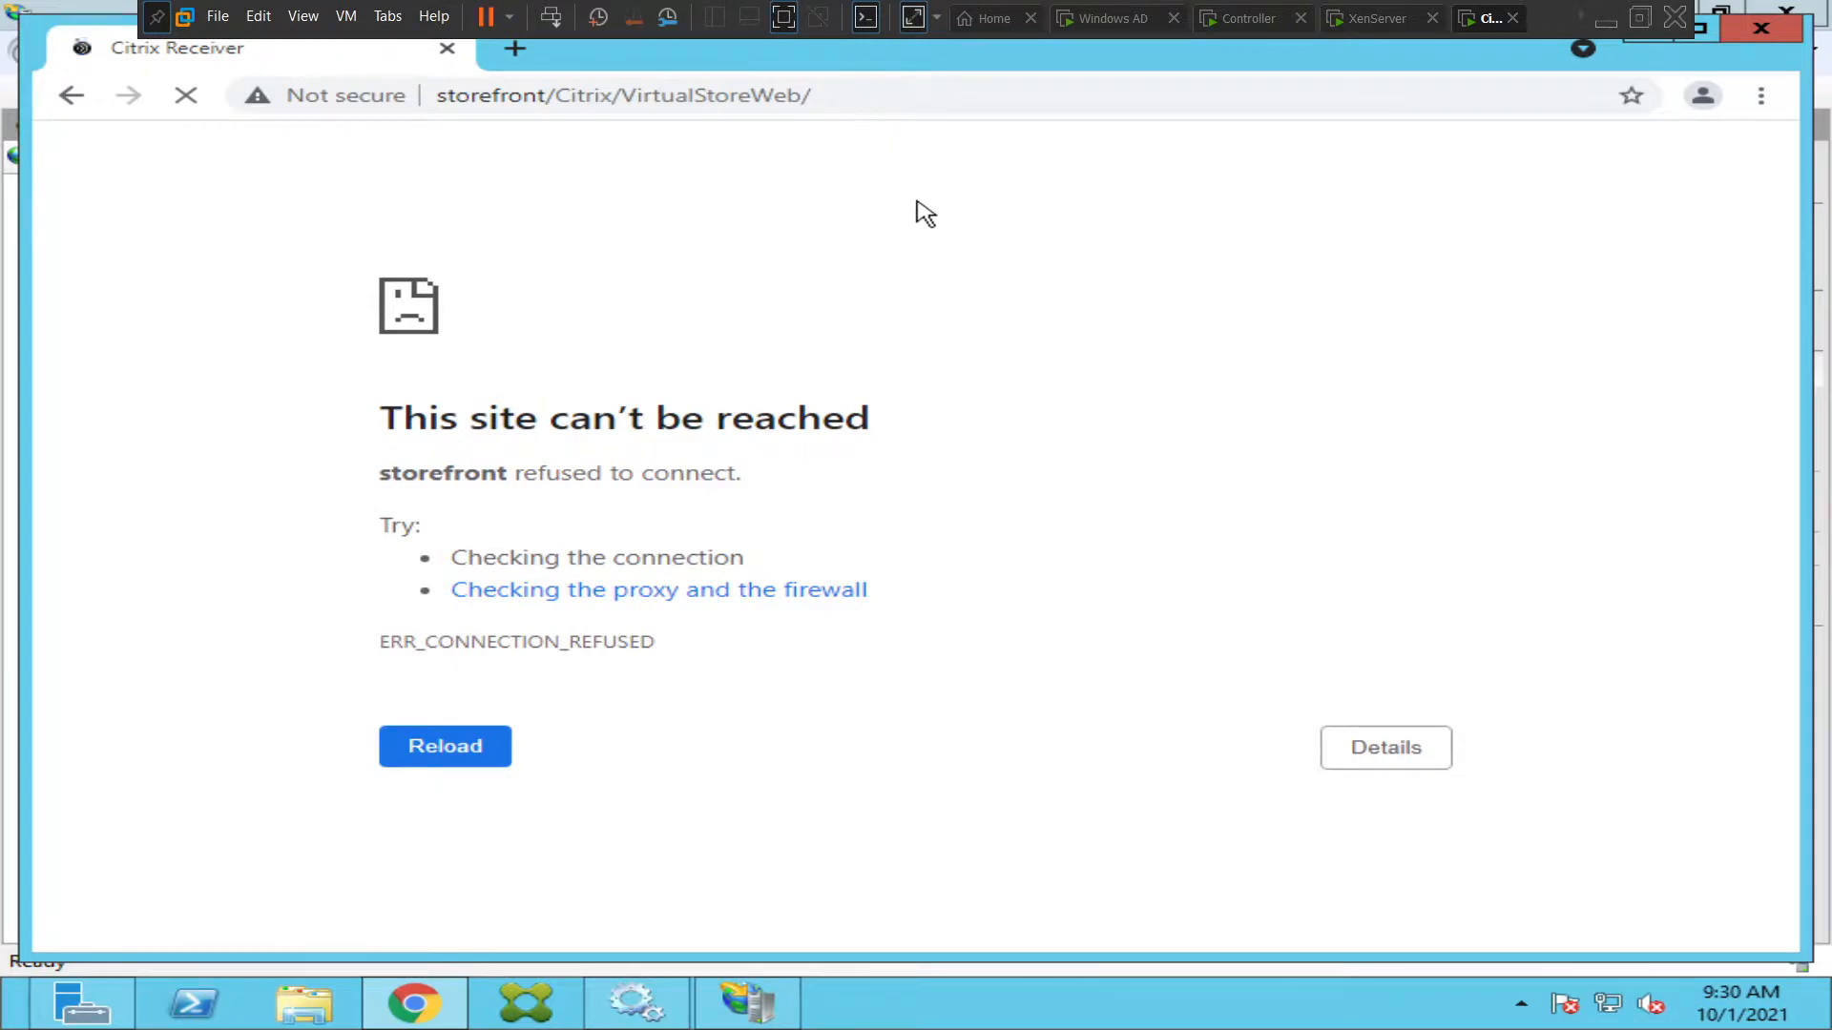
Reload storefront/Citrix/VirtualStoreWeb/ to show the Citrix Receiver logon form.
left_click(444, 745)
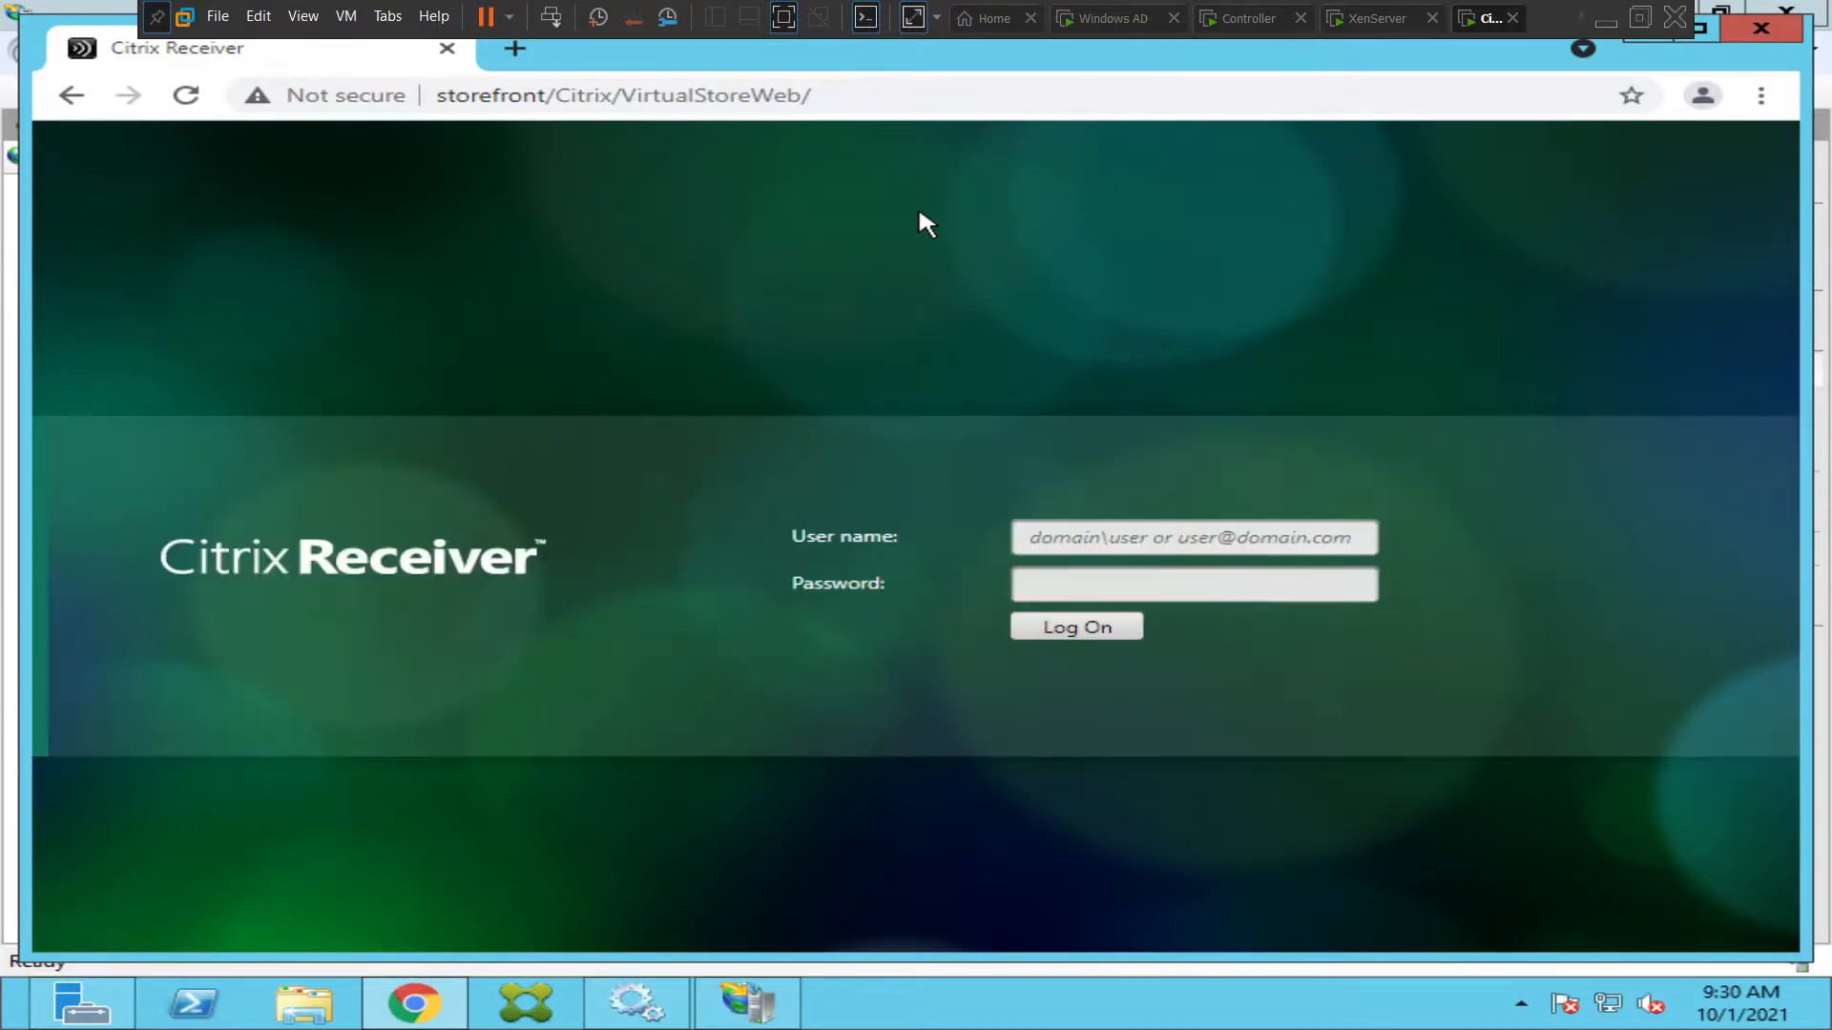
mouse_move(912, 234)
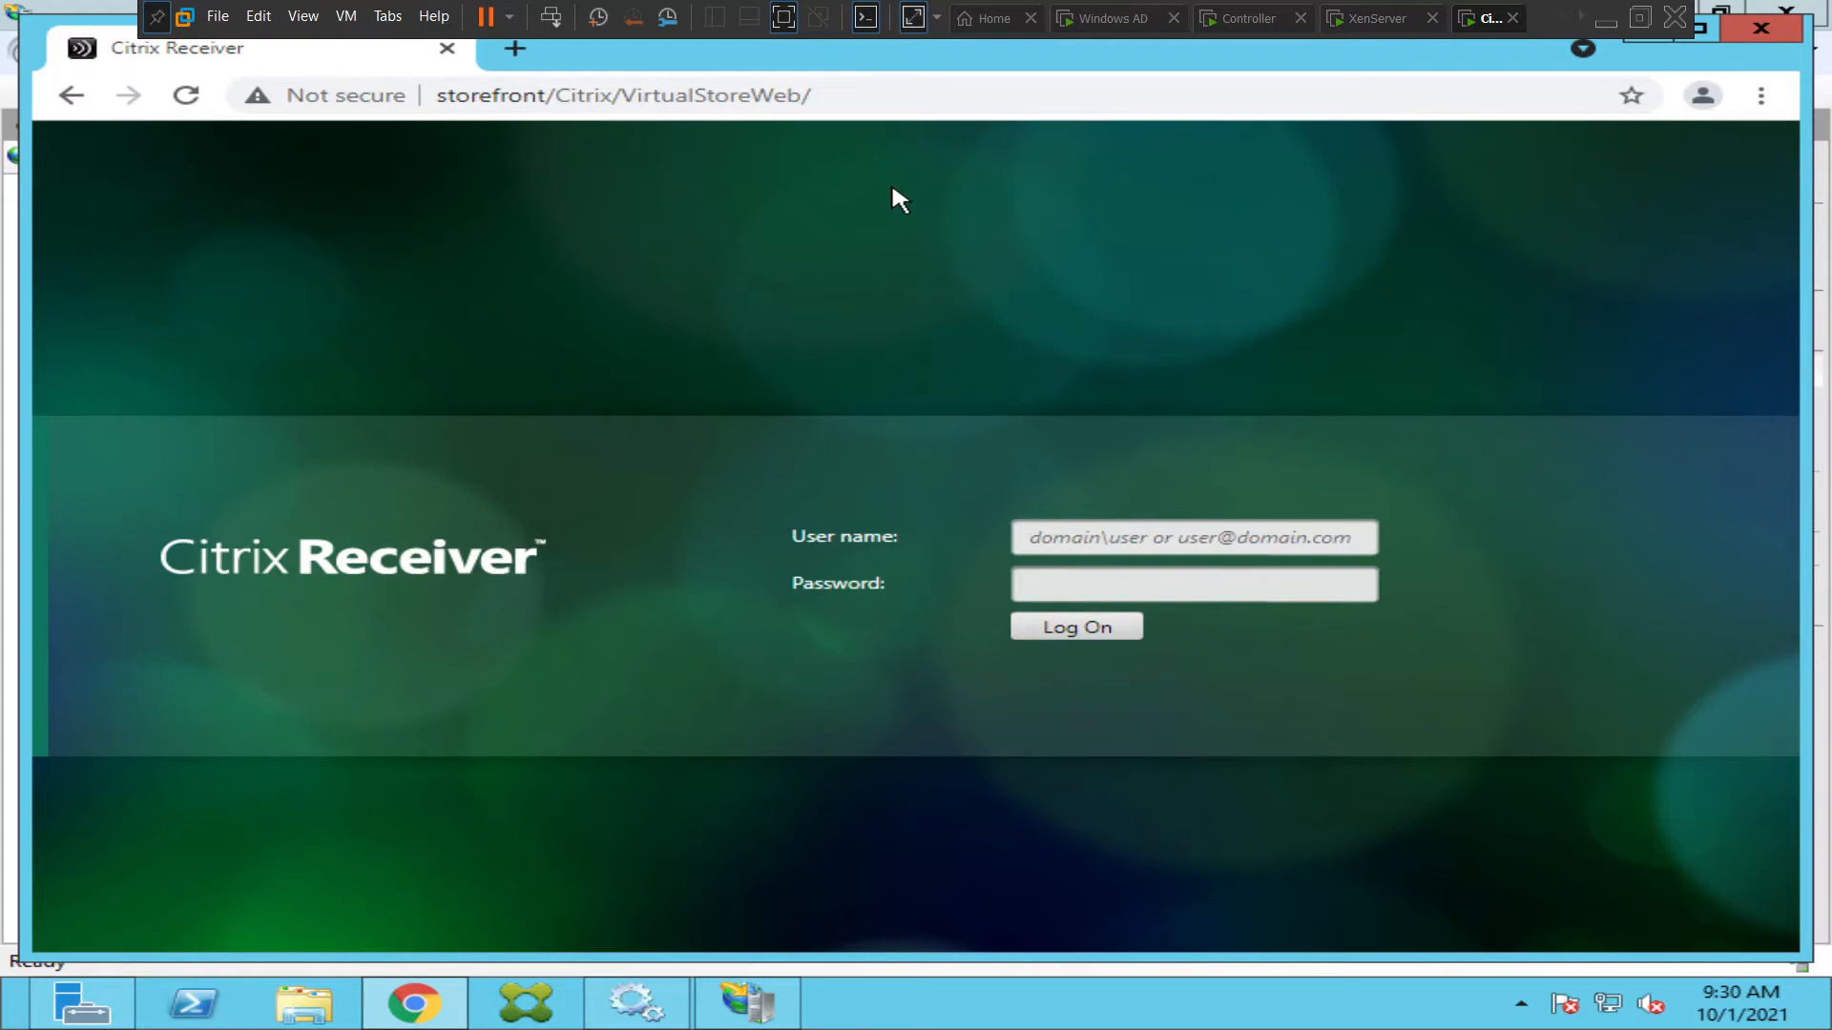
mouse_move(1604, 17)
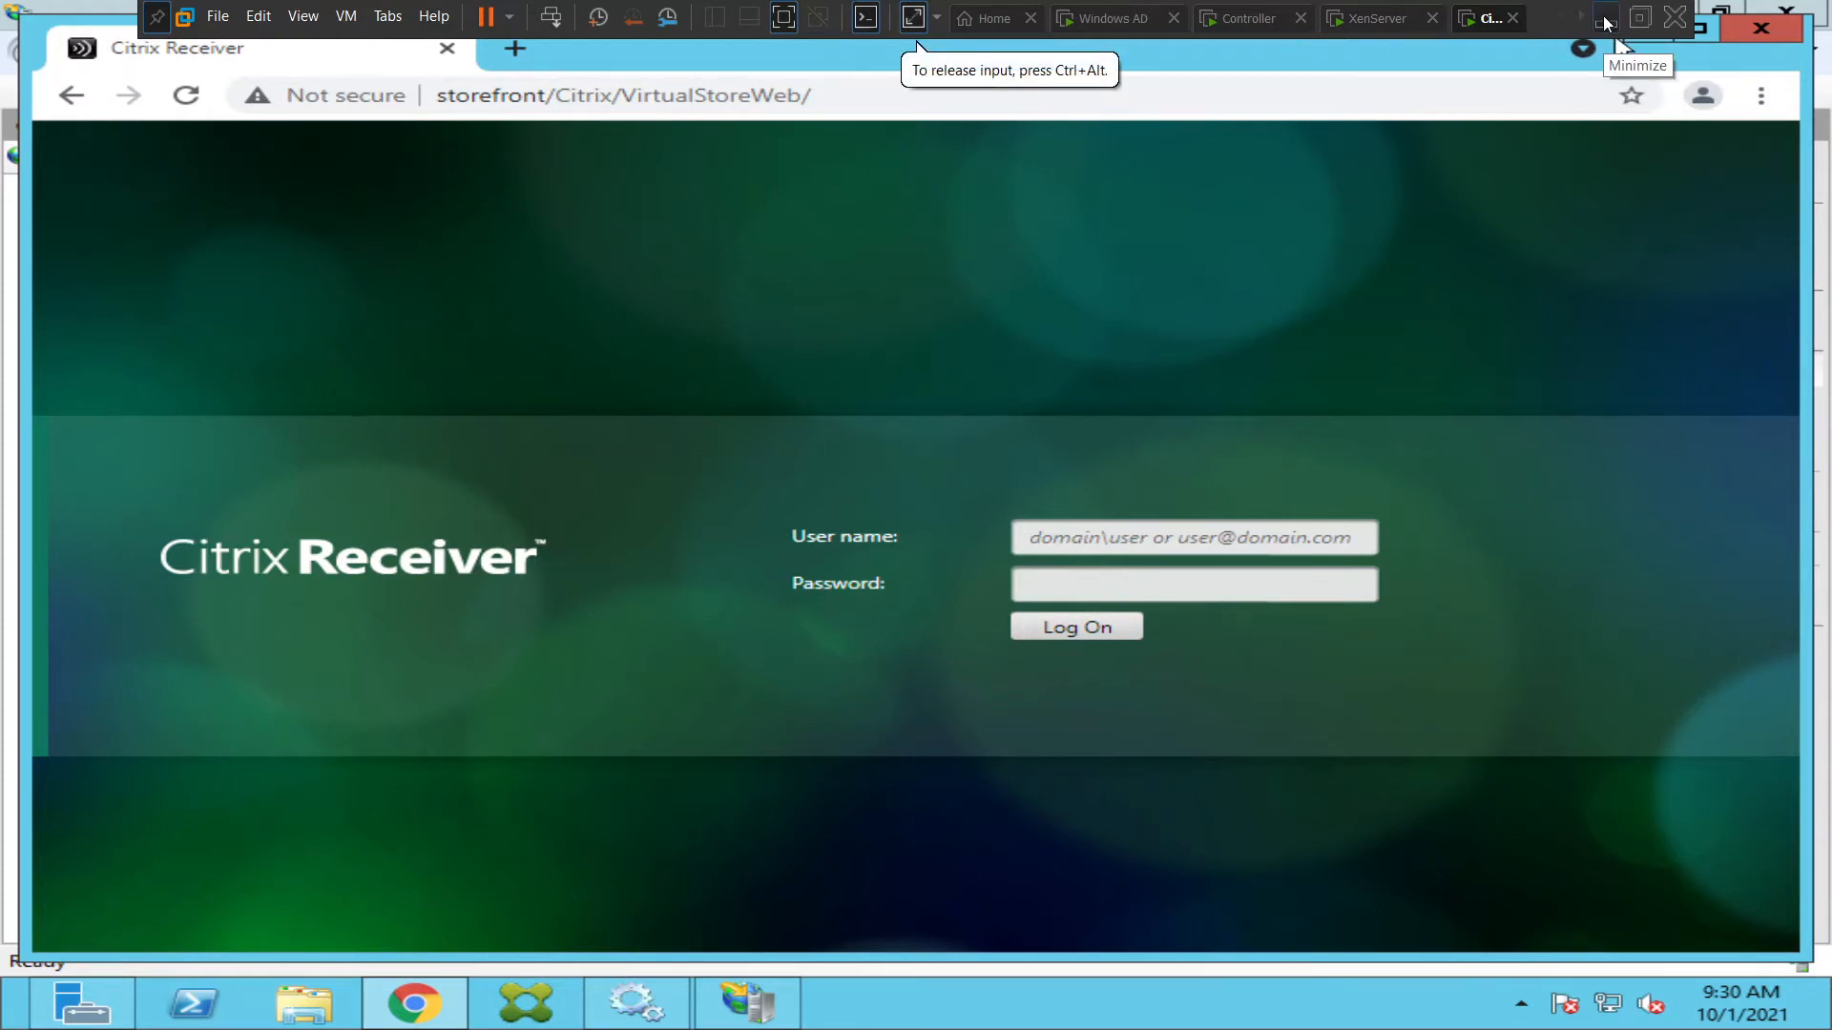